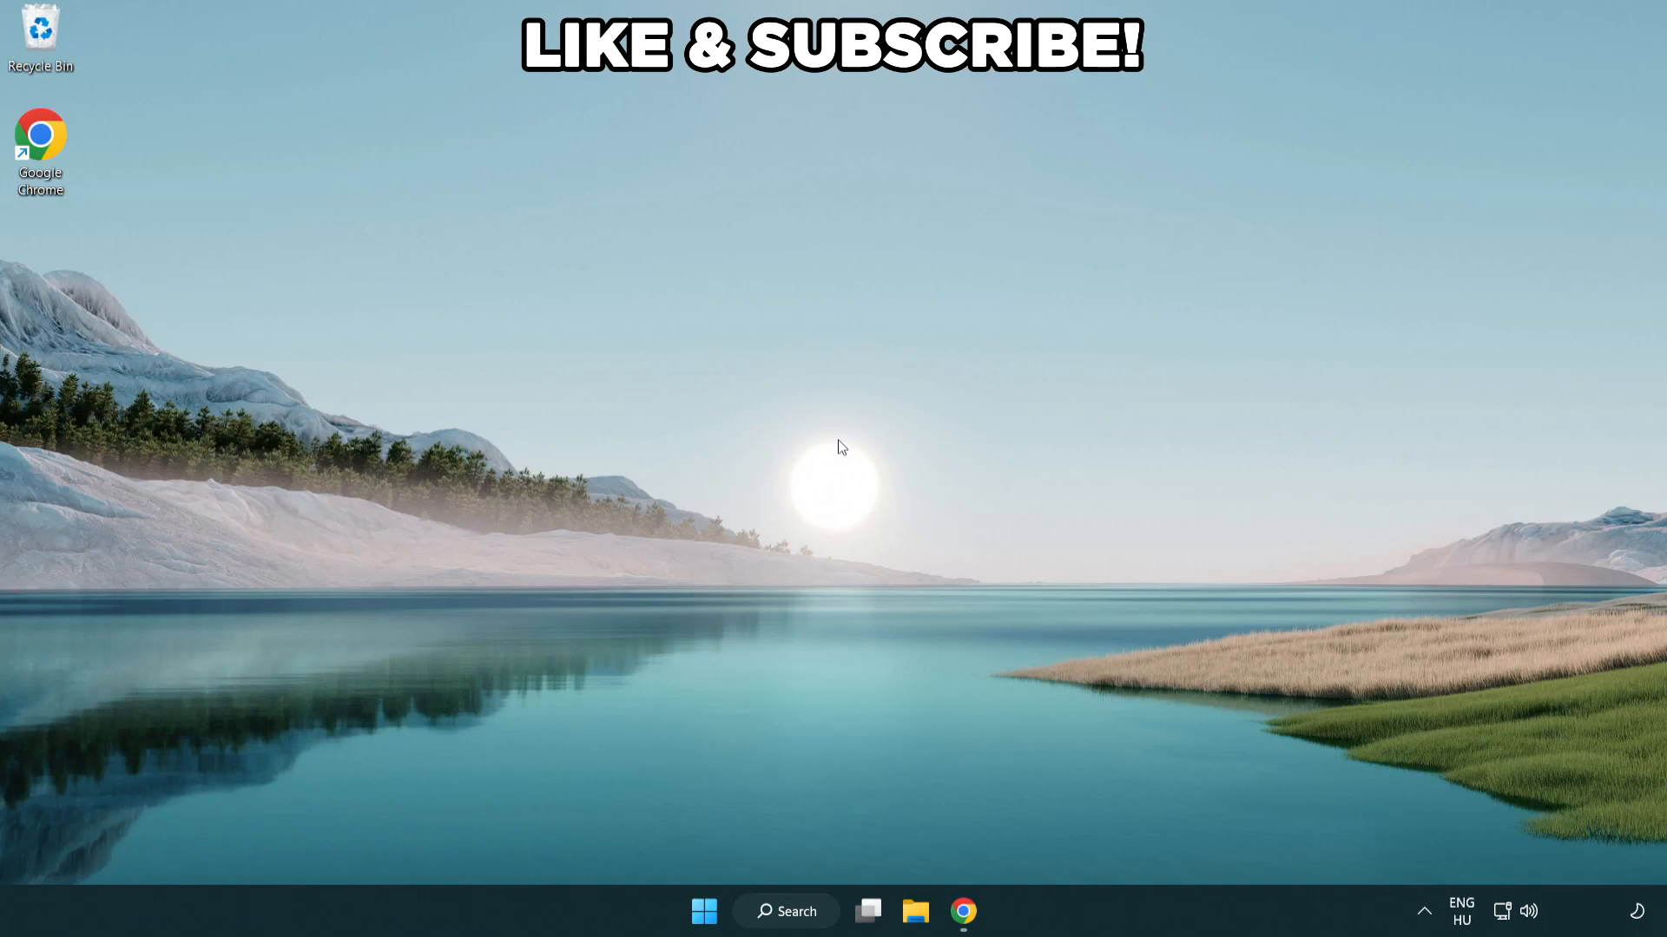
mouse_move(786, 910)
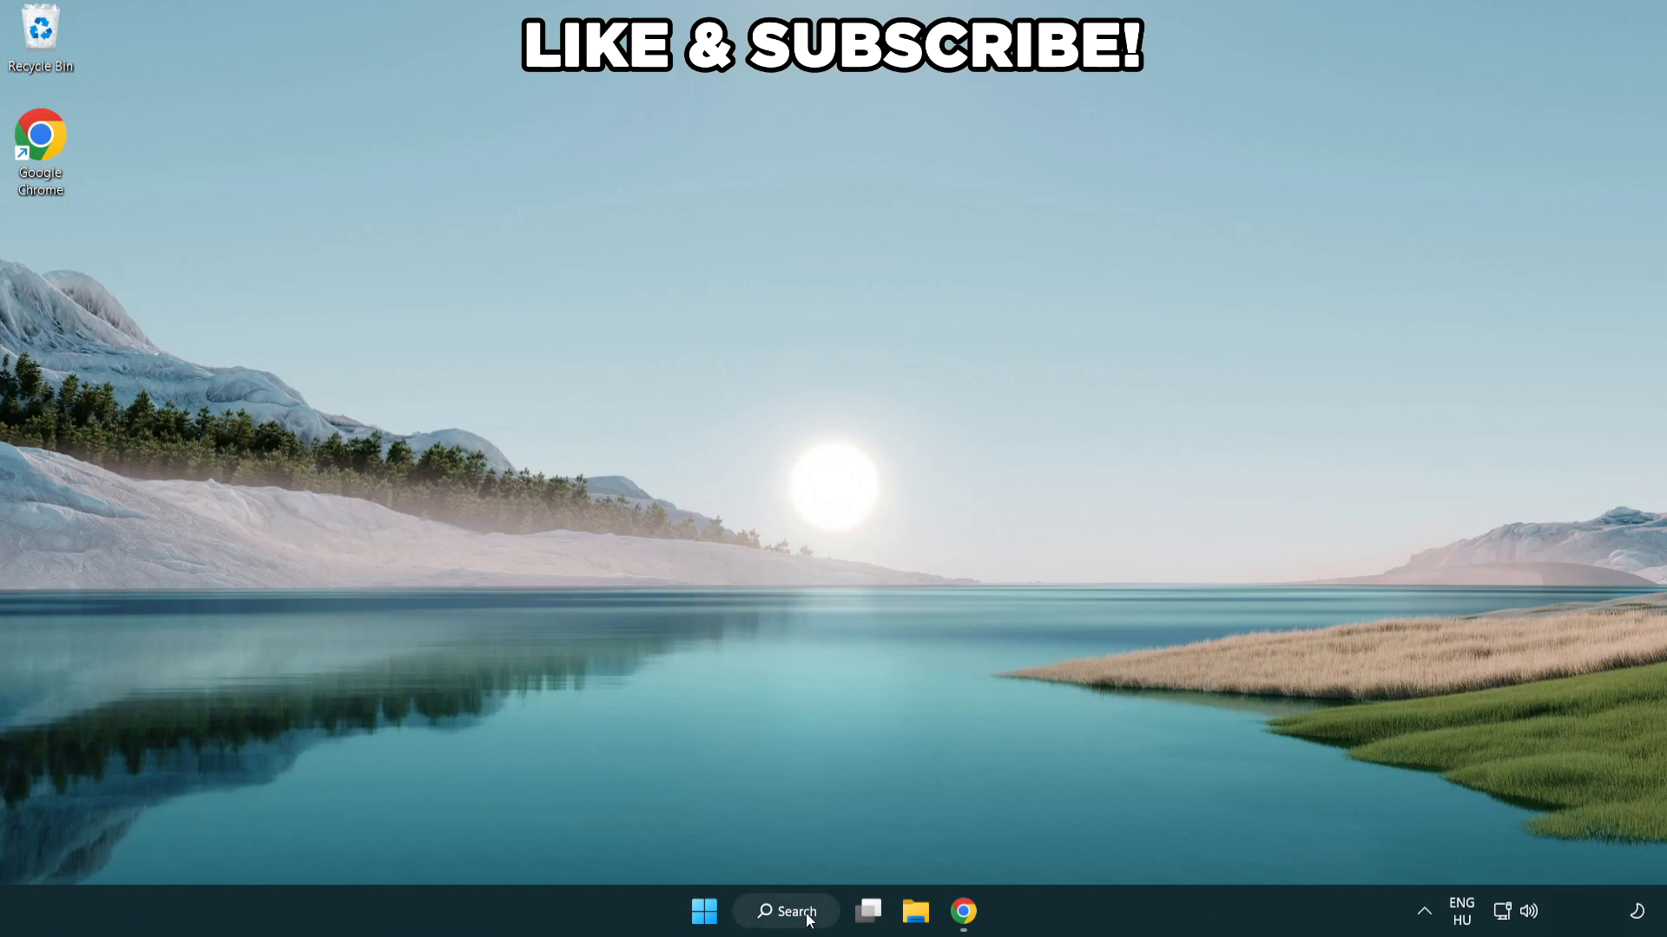
Search Windows for 'edit power plan'
click(786, 910)
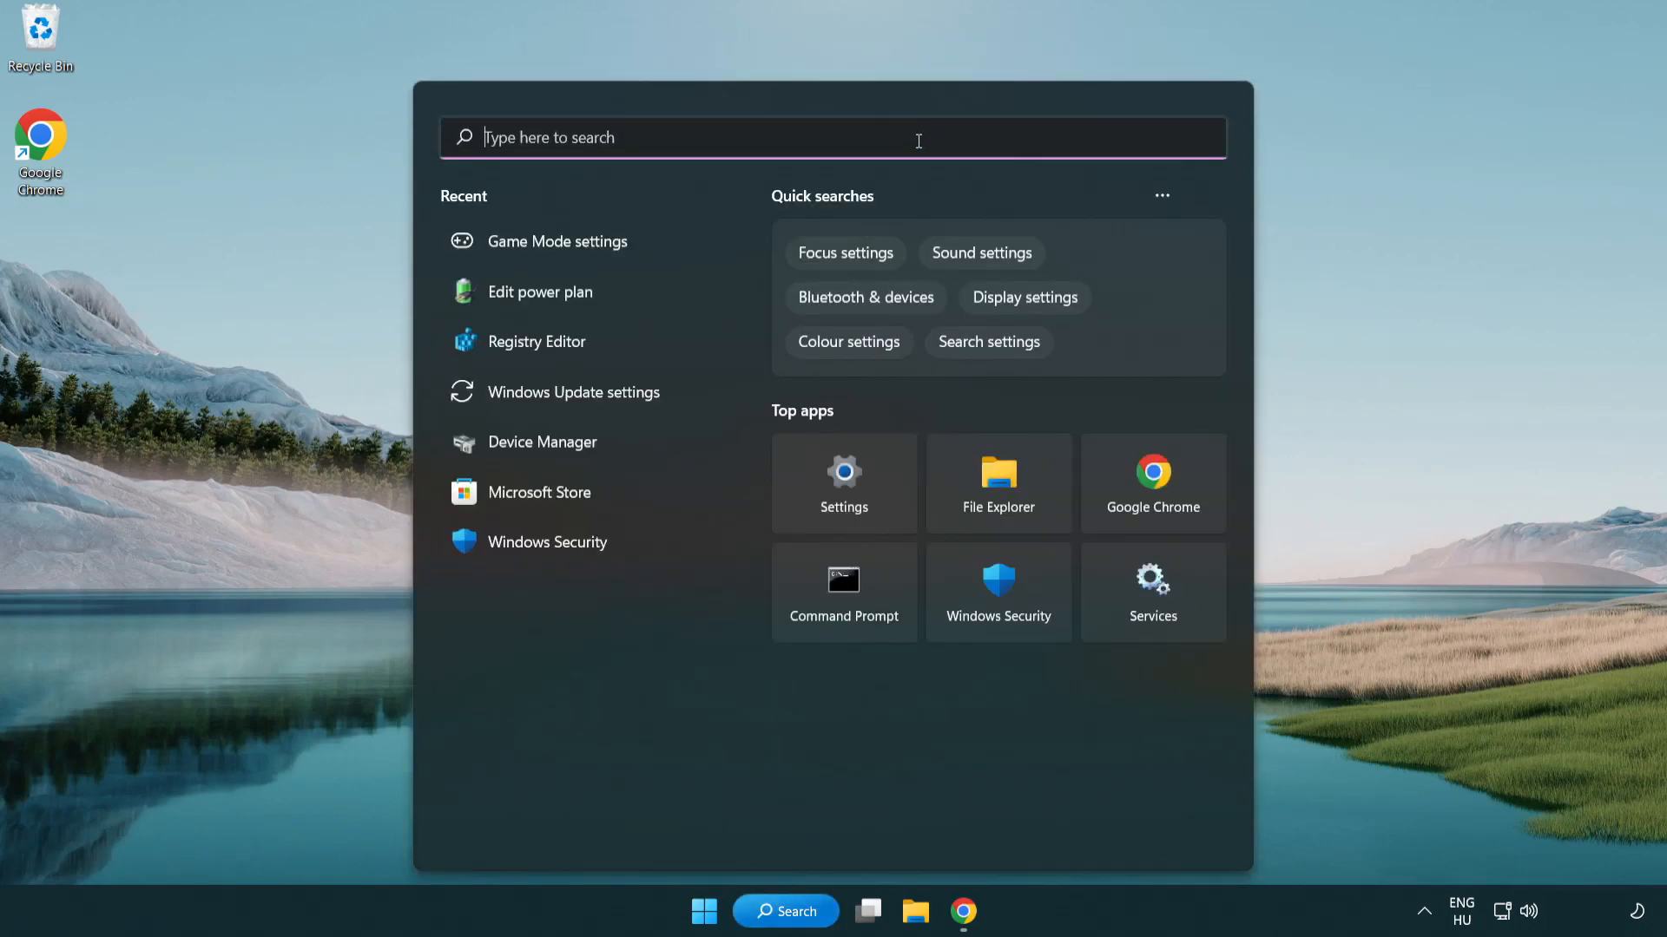
text(edit power)
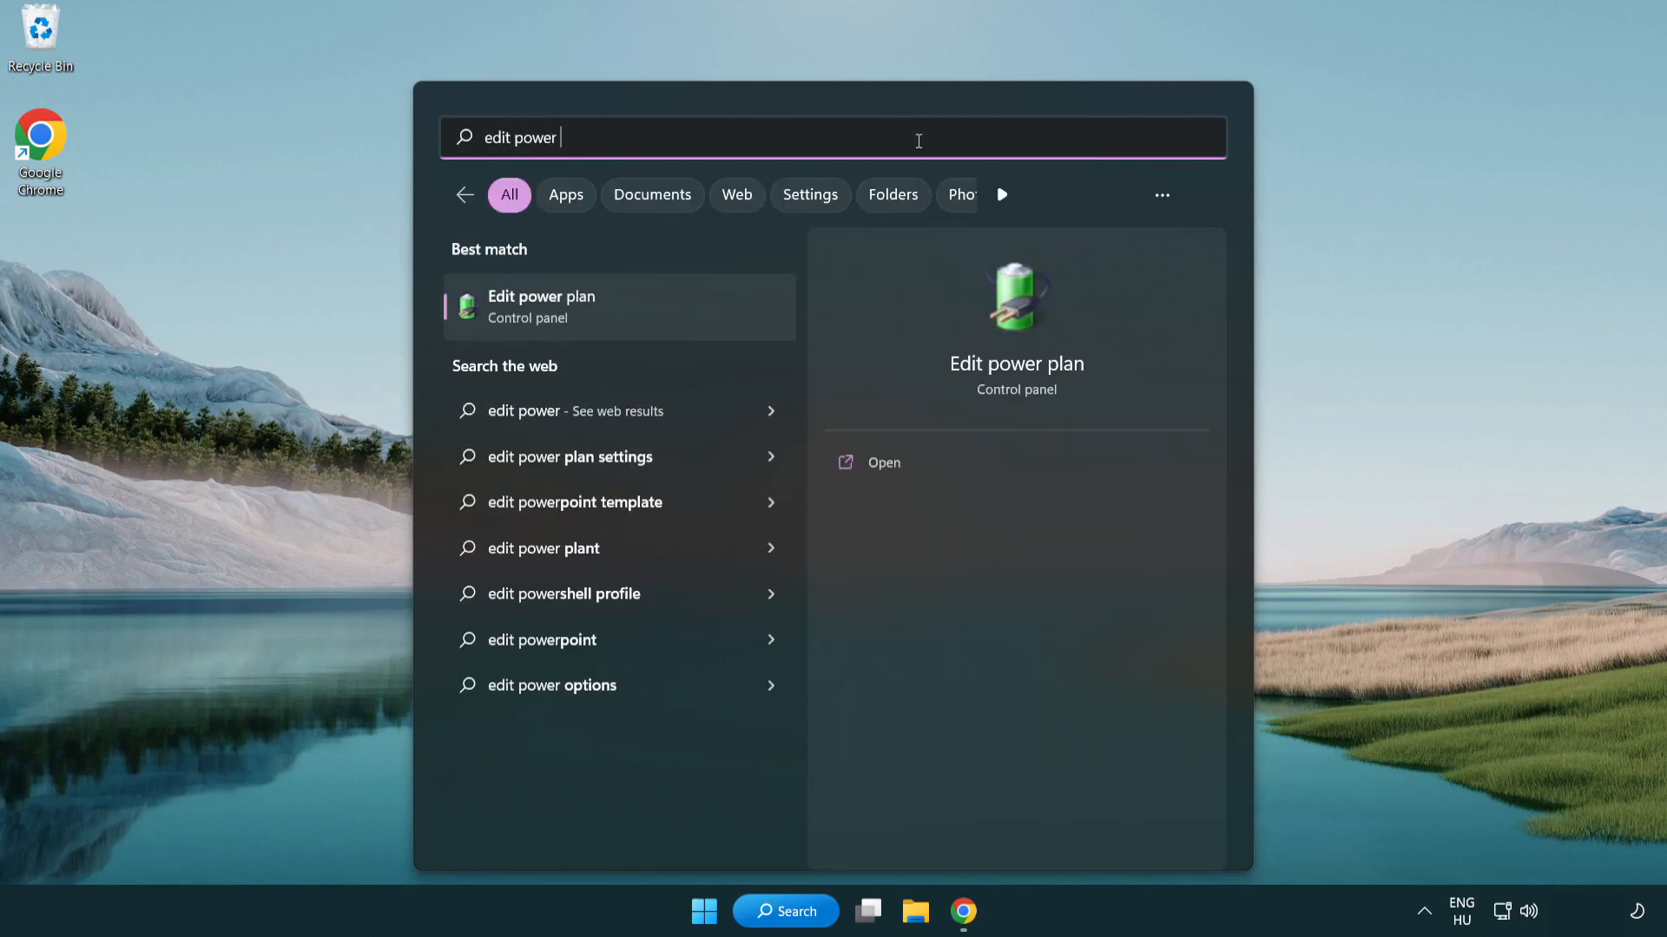
text(plan)
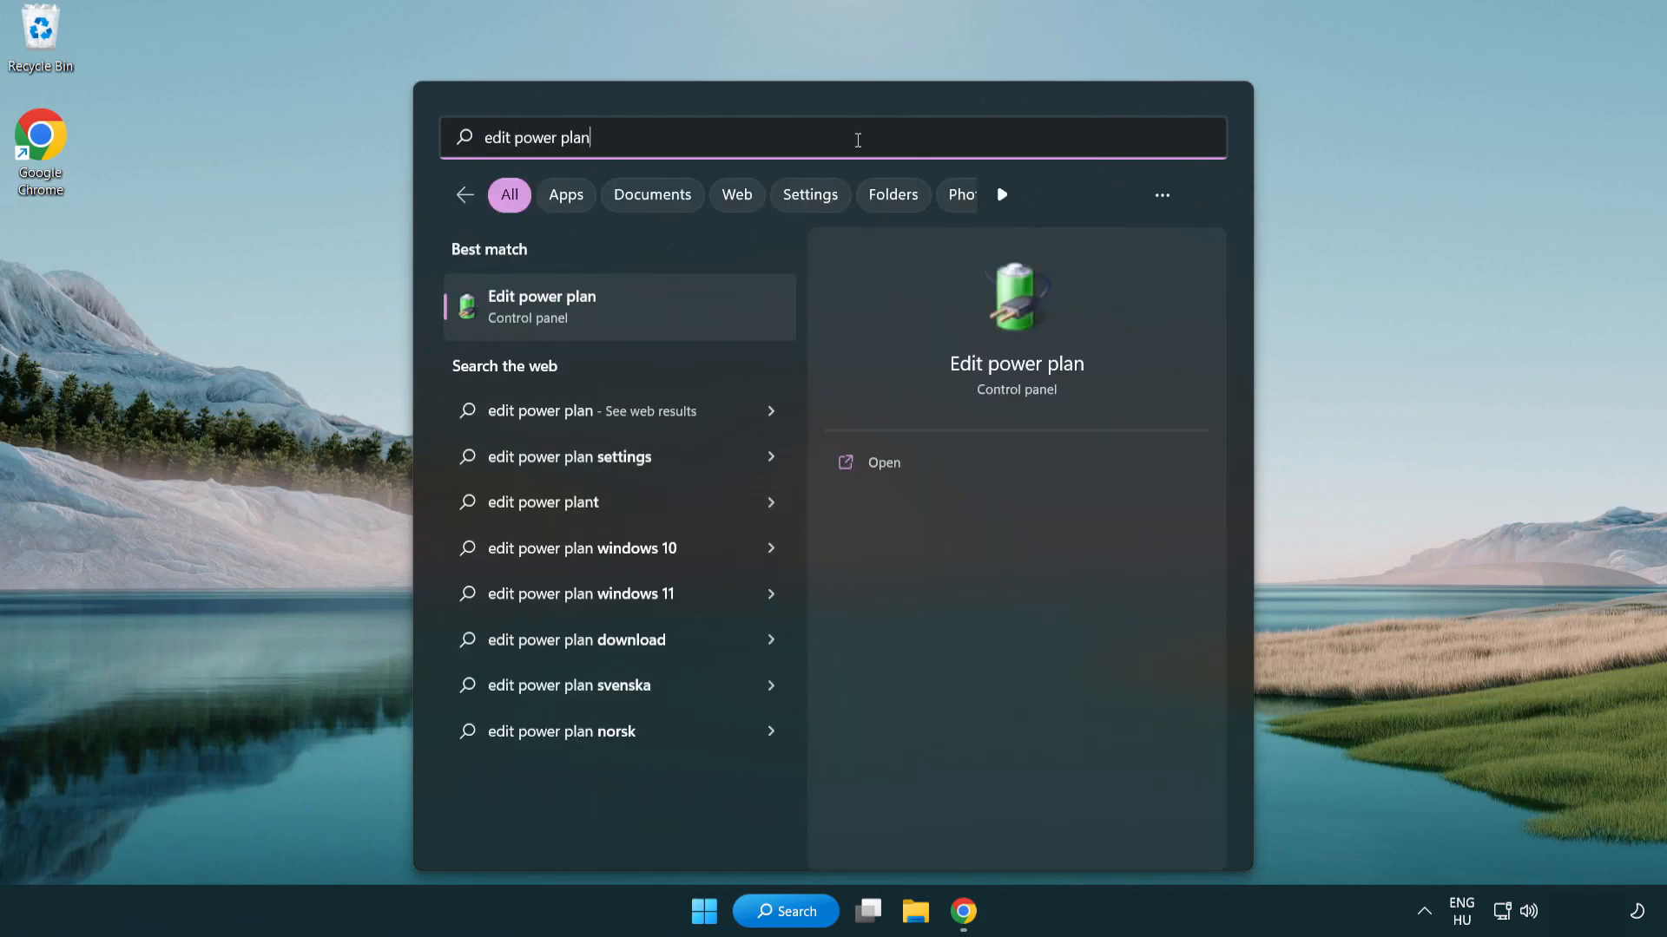
mouse_move(626, 316)
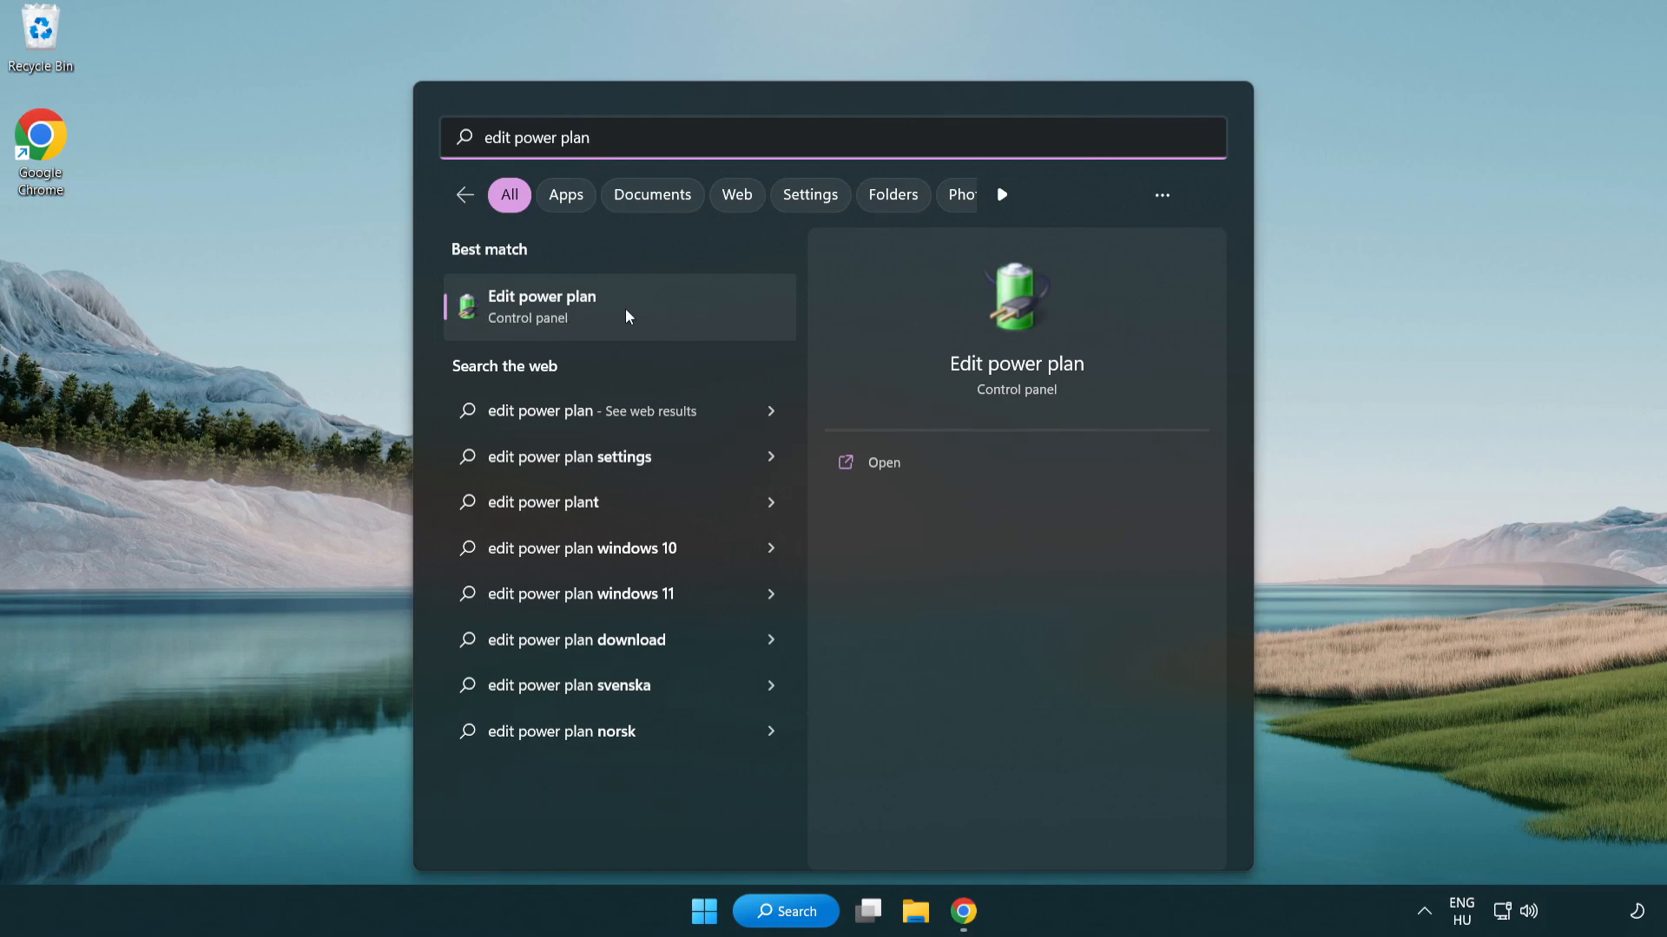
Make High performance the active power plan, then close Power Options
click(541, 306)
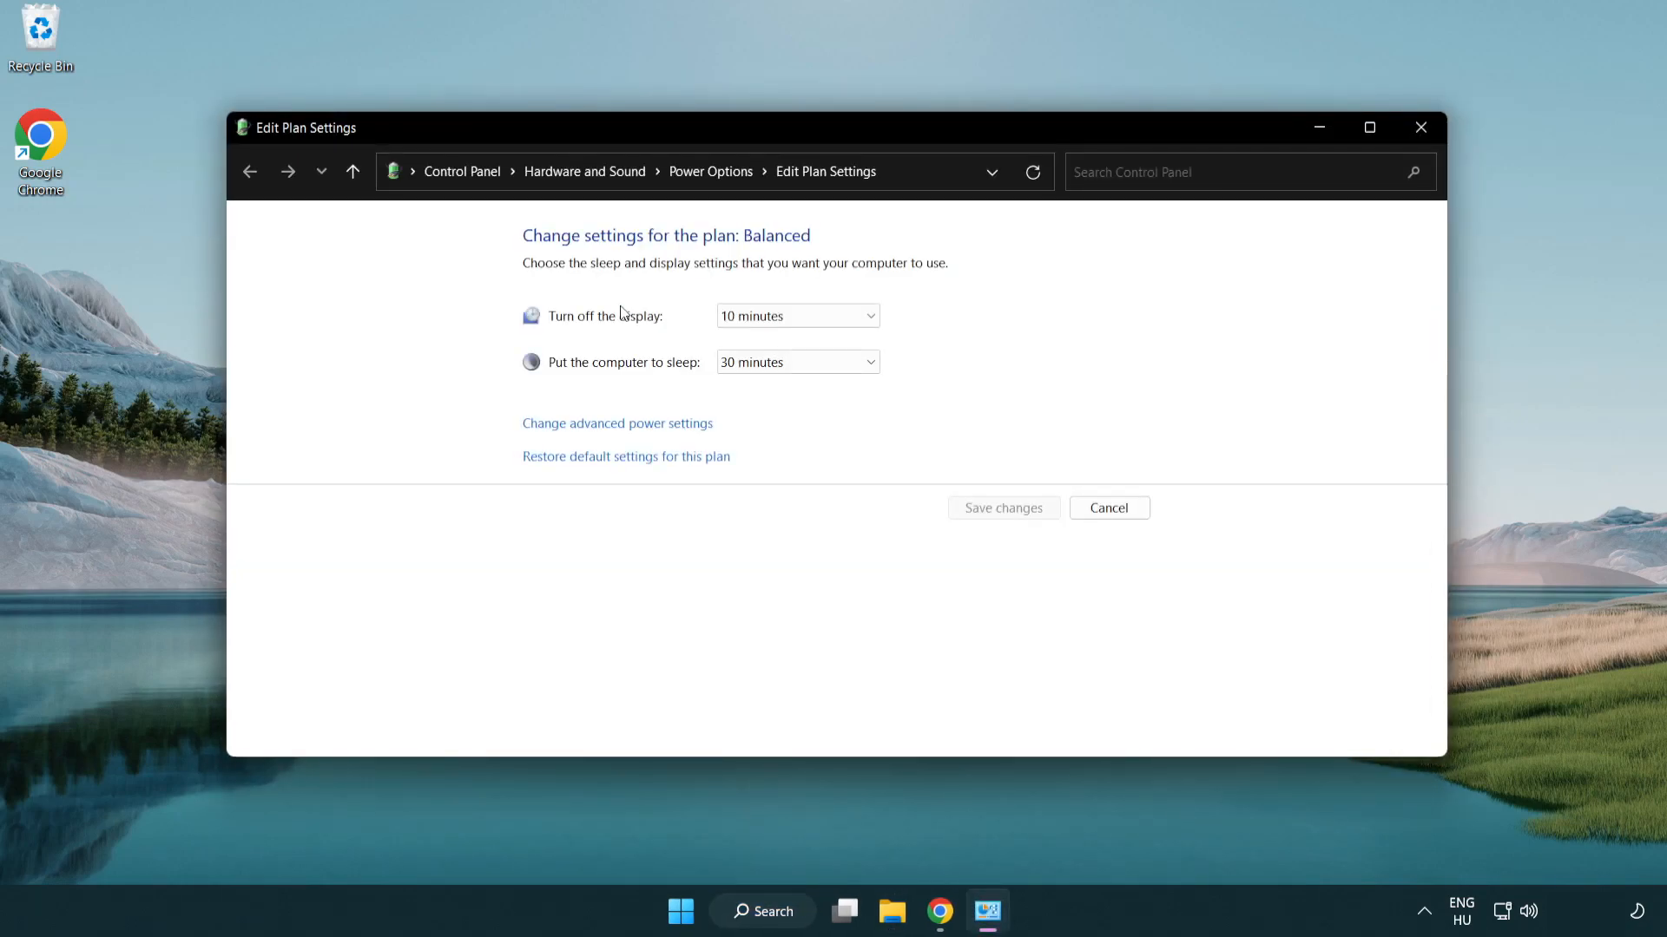
mouse_move(710, 171)
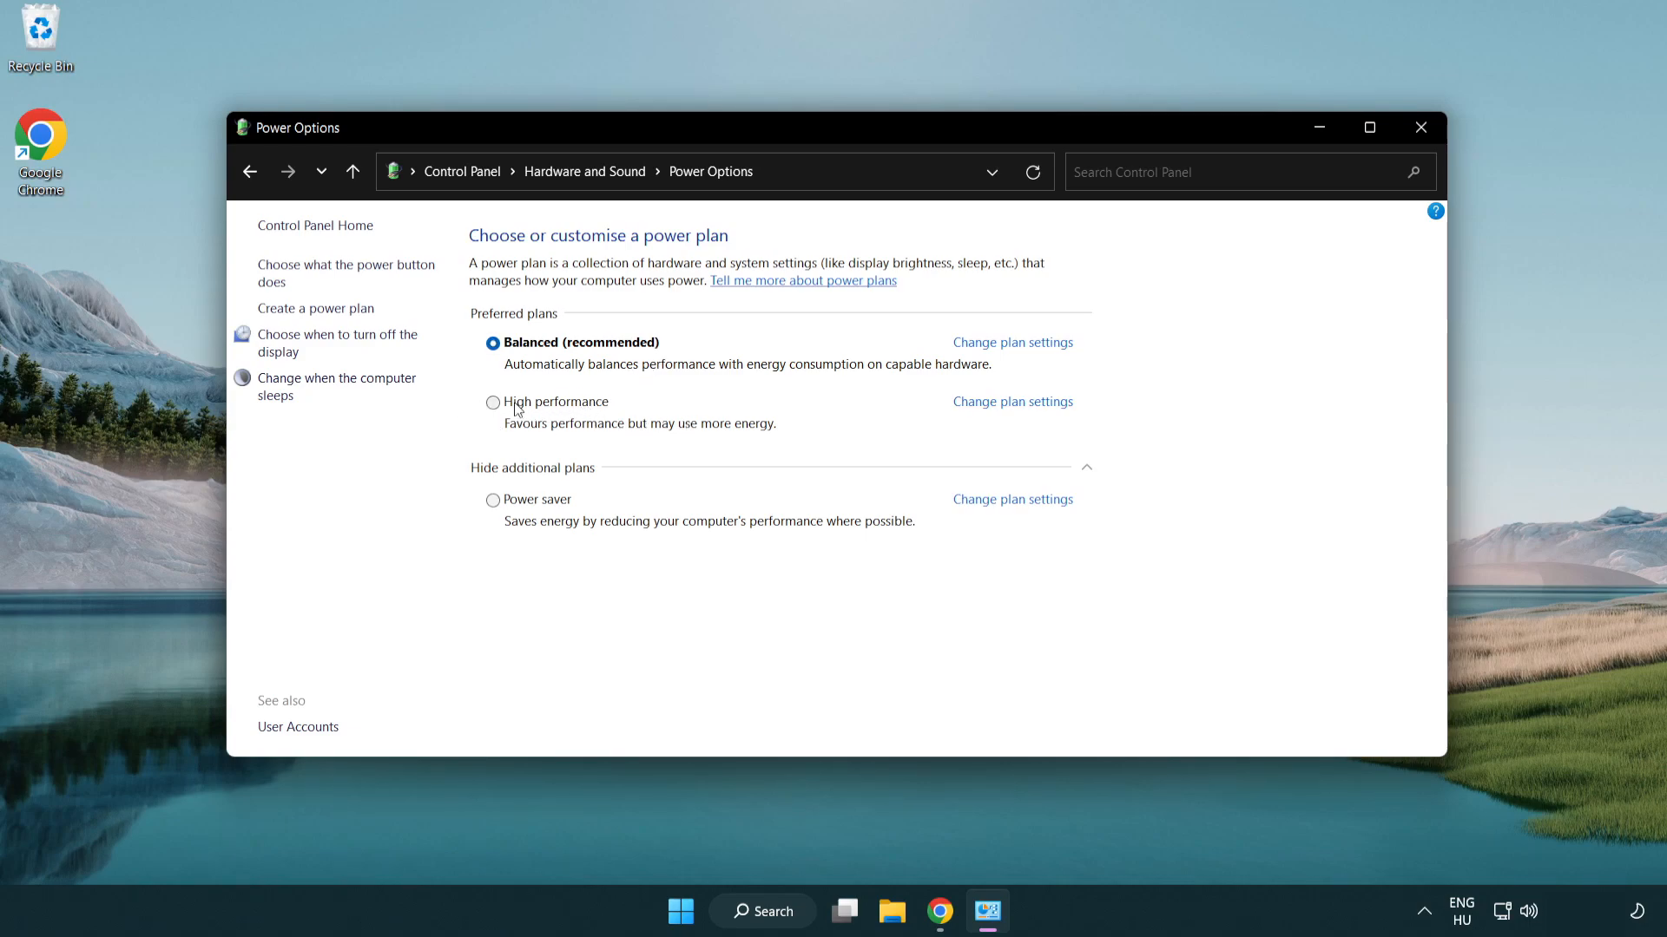
click(492, 401)
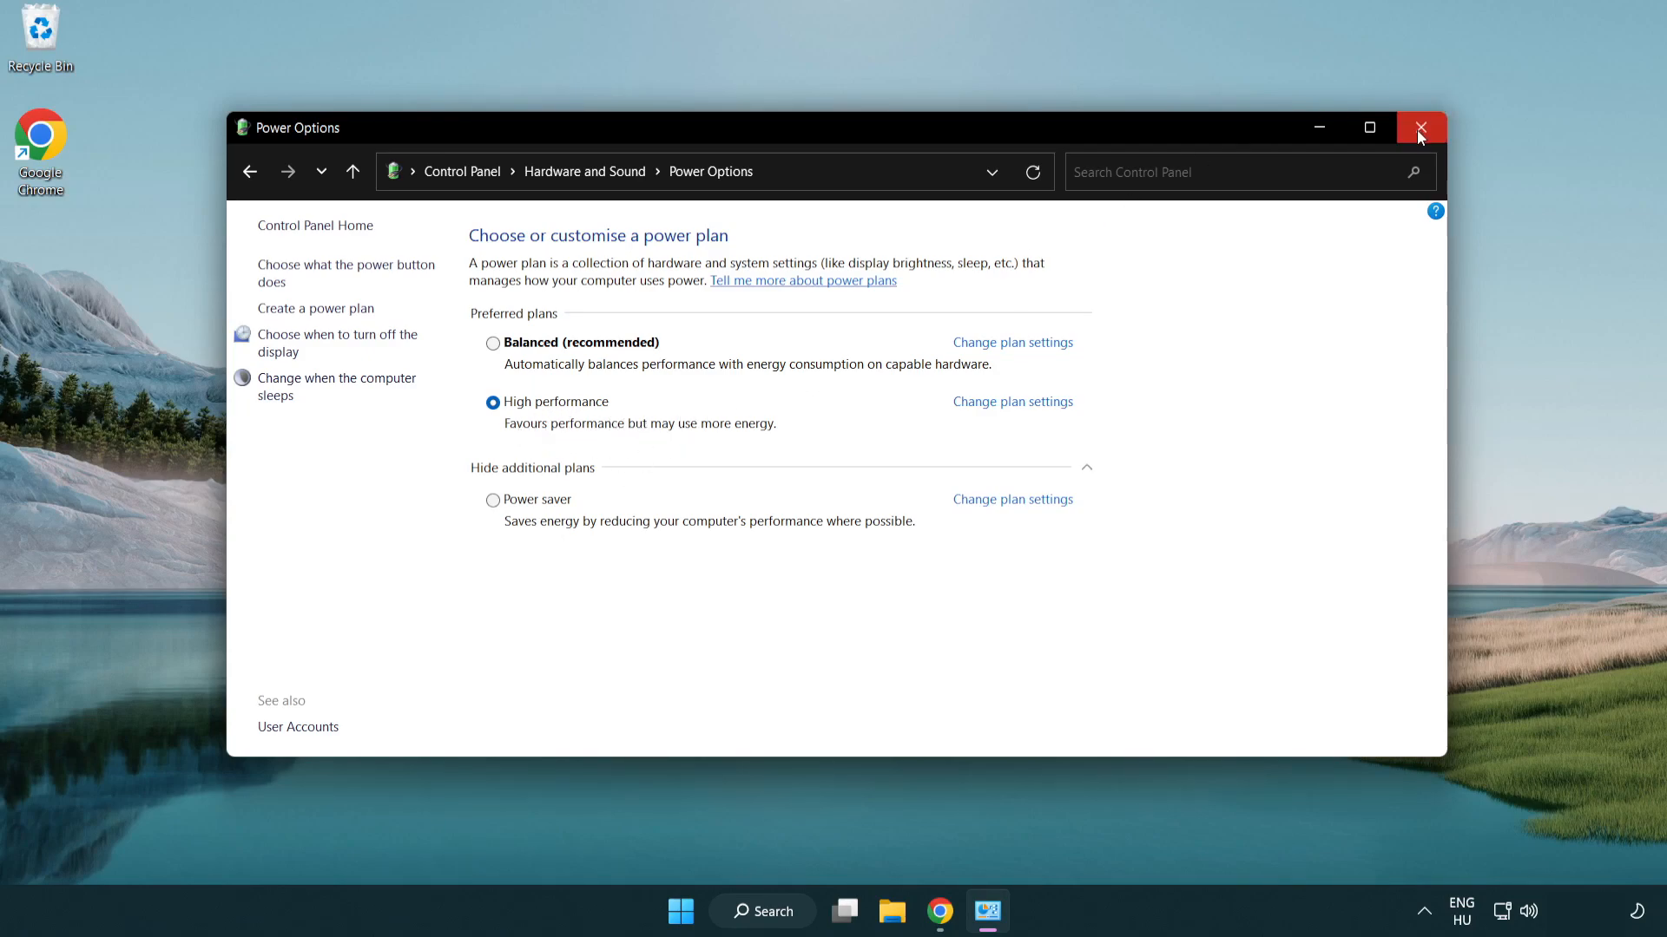
click(1420, 127)
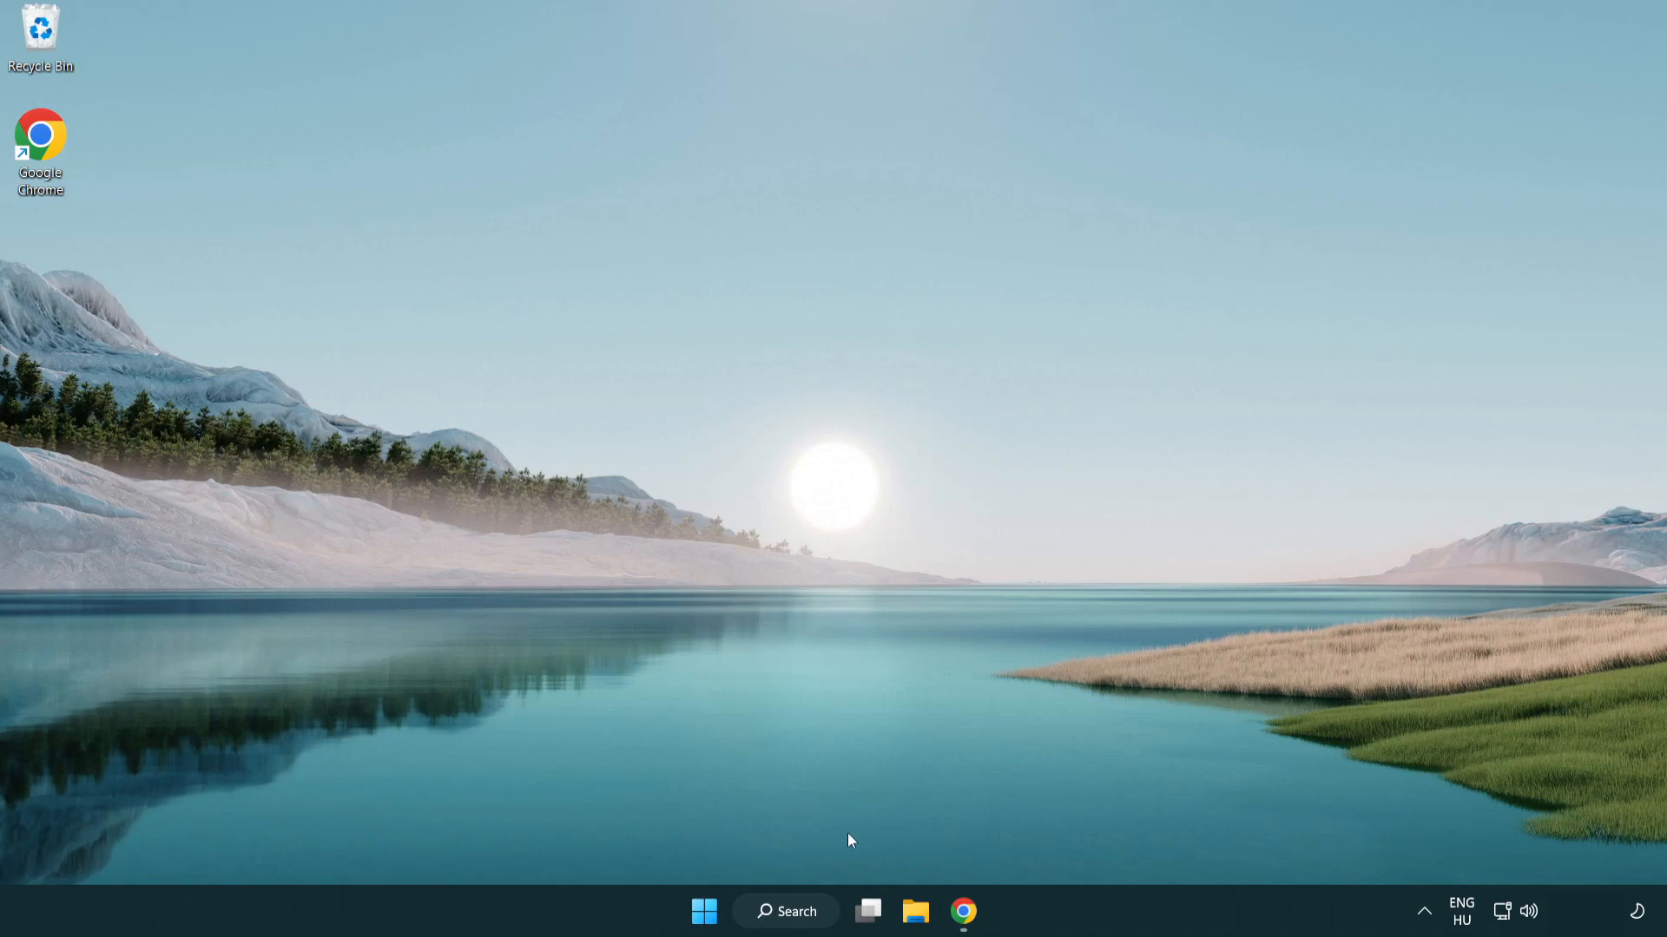
Launch Device Manager, centre its window, and expand Display adapters to show VMware SVGA 3D
click(784, 911)
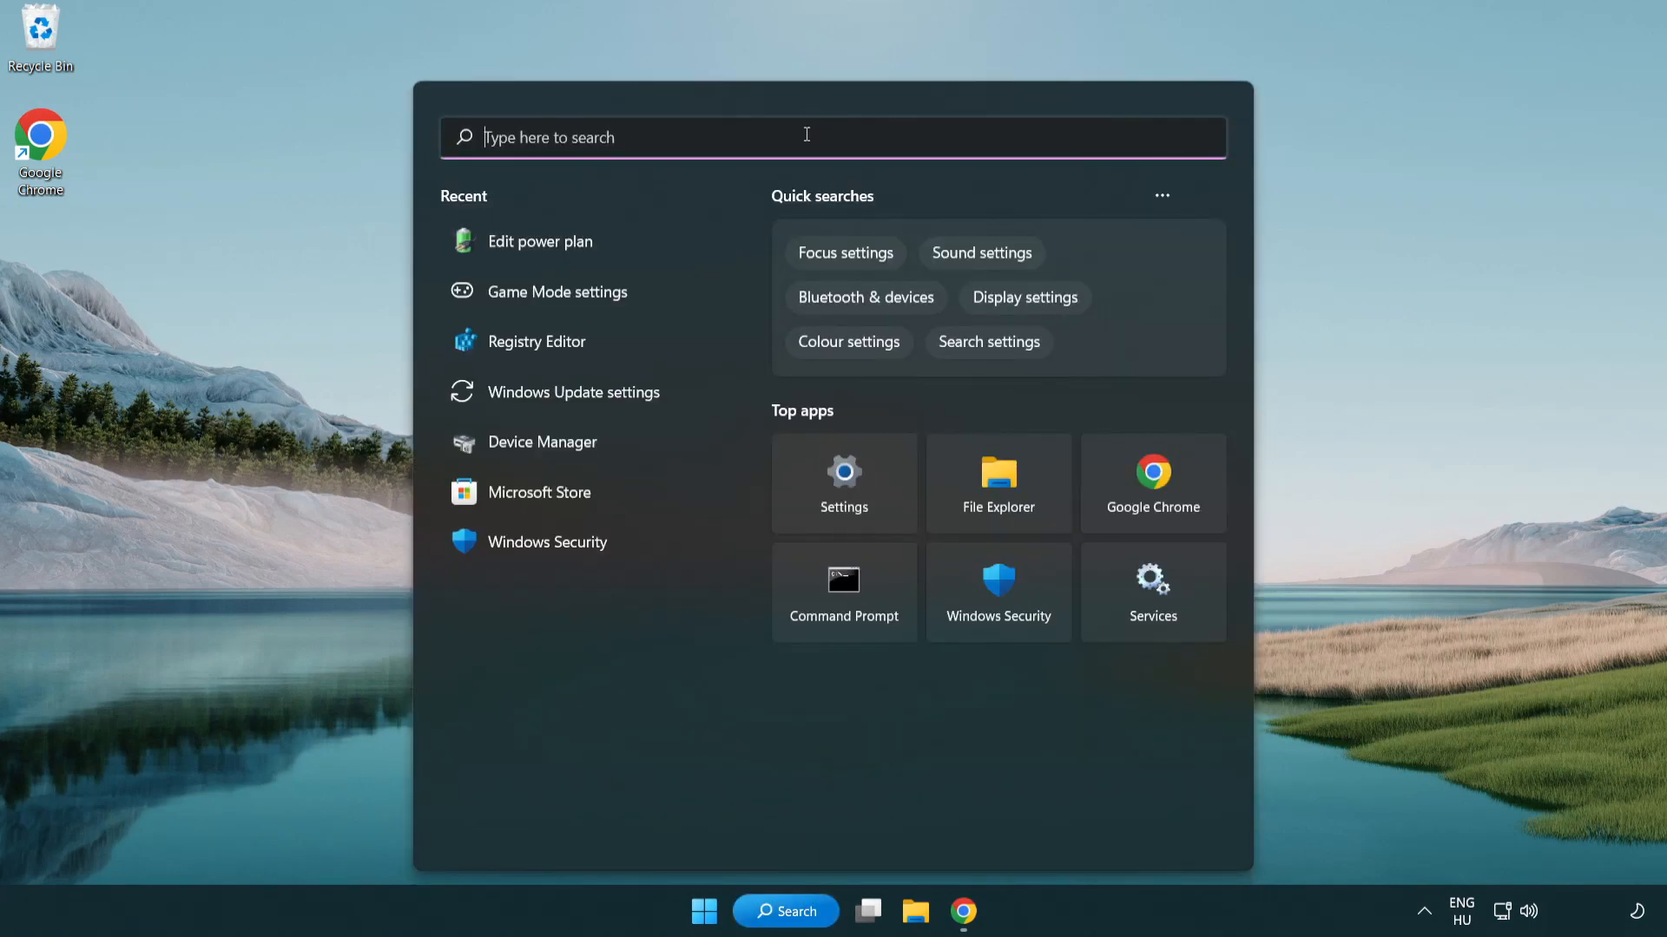
text(device manager)
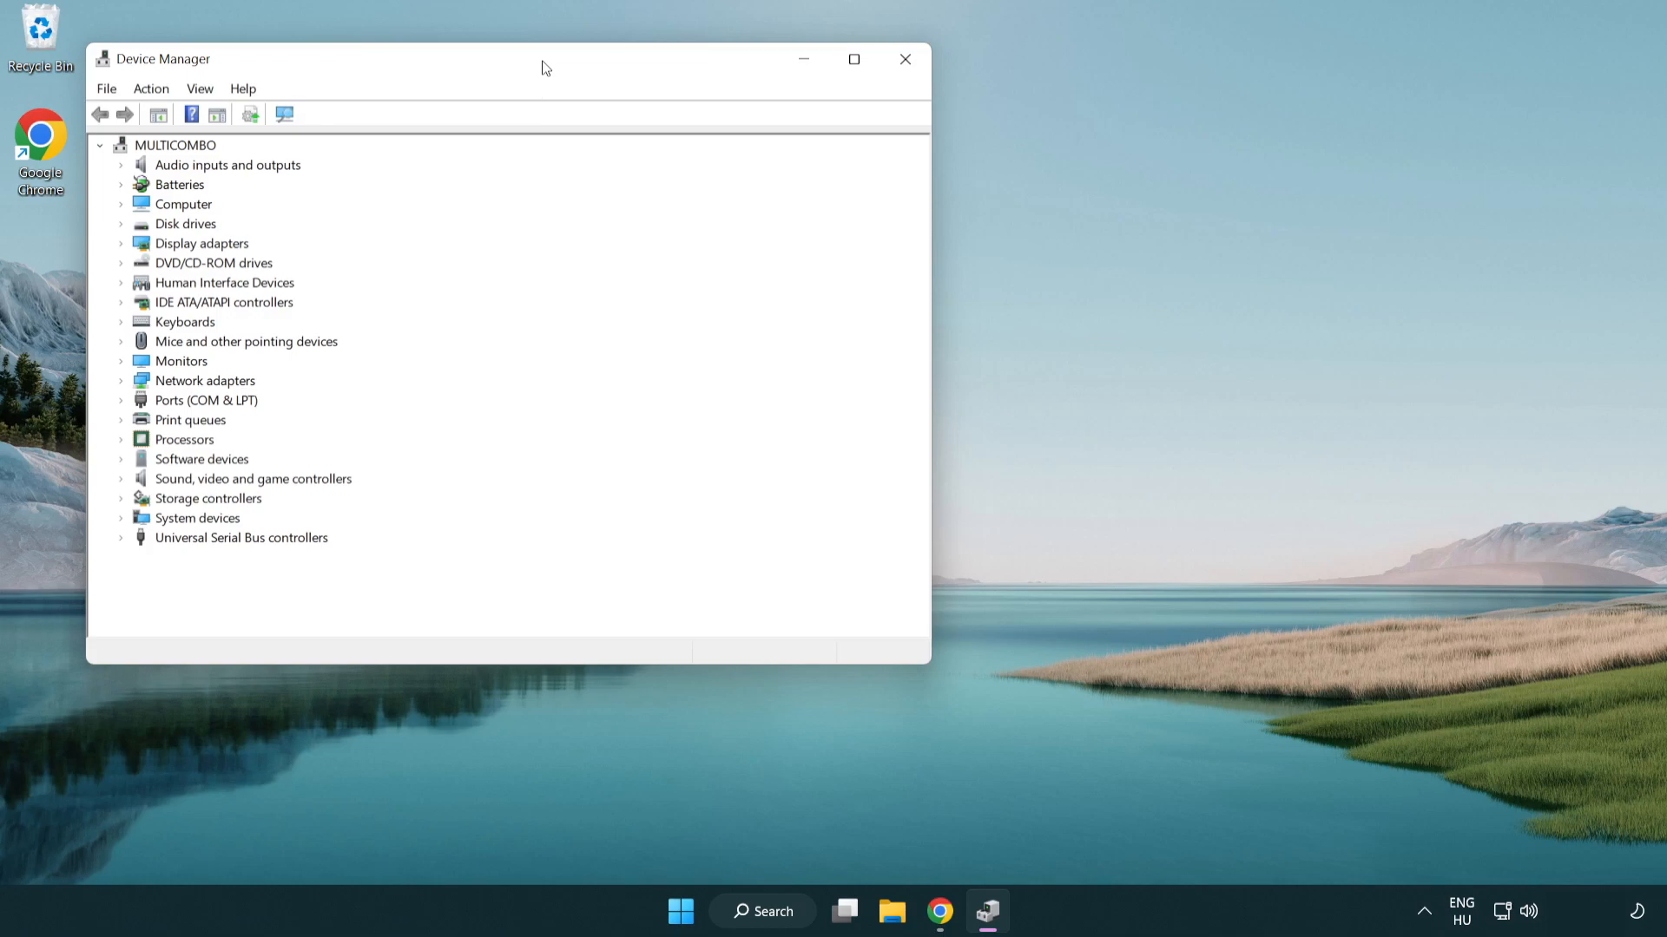
drag(545, 59, 804, 147)
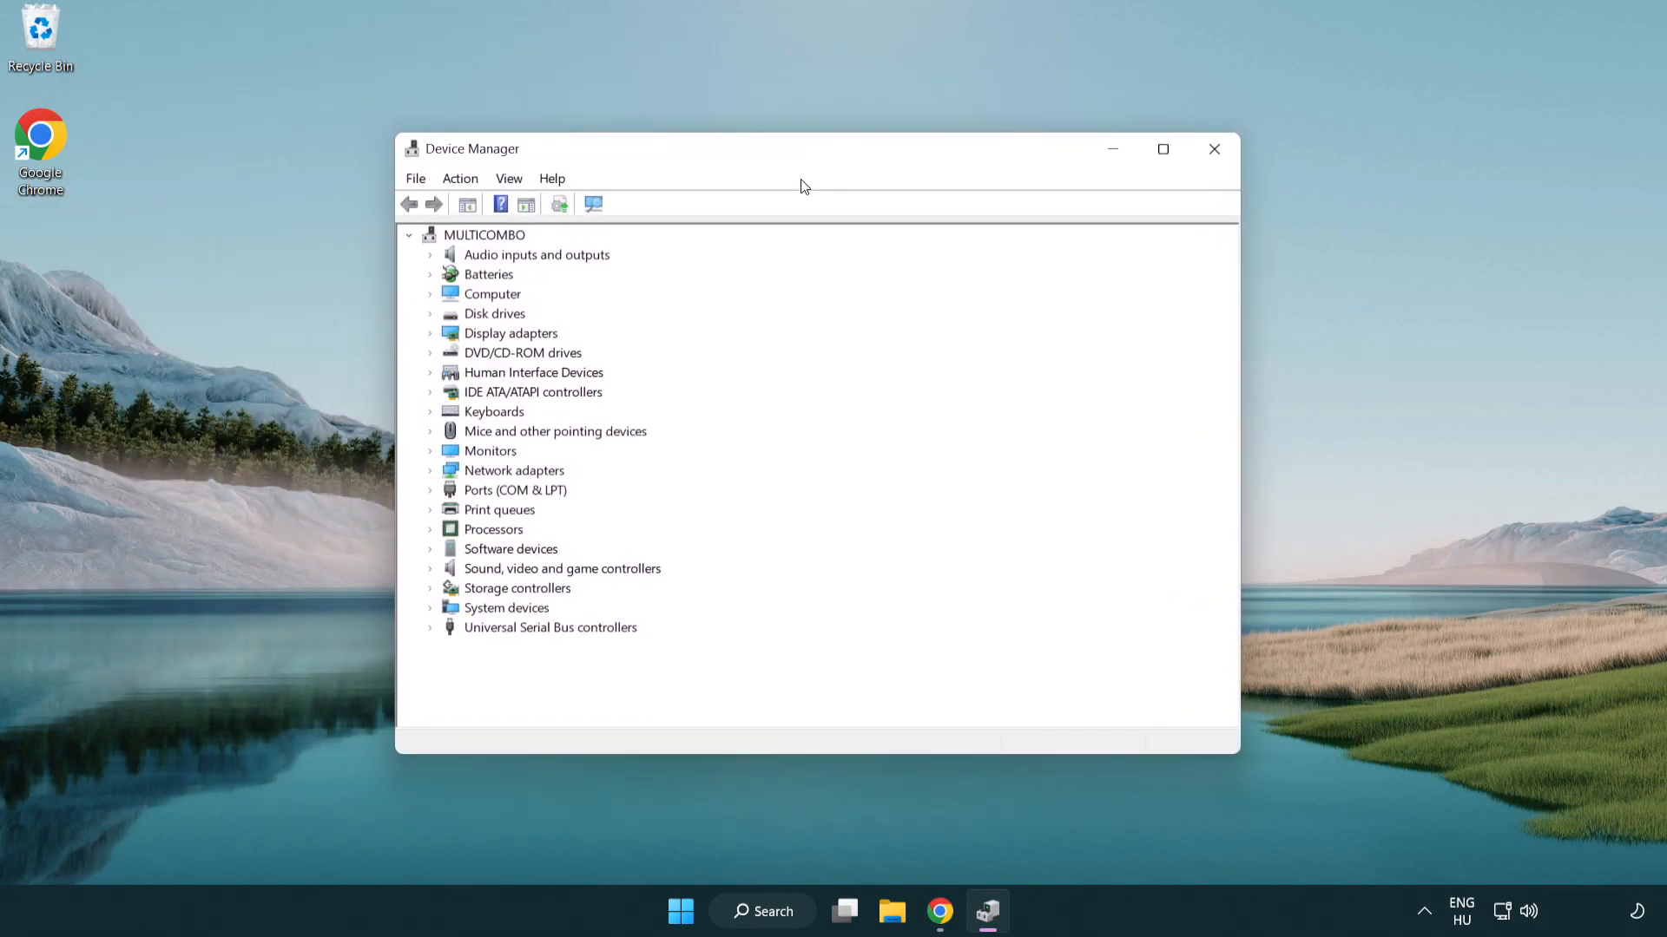
click(511, 332)
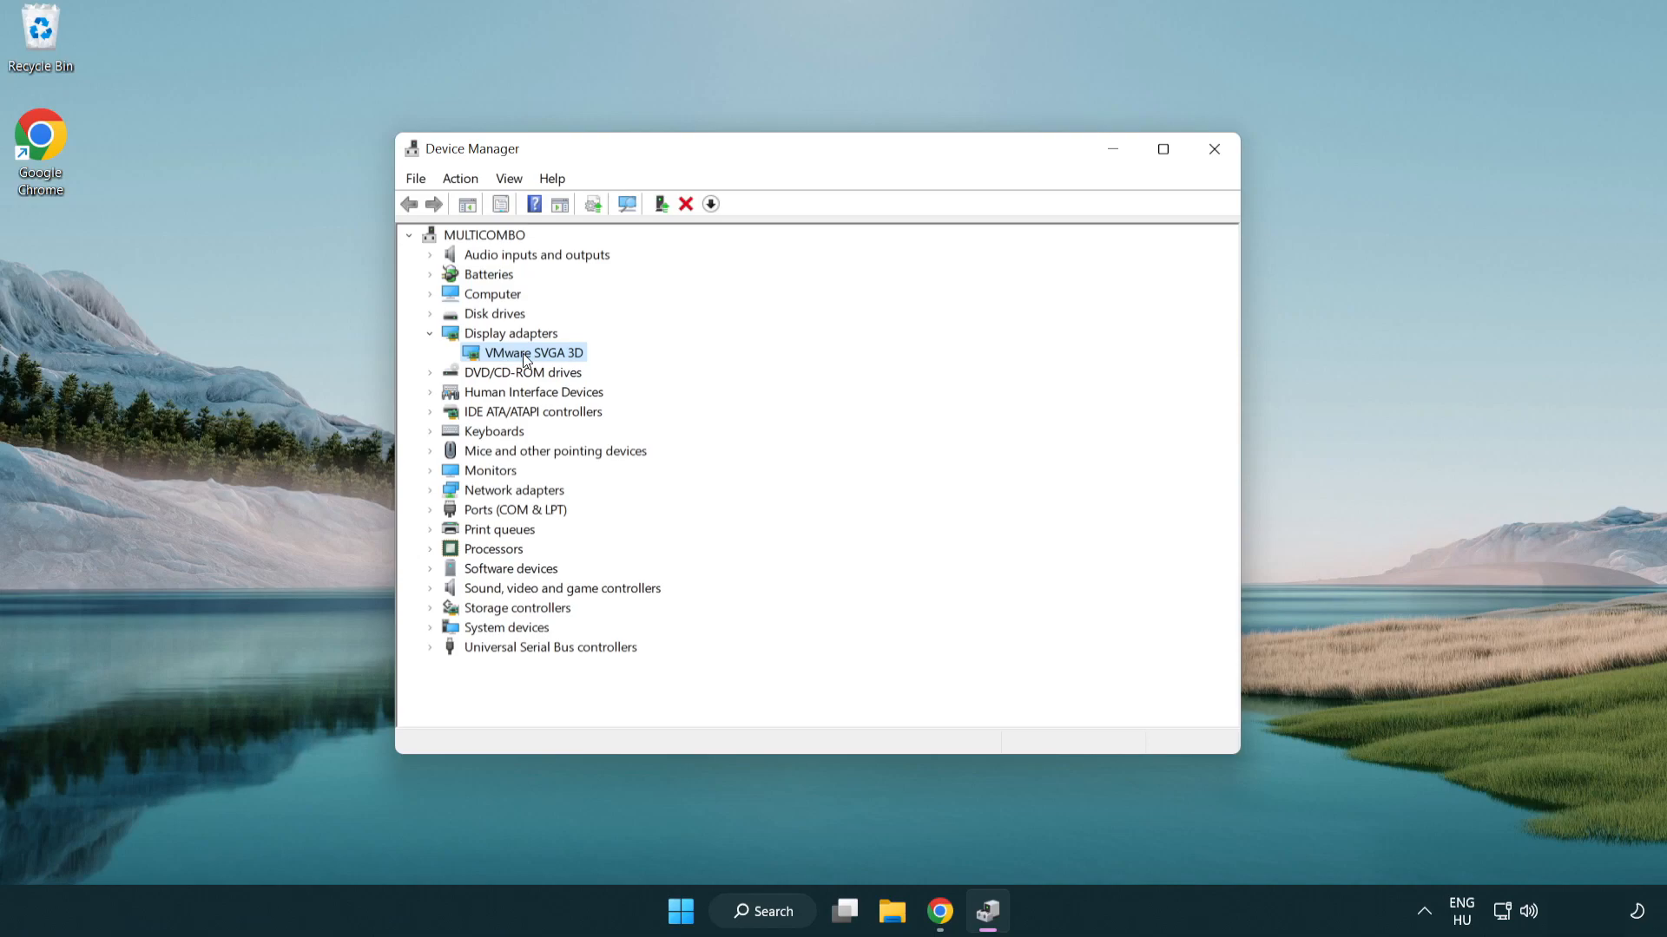
right_click(529, 351)
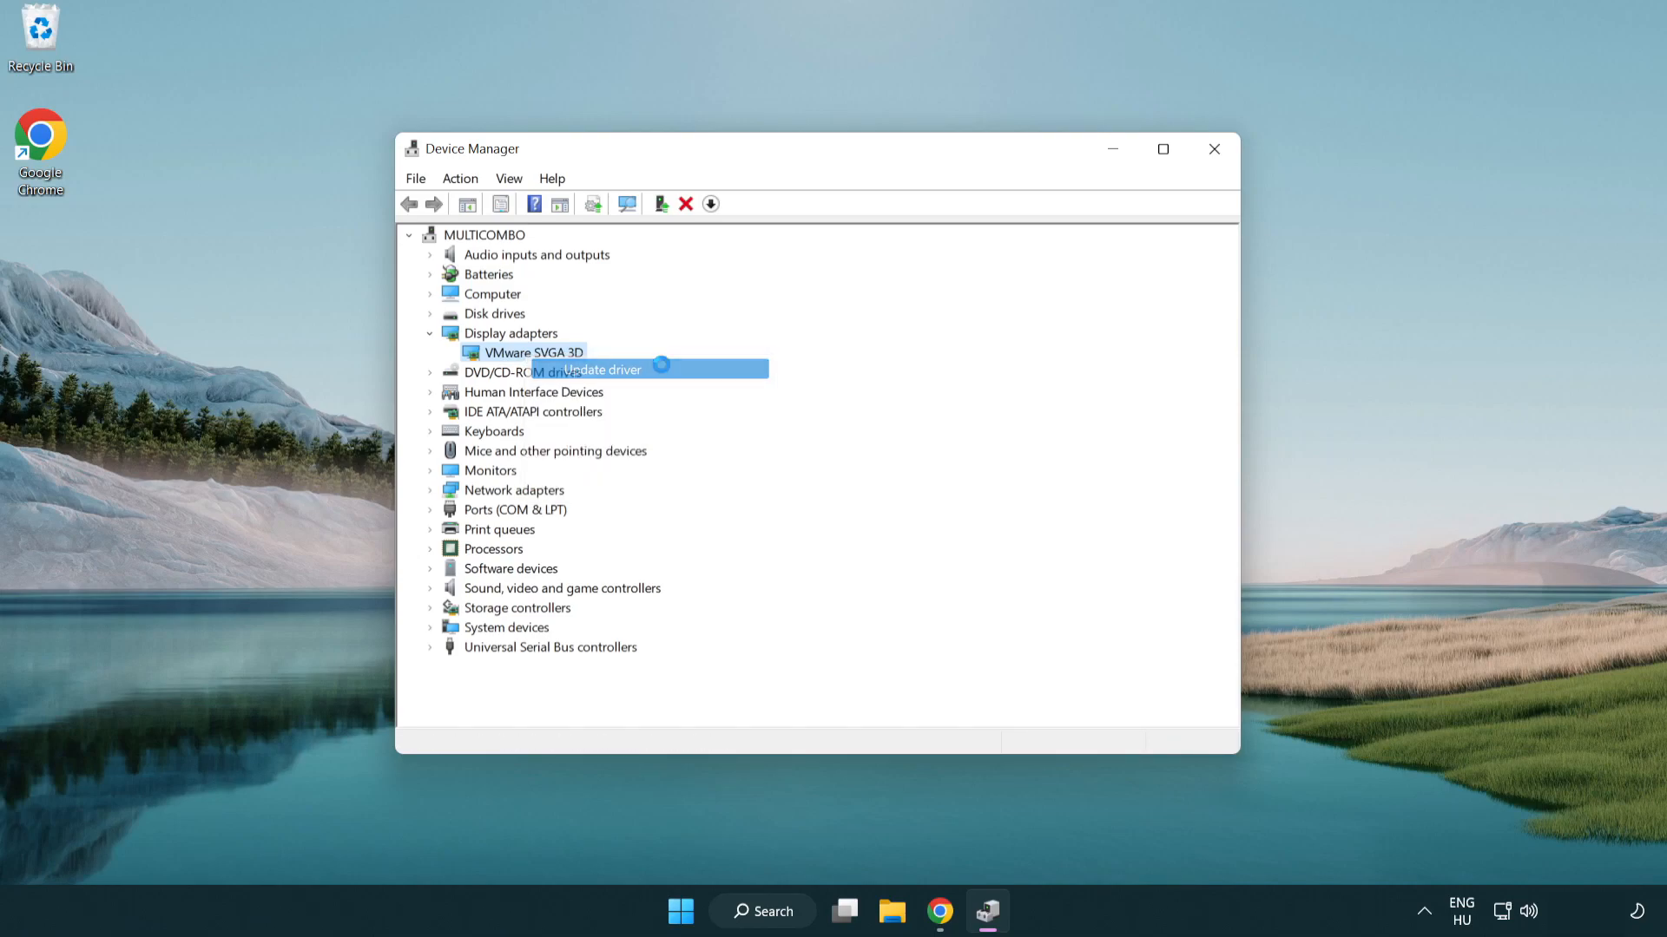
click(598, 369)
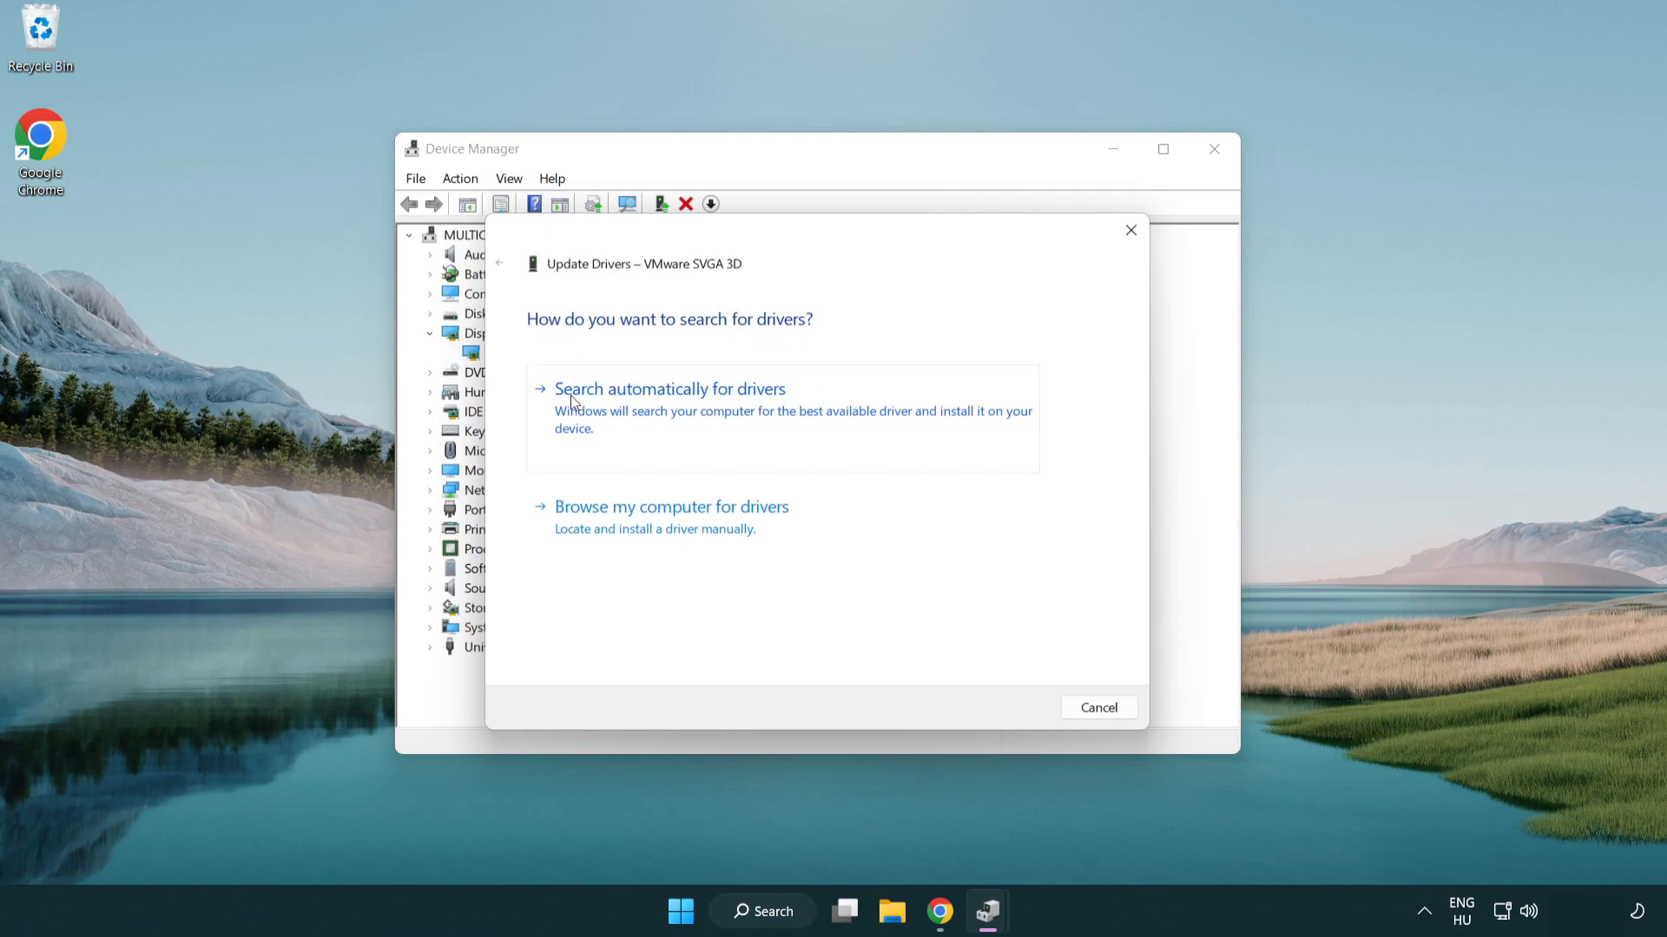
mouse_move(685, 409)
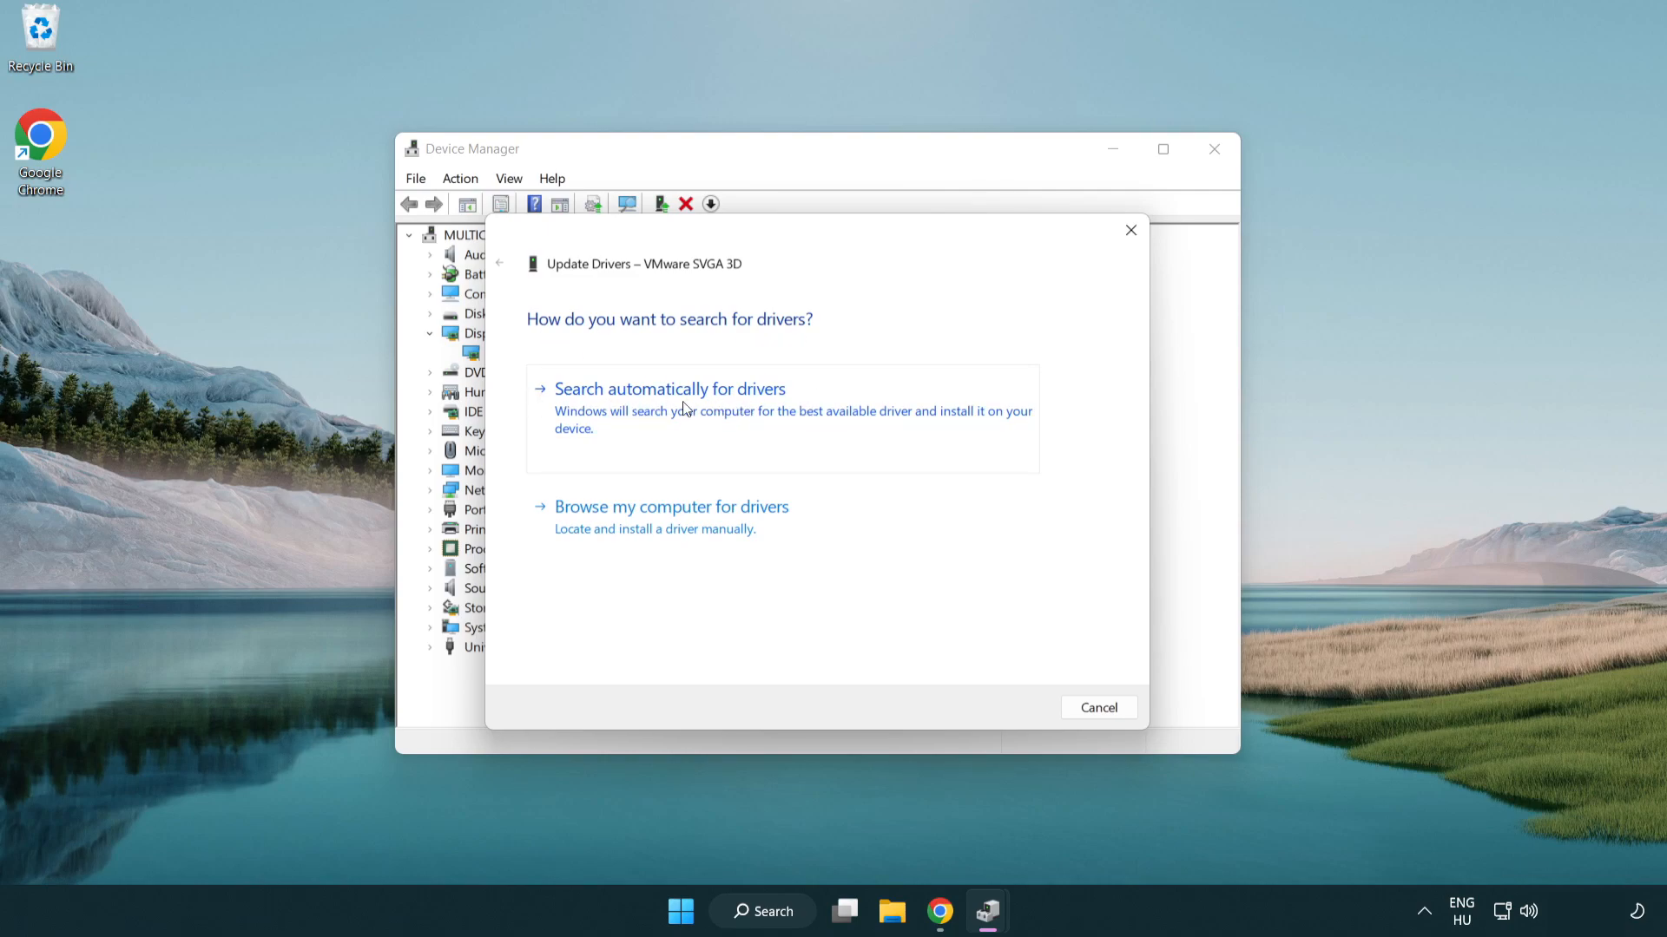
click(669, 388)
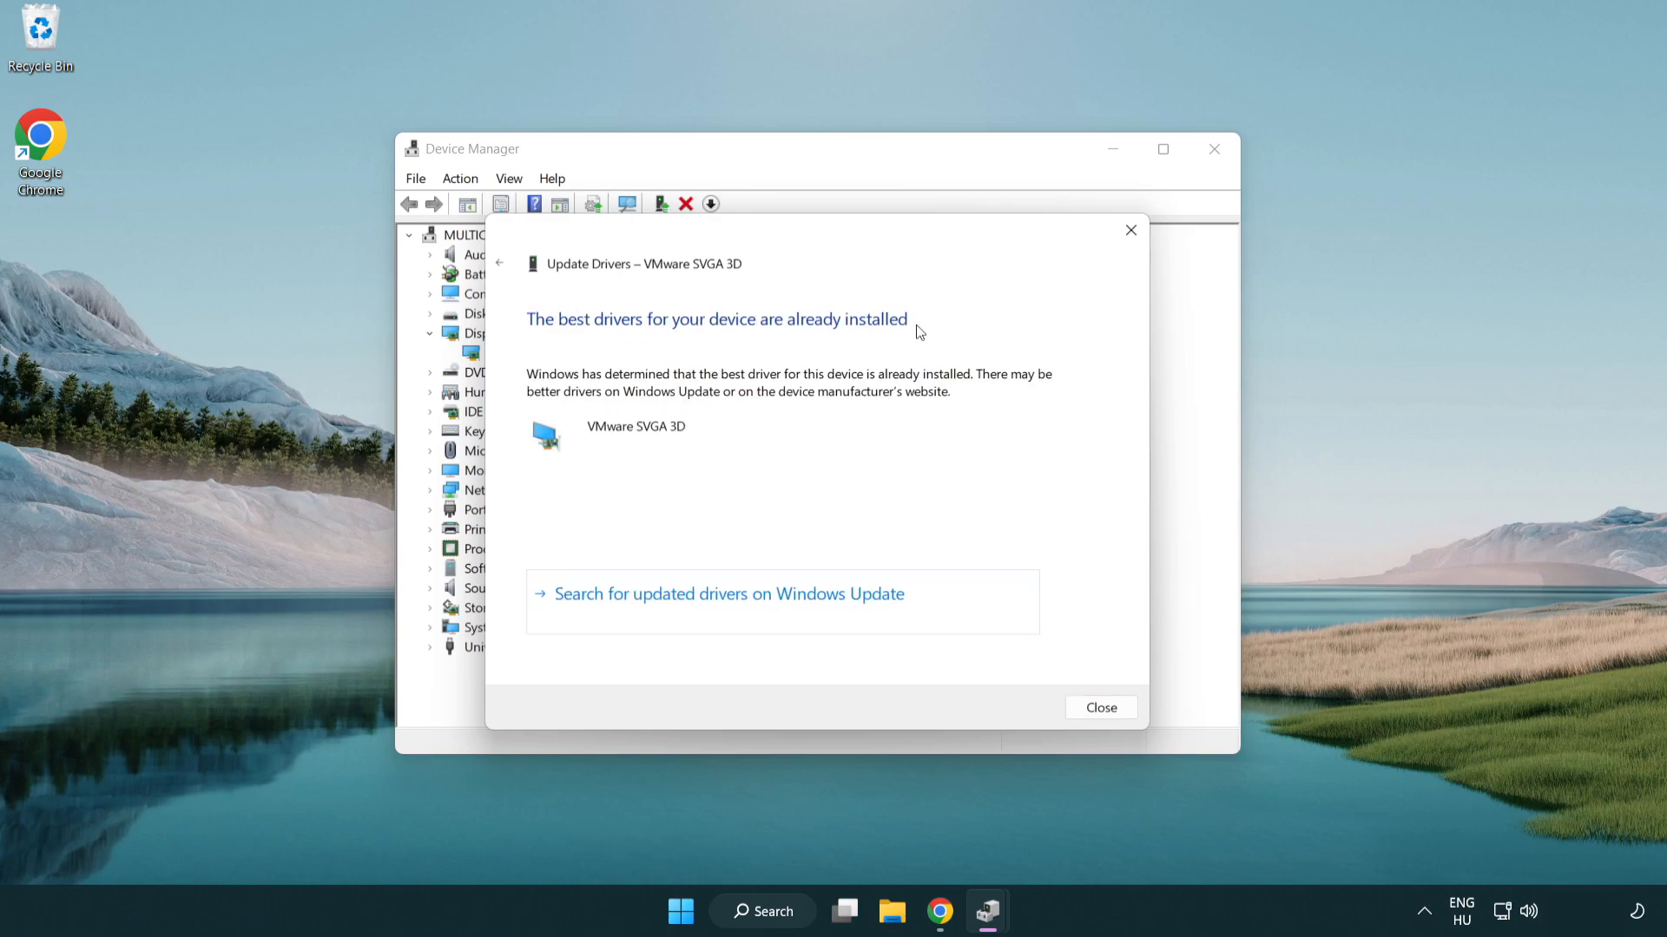
mouse_move(1100, 708)
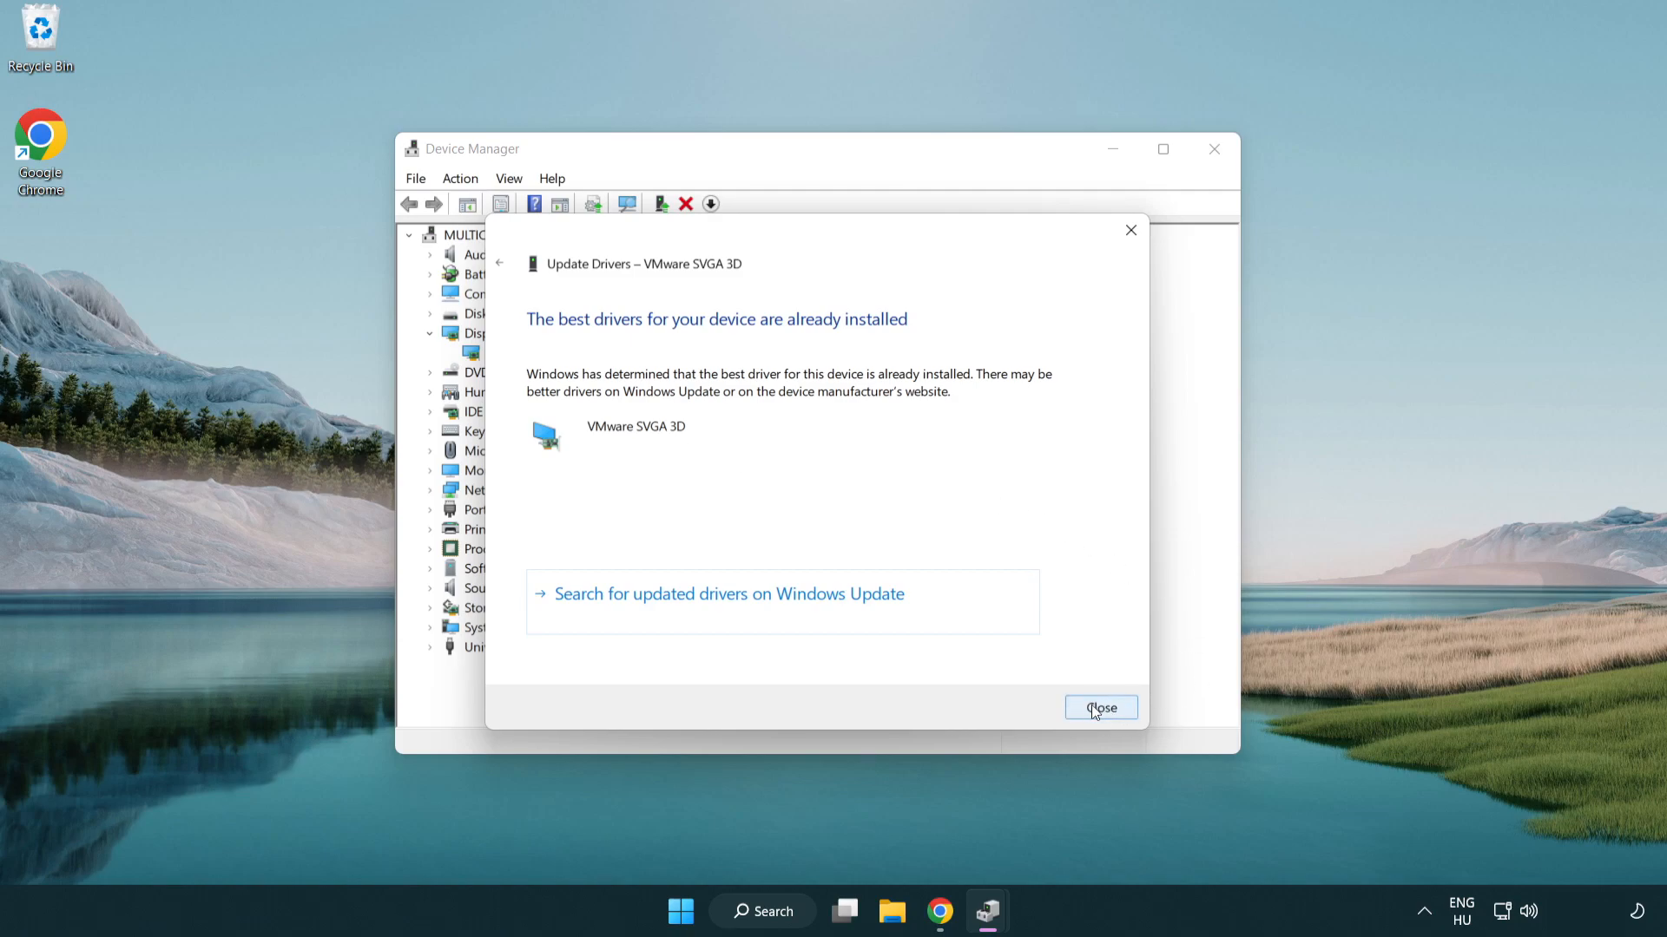
click(1100, 708)
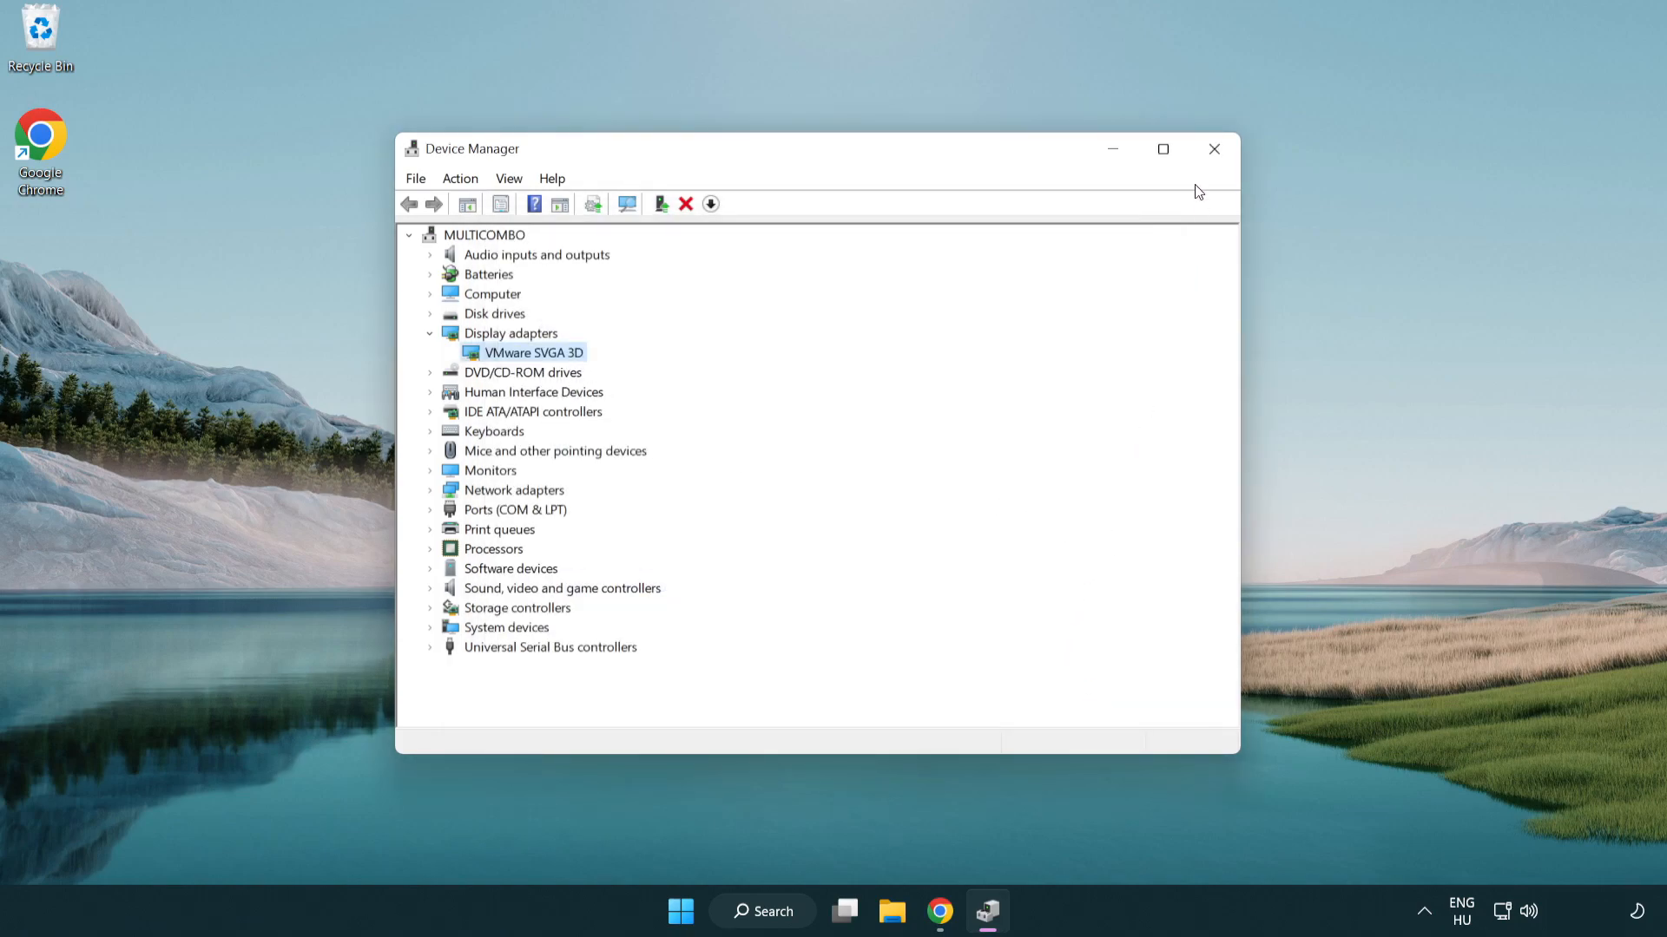
mouse_move(1213, 148)
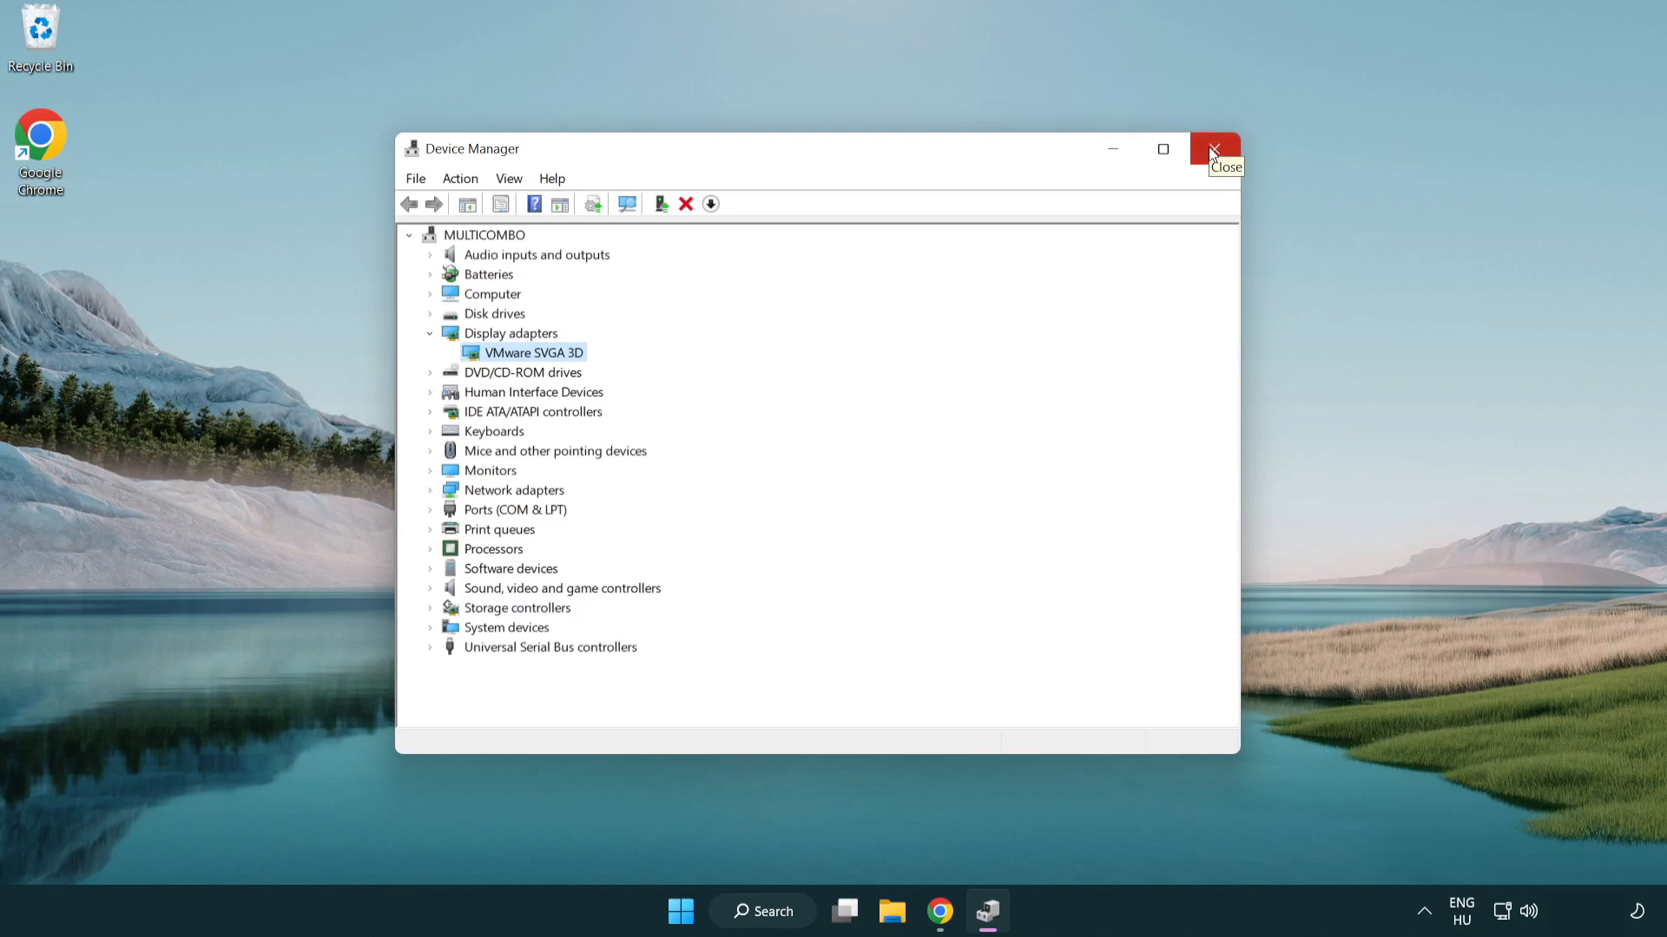
Close Device Manager and open the Game Mode settings page from search
click(1215, 148)
text(game mode)
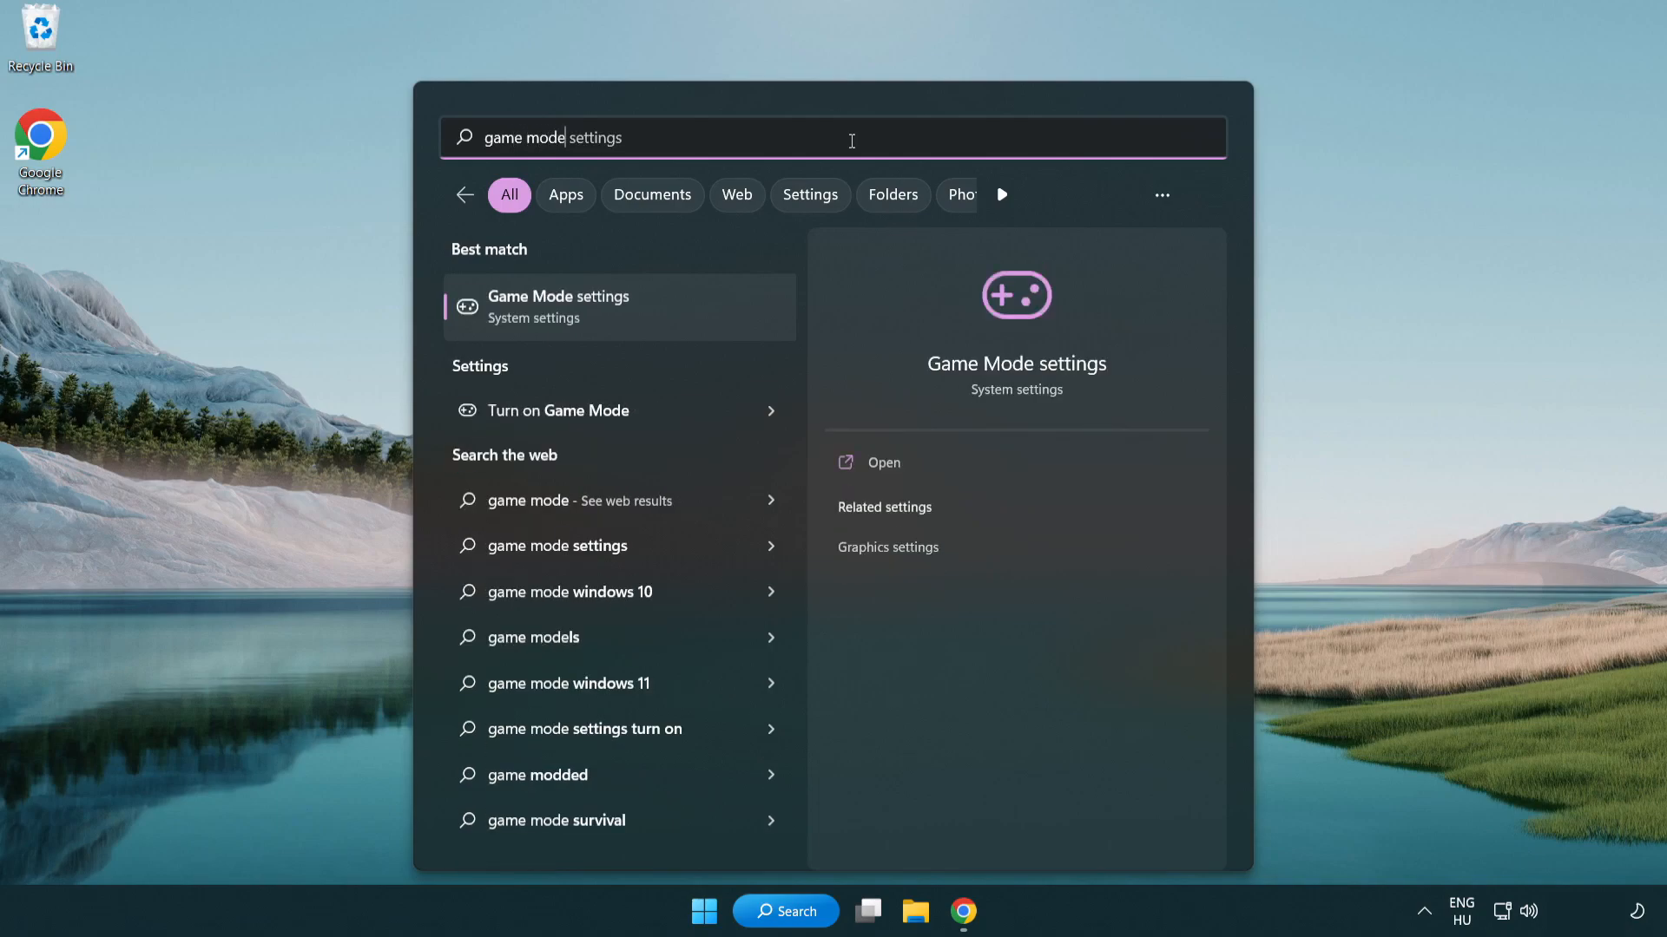
mouse_move(633, 327)
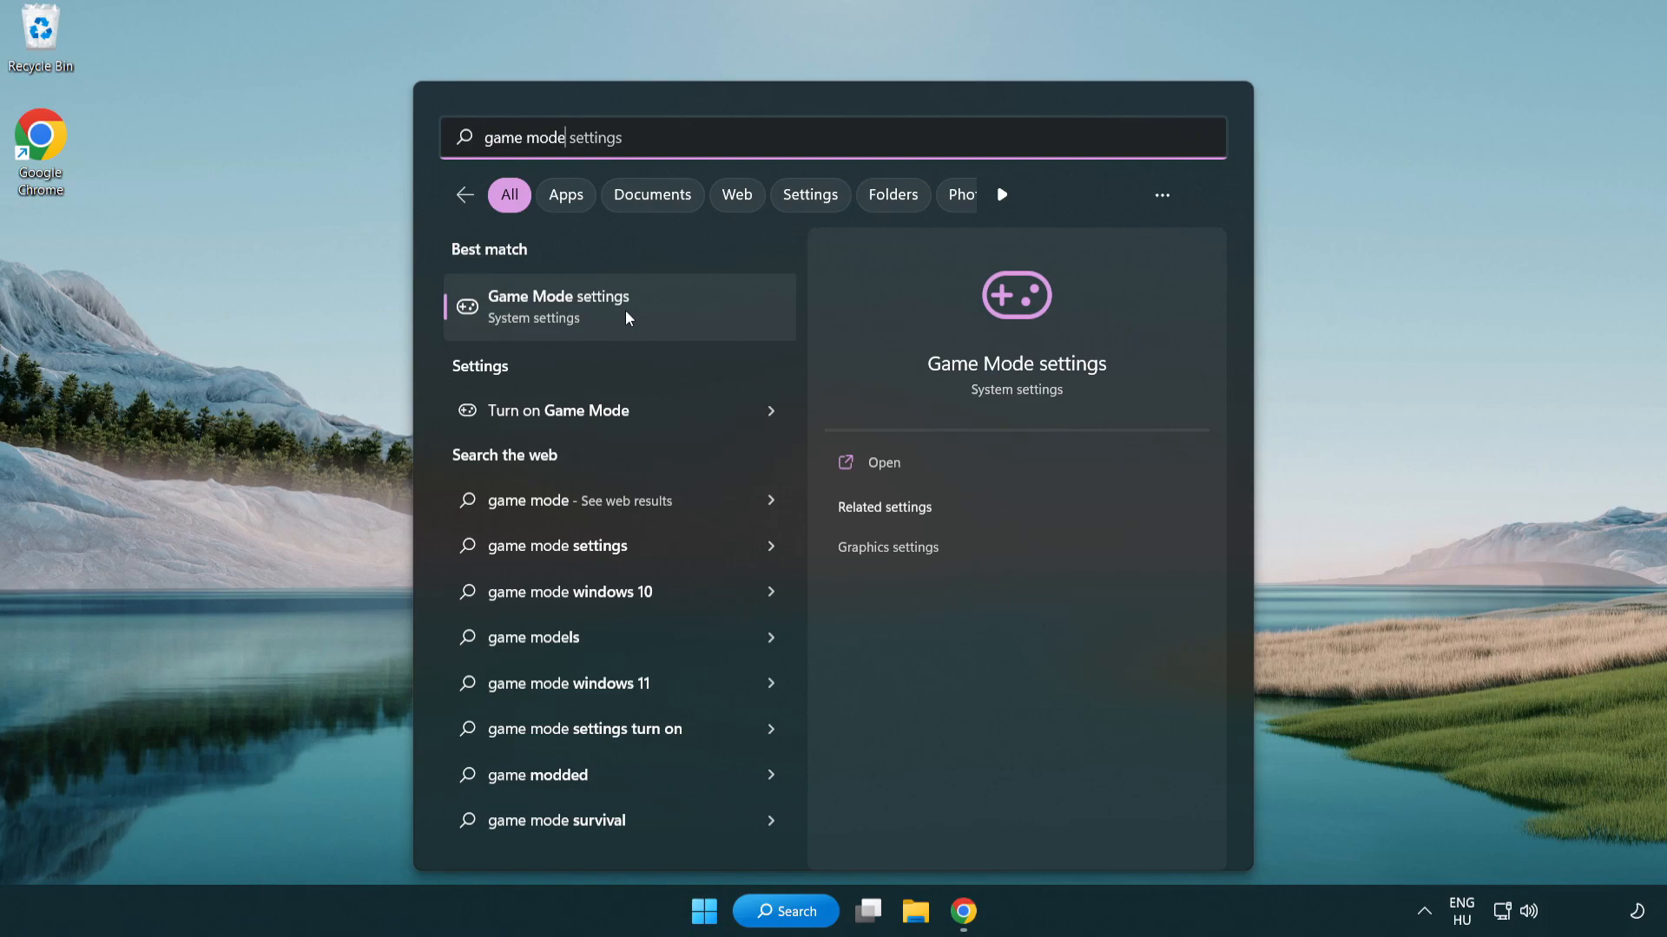
click(557, 307)
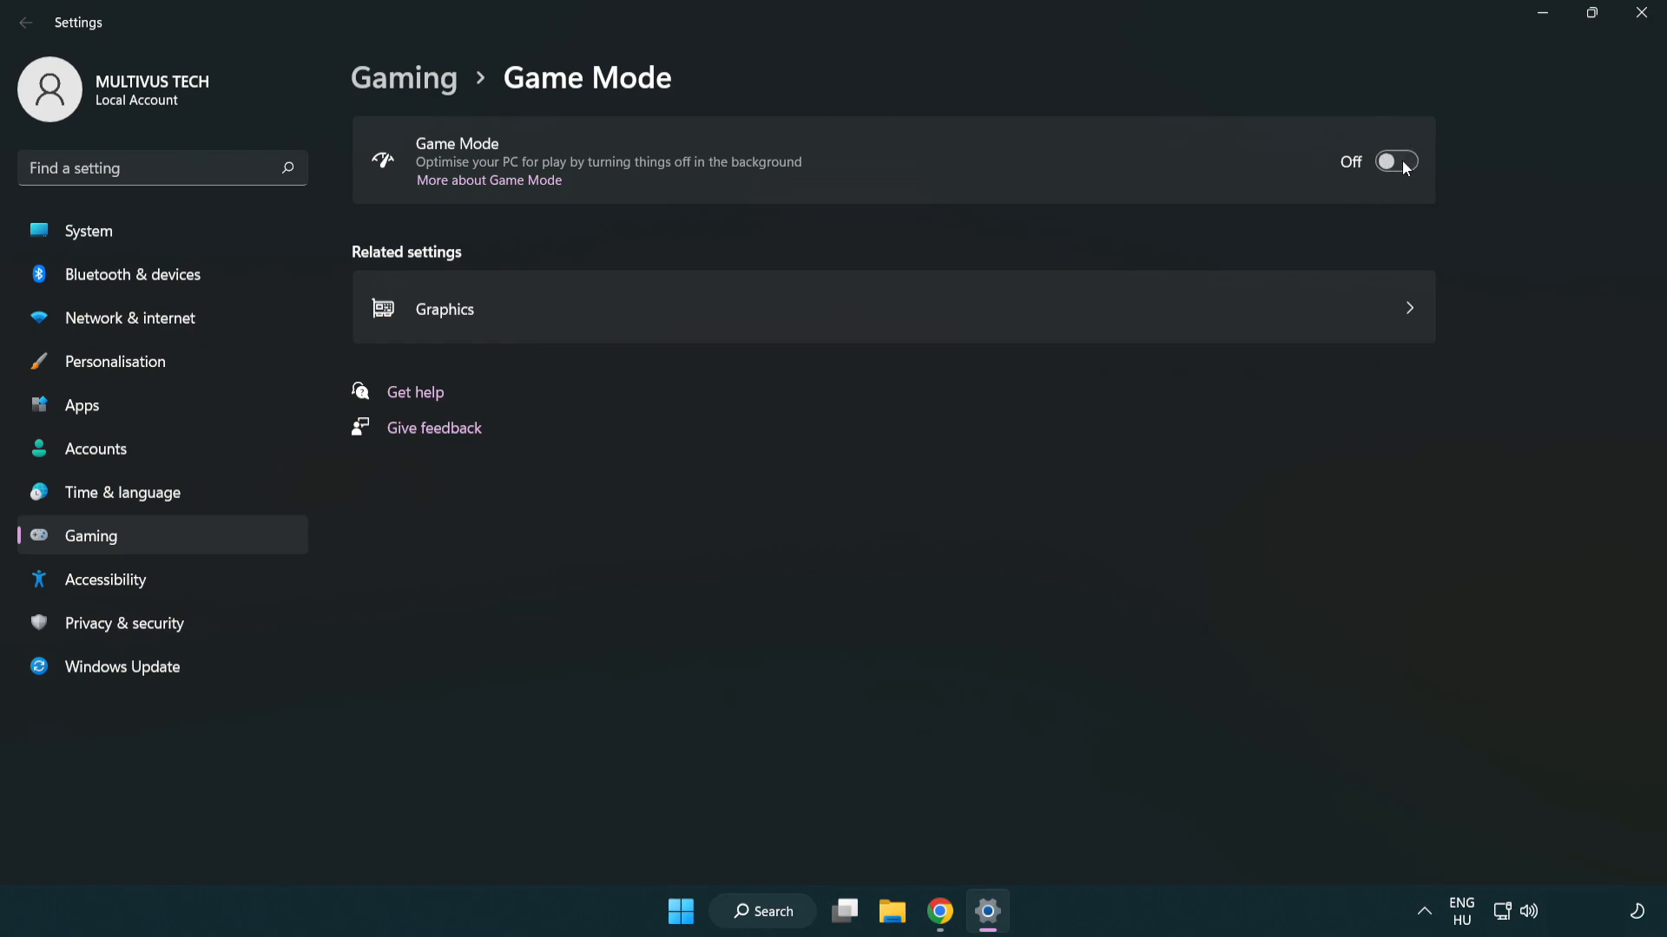
Turn Game Mode on, stop the controller button opening Xbox Game Bar, and close Settings
click(1396, 161)
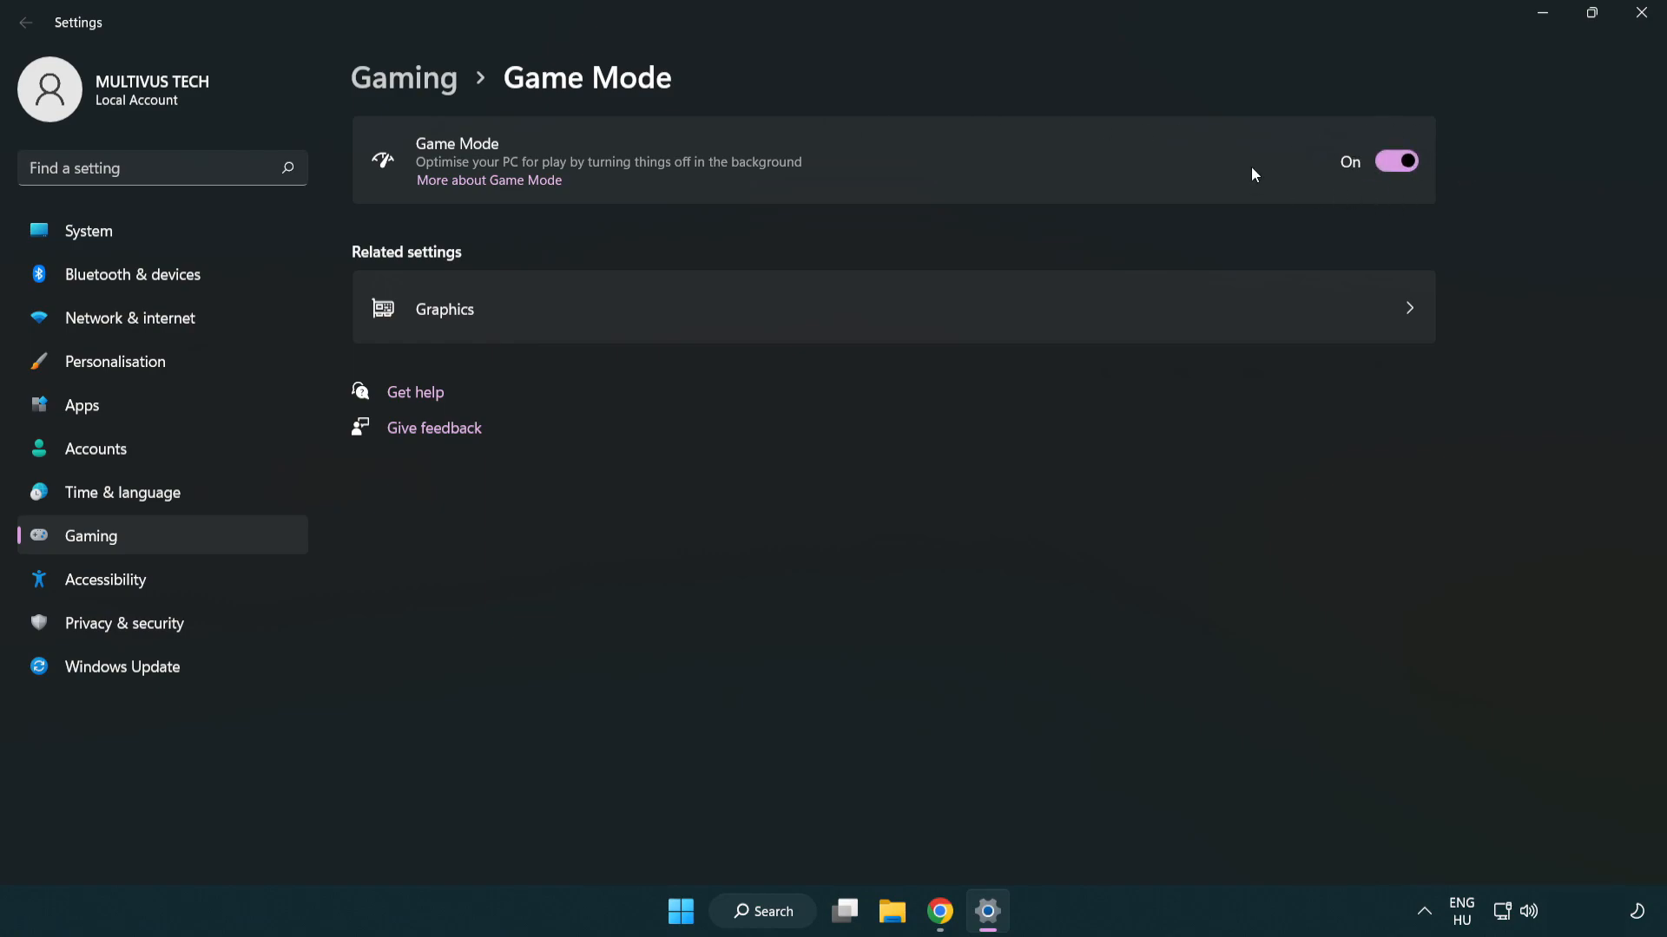
mouse_move(641, 168)
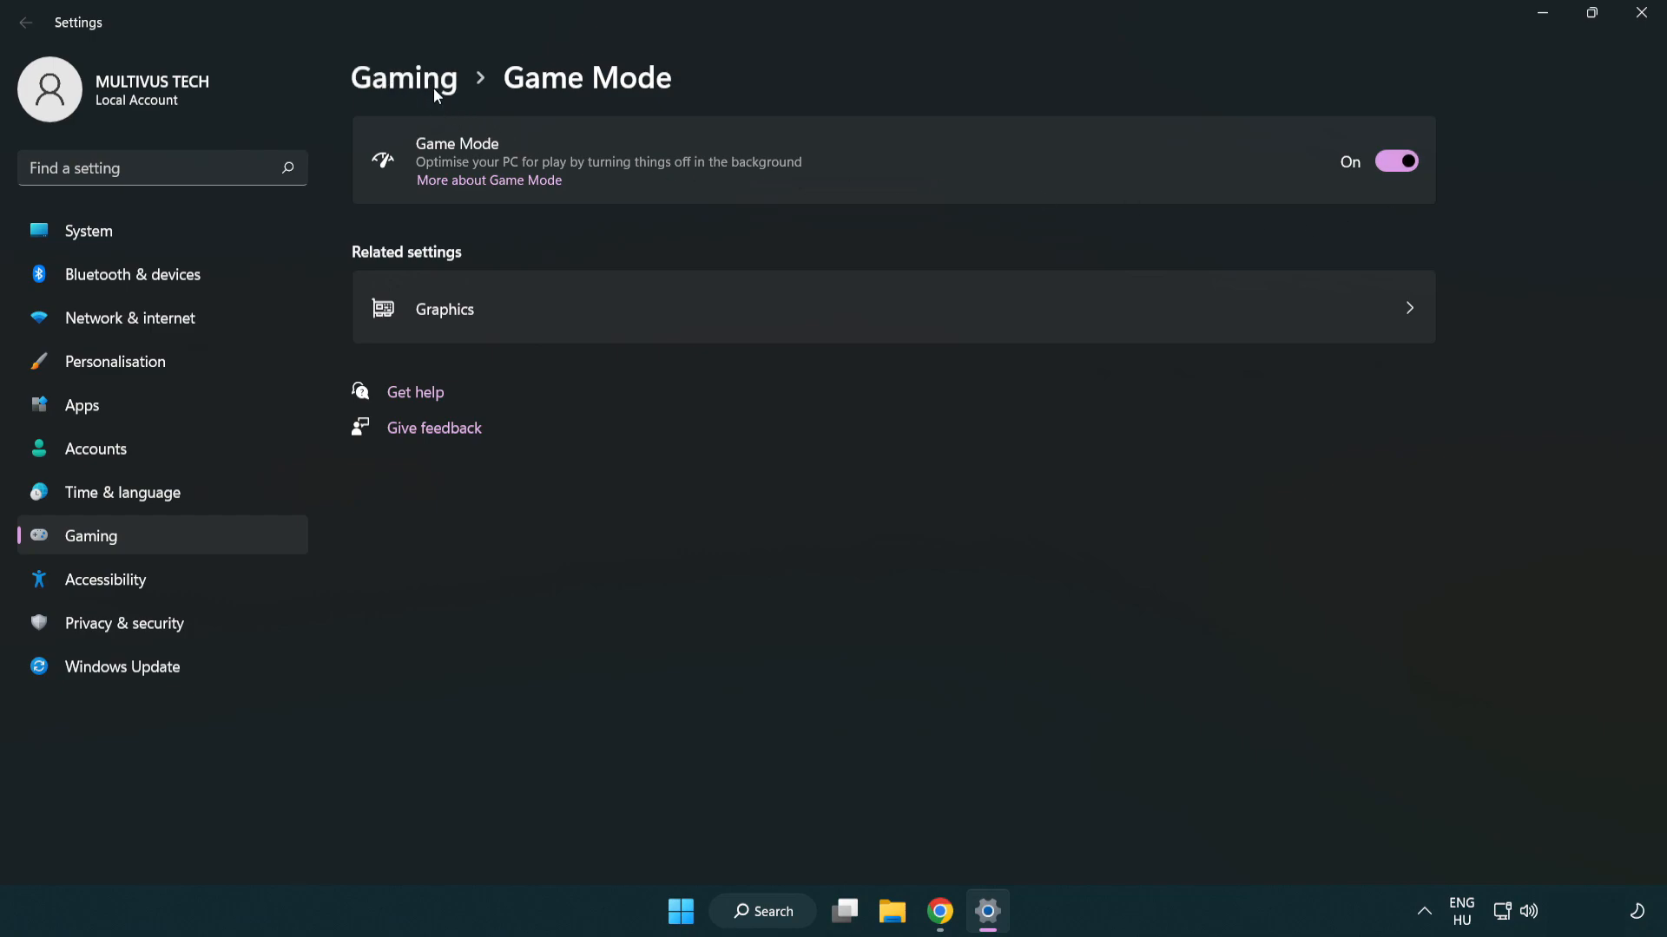
click(402, 76)
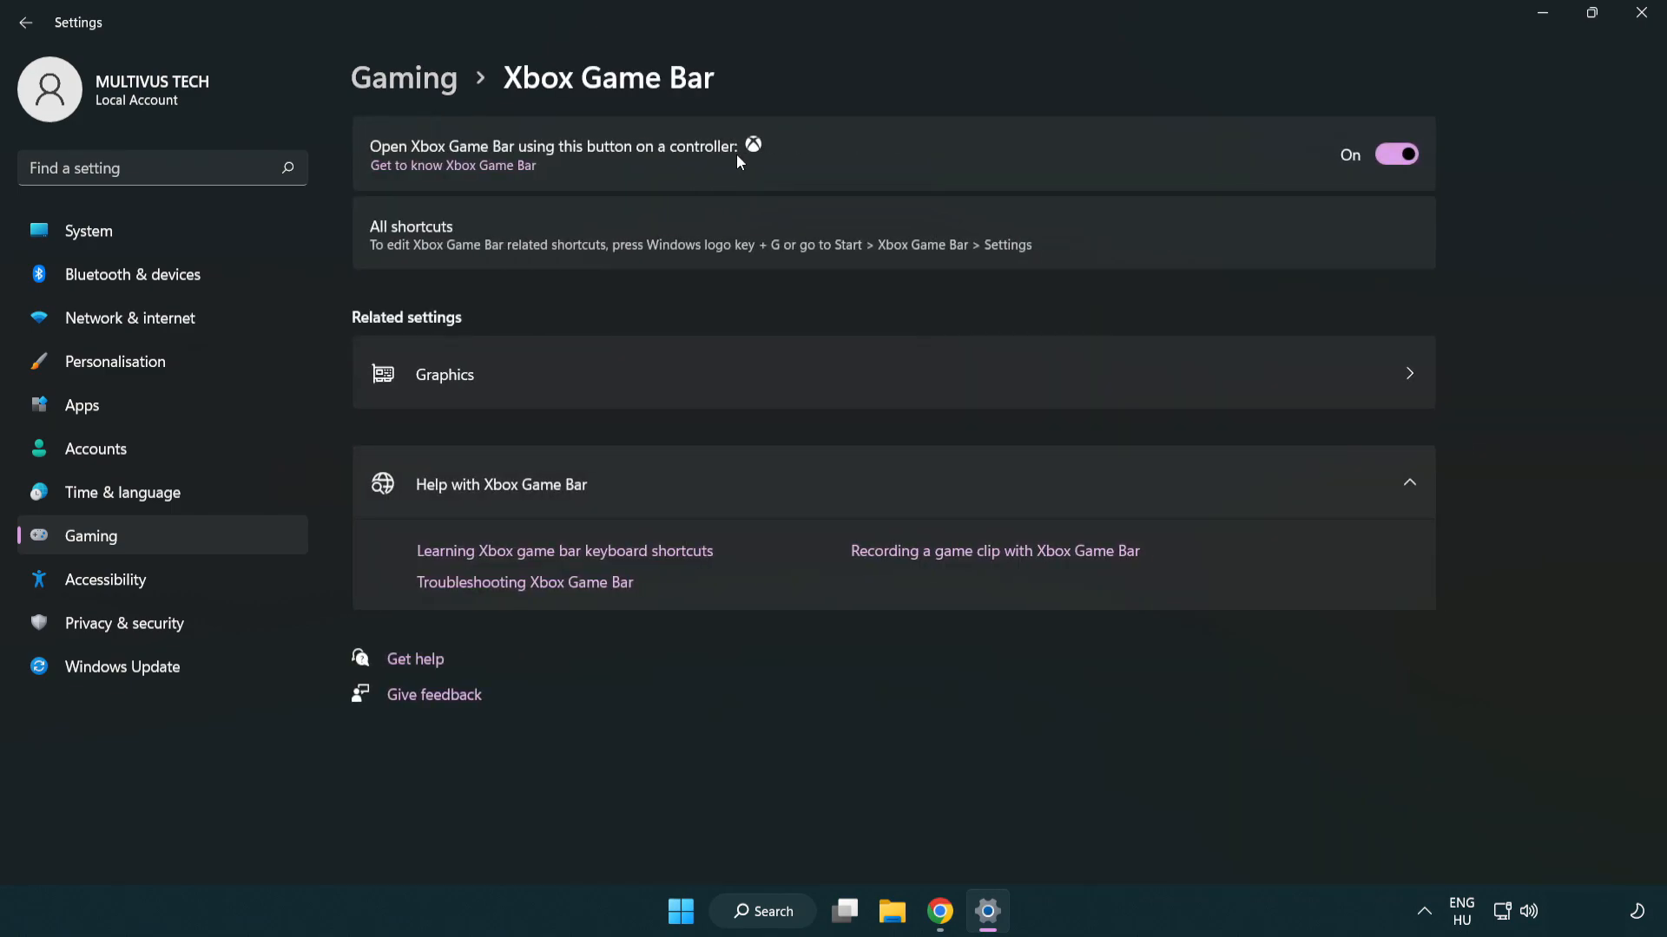
mouse_move(602, 160)
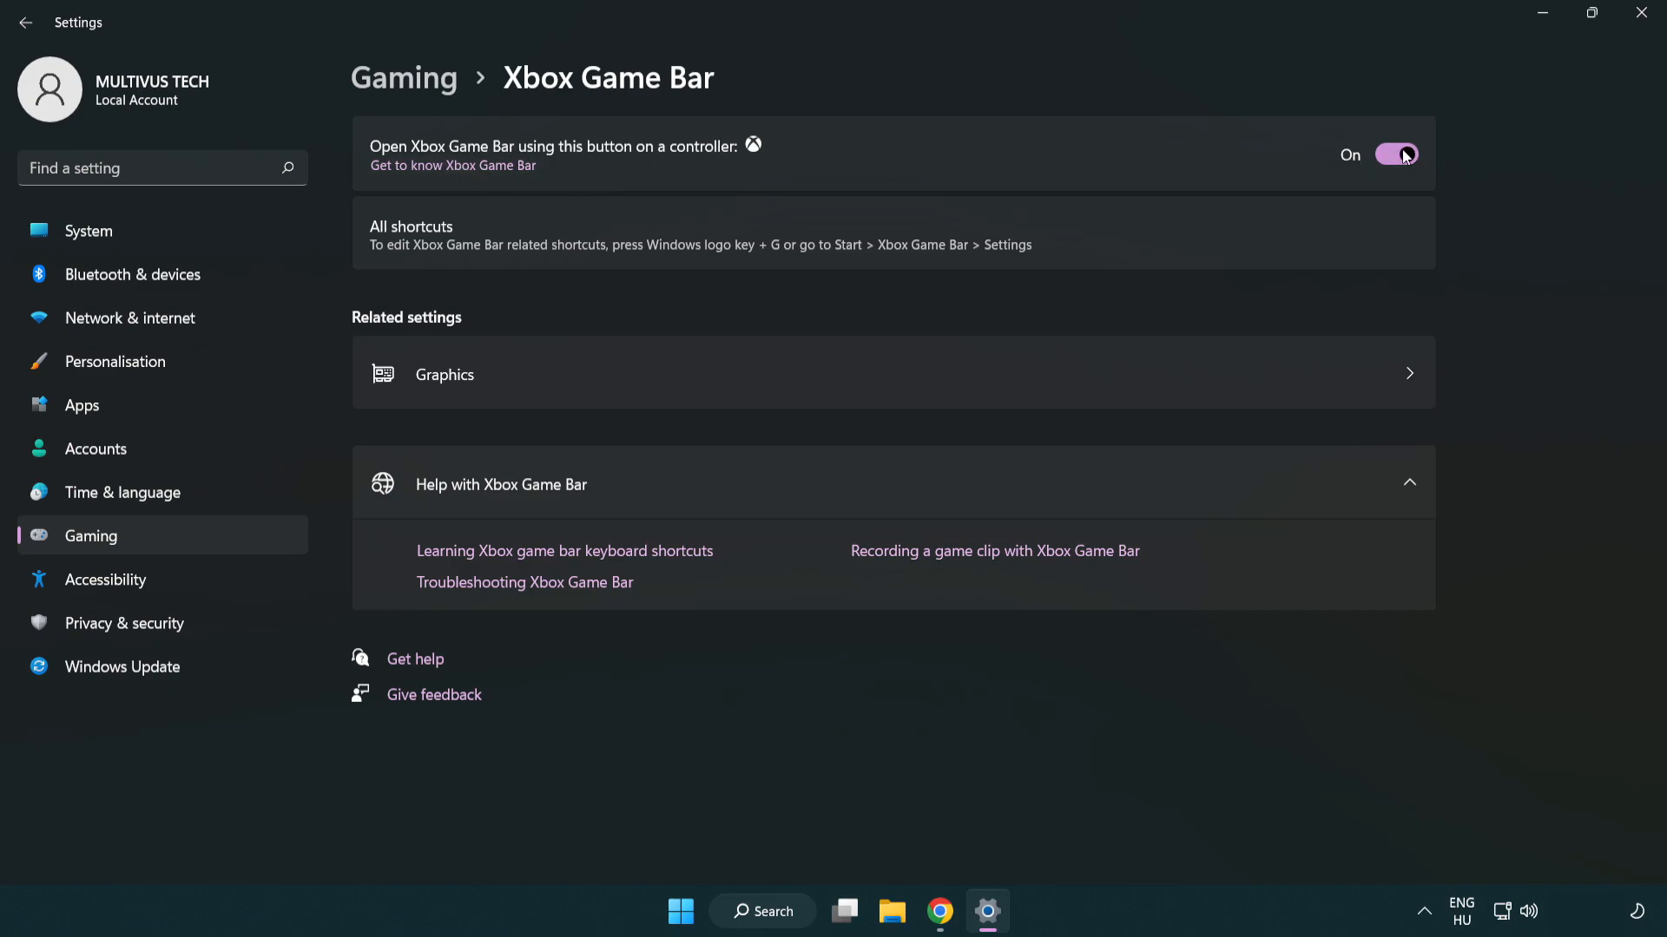
click(1395, 155)
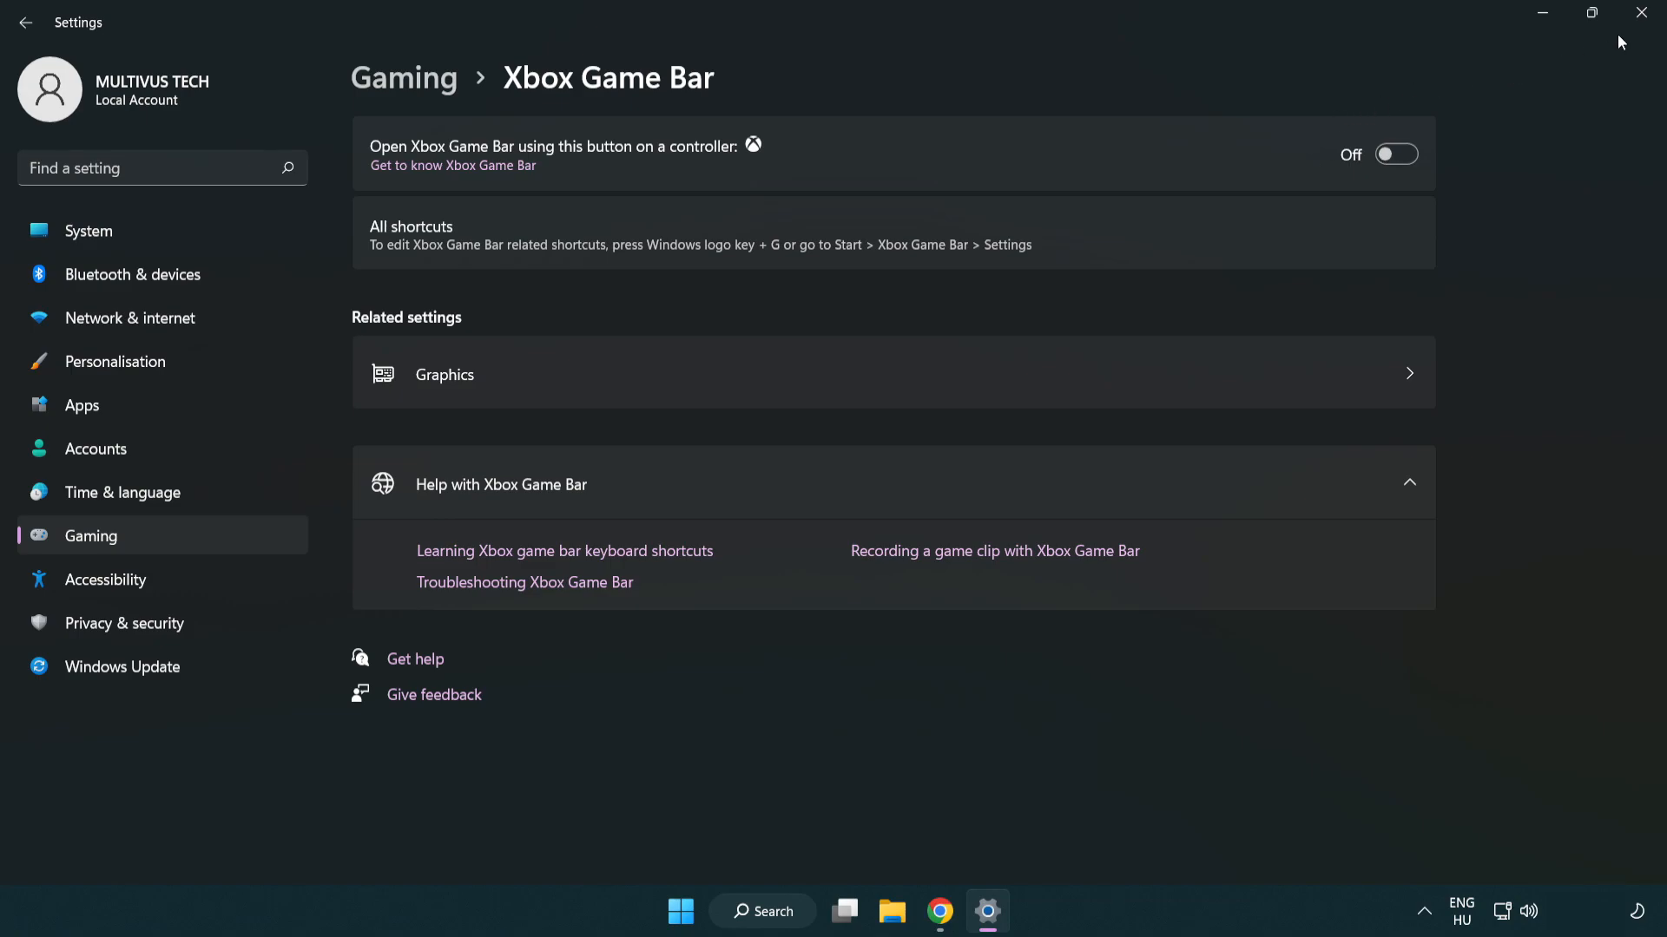
mouse_move(1644, 14)
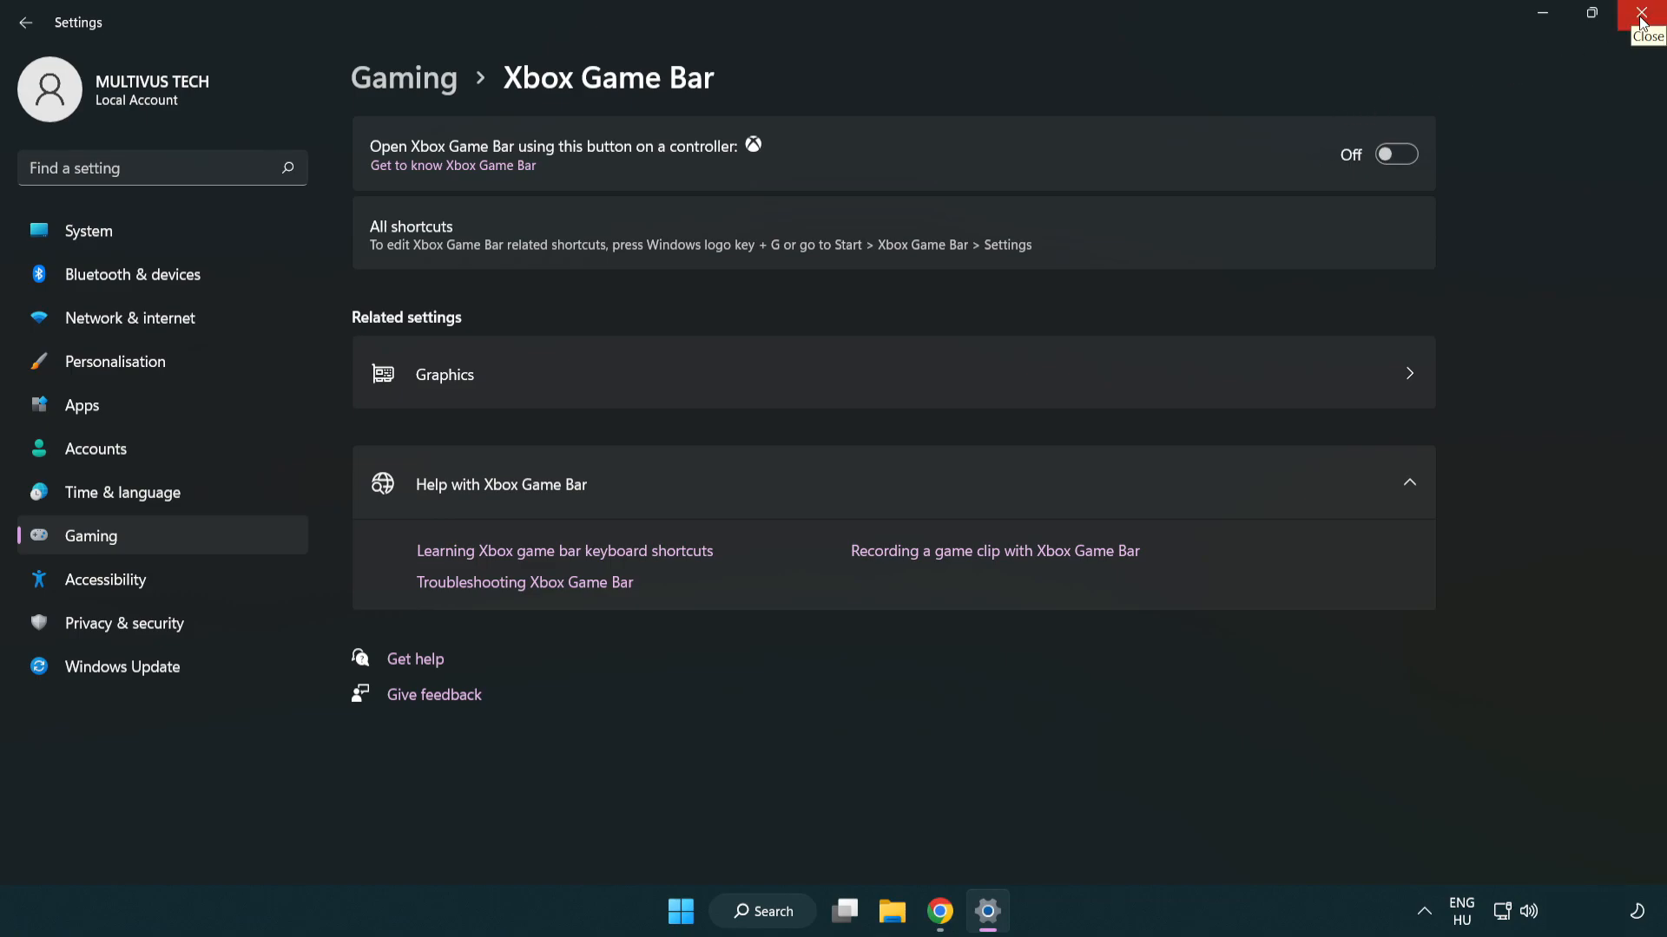
click(1648, 14)
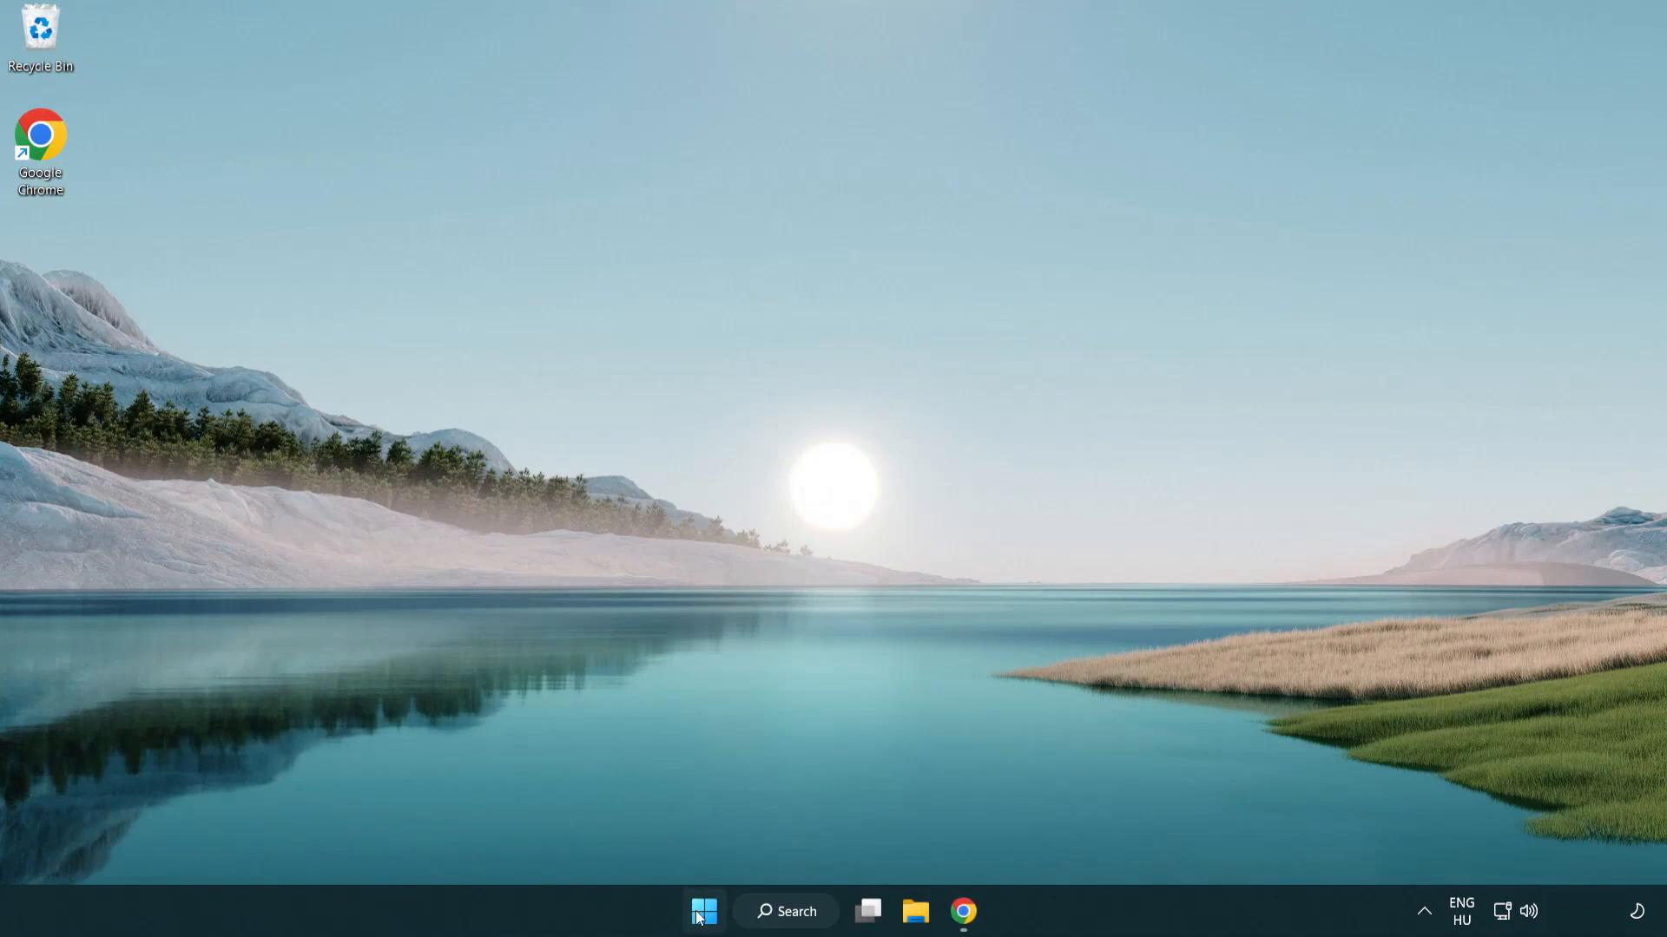
Launch Task Manager from the Start button's quick menu and scroll the running processes
right_click(702, 911)
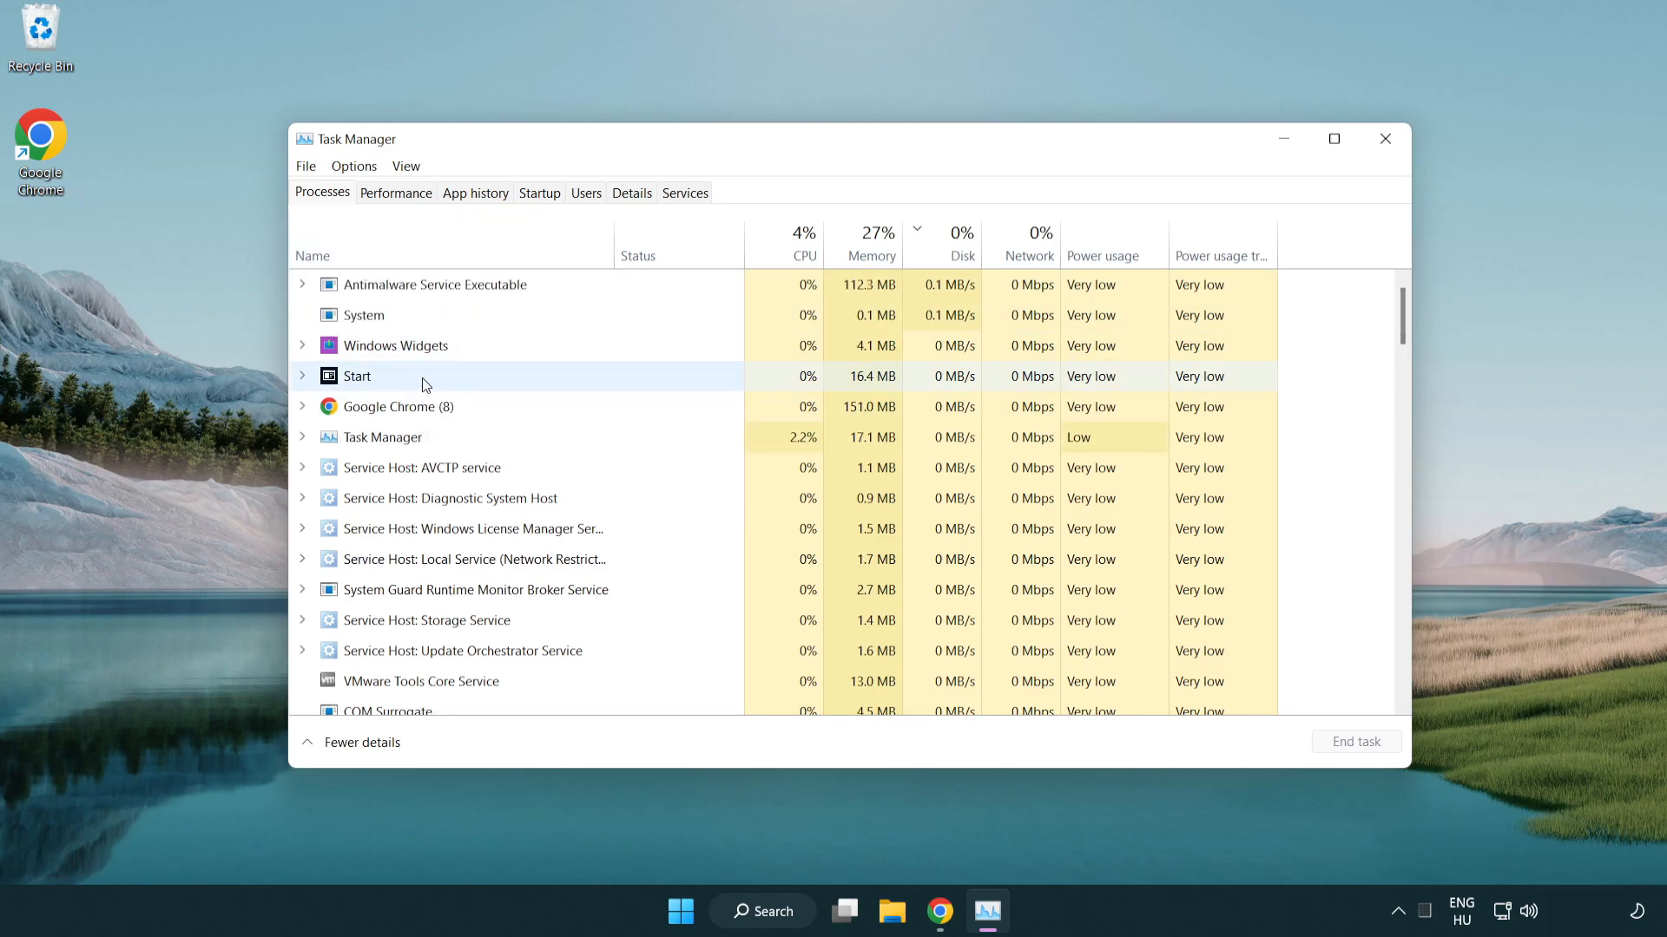
click(396, 406)
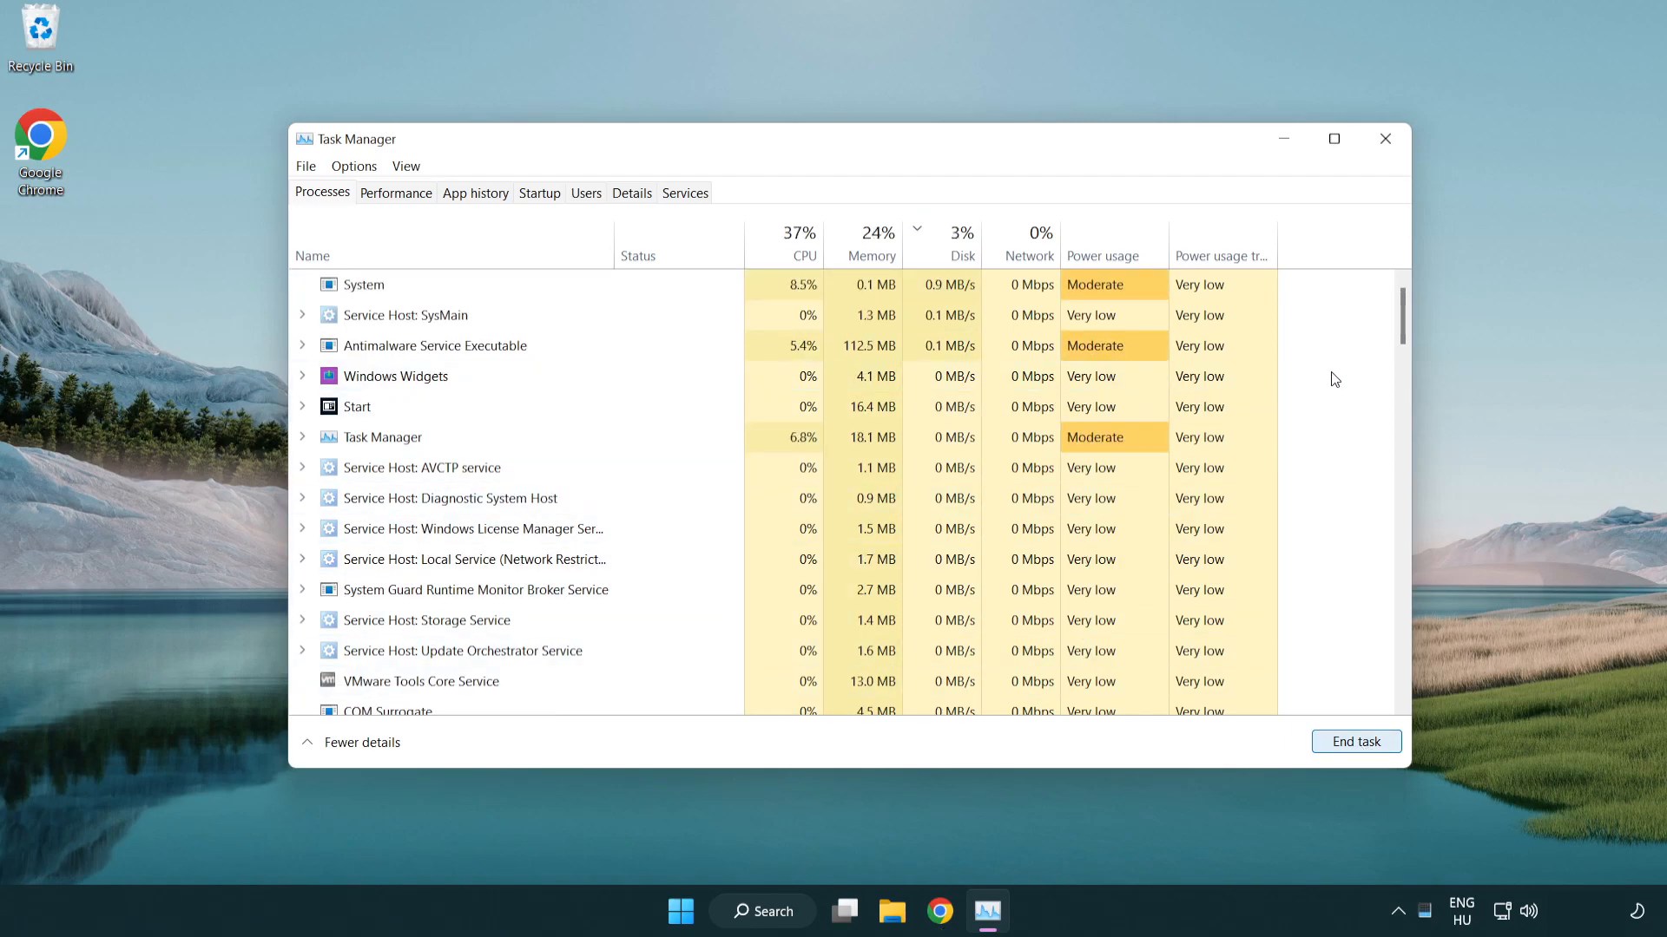
scroll(down, 3)
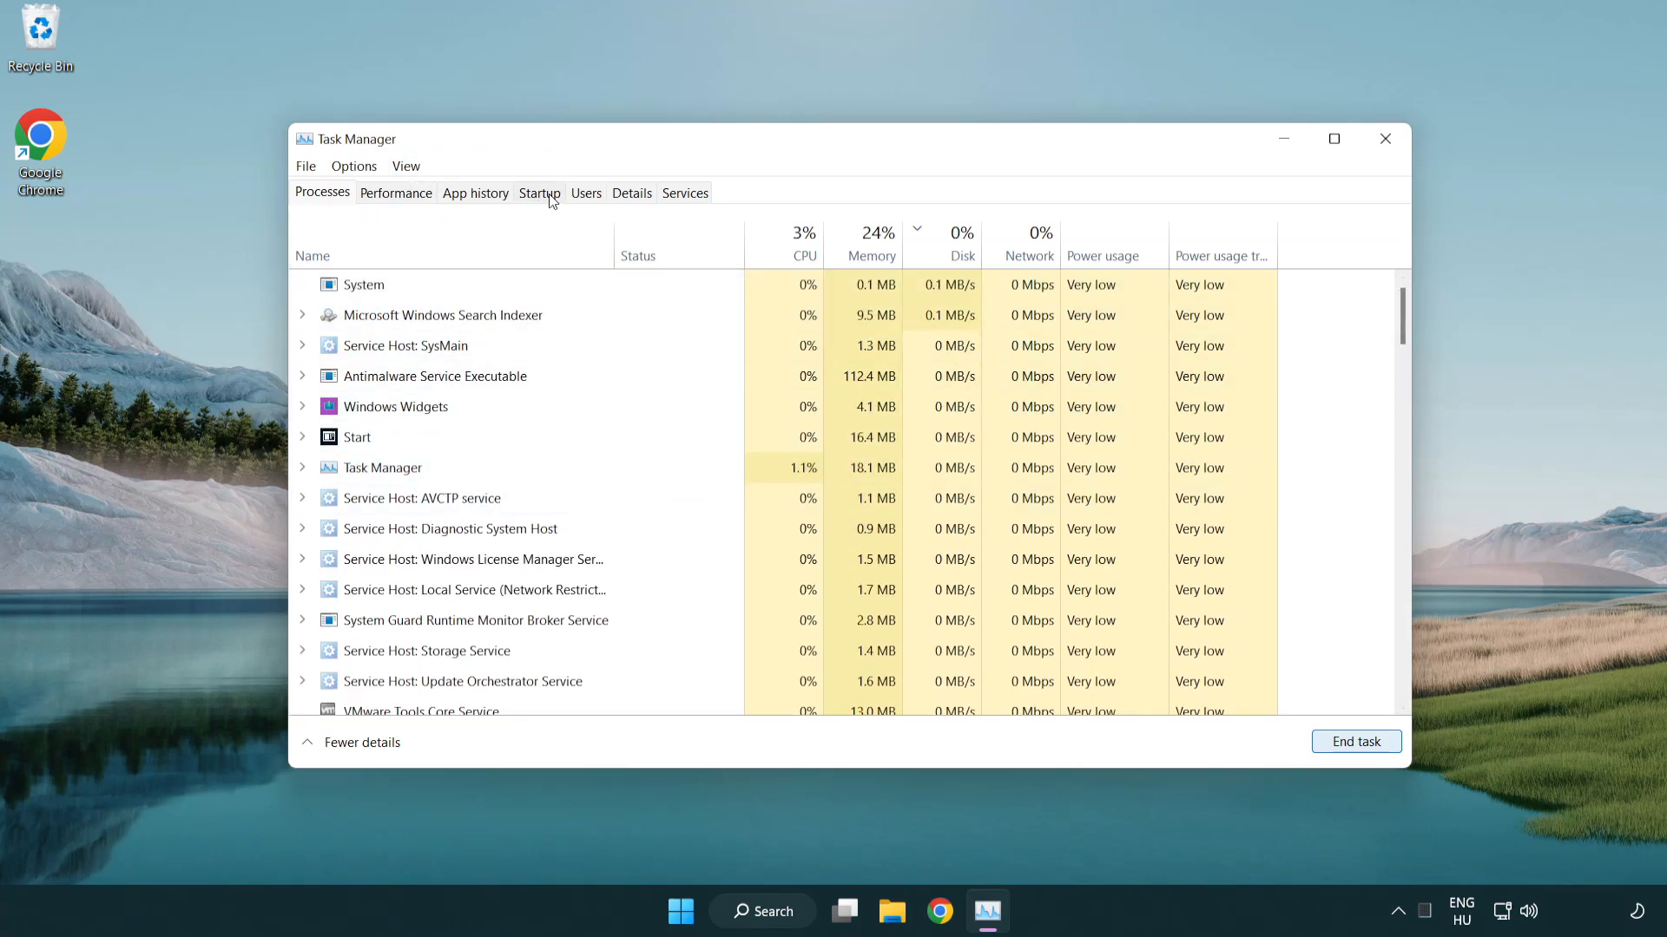
Disable Cortana, Phone Link and Terminal as startup apps, then close Task Manager
click(539, 193)
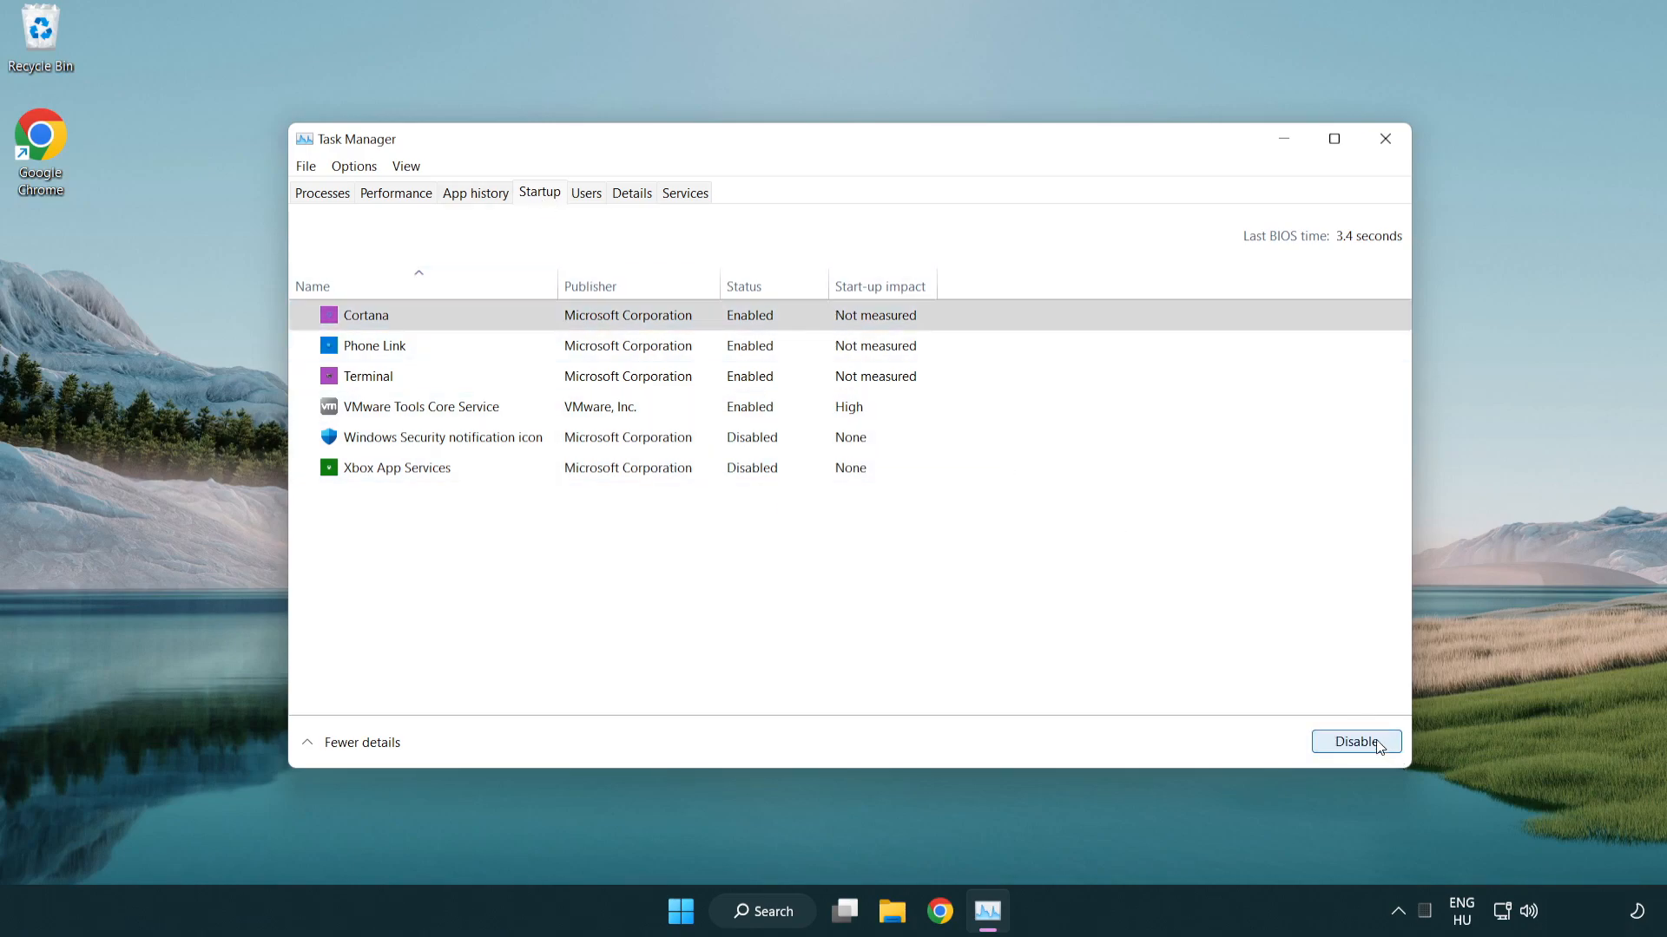
click(1355, 741)
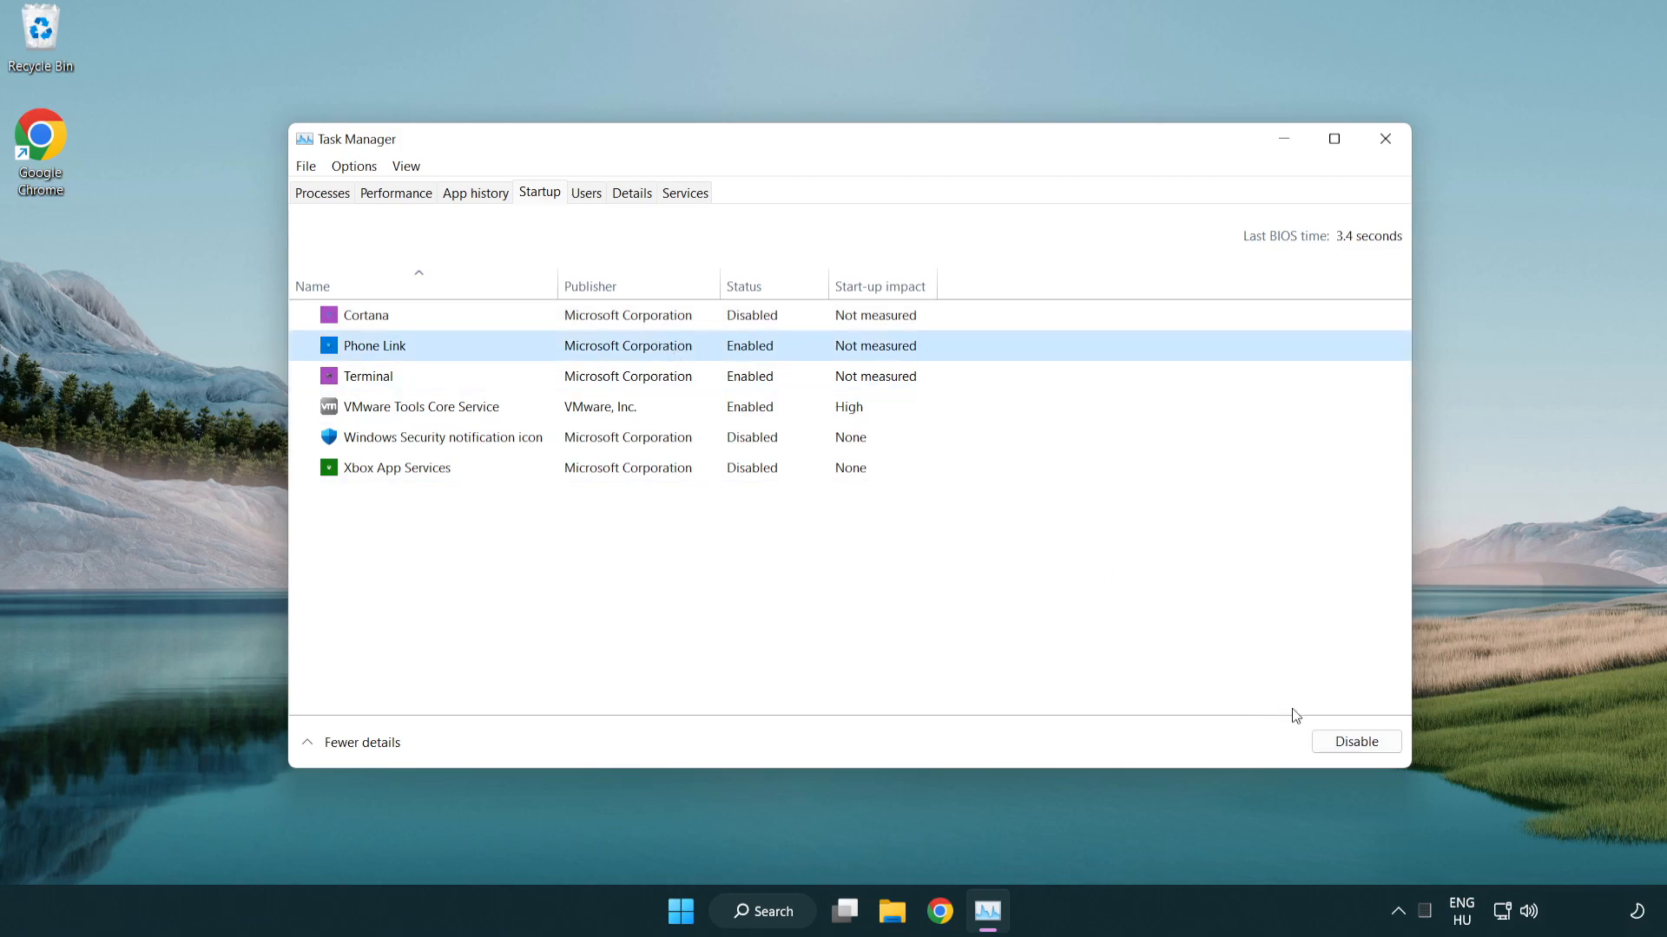
click(1355, 741)
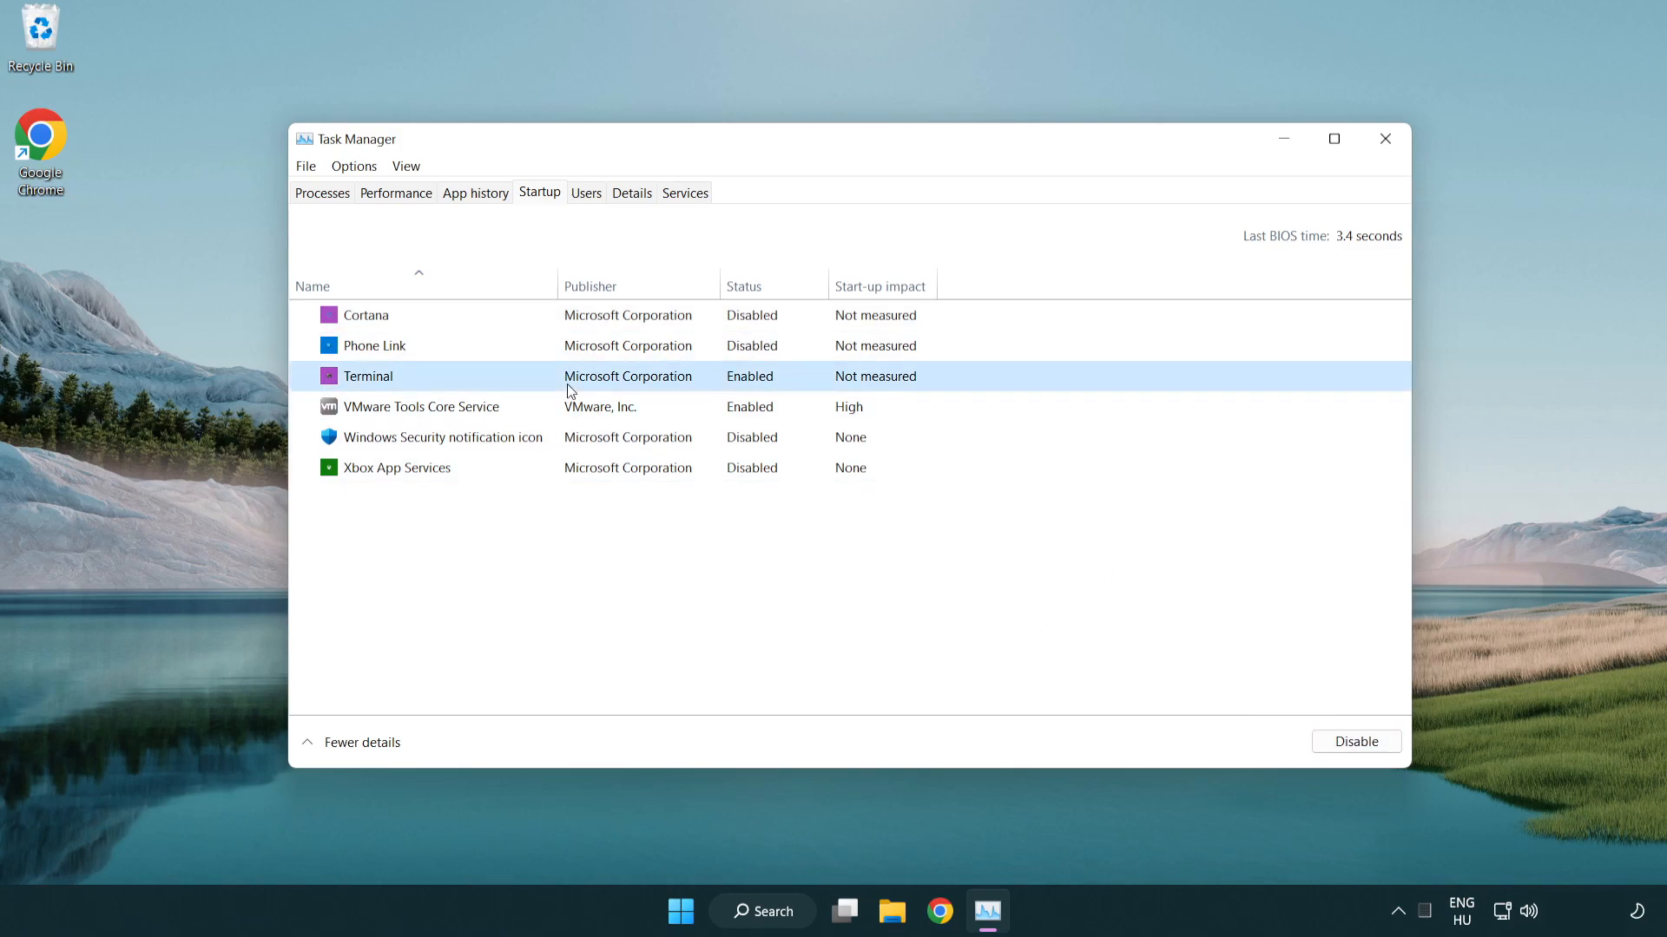
click(1355, 740)
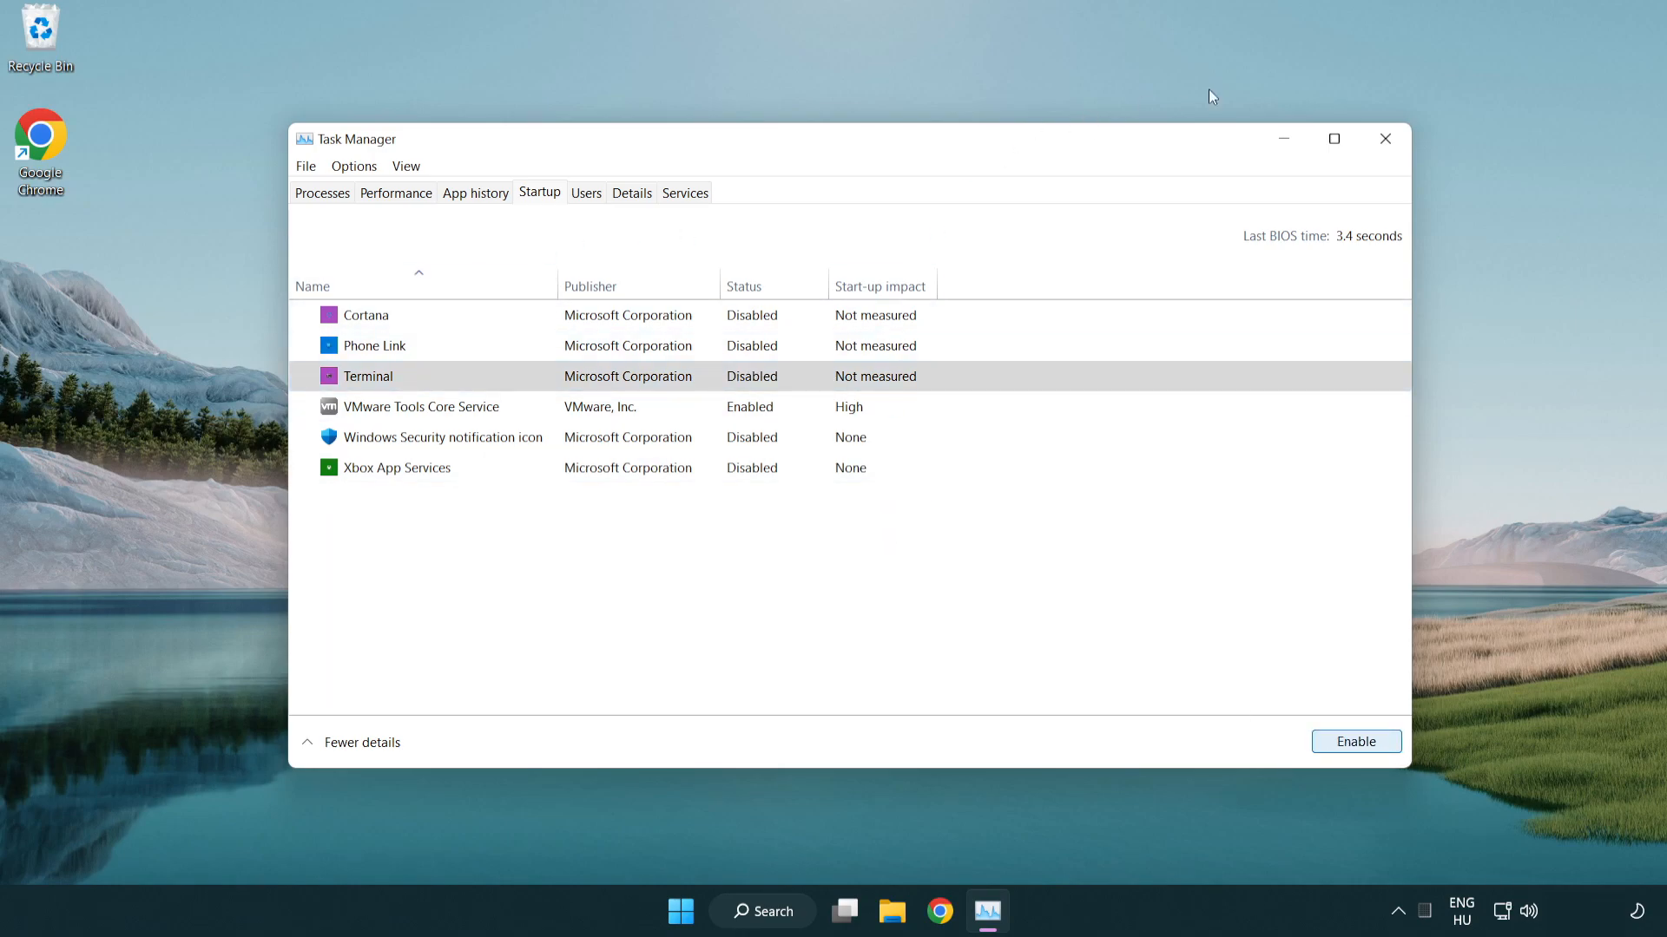
mouse_move(1385, 138)
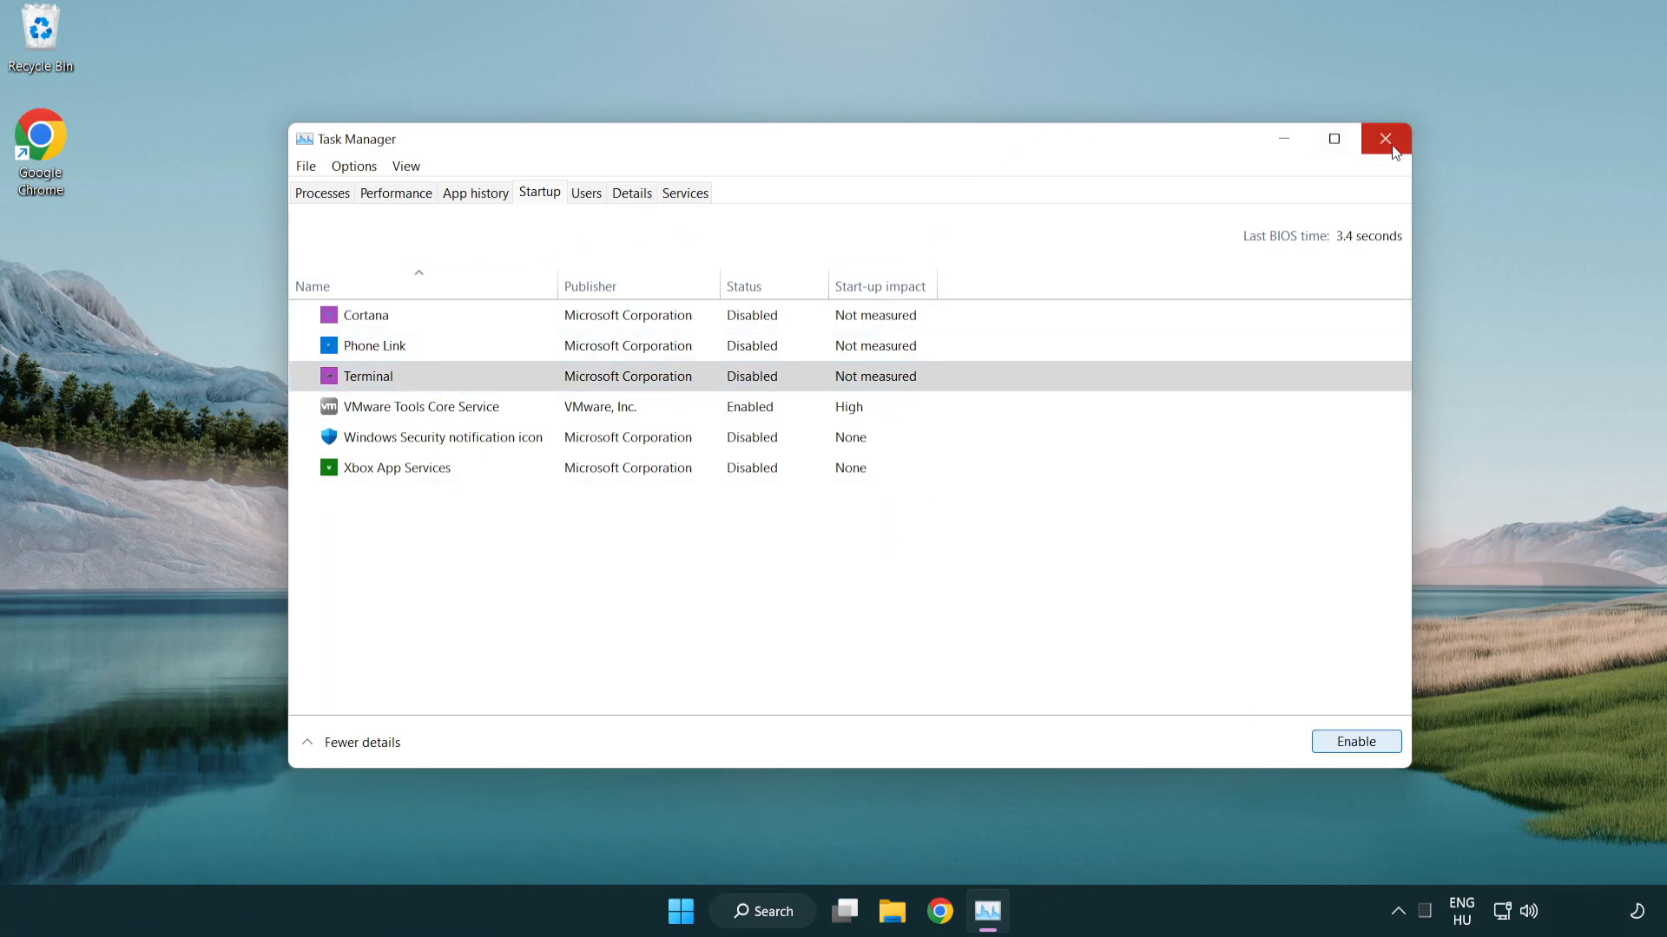
click(1384, 138)
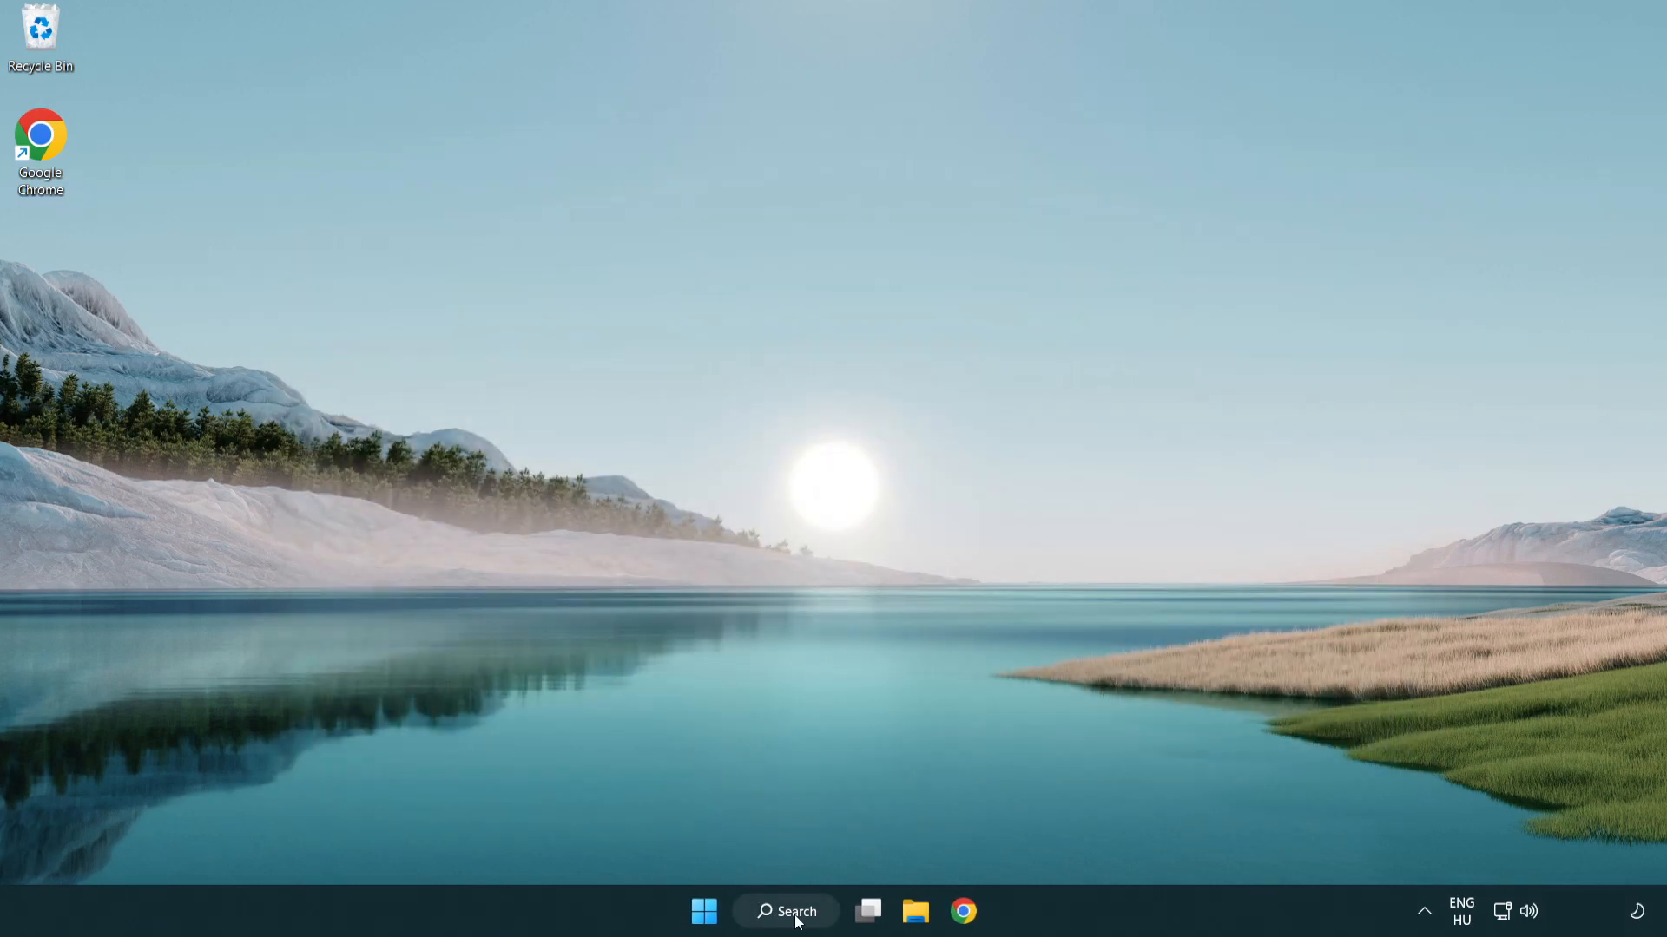
Check for updates in Windows Update, confirm the PC is up to date, and close Settings
click(786, 911)
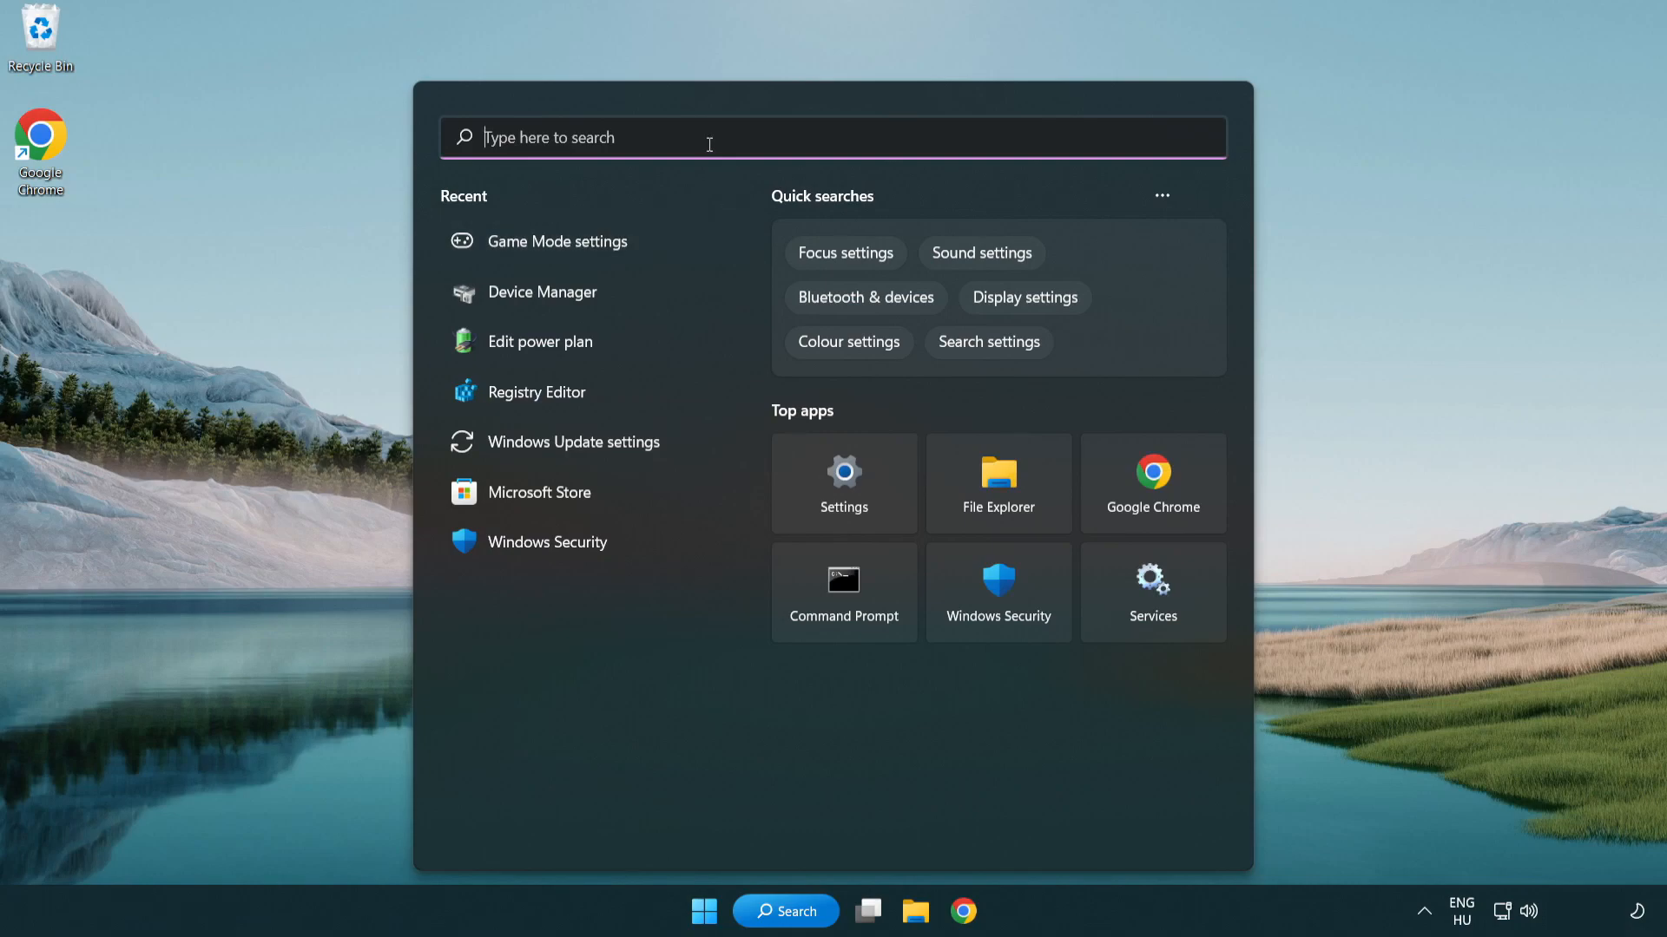
text(update)
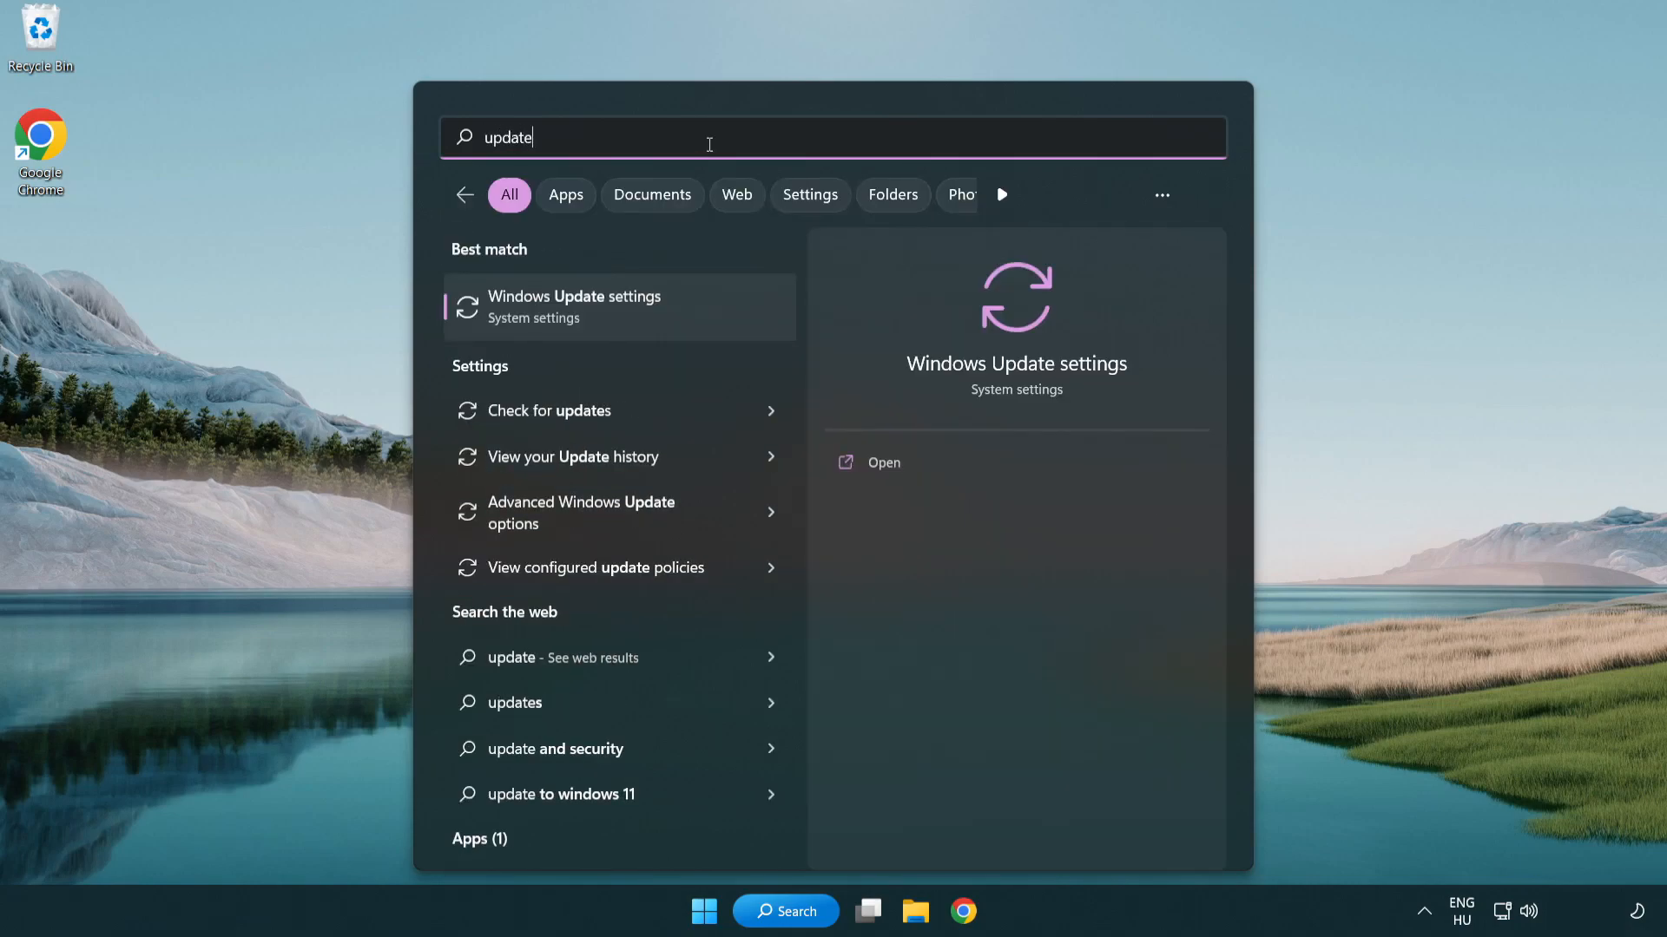
mouse_move(645, 323)
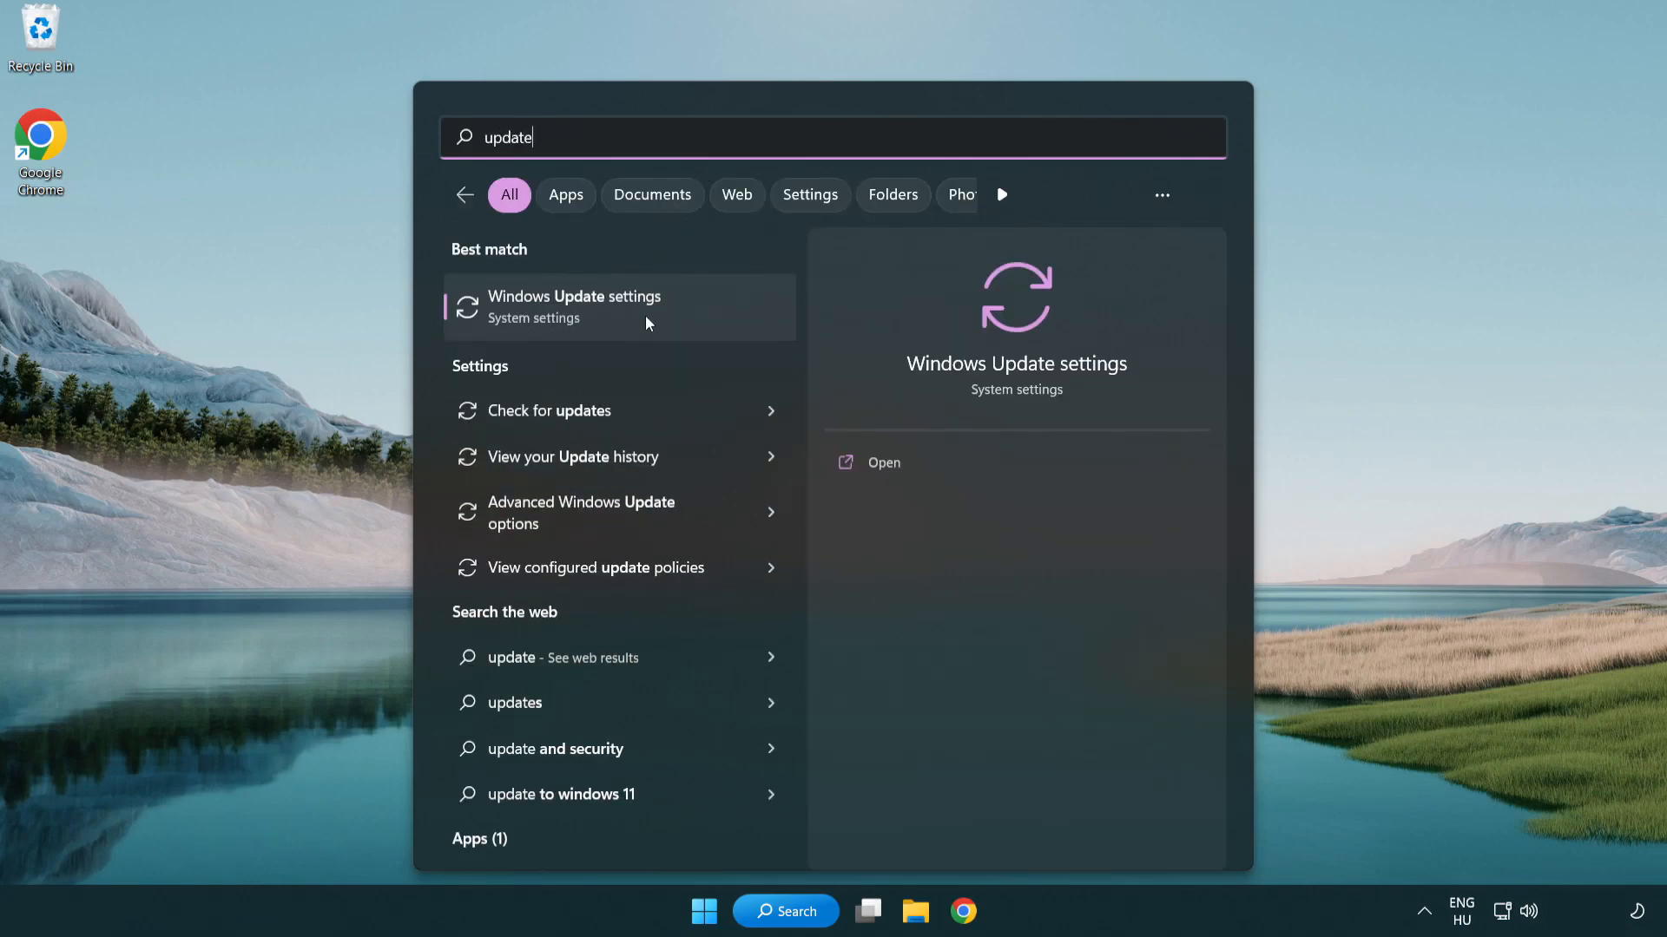
click(574, 307)
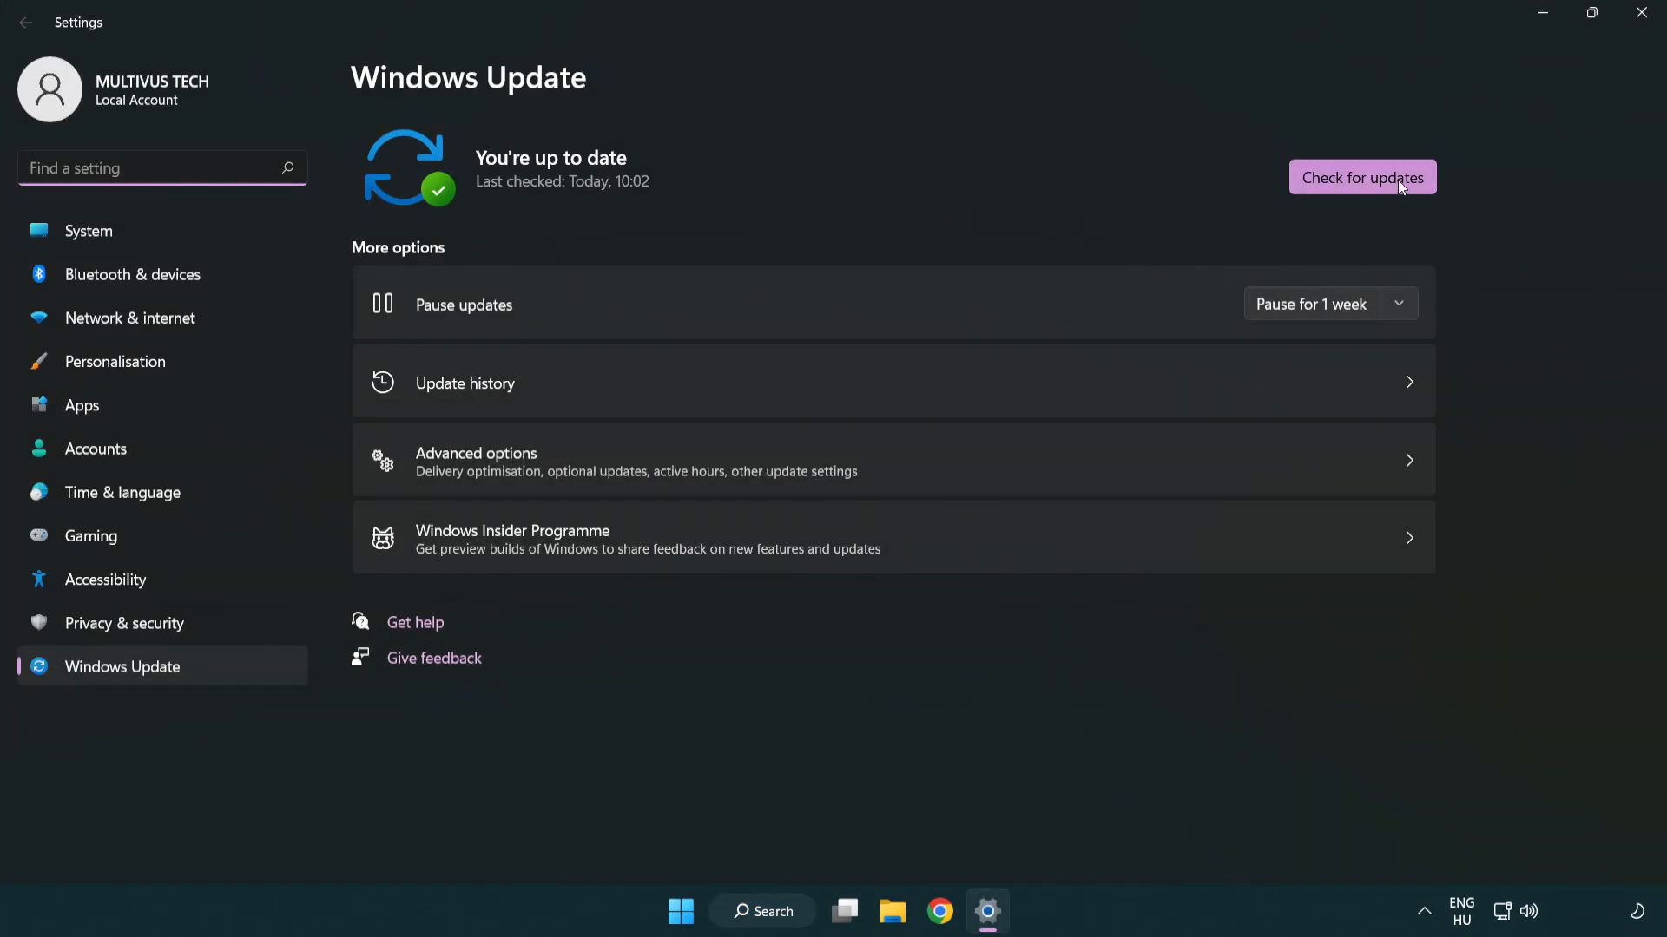
click(1362, 177)
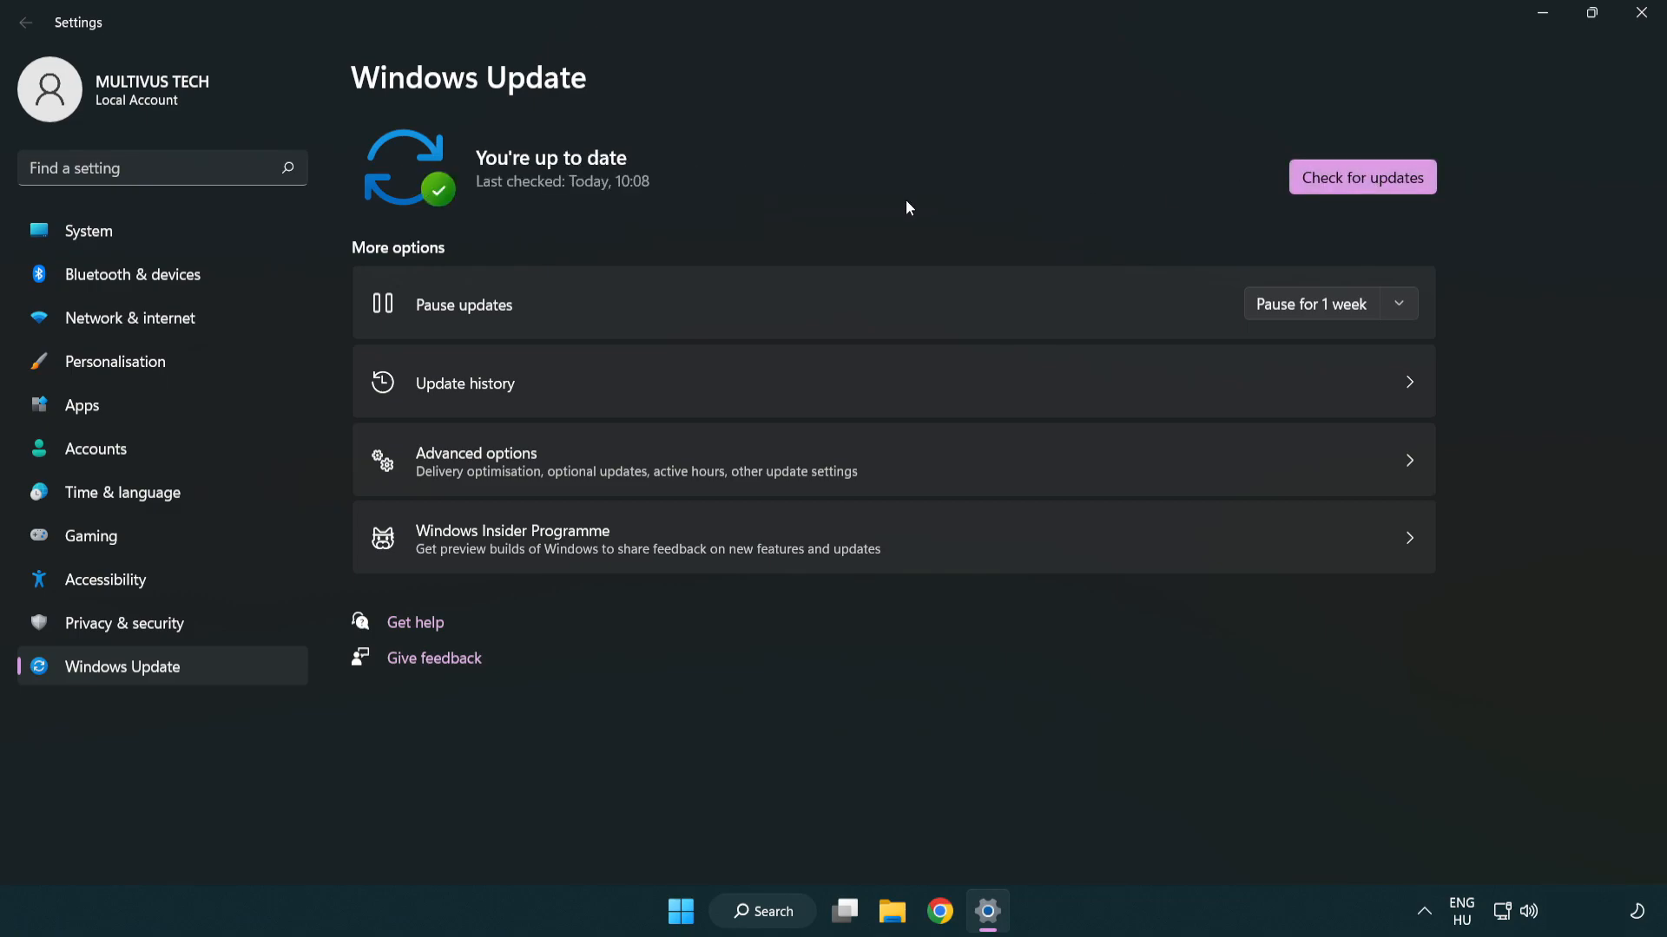
mouse_move(1644, 15)
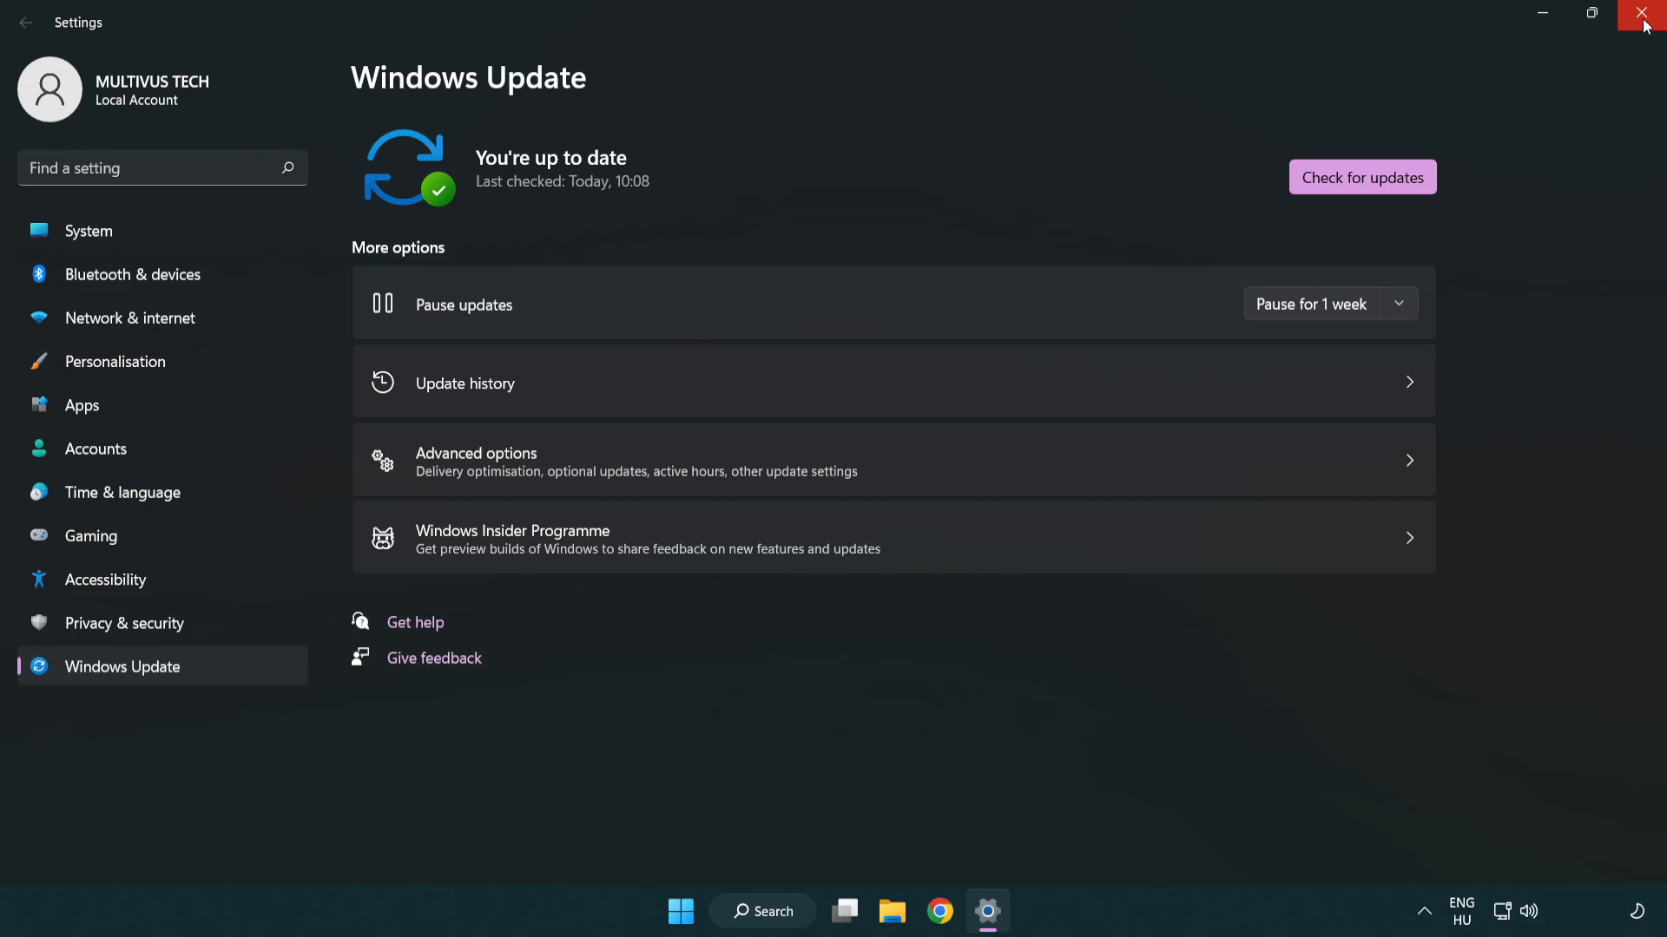
click(1644, 14)
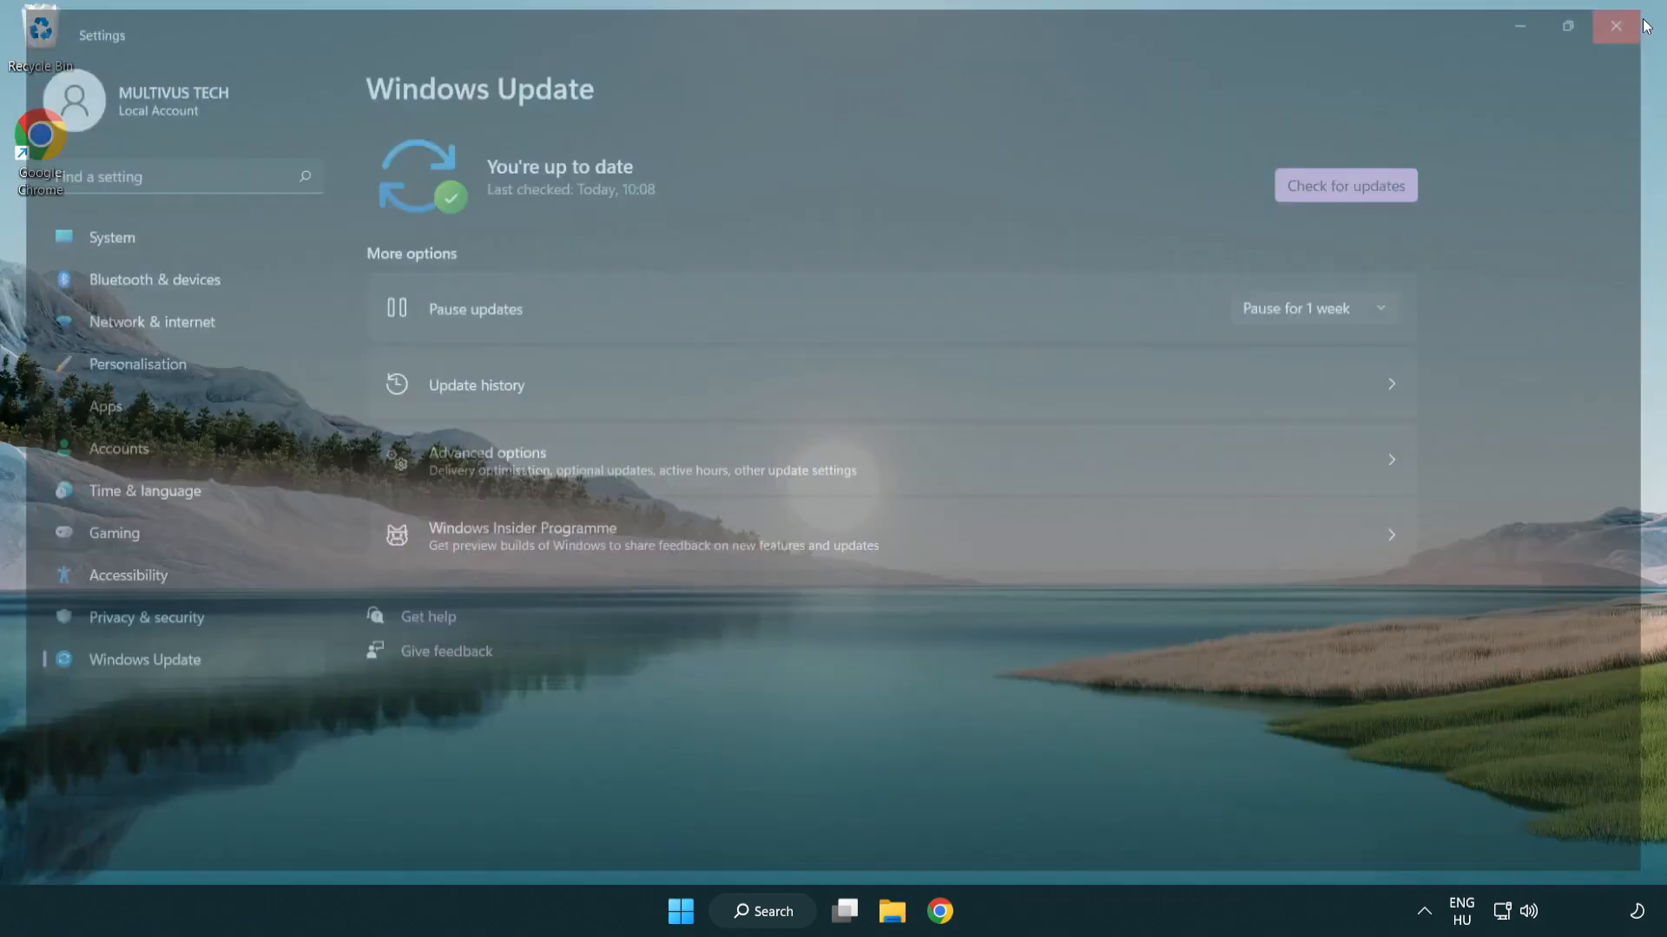
click(1614, 25)
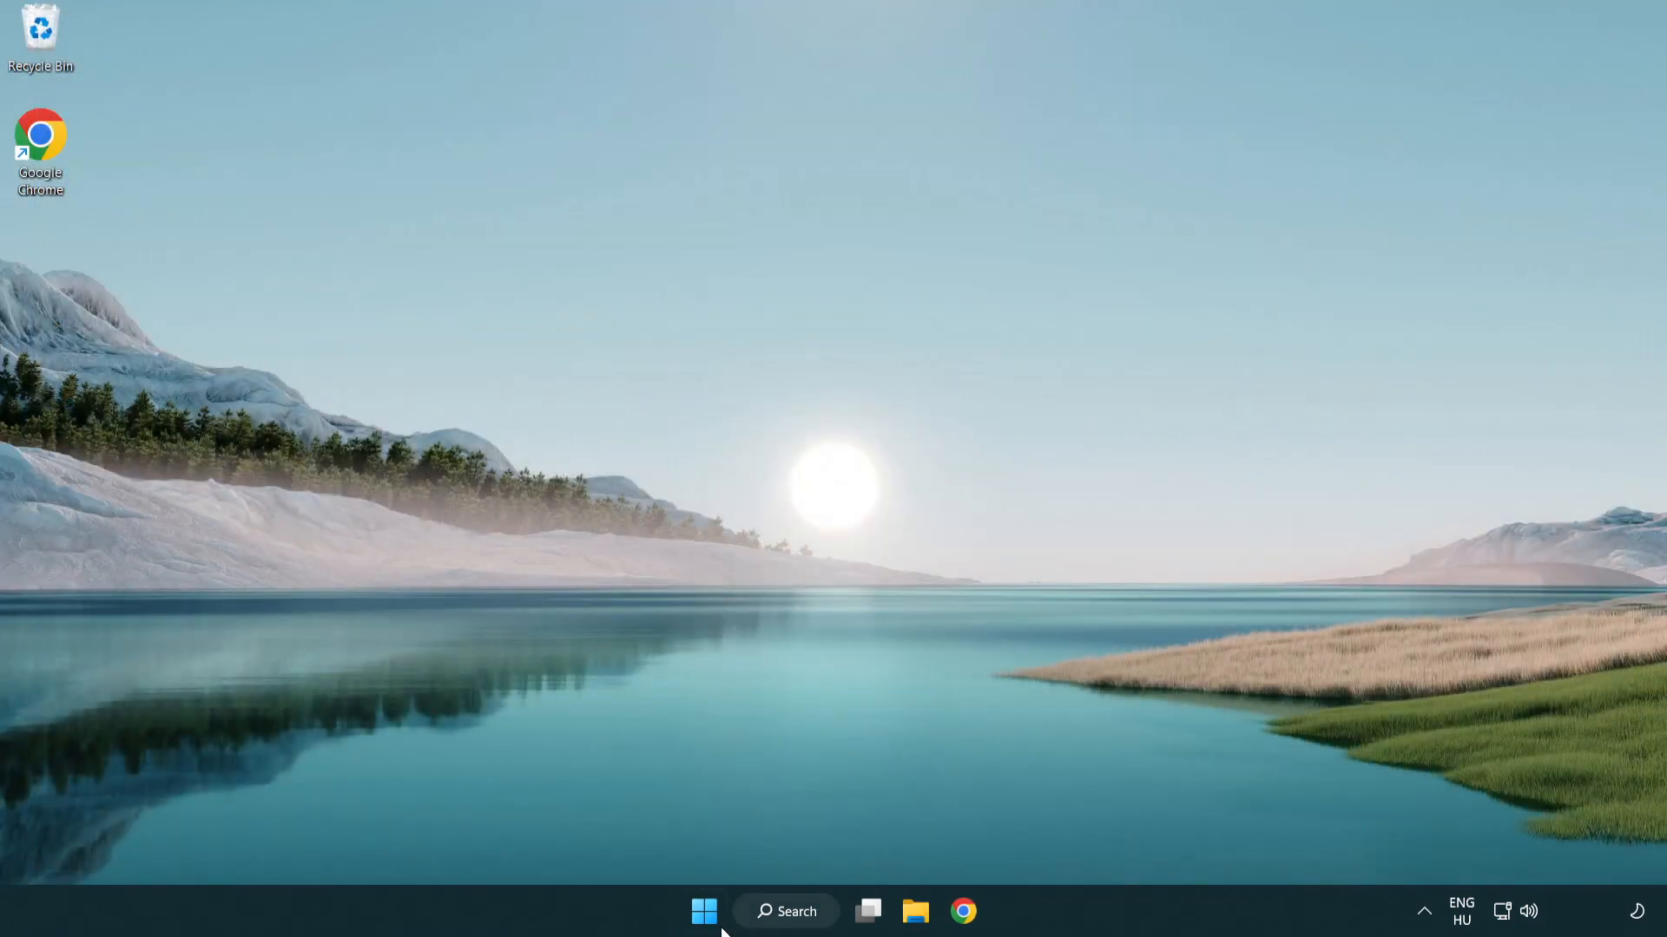
Launch Registry Editor via regedit and navigate to HKEY_CURRENT_USER\System\GameConfigStore
click(785, 910)
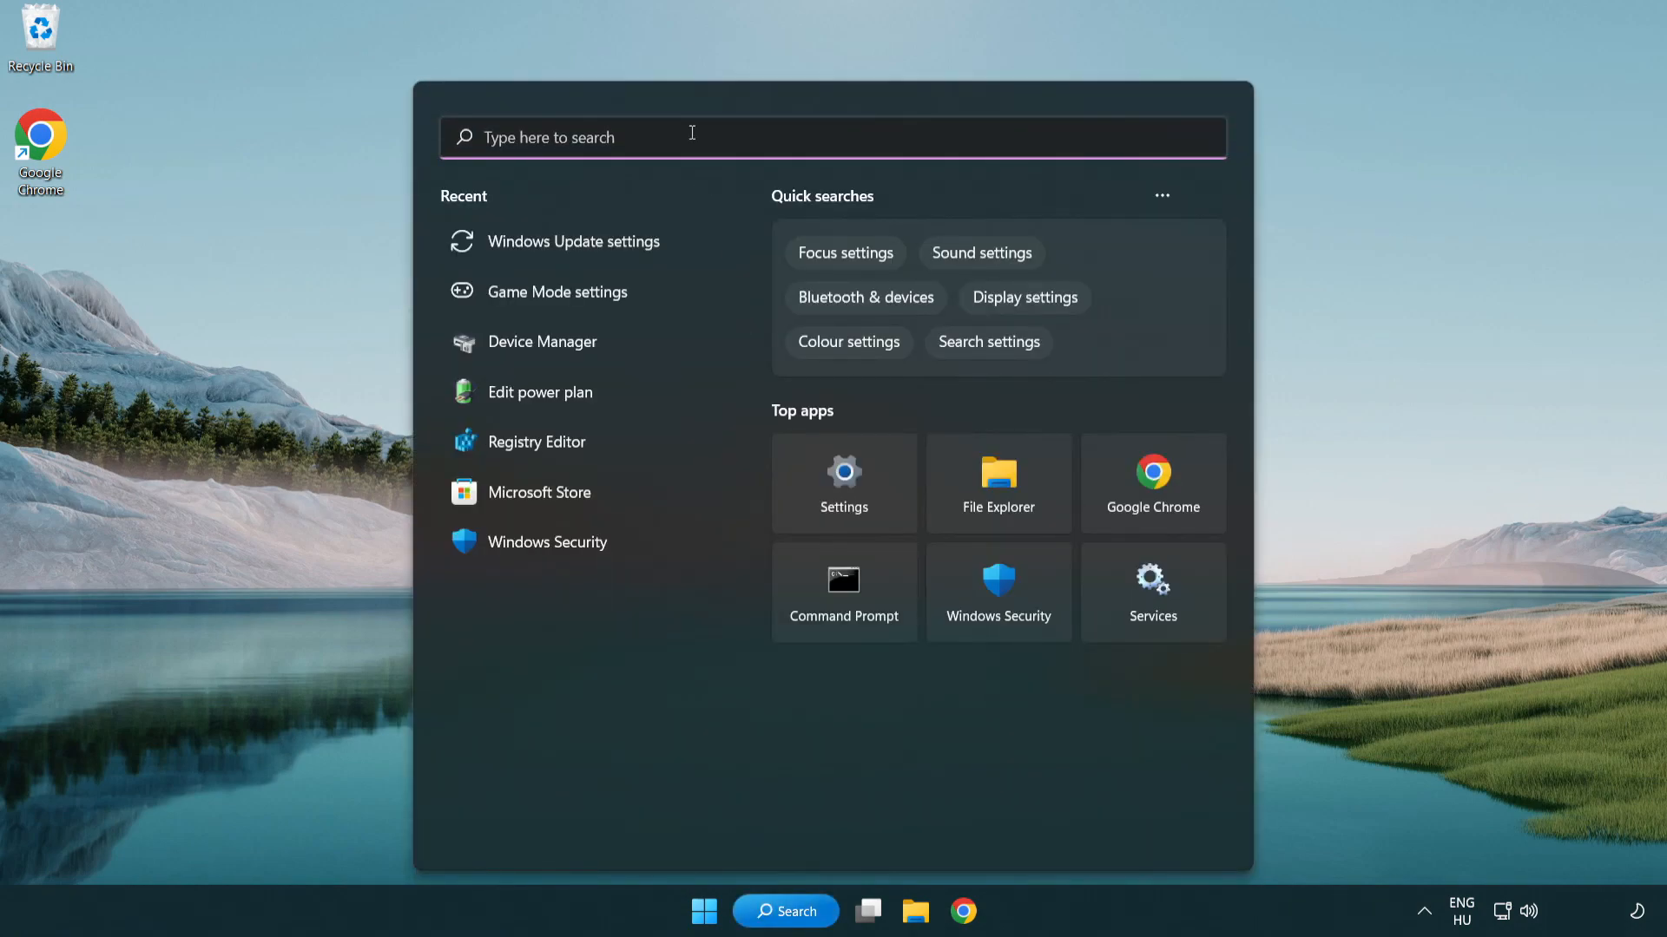
text(regedit)
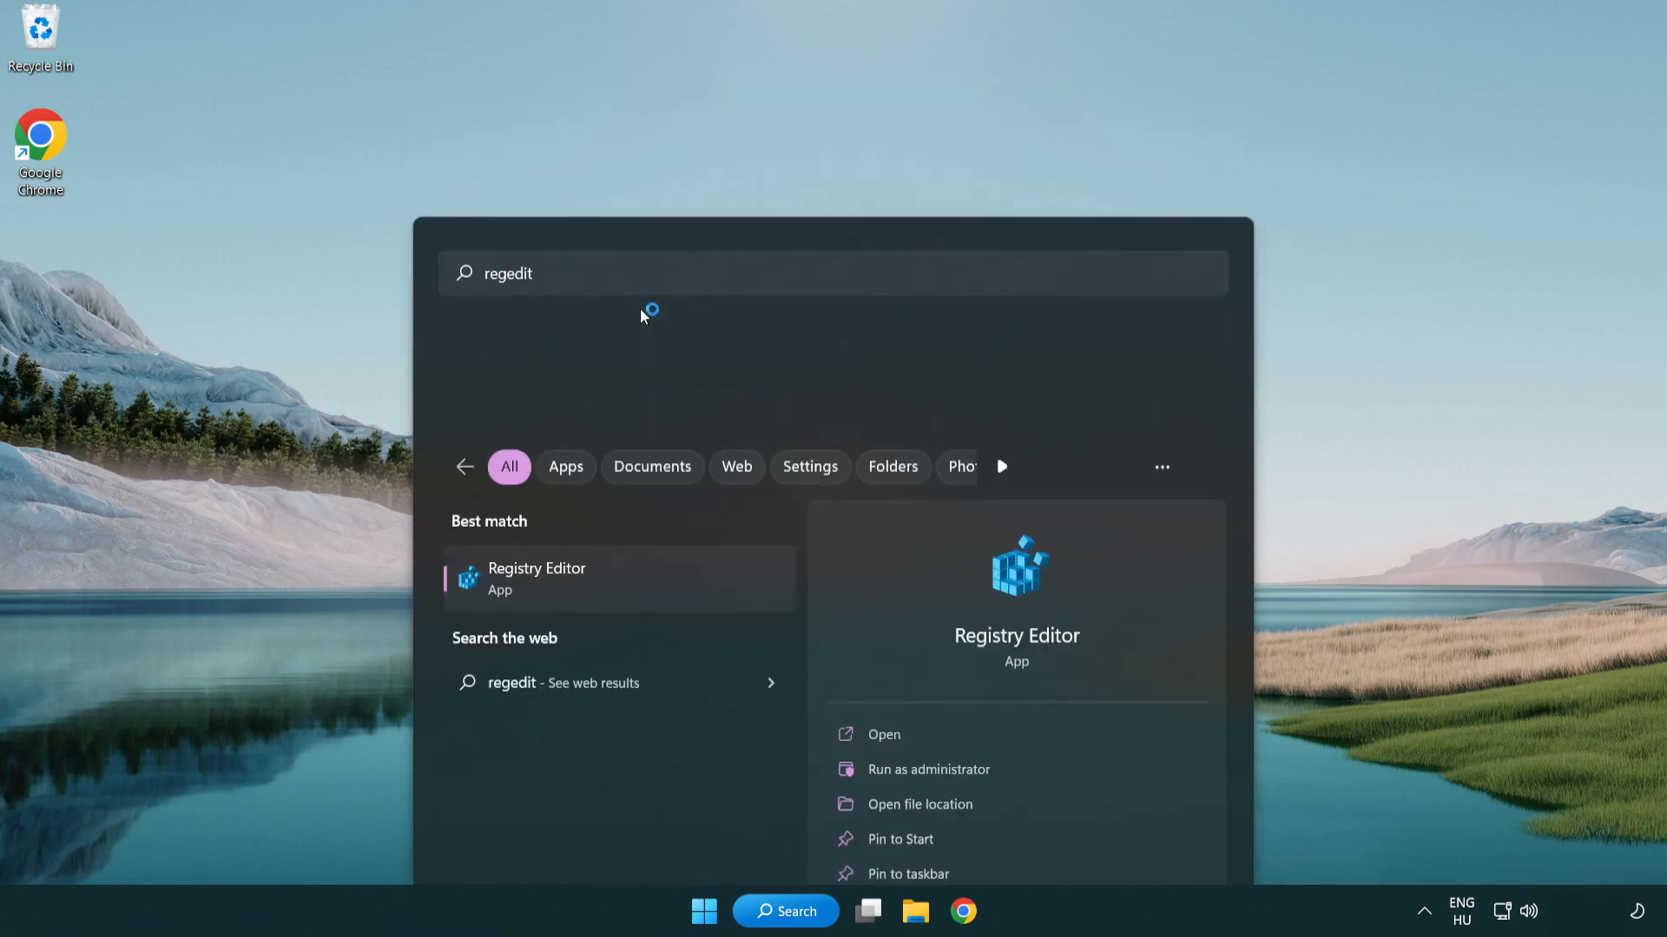
click(535, 578)
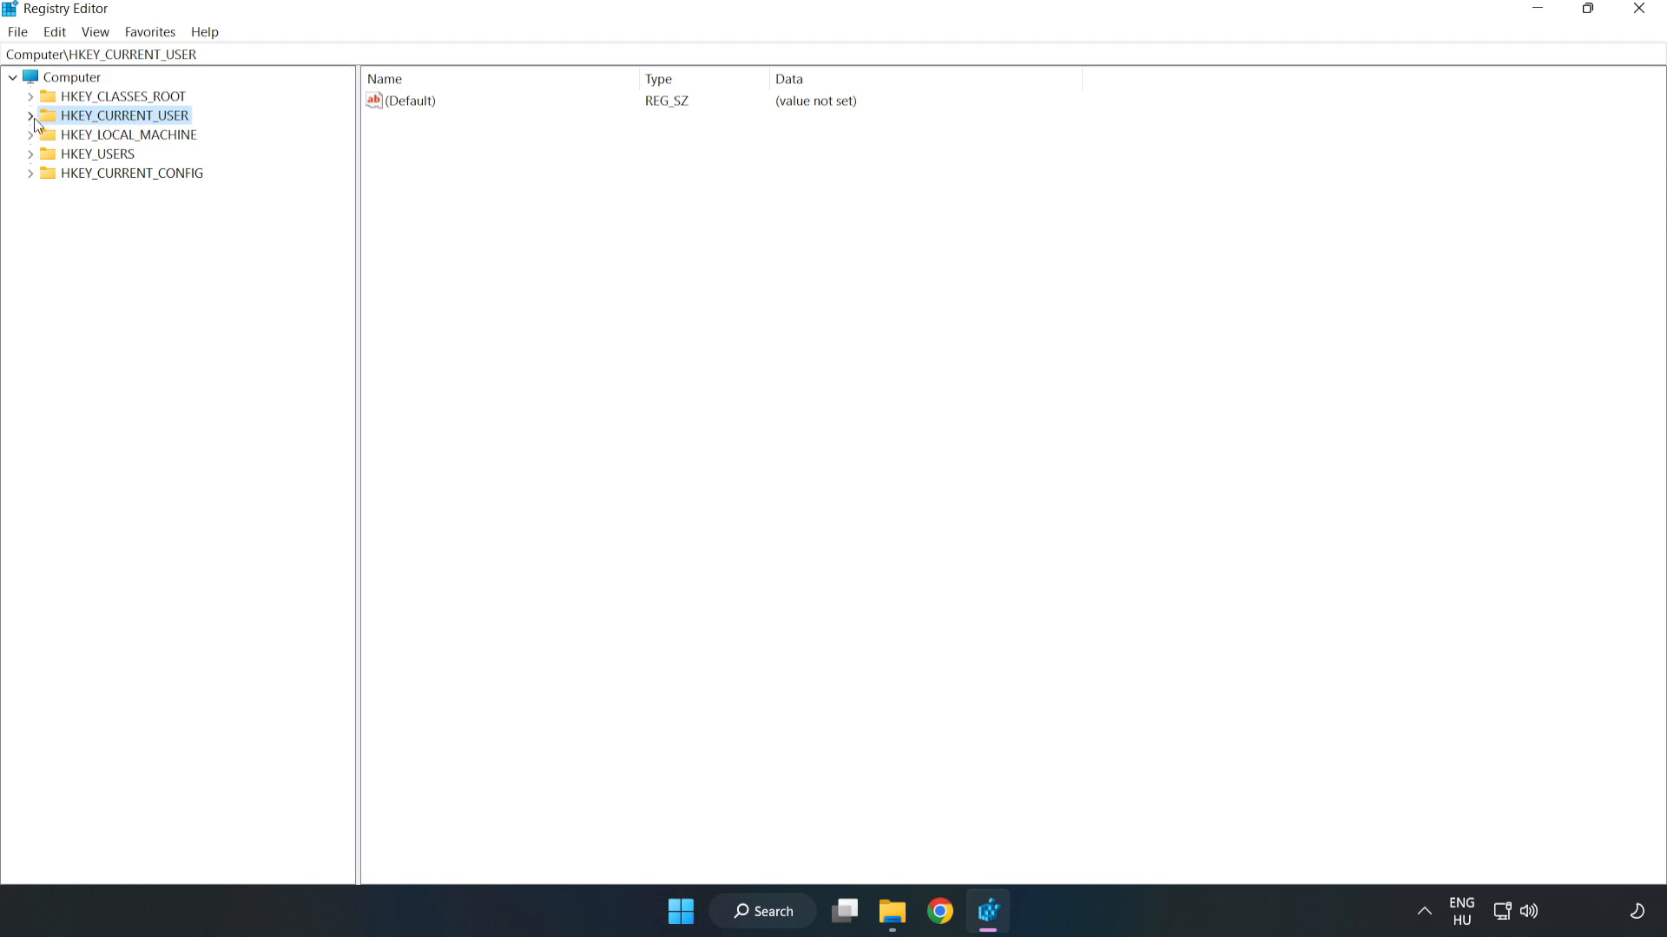
click(31, 115)
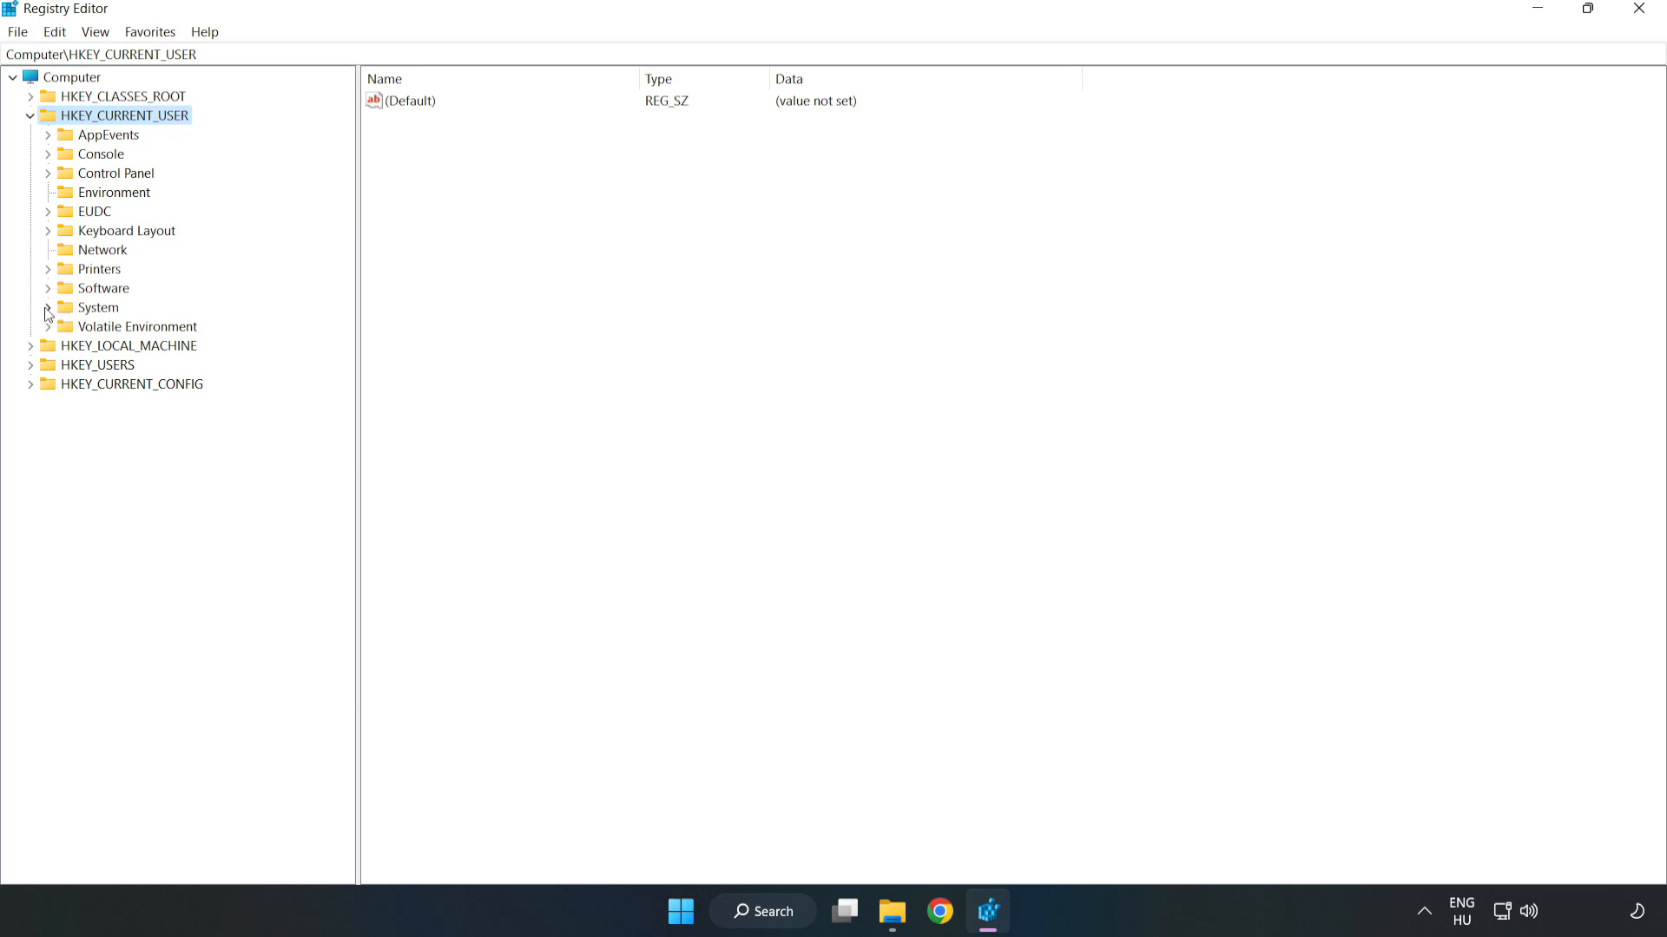
click(48, 308)
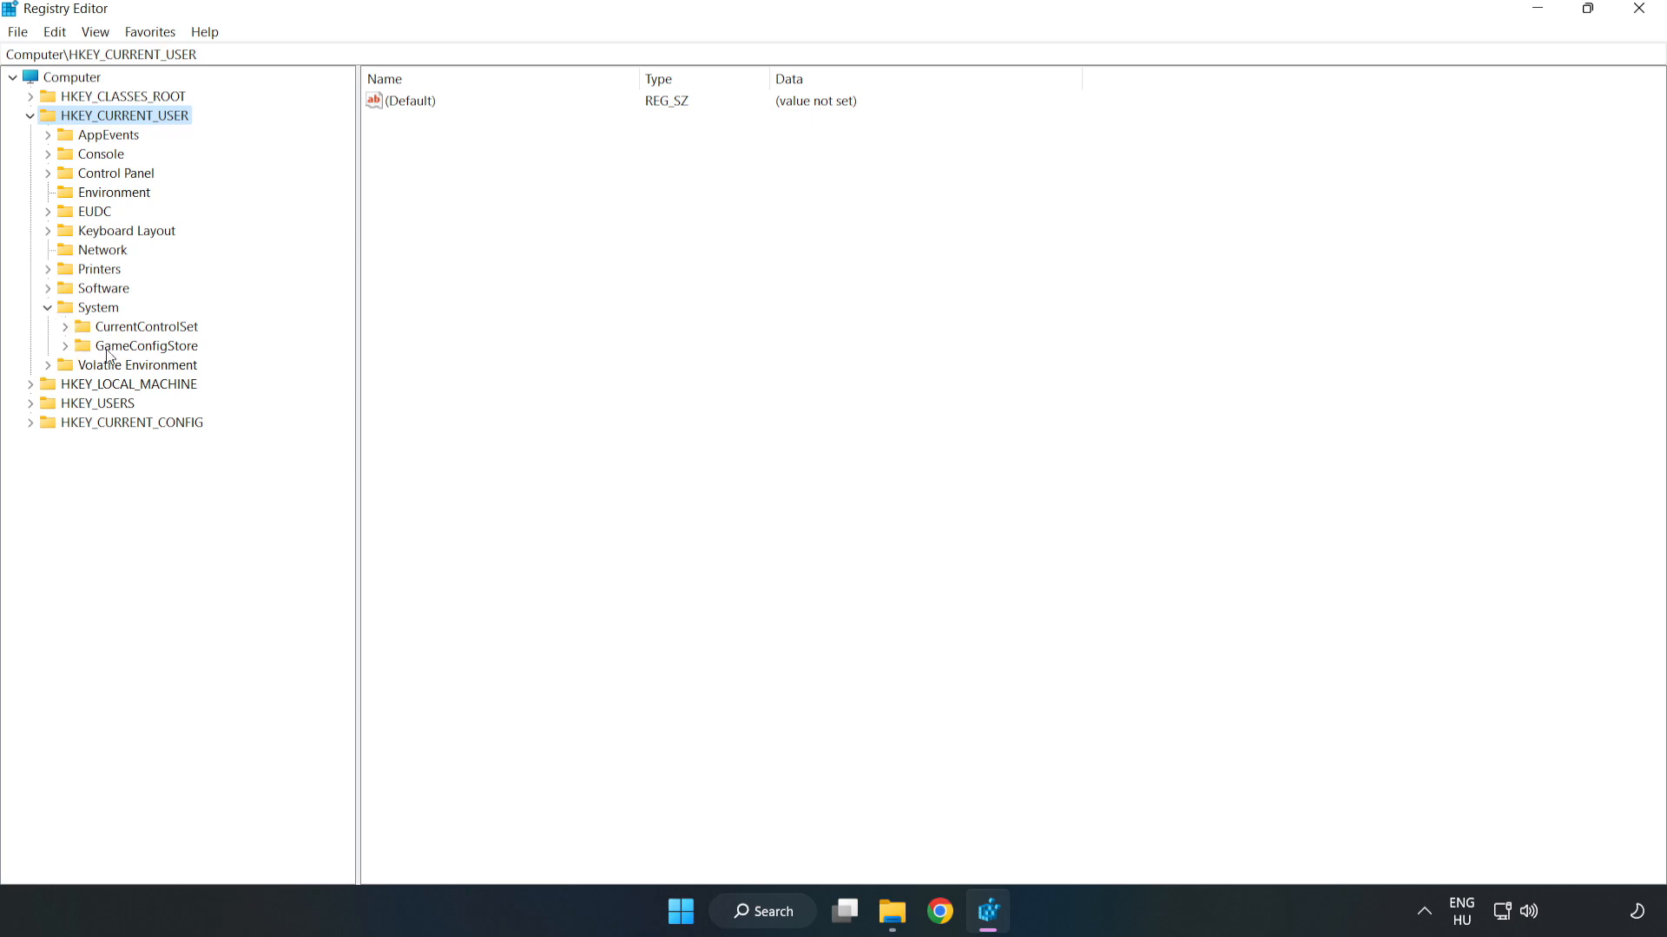
click(148, 345)
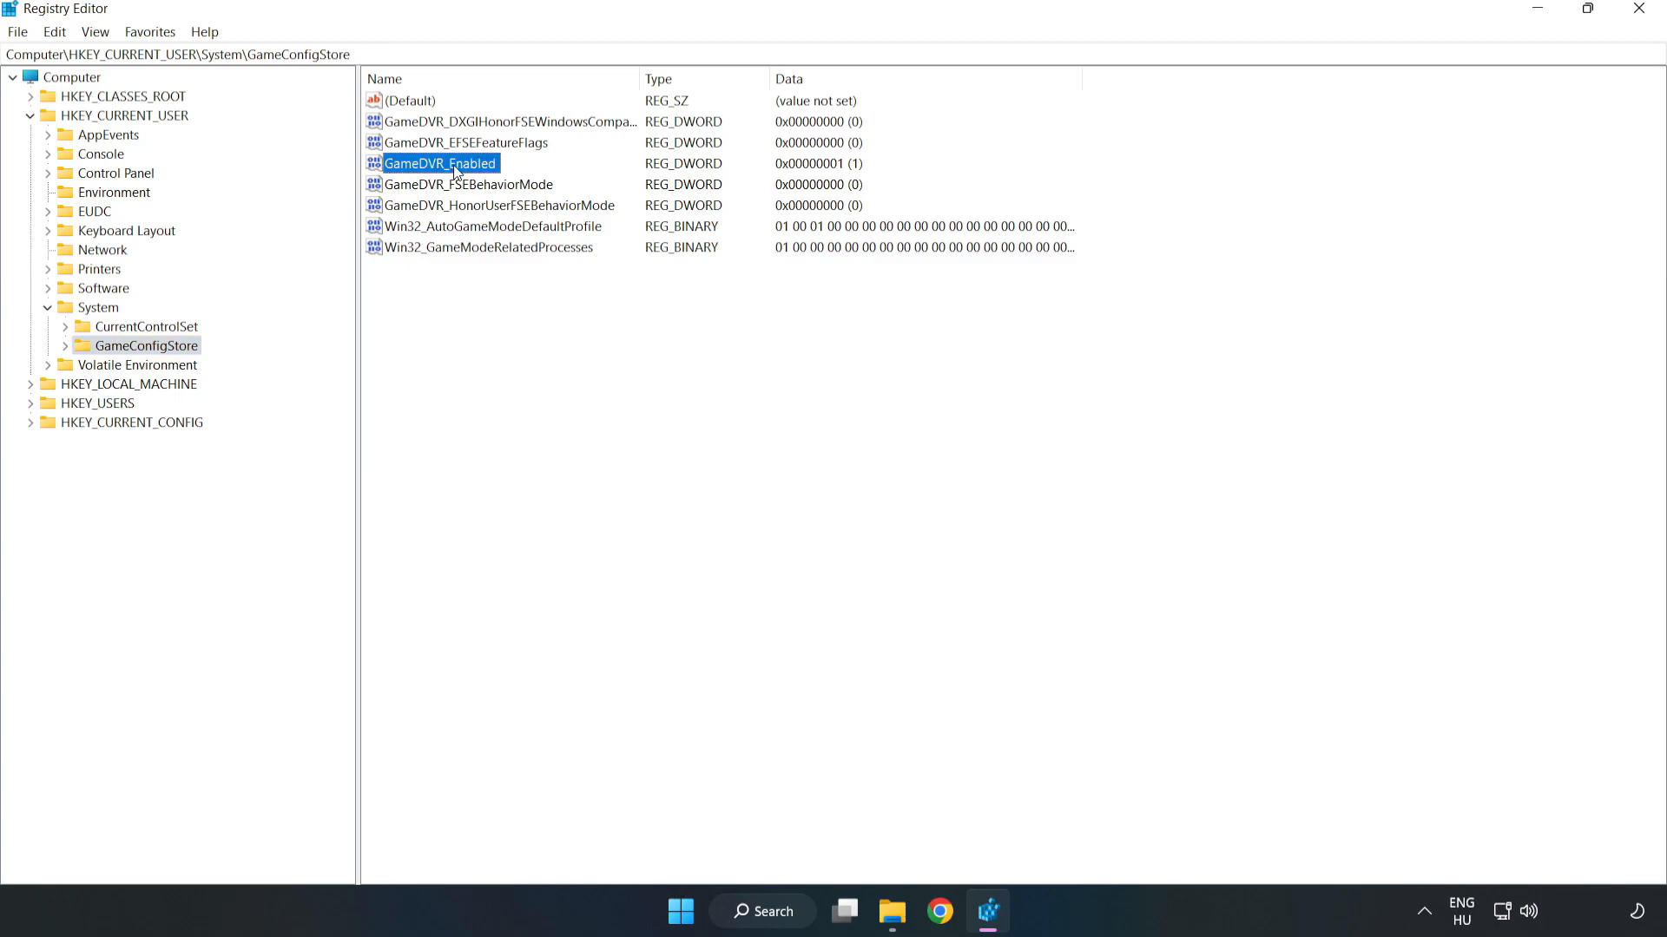
Set GameDVR_Enabled to 0 and collapse HKEY_CURRENT_USER
right_click(439, 164)
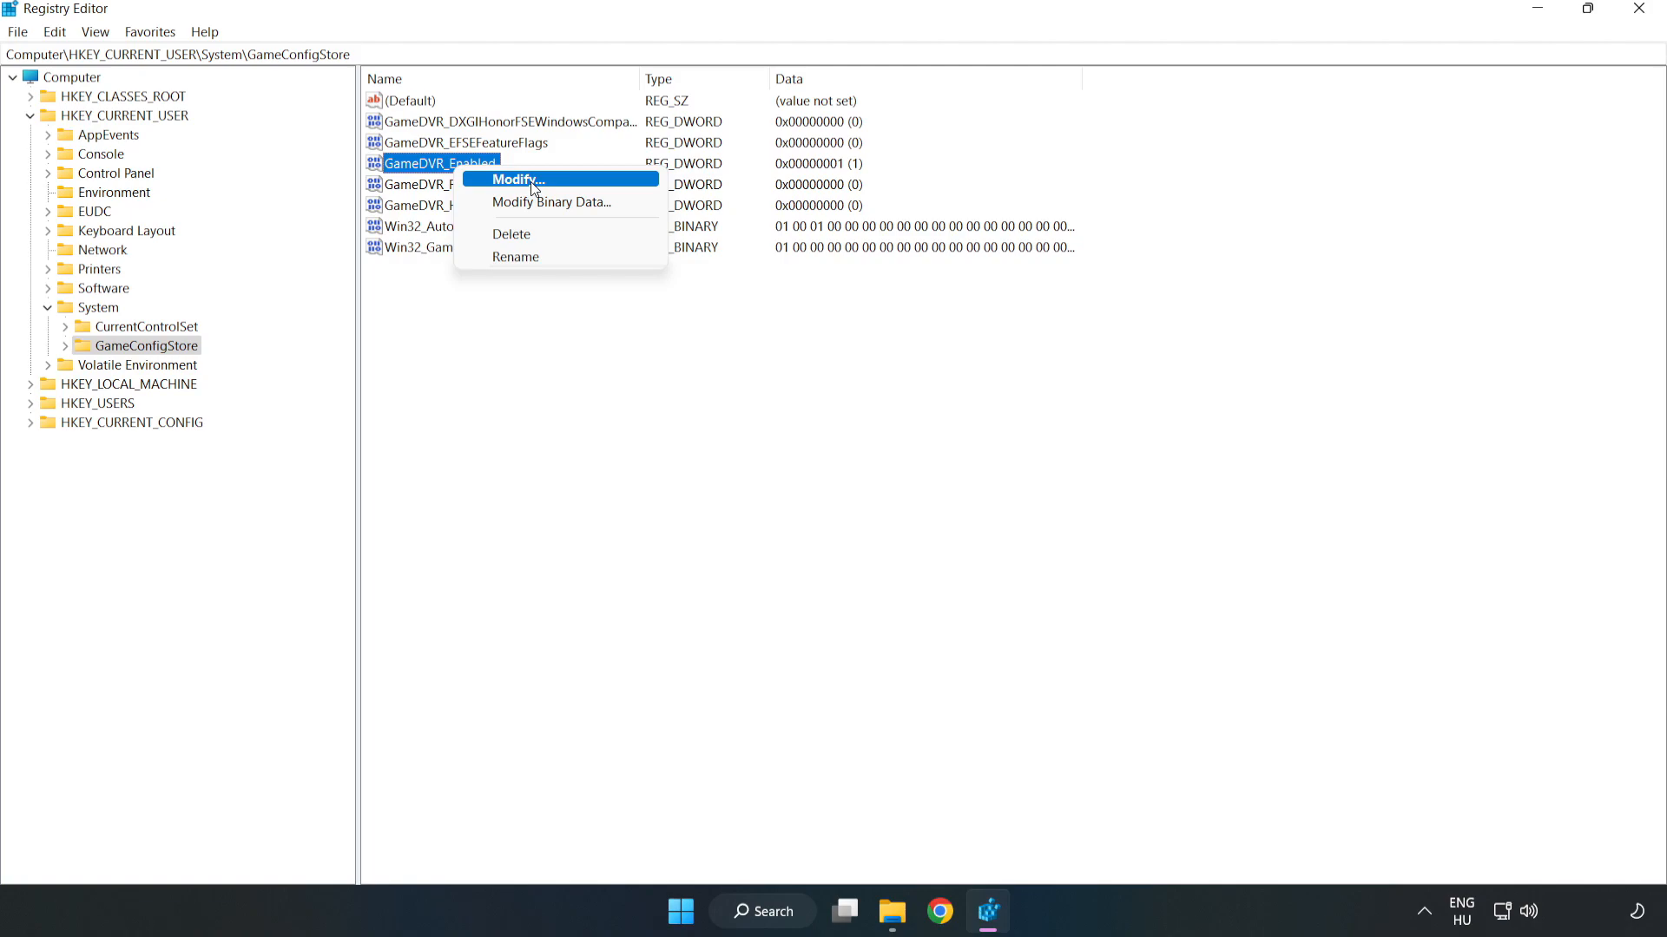
click(516, 179)
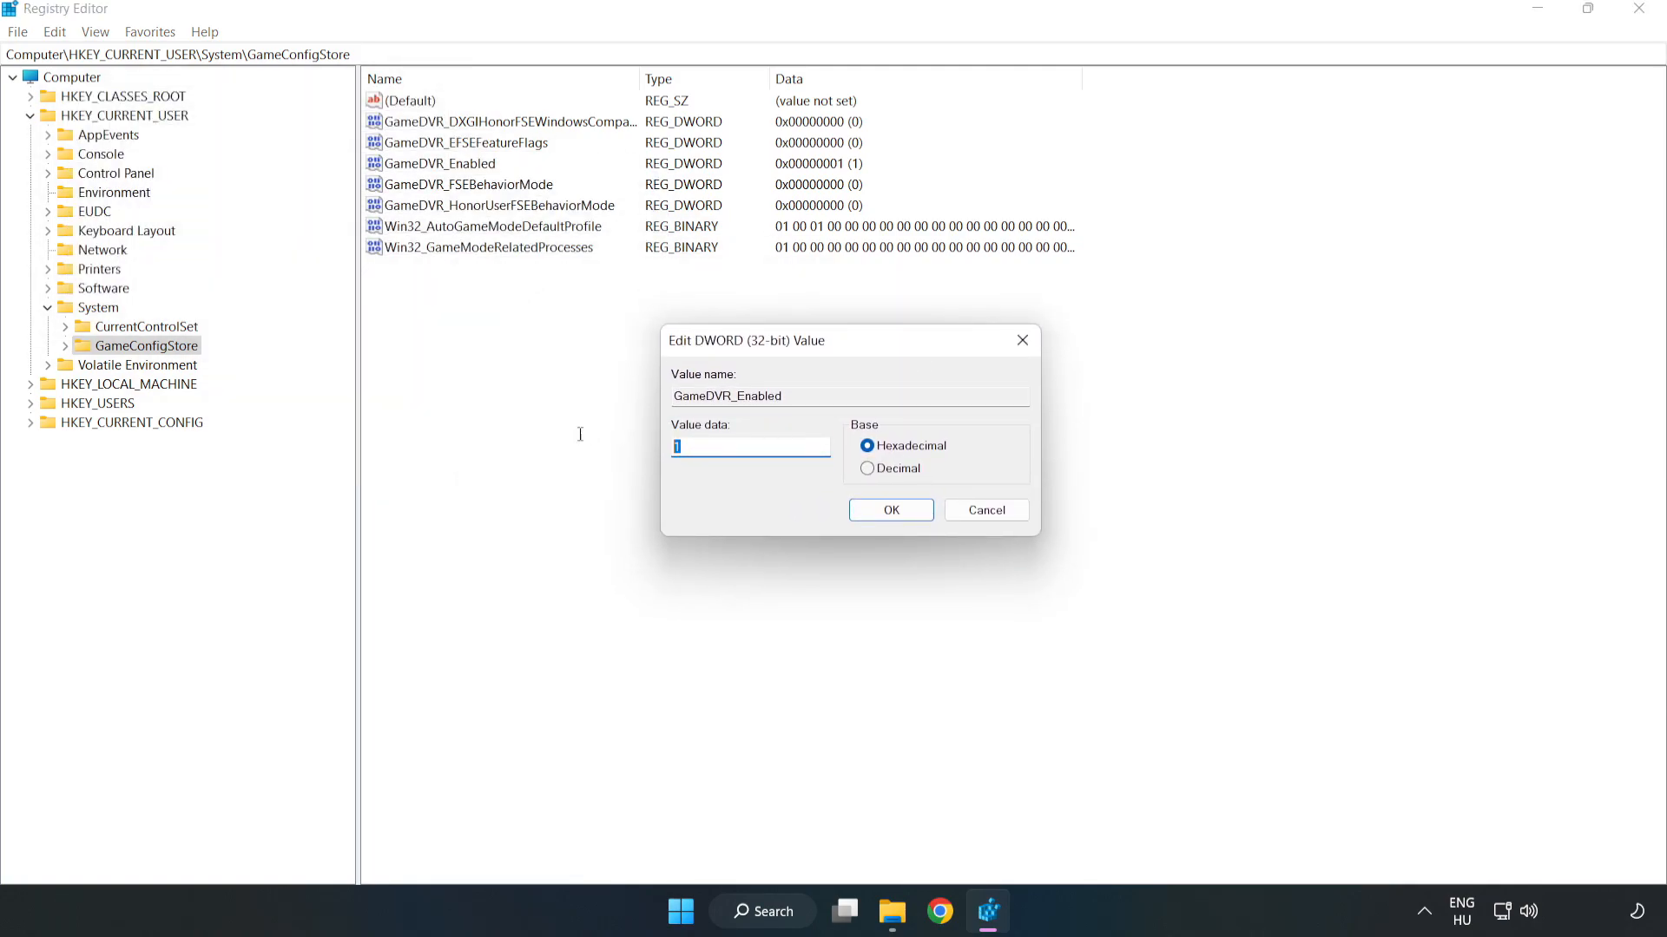
text(0)
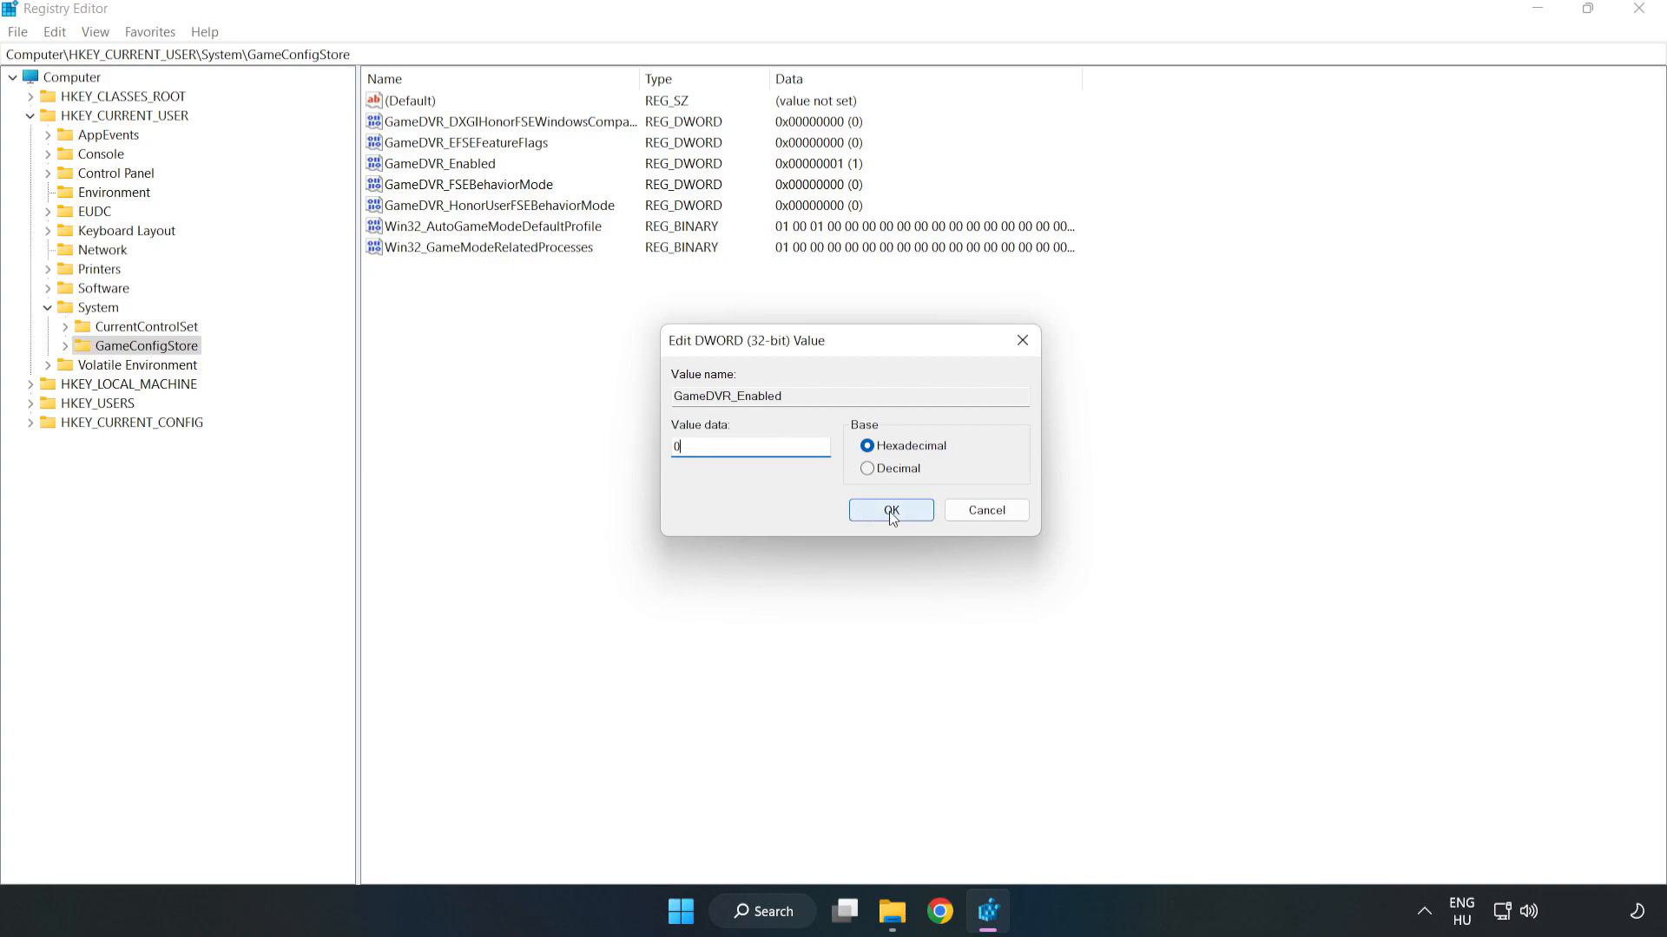
click(890, 510)
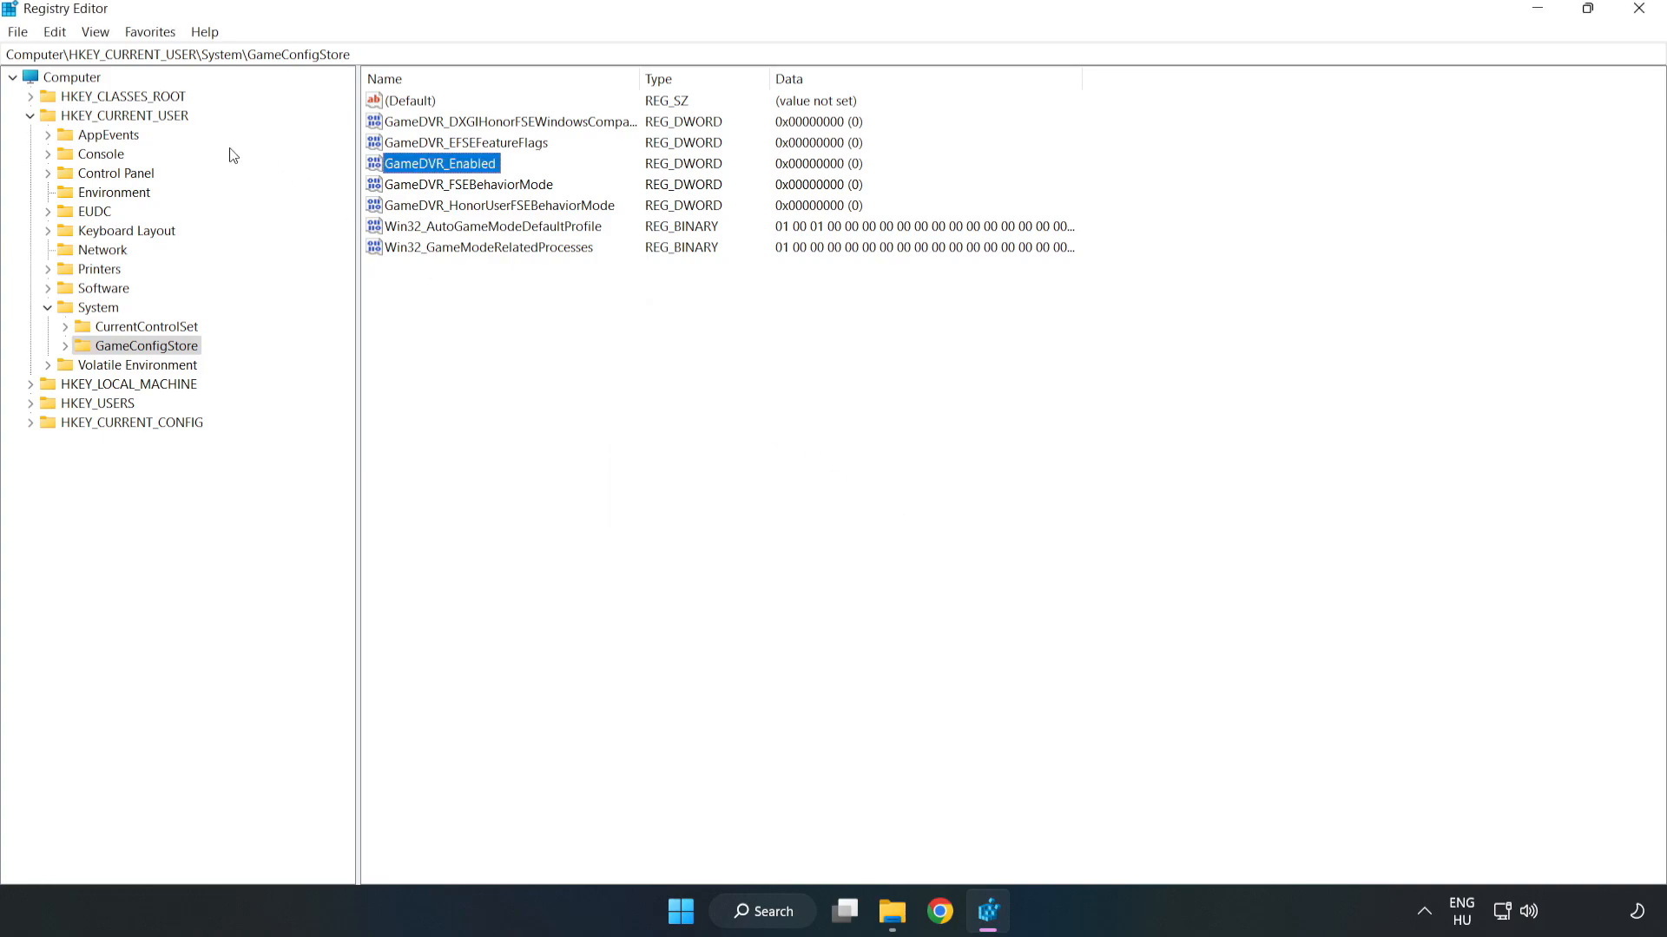
click(32, 115)
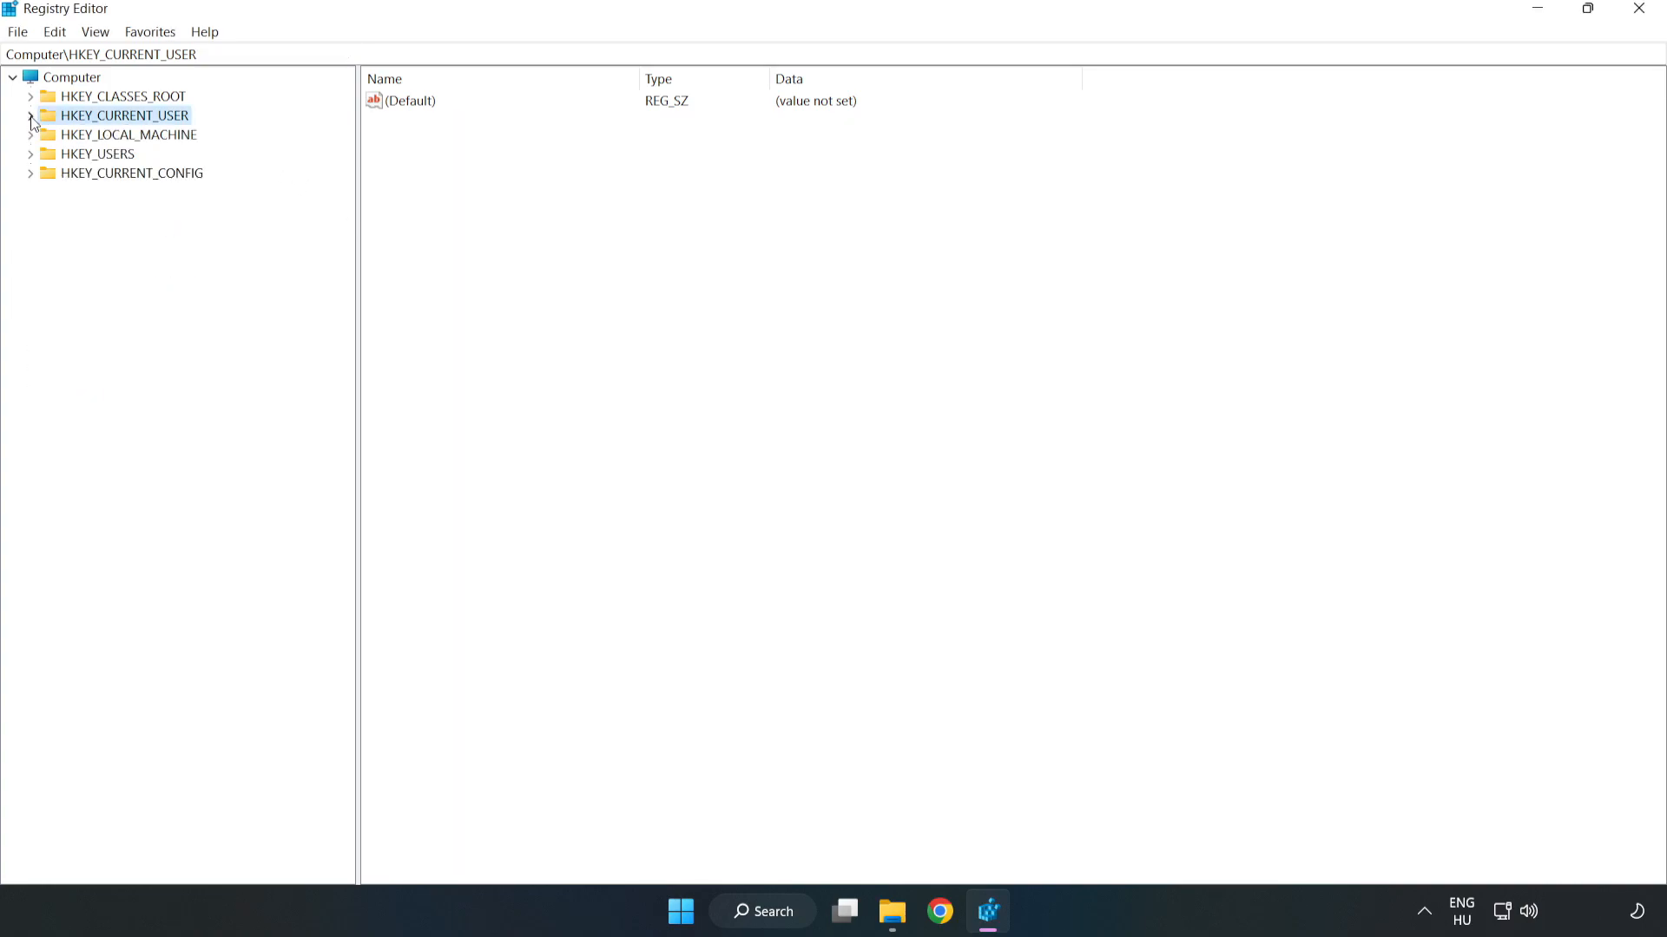
mouse_move(53, 142)
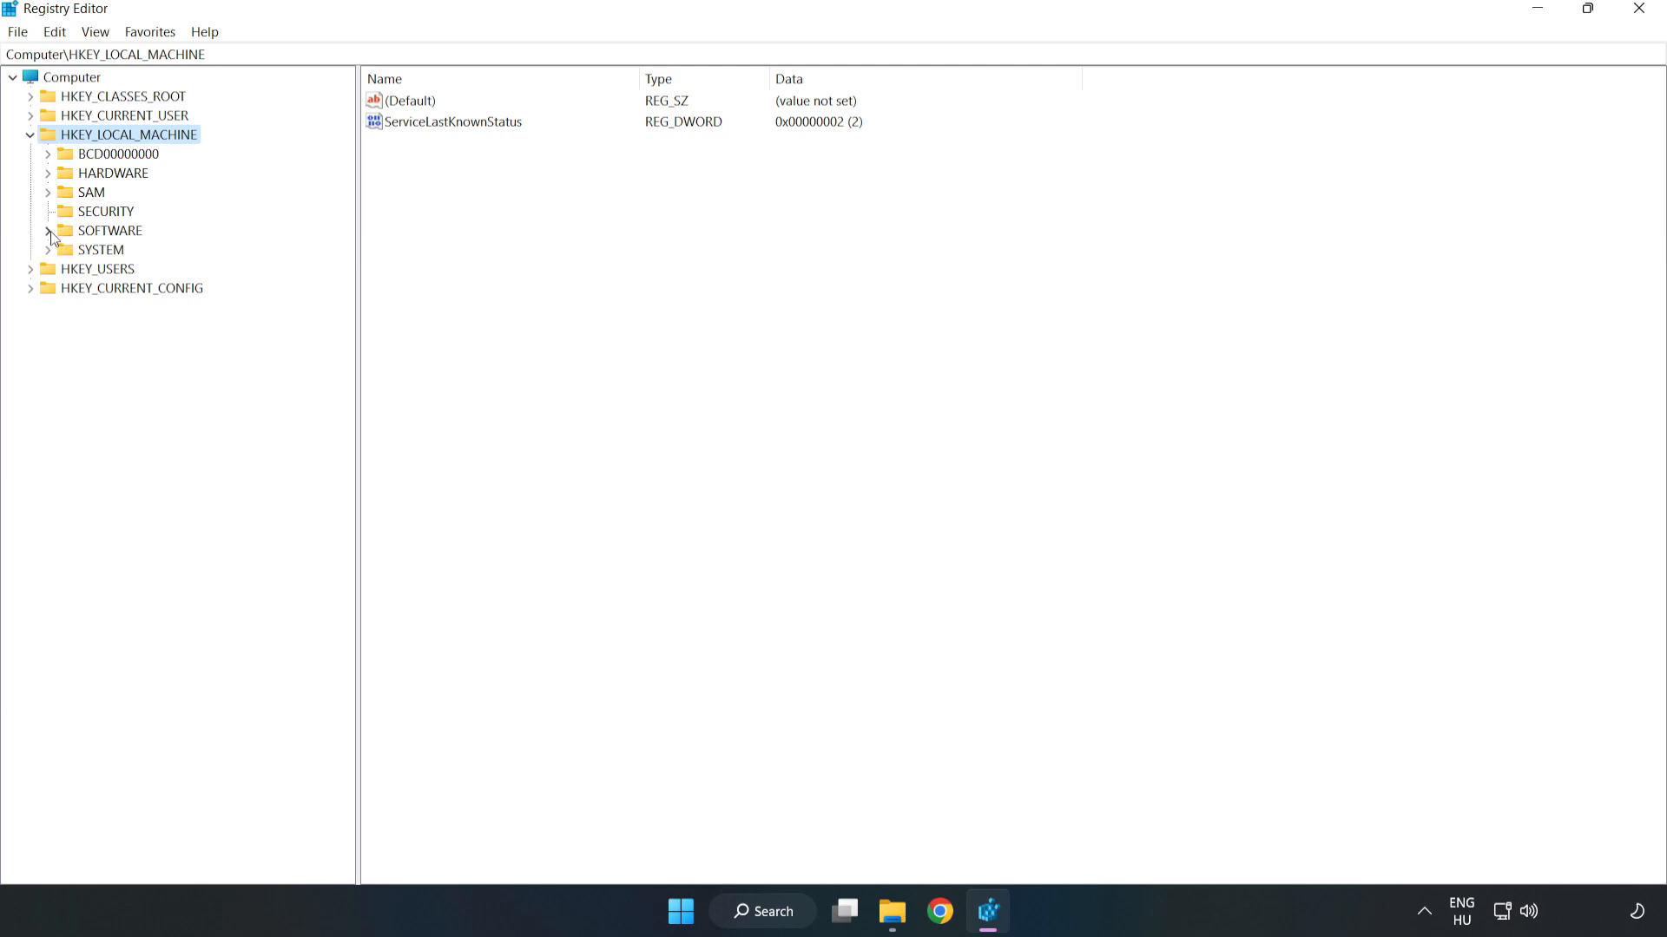
Navigate to HKLM\SOFTWARE\Microsoft\PolicyManager\default\ApplicationManagement\AllowGameDVR
click(49, 231)
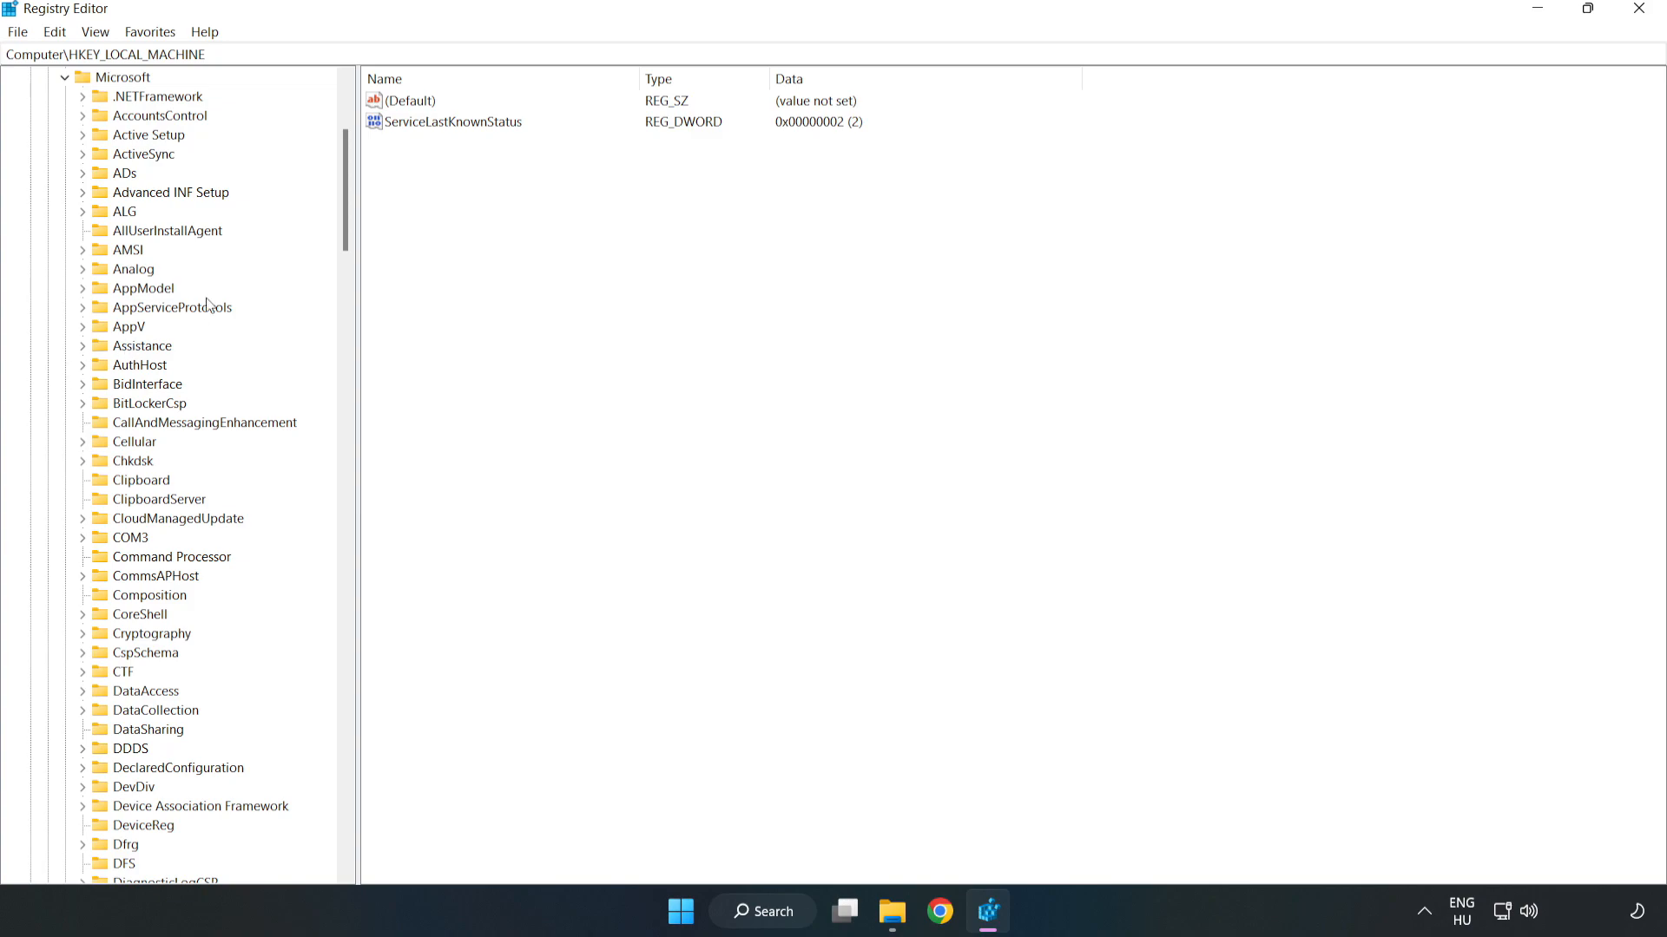
scroll(down, 3)
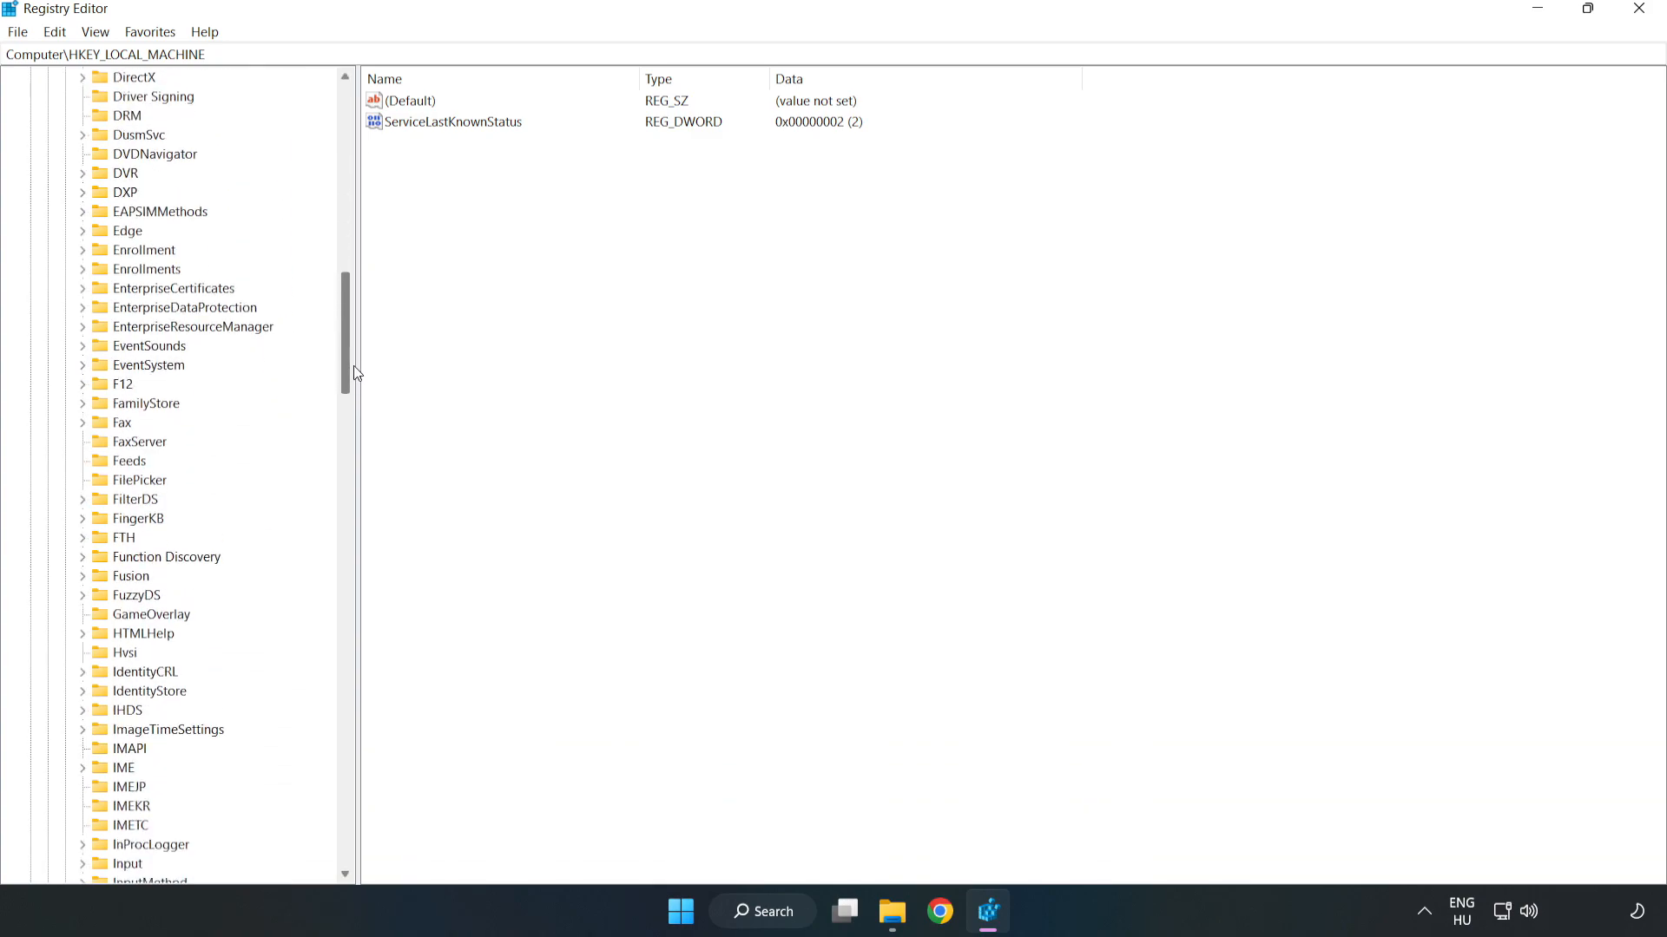
scroll(down, 3)
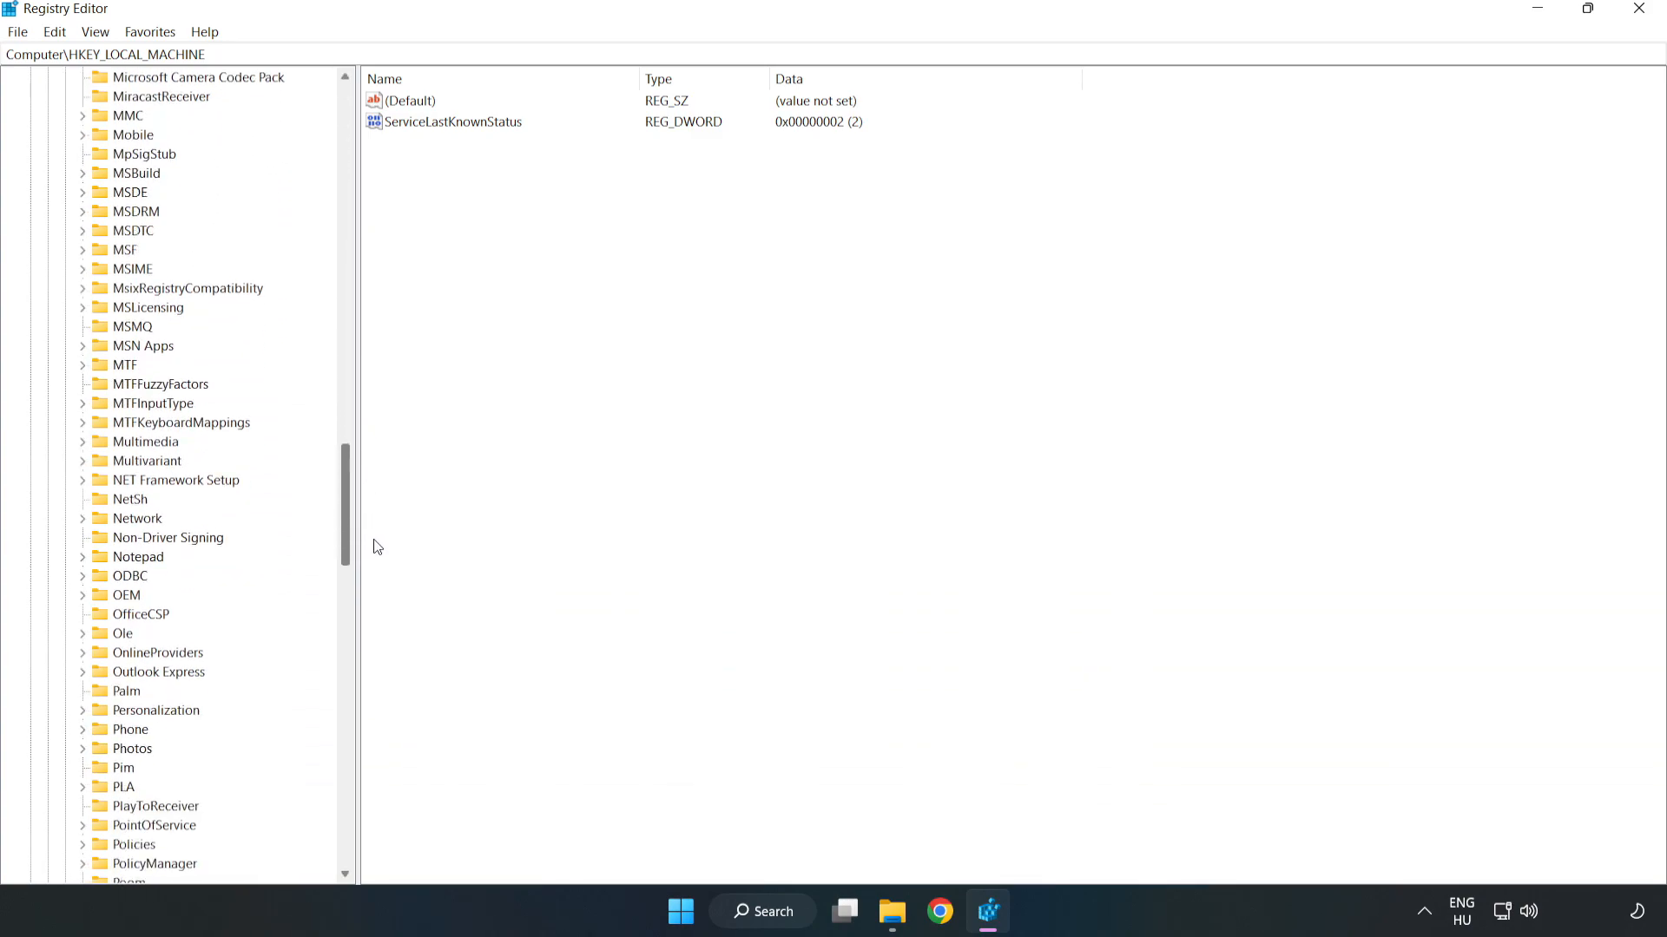
scroll(down, 3)
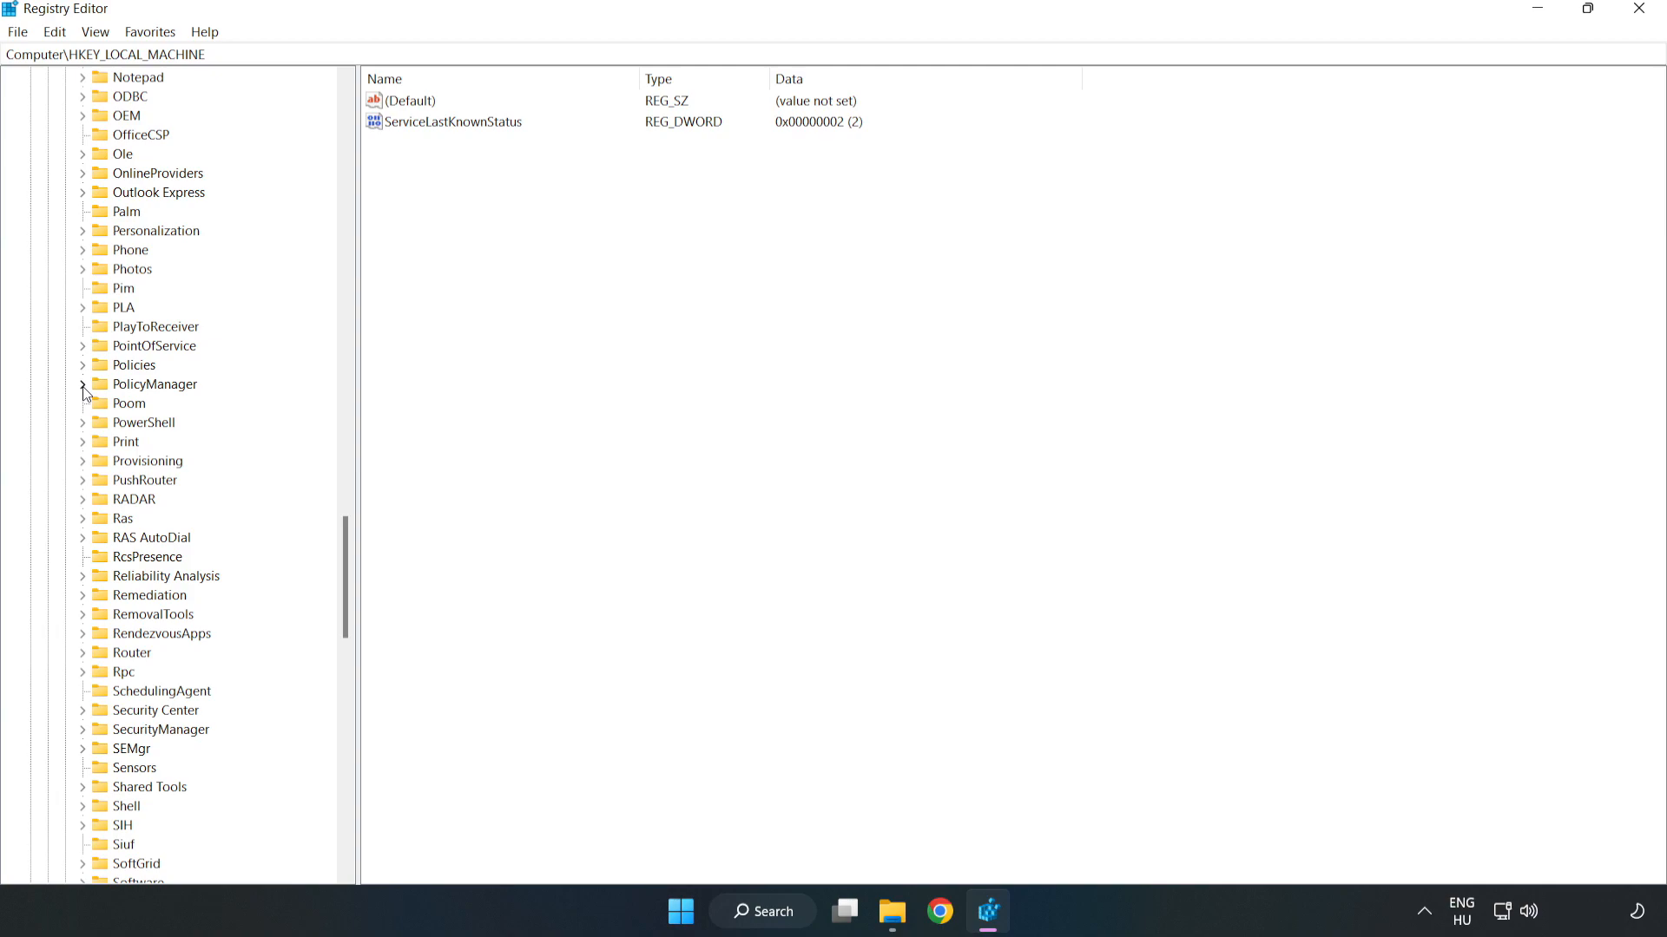
click(83, 383)
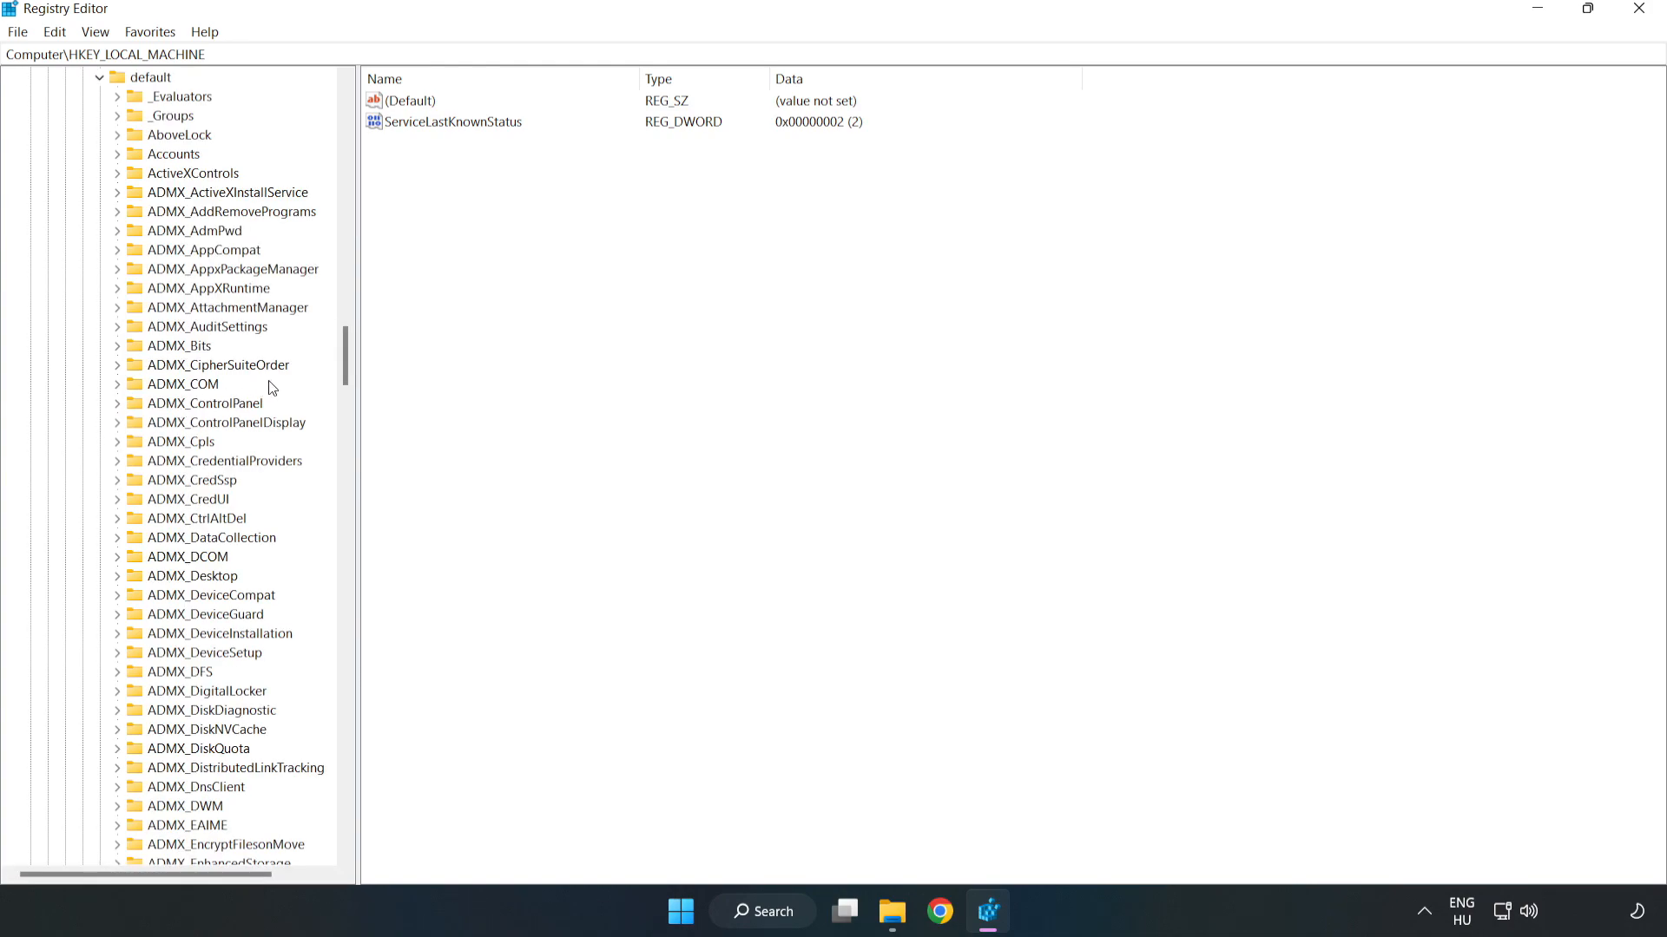
scroll(down, 3)
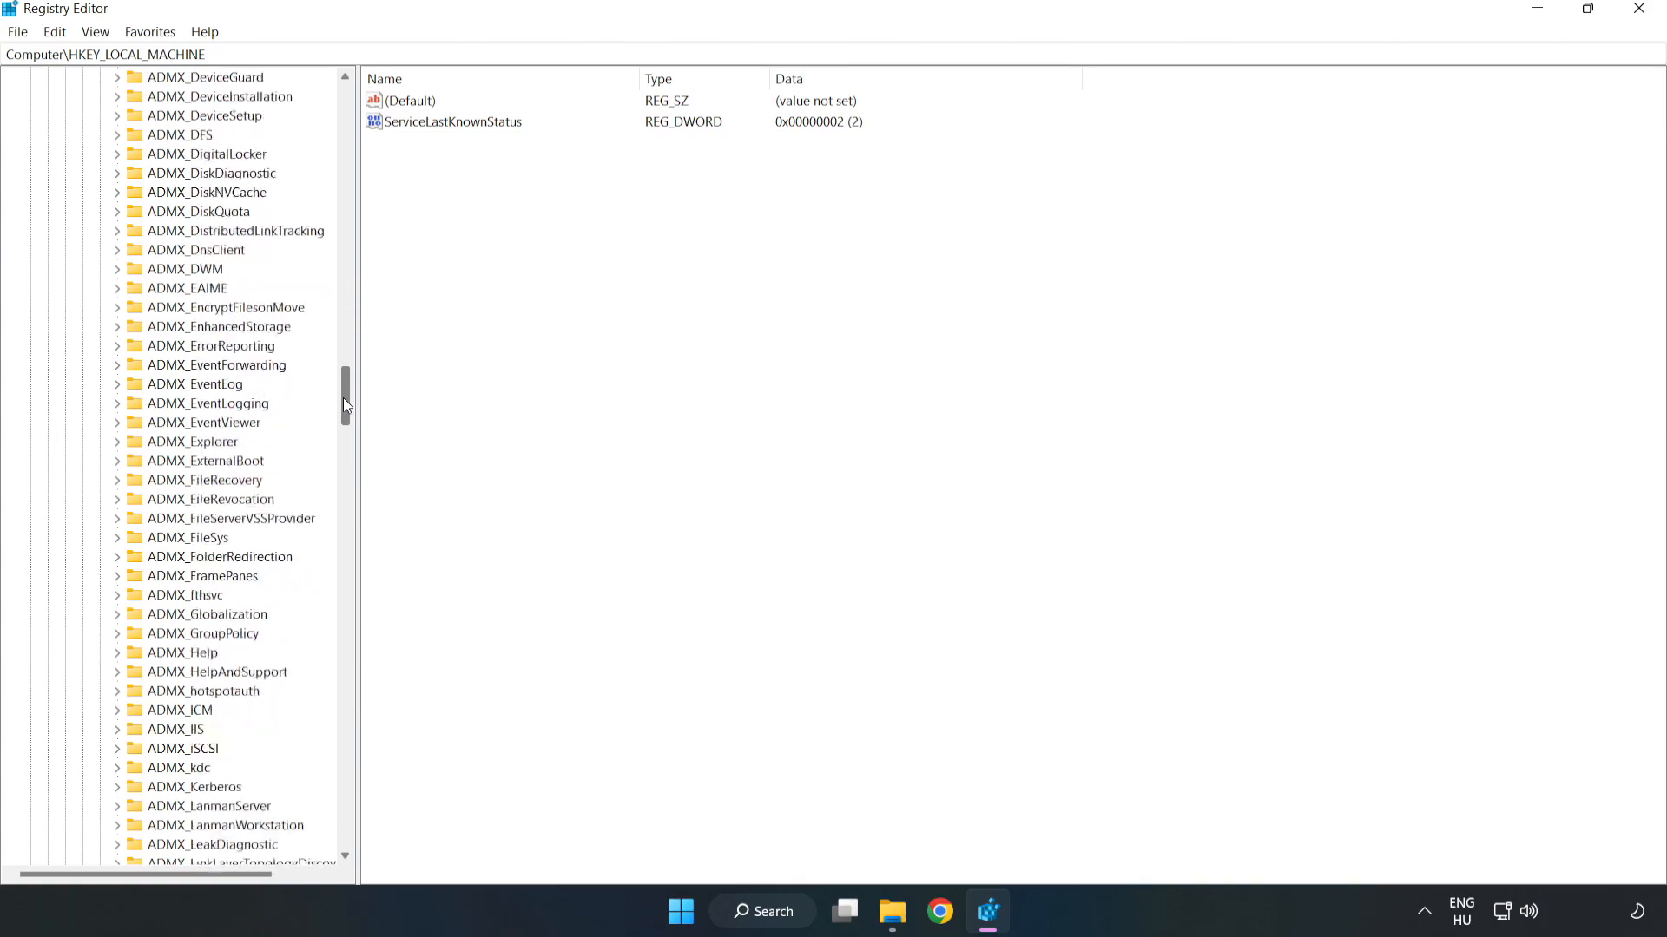
scroll(down, 3)
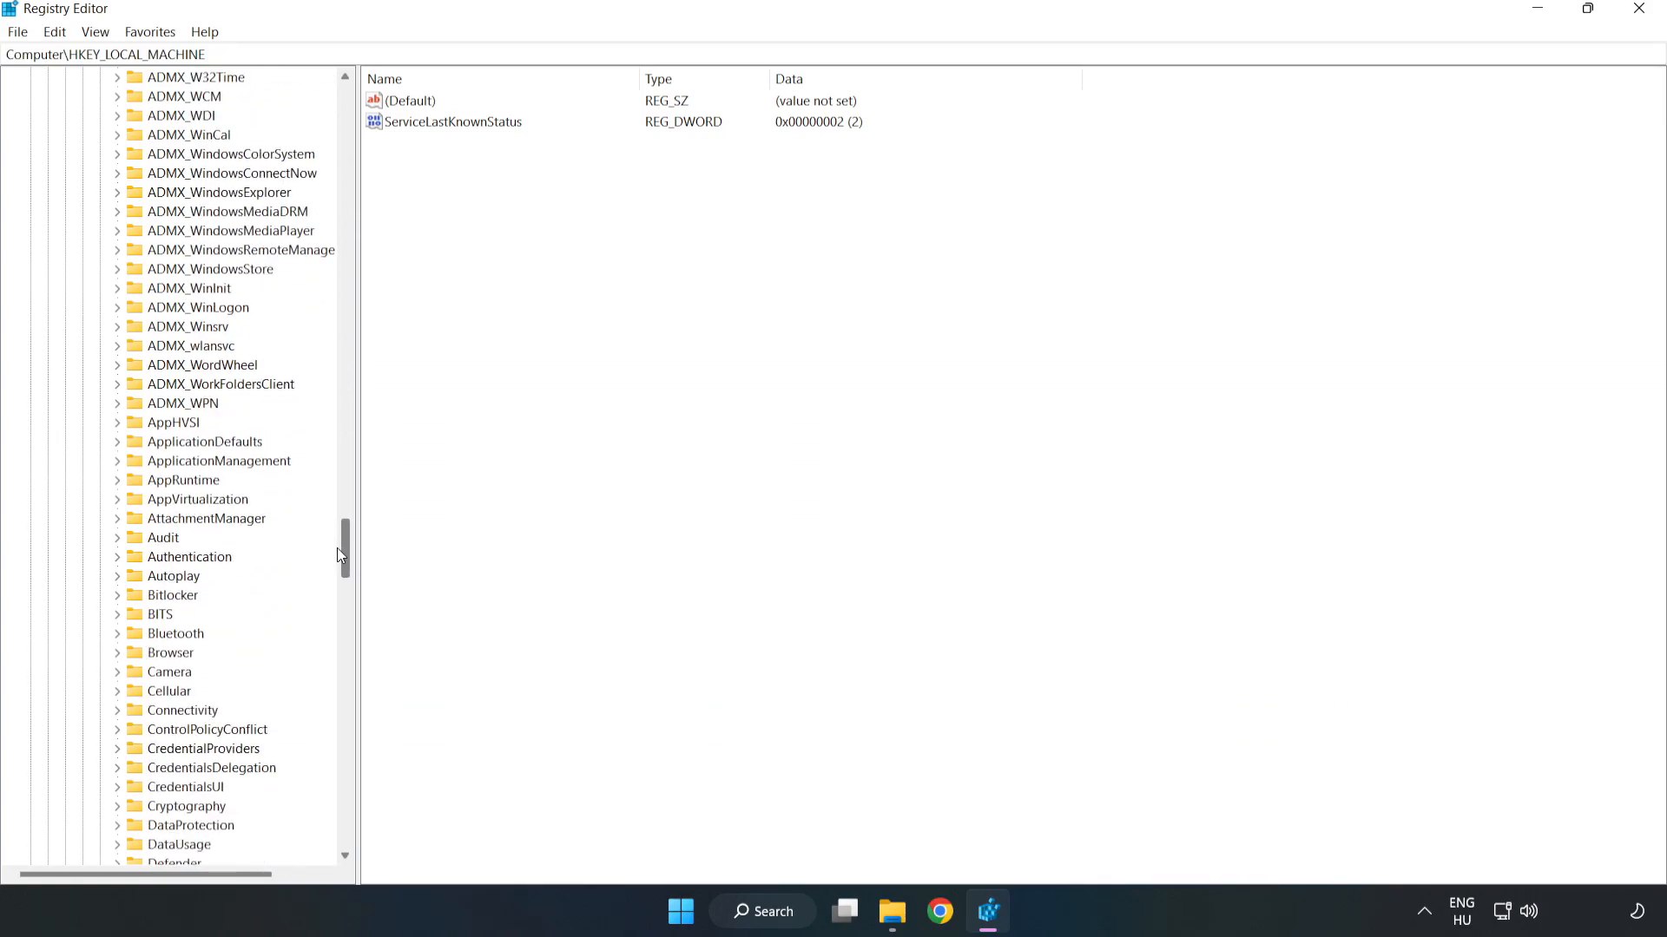
scroll(down, 3)
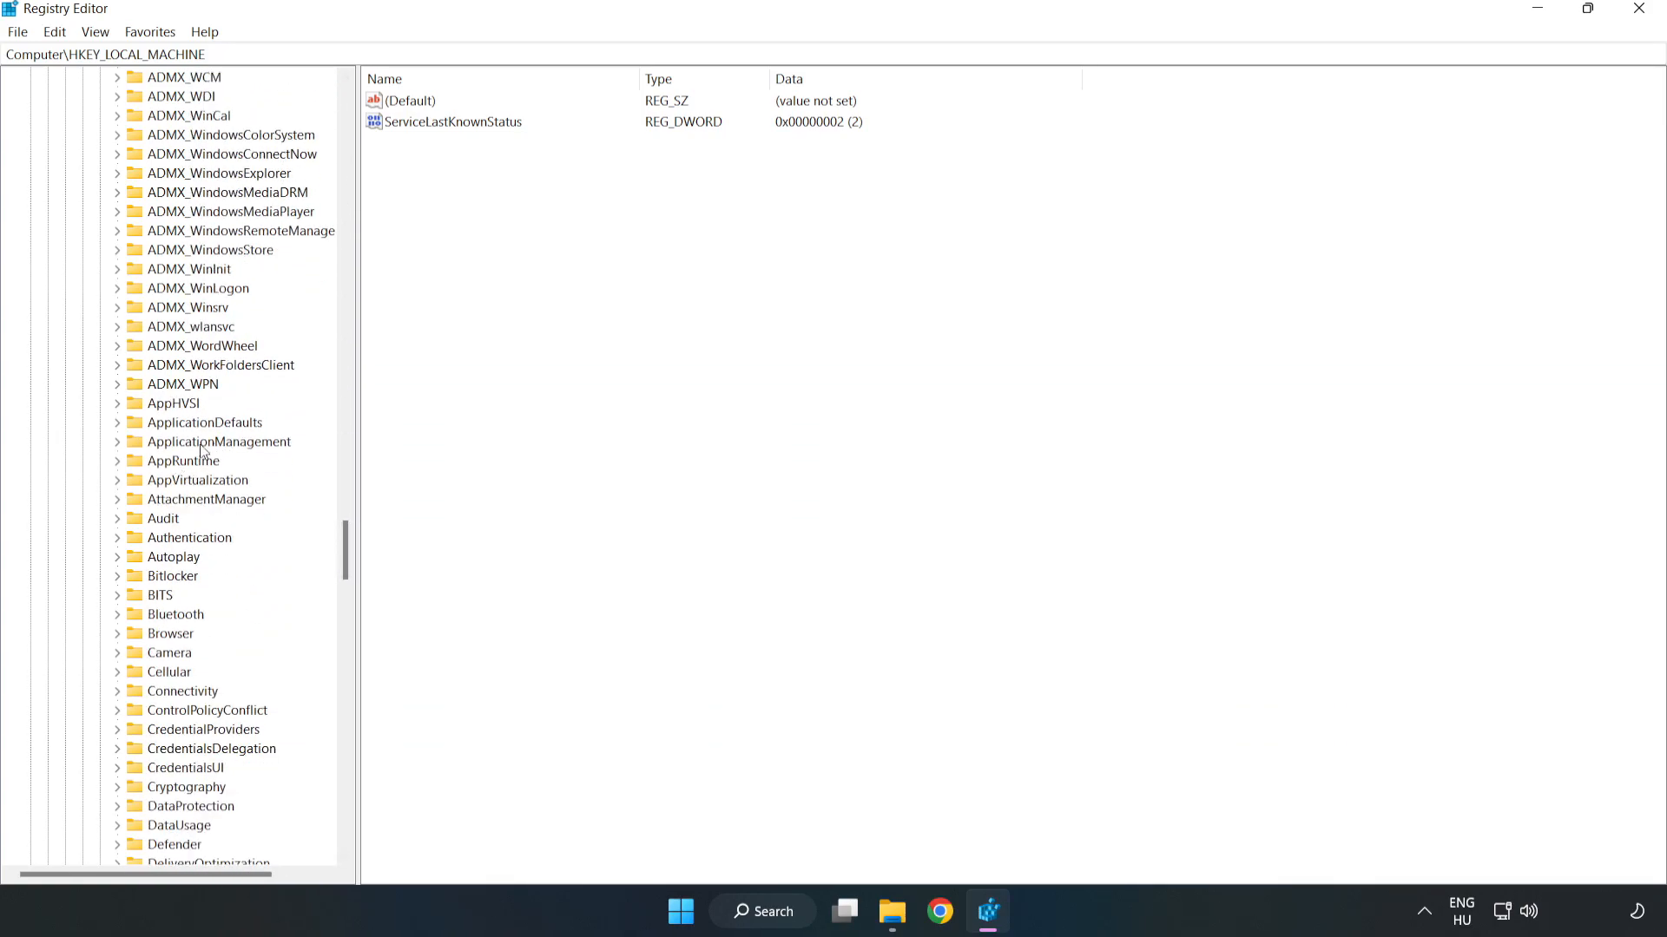
mouse_move(120, 445)
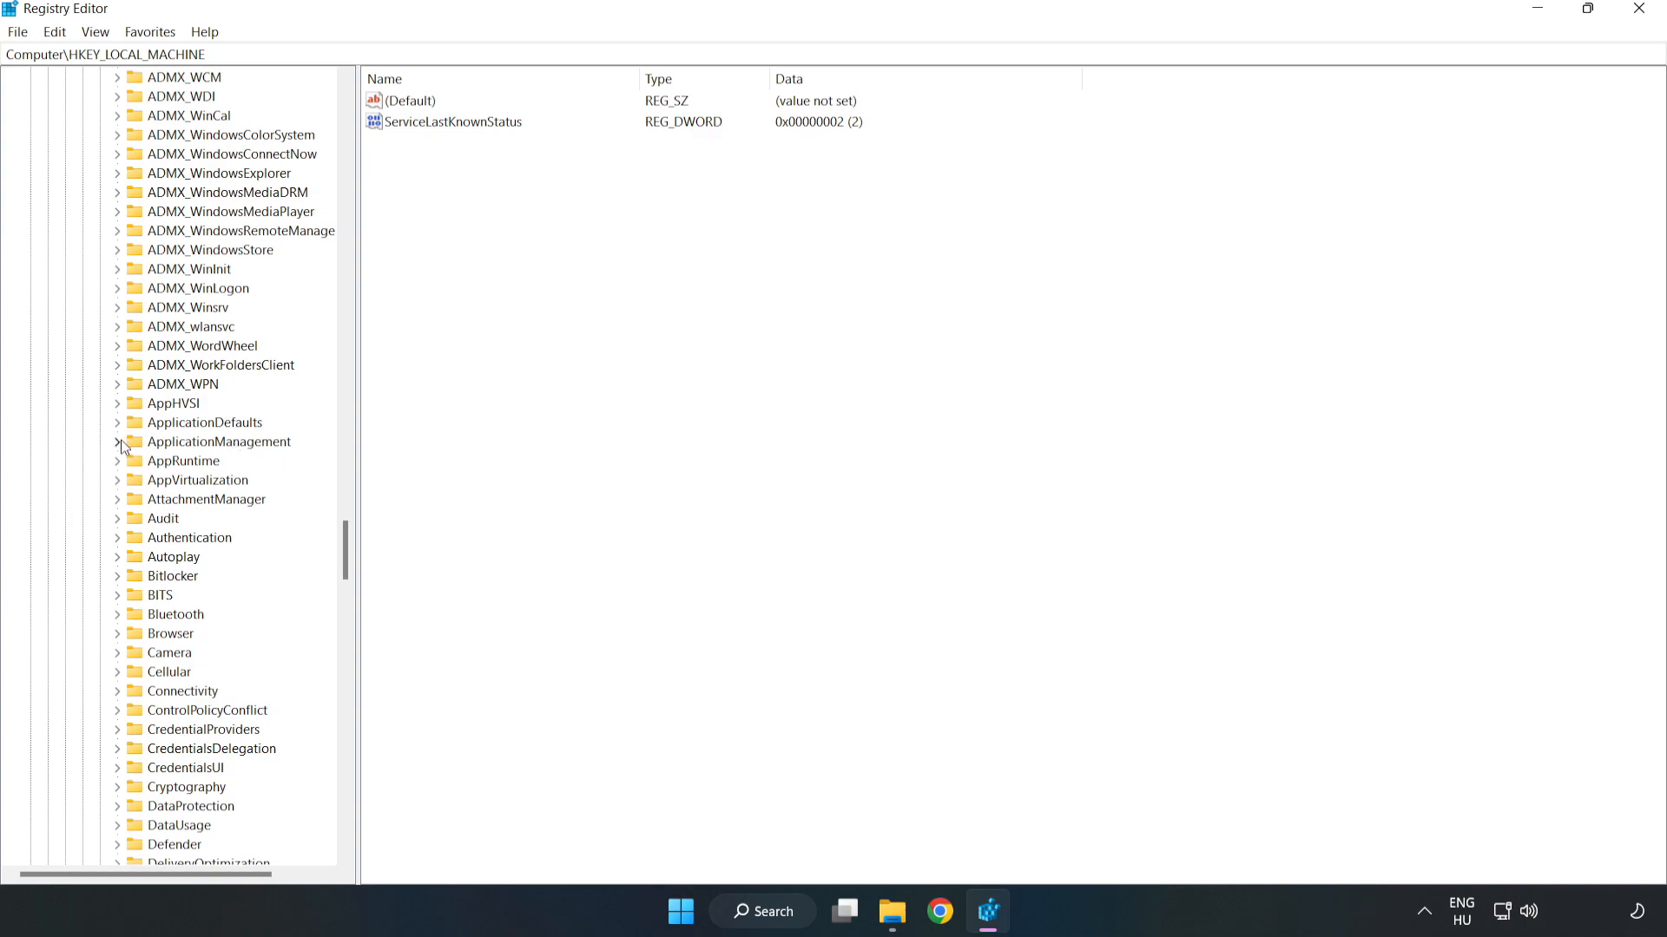
click(118, 441)
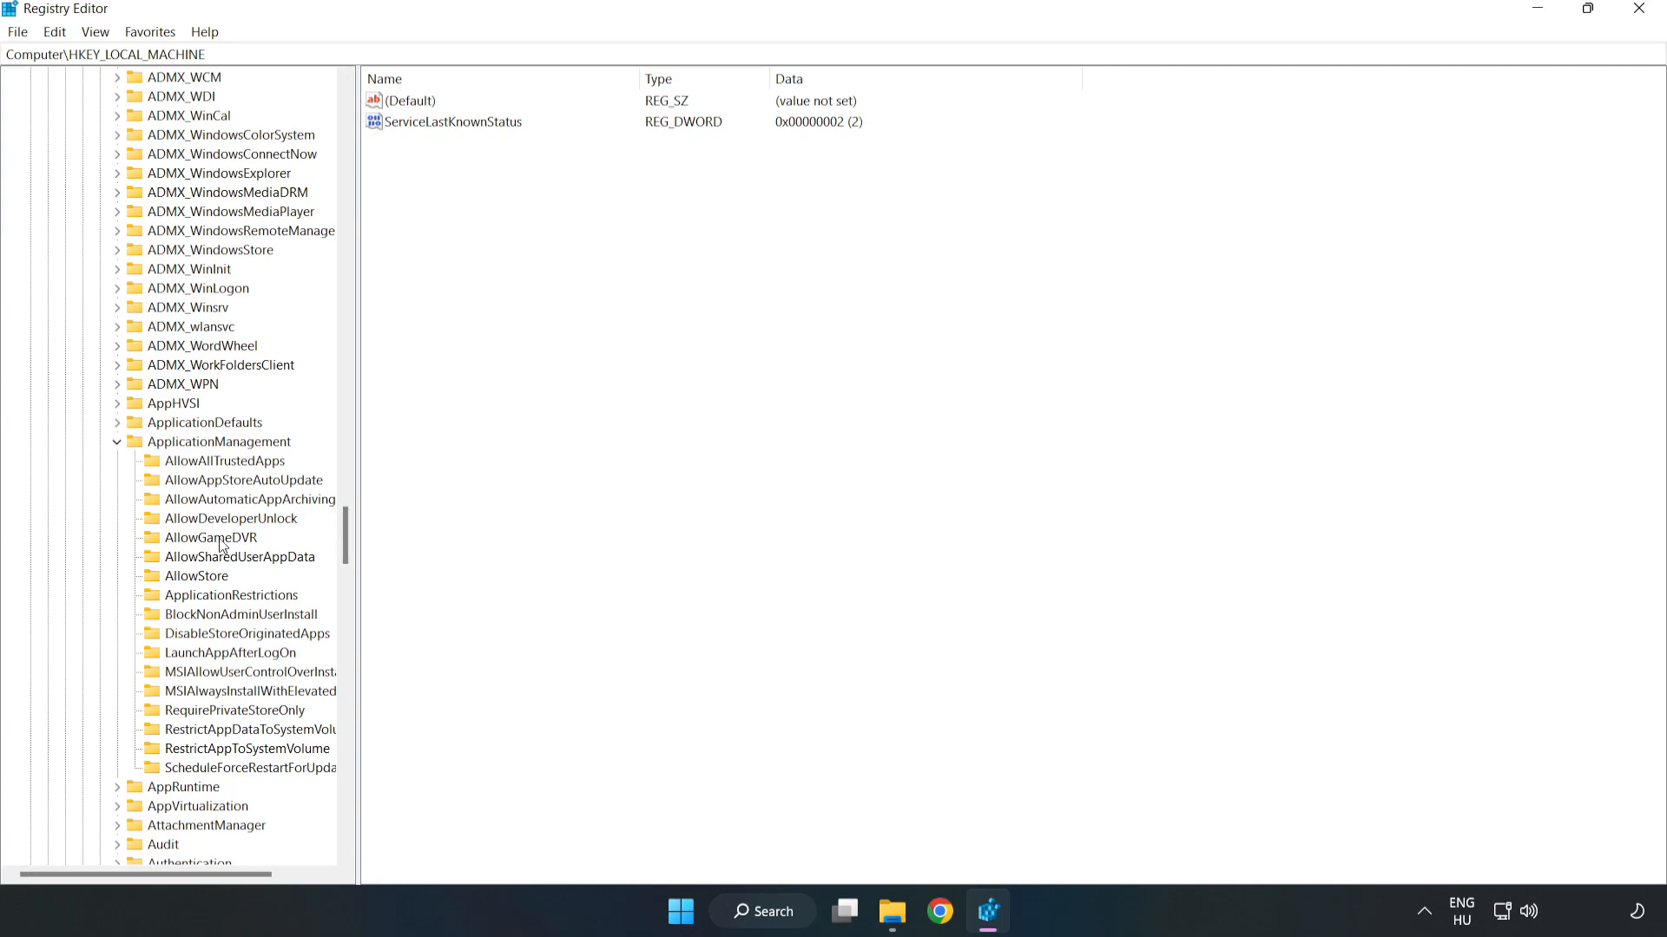
mouse_move(194, 540)
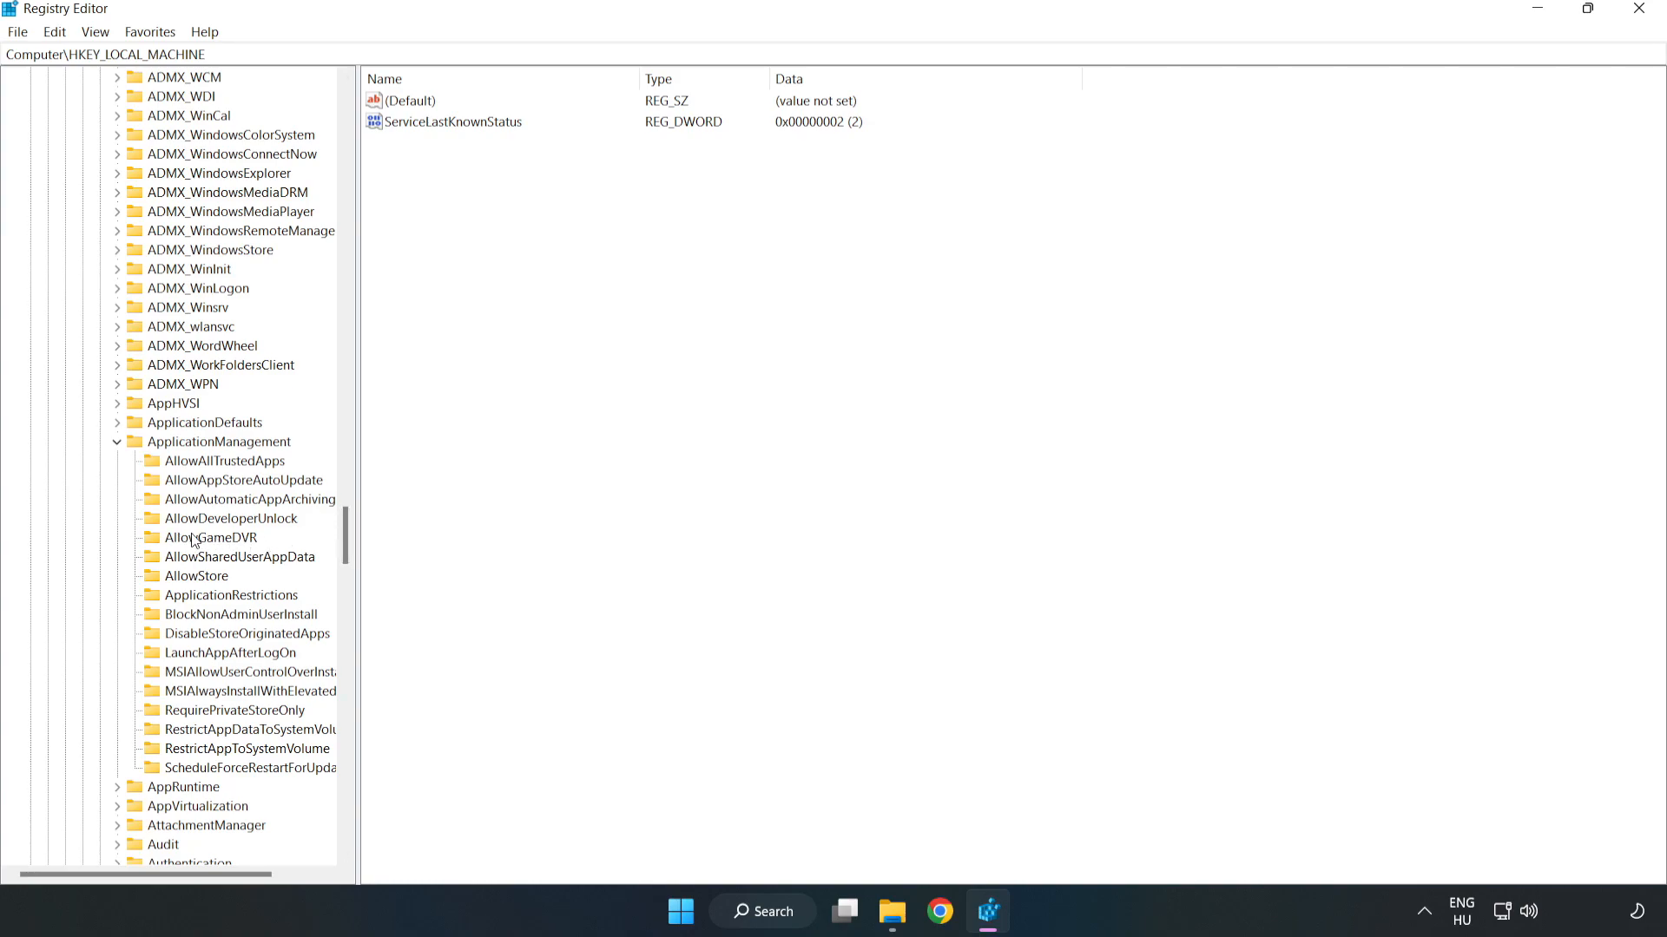
click(209, 538)
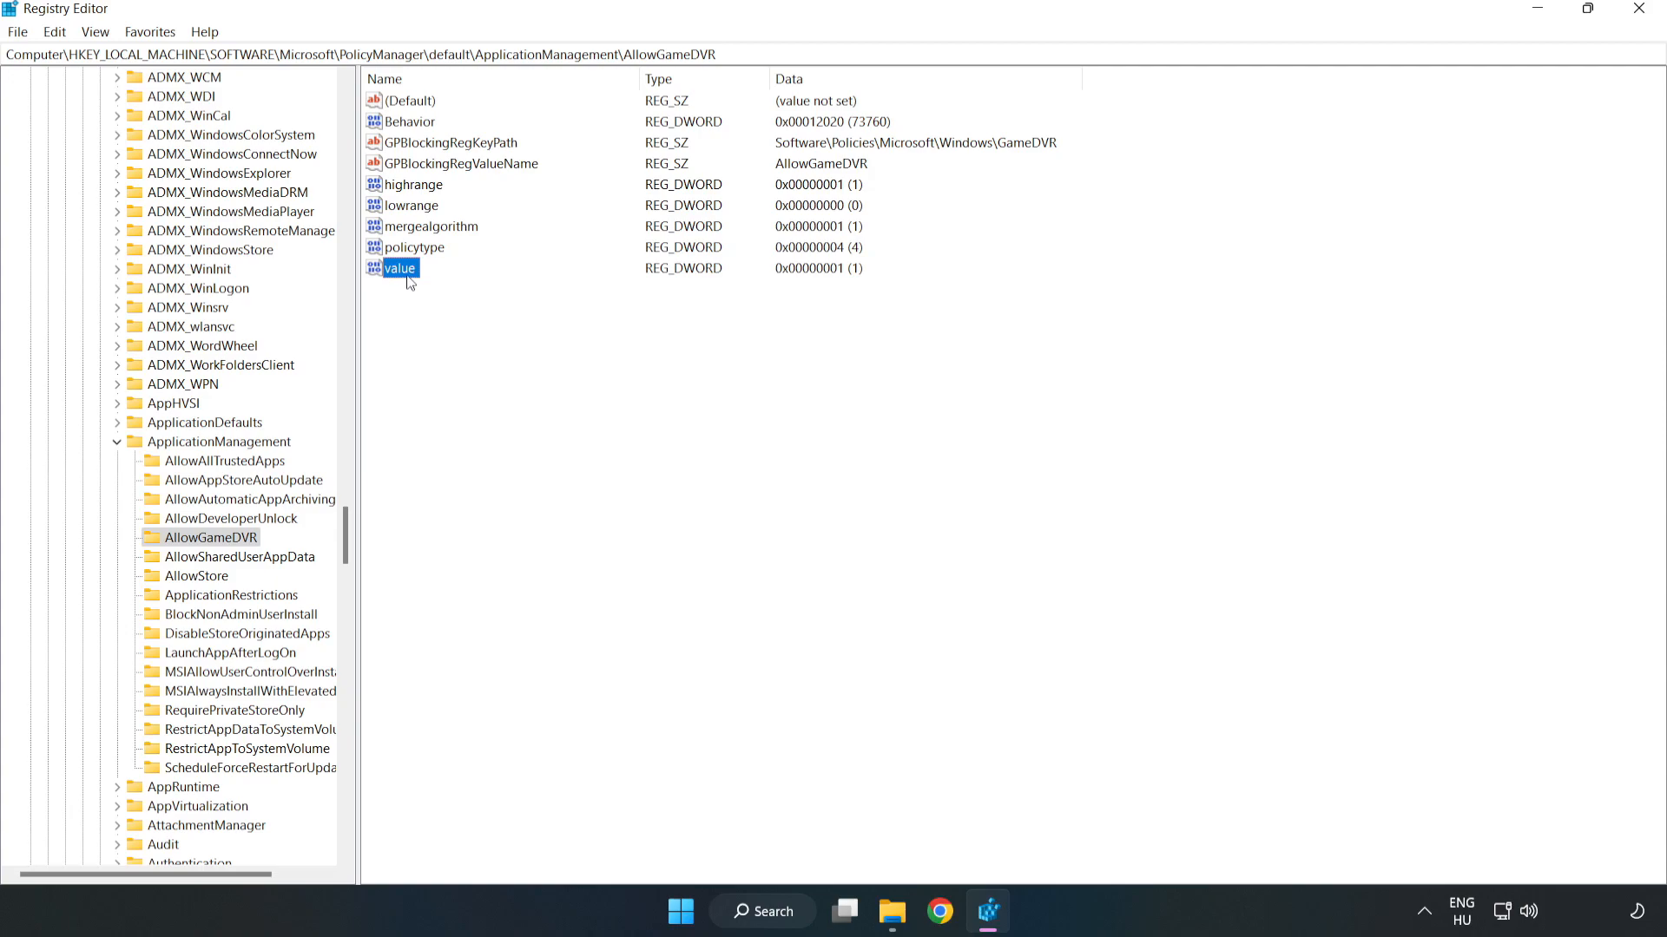
Change the AllowGameDVR value entry's data to 0
right_click(401, 266)
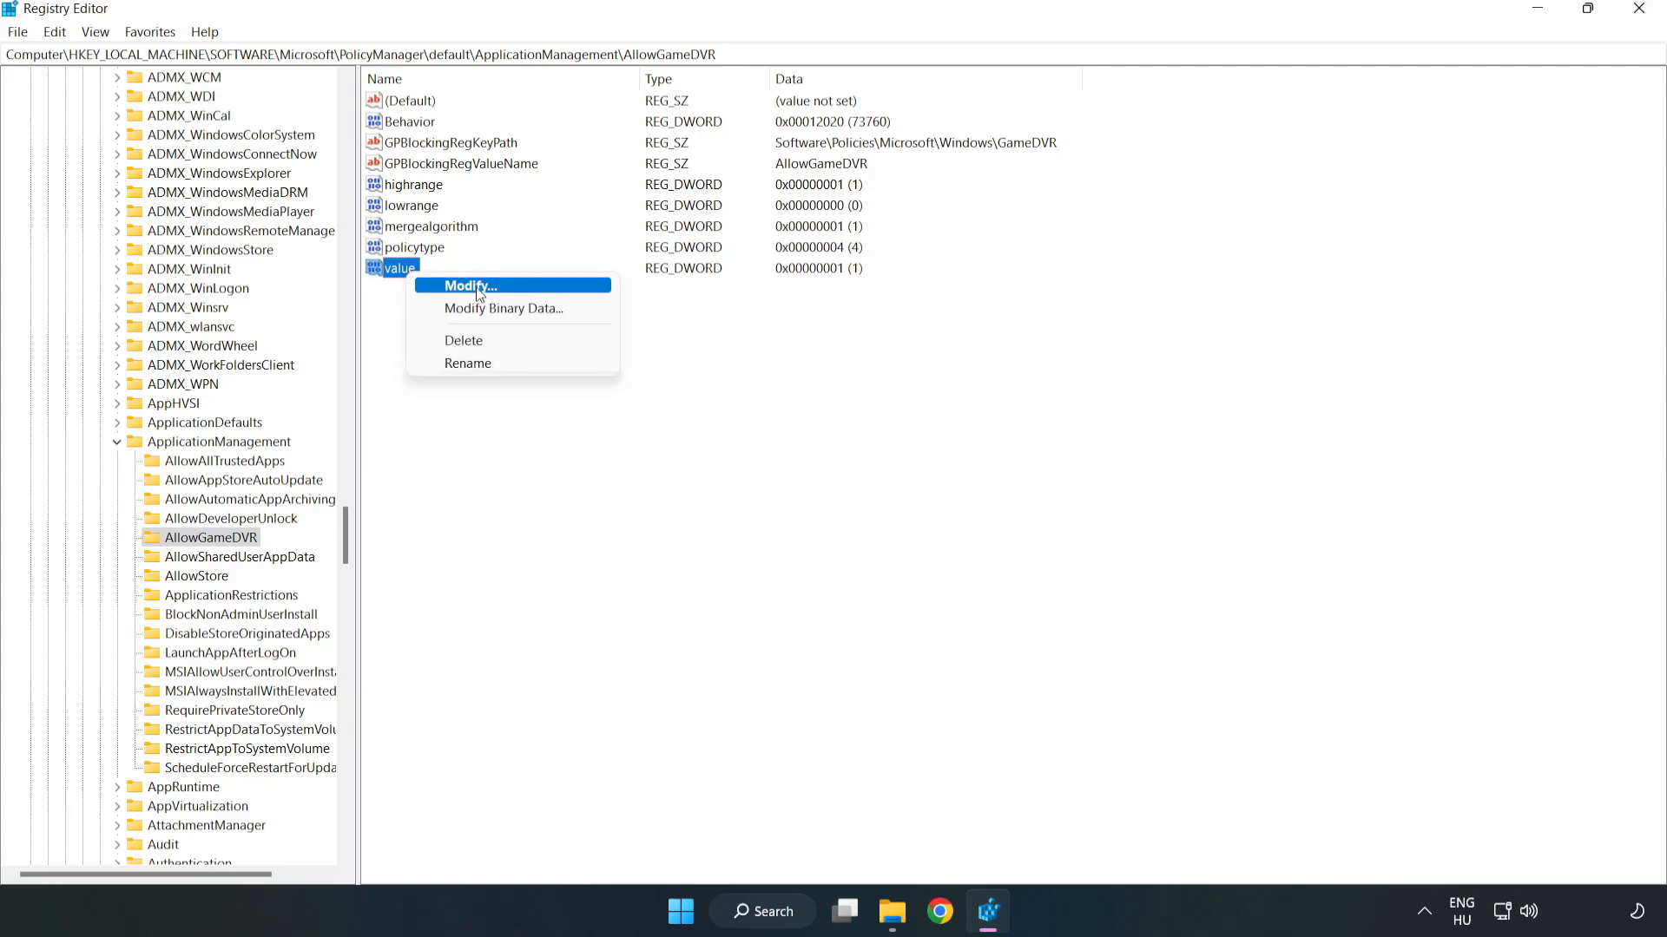
click(464, 284)
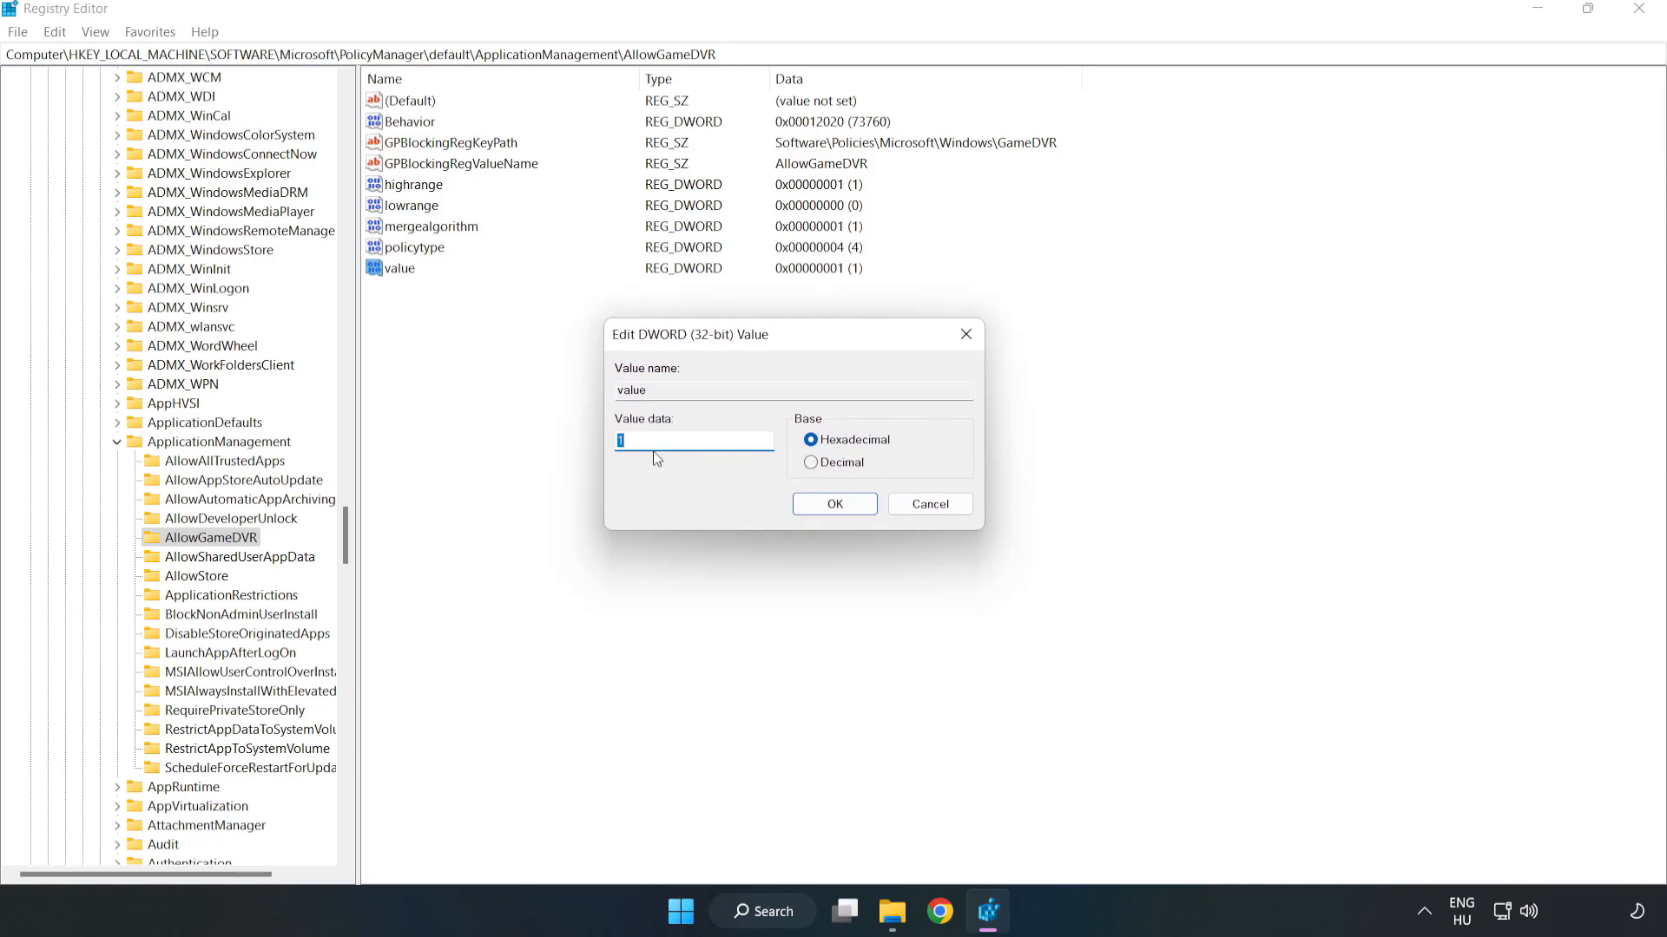
text(0)
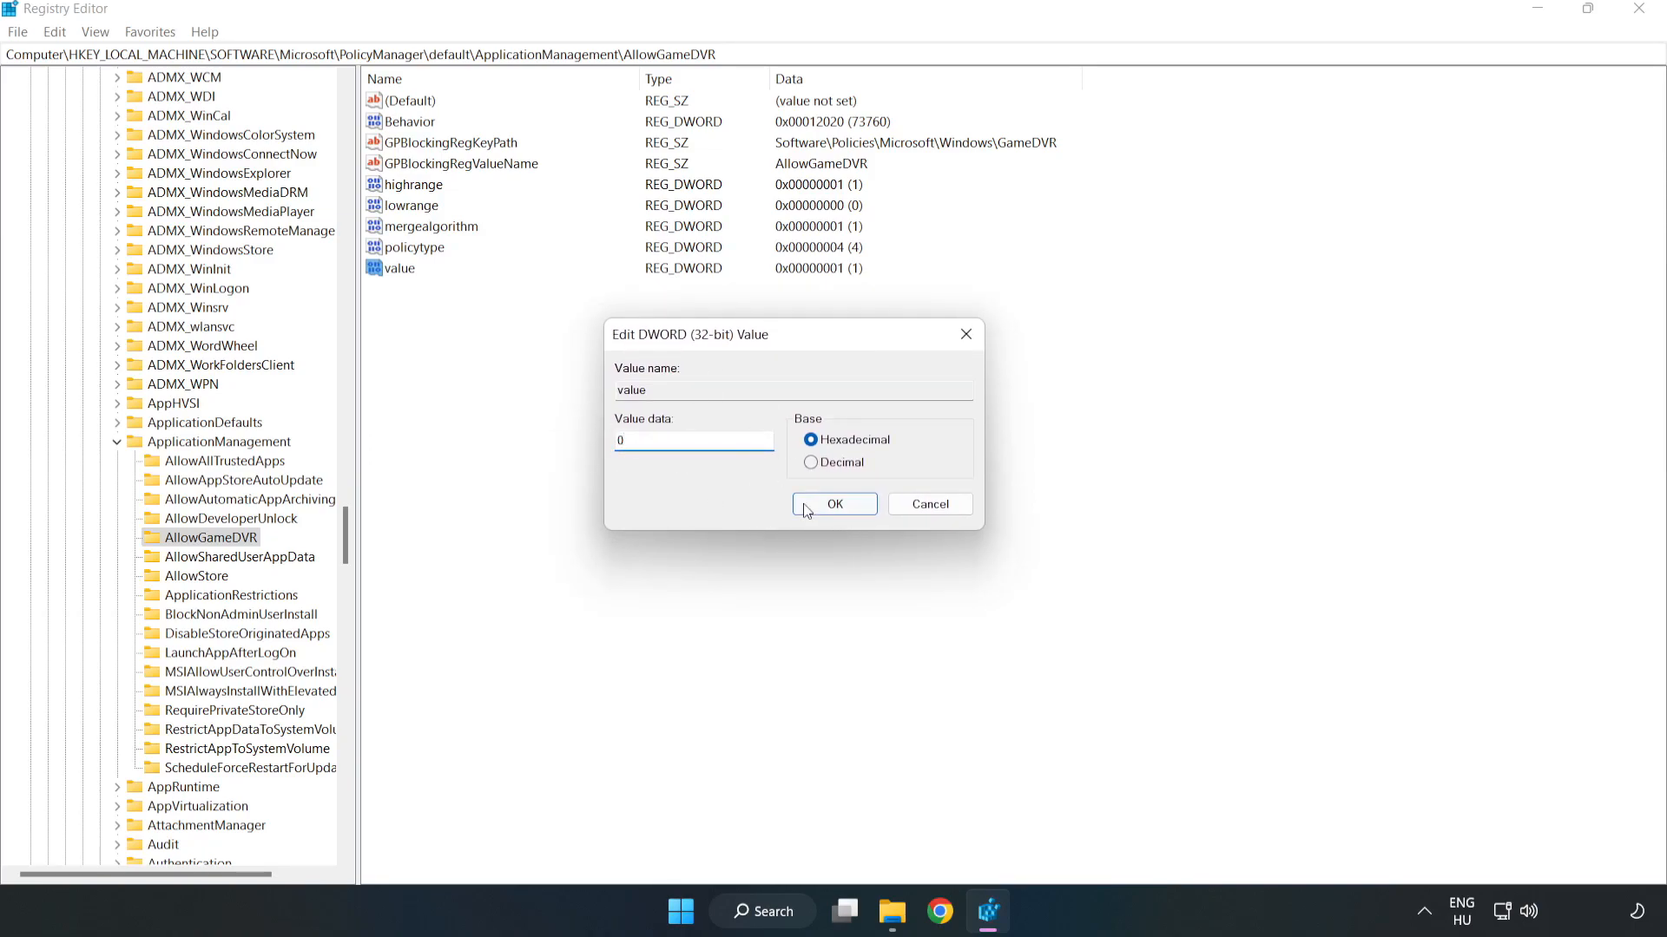
click(833, 504)
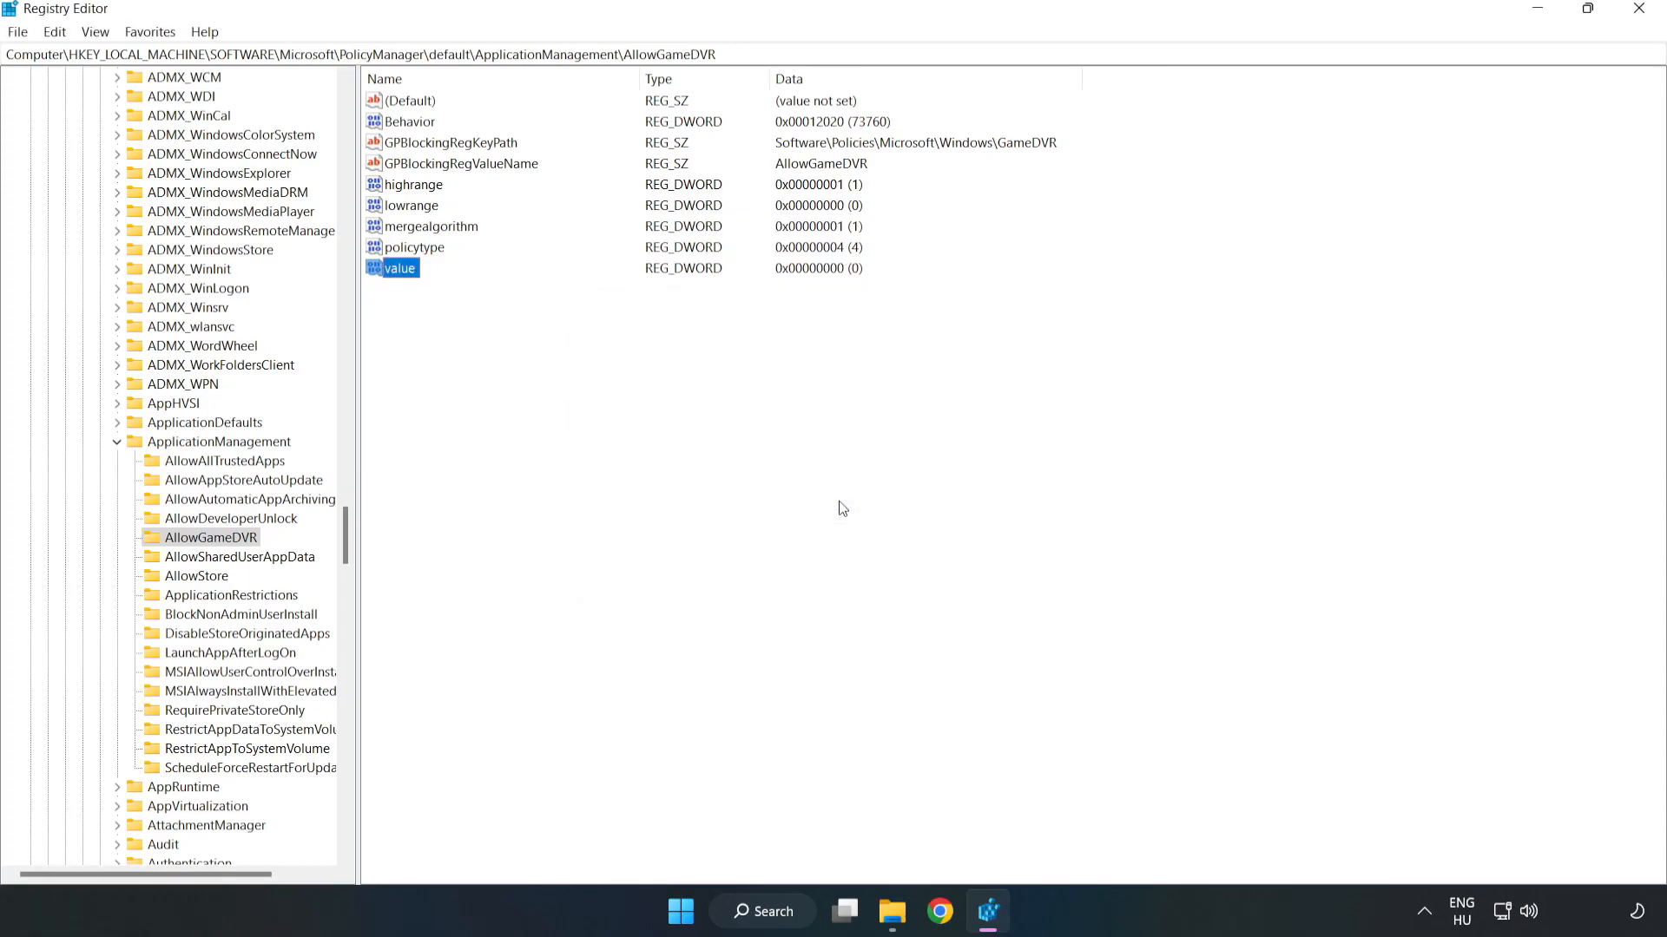
mouse_move(1637, 29)
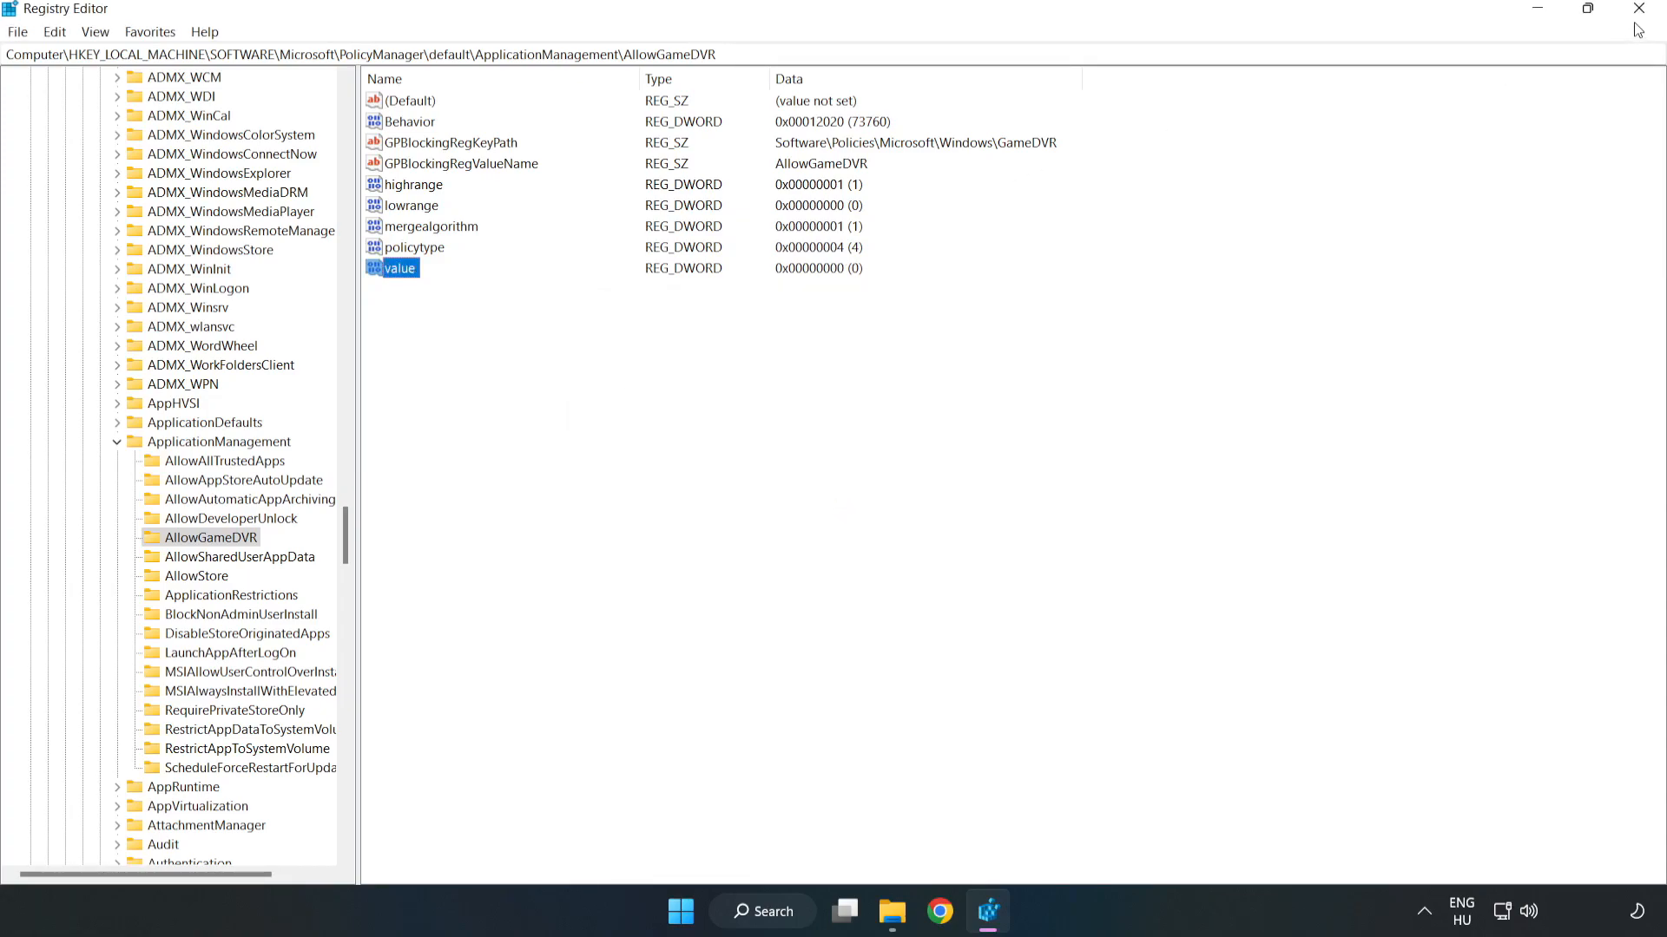
mouse_move(1638, 9)
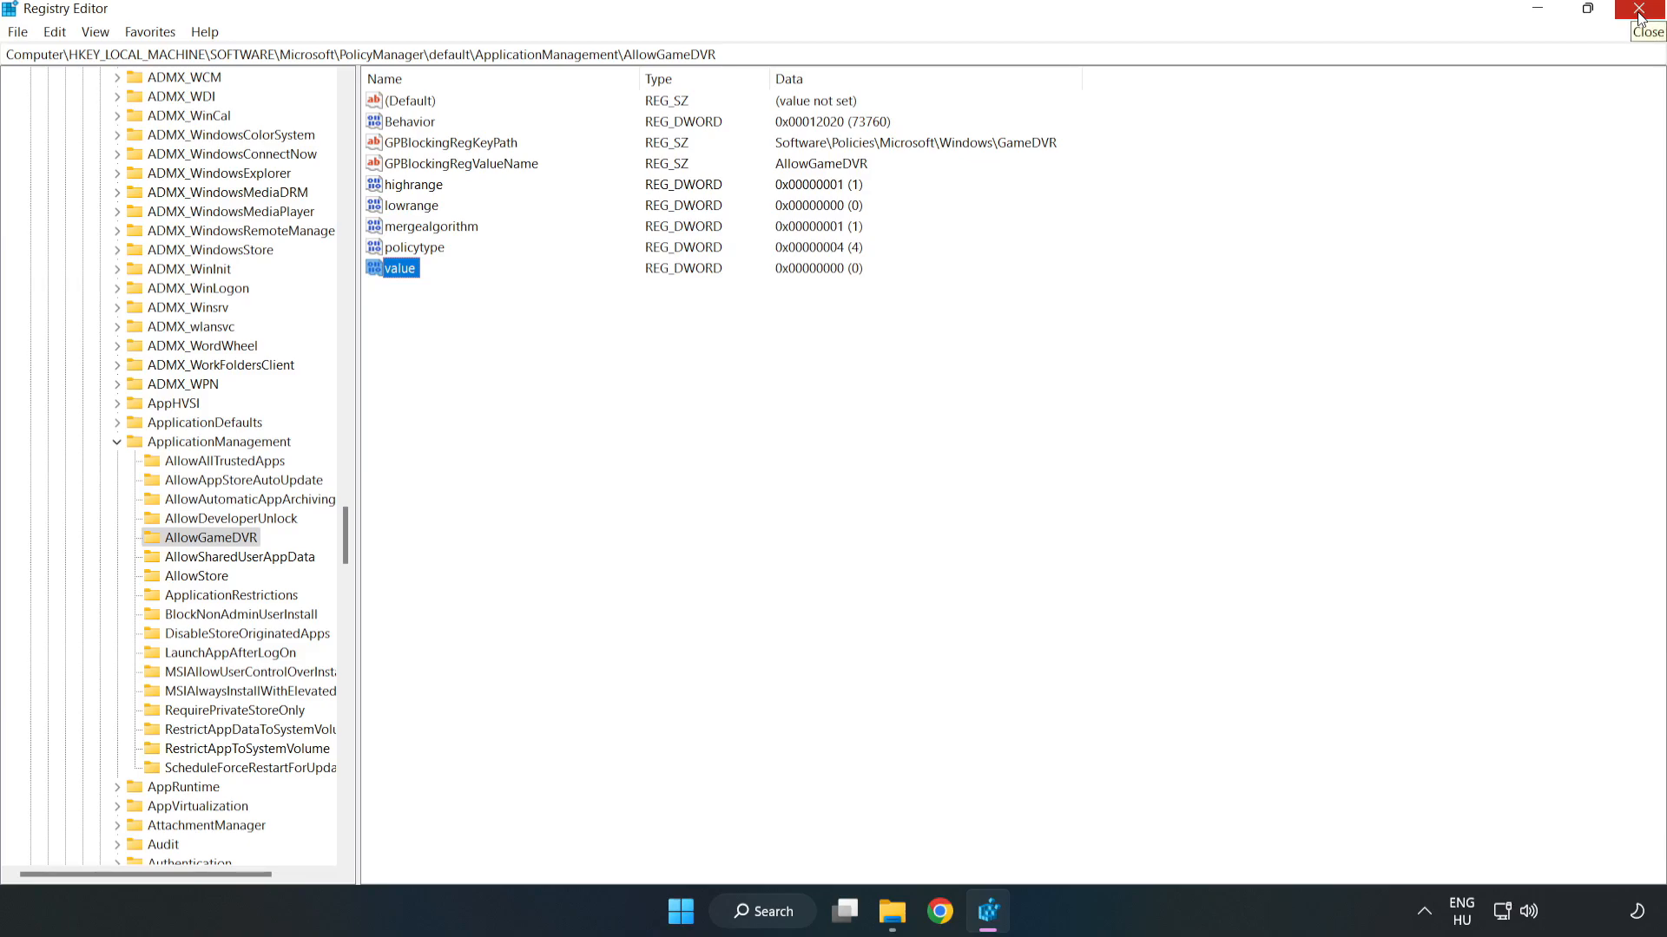
Close Registry Editor and download the DirectX End-User Runtime Web Installer (dxwebsetup.exe)
click(1647, 9)
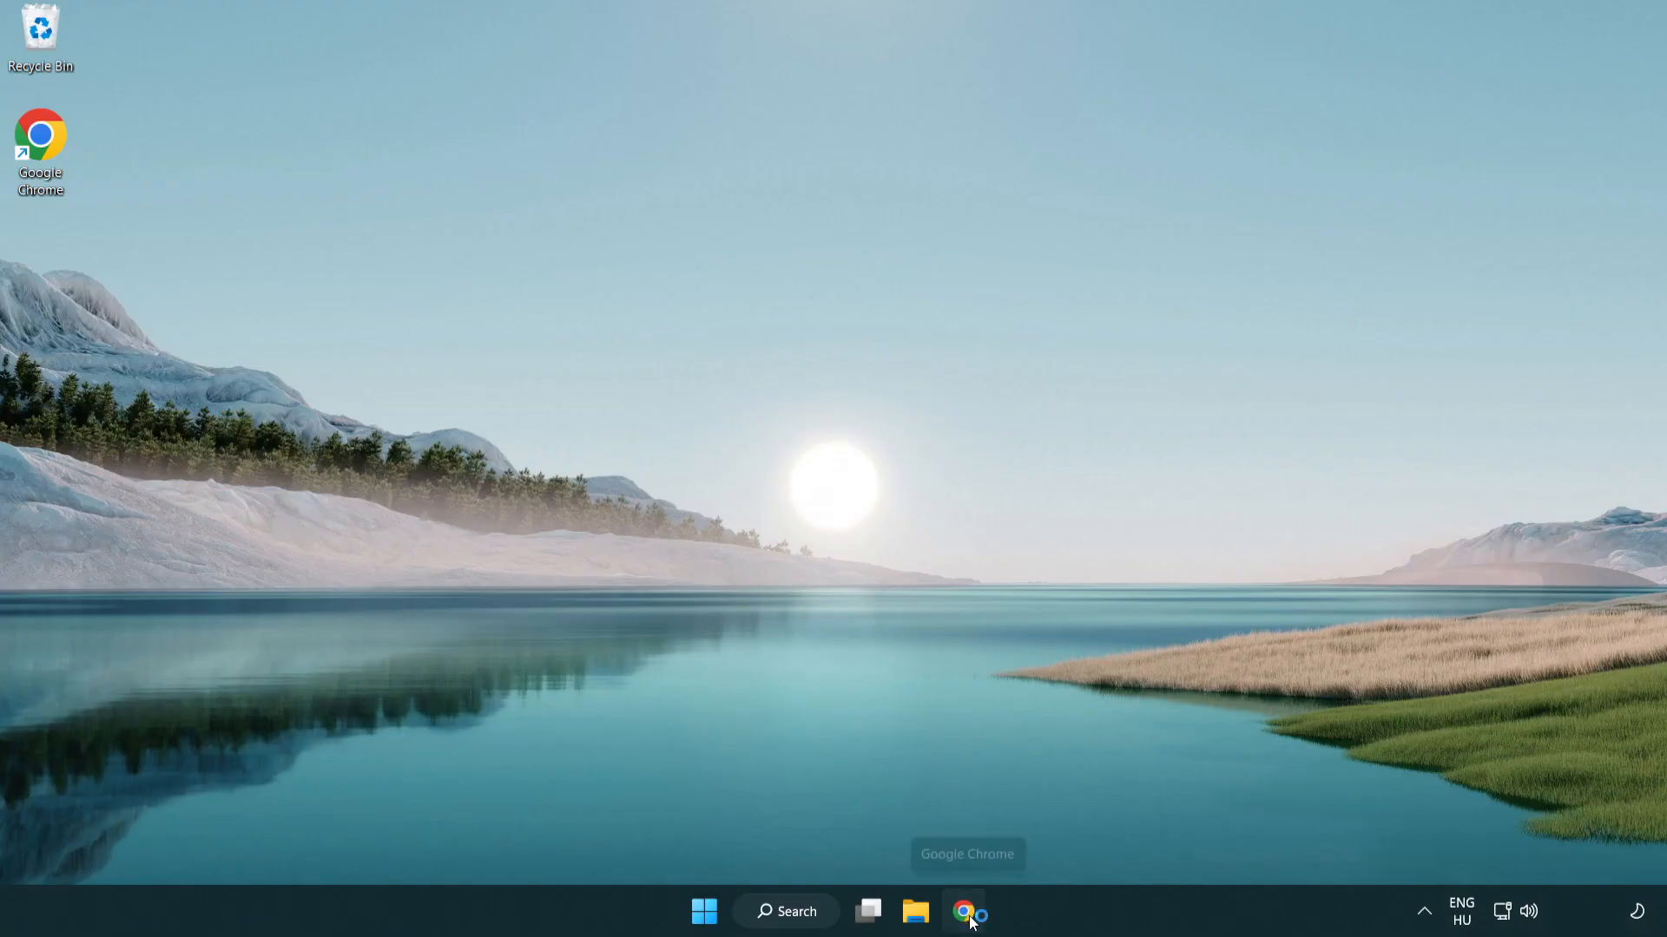
click(965, 911)
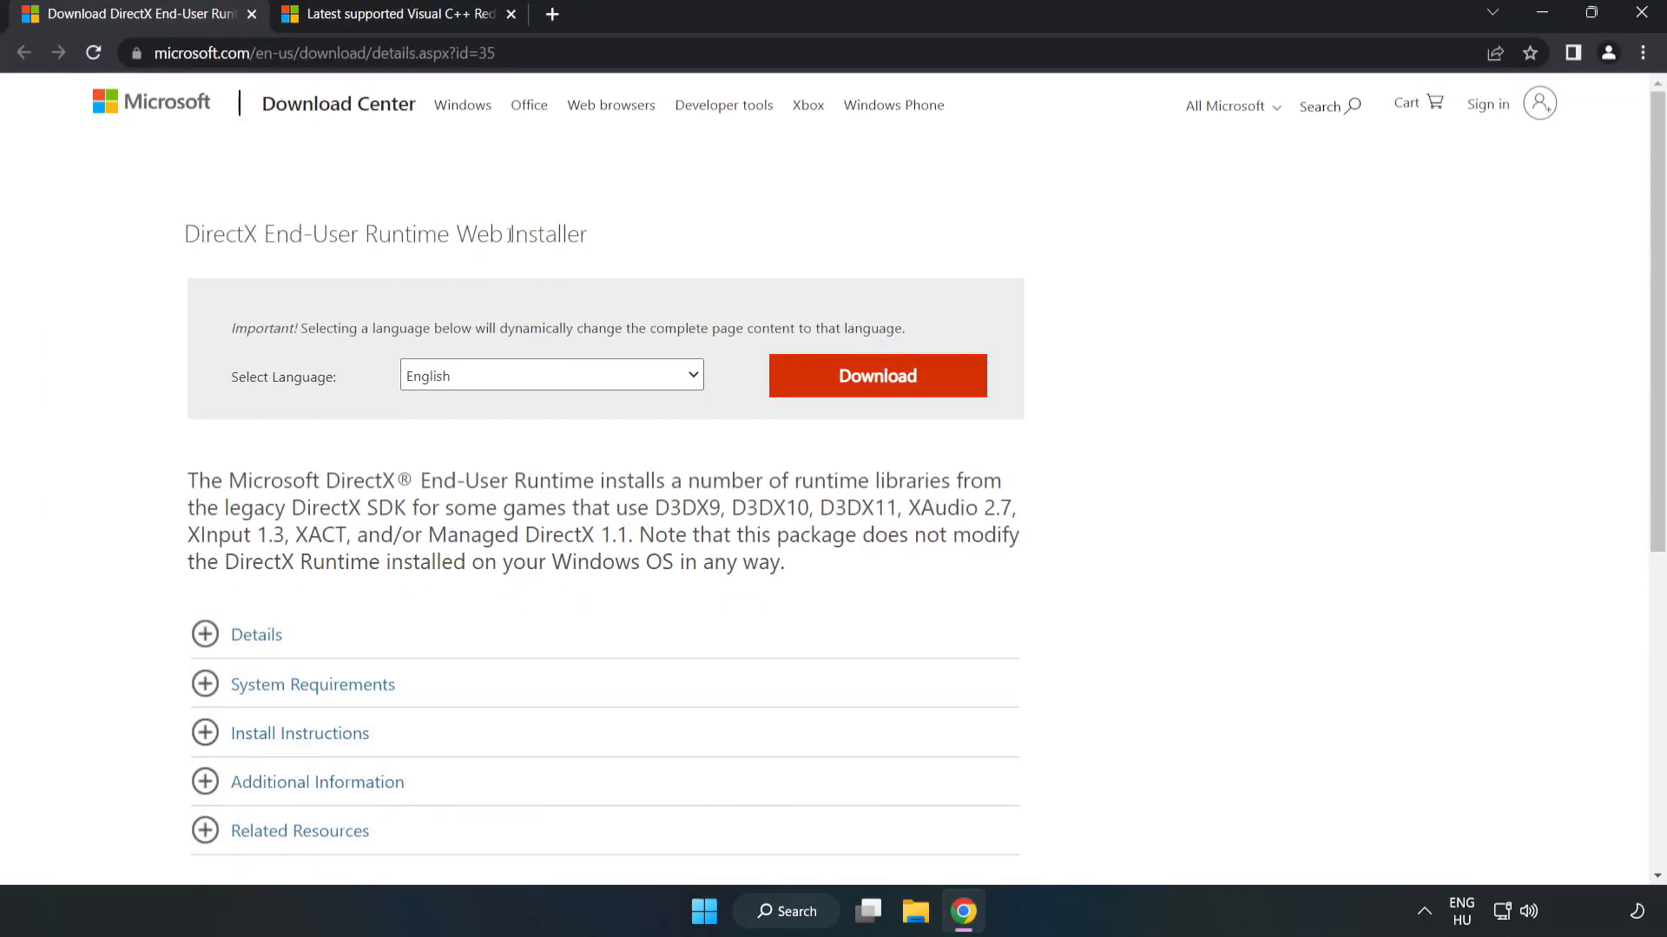
click(318, 53)
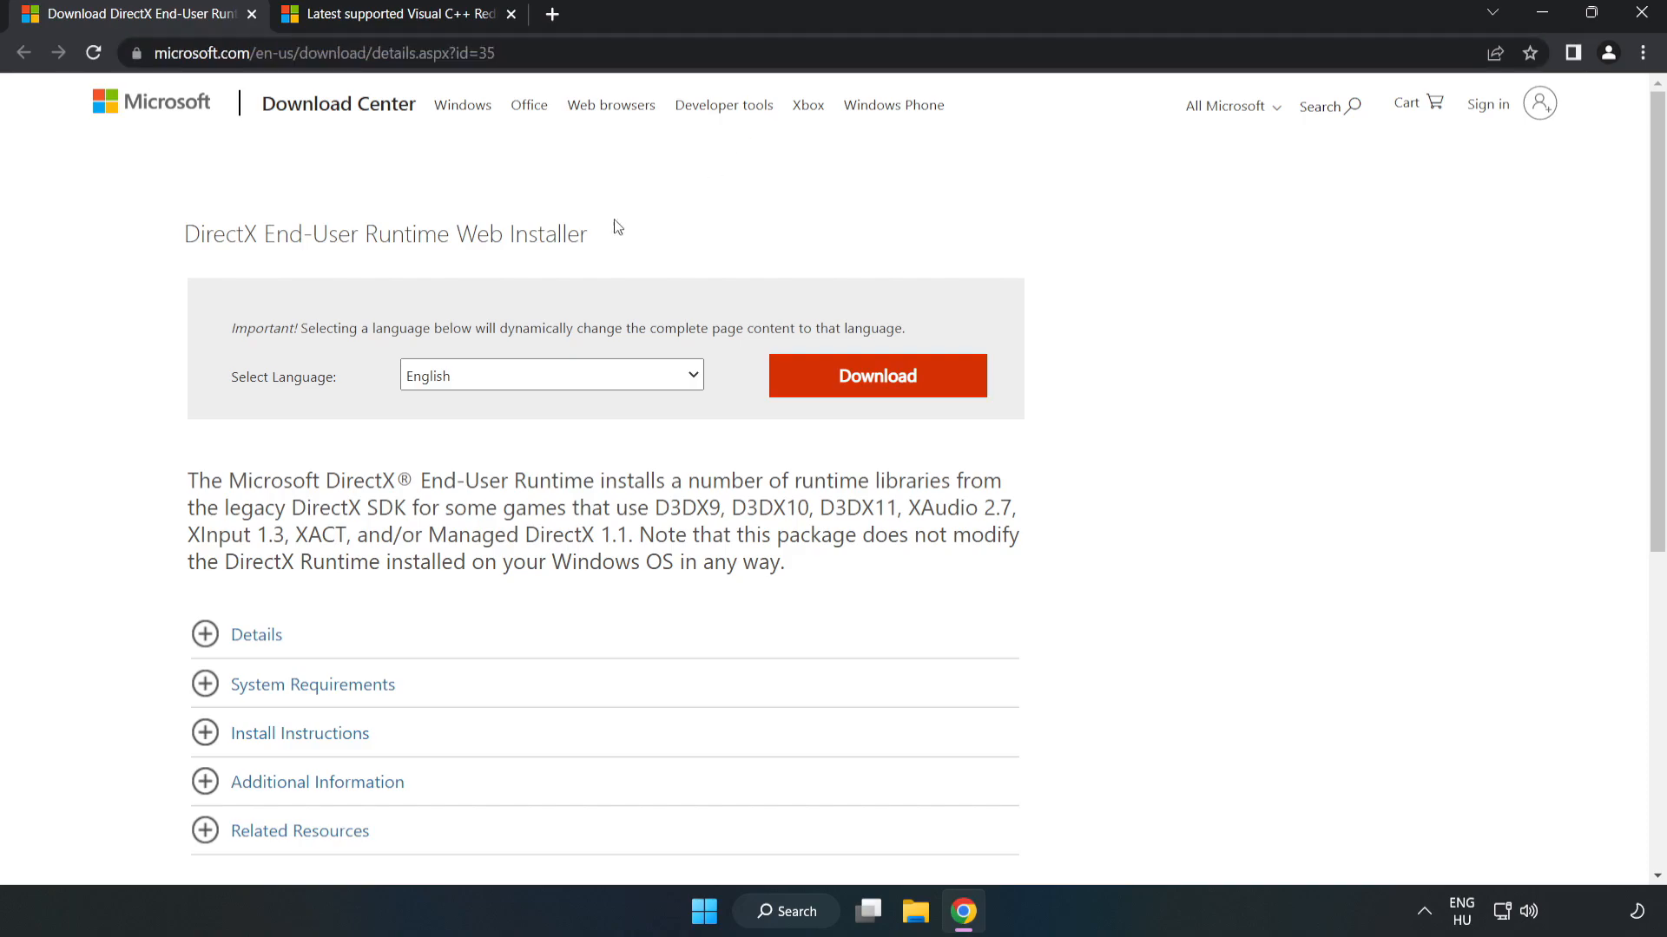
mouse_move(887, 397)
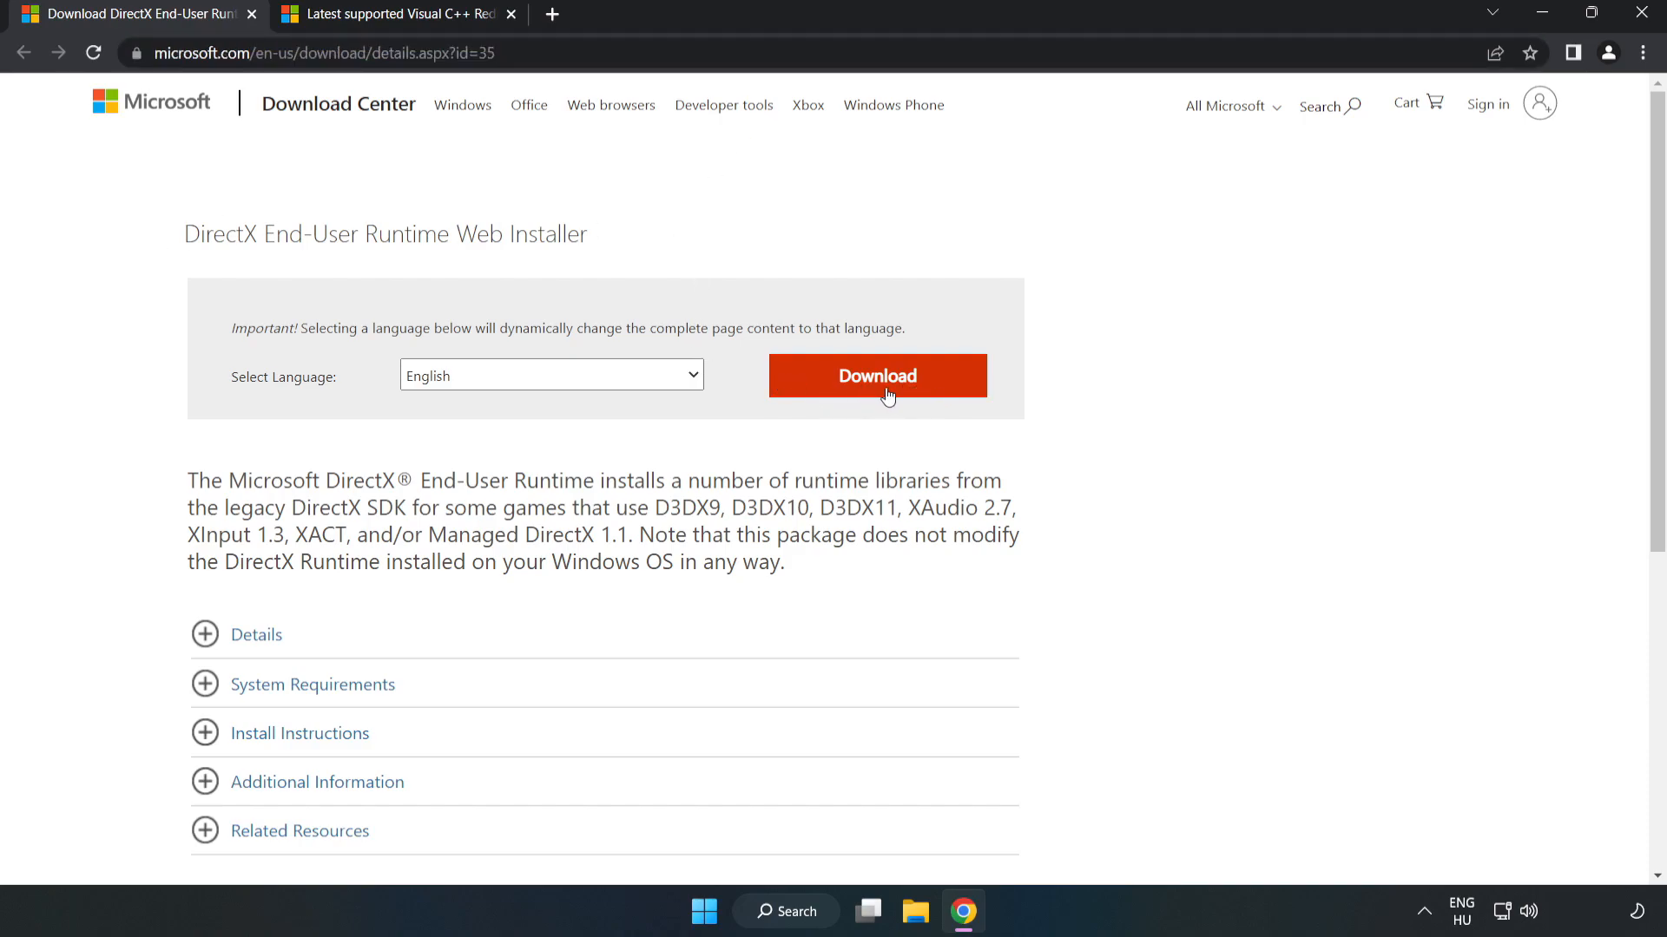
click(877, 375)
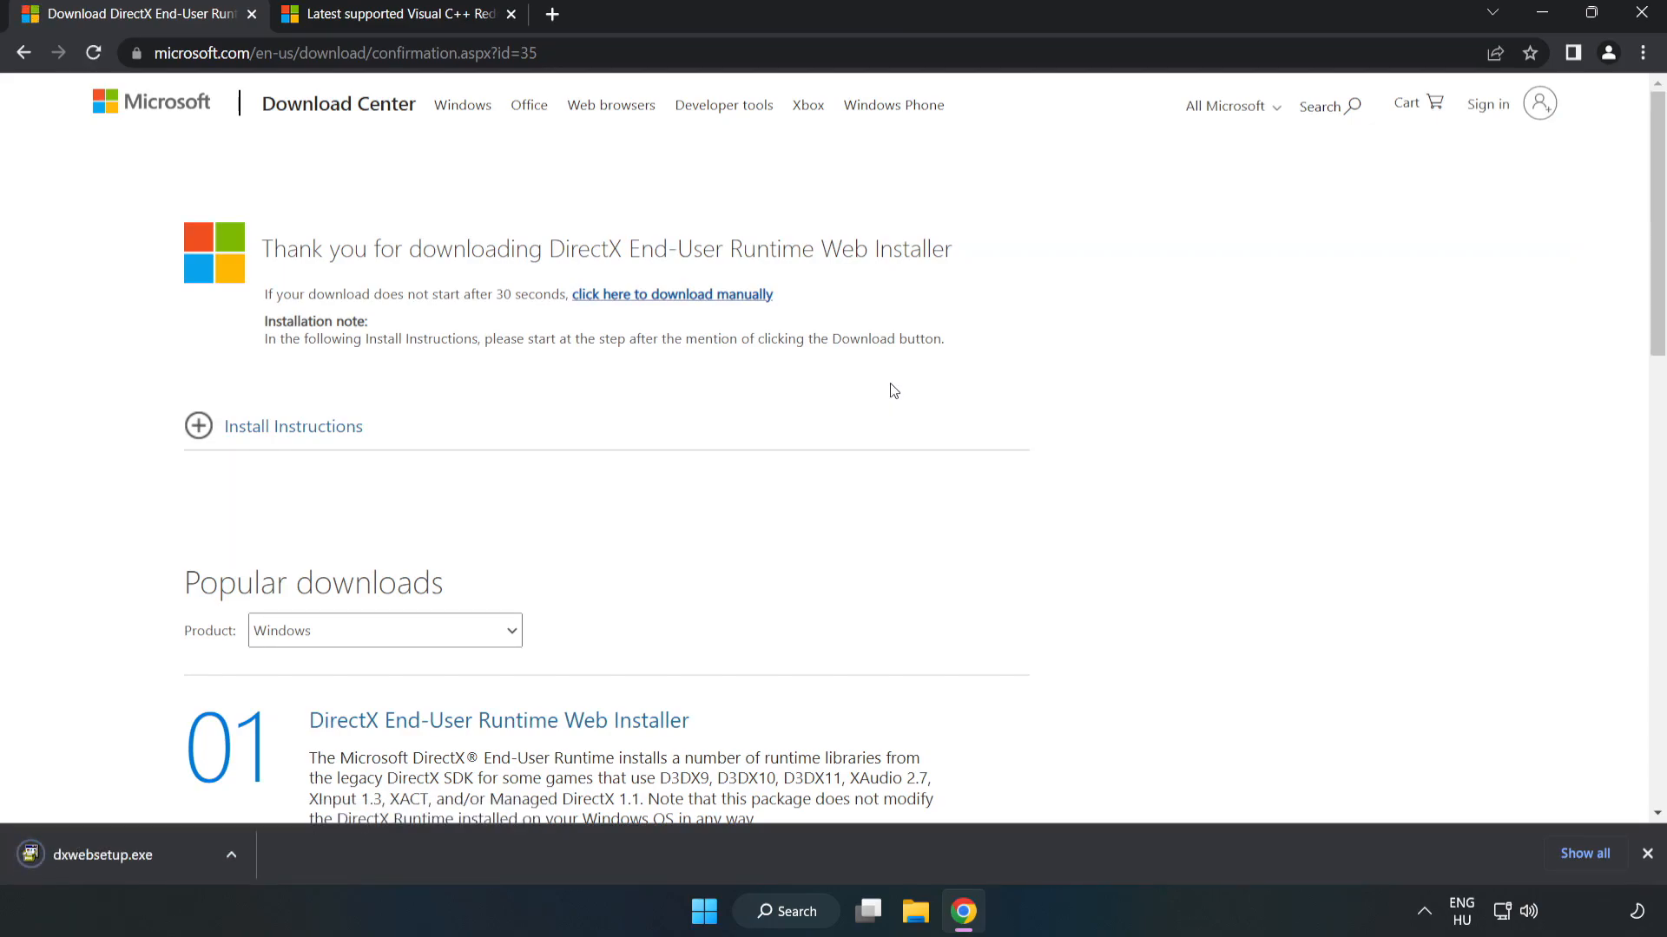
mouse_move(143, 861)
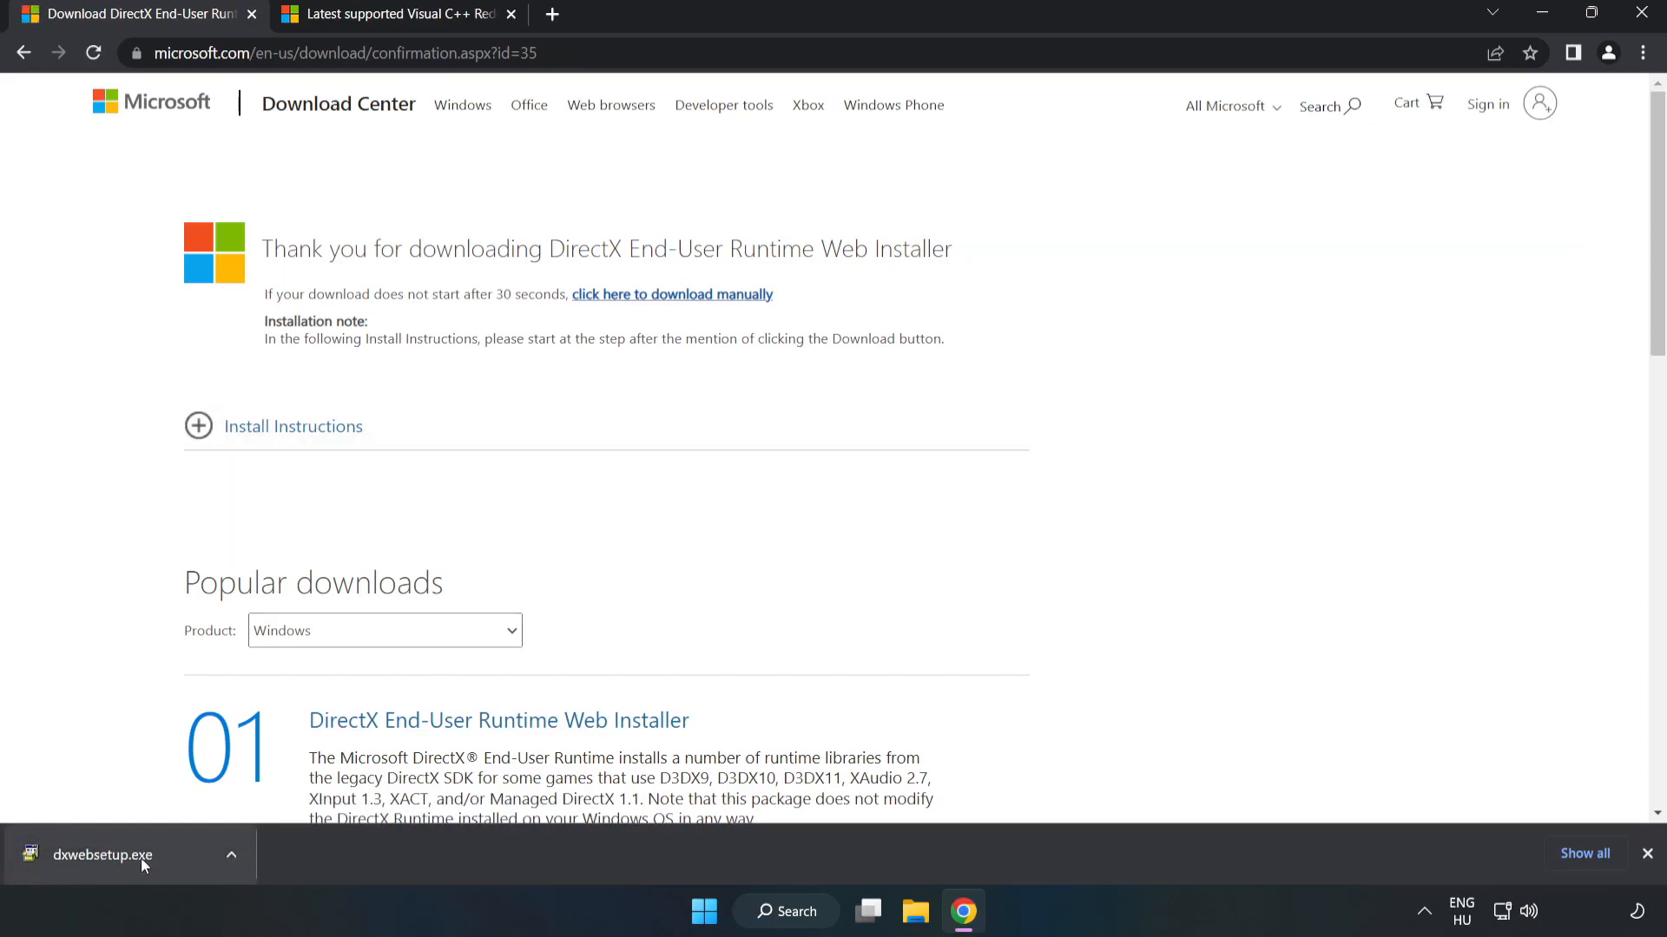
Run dxwebsetup.exe, accepting the licence and declining the Bing Bar, through to Finish
click(103, 854)
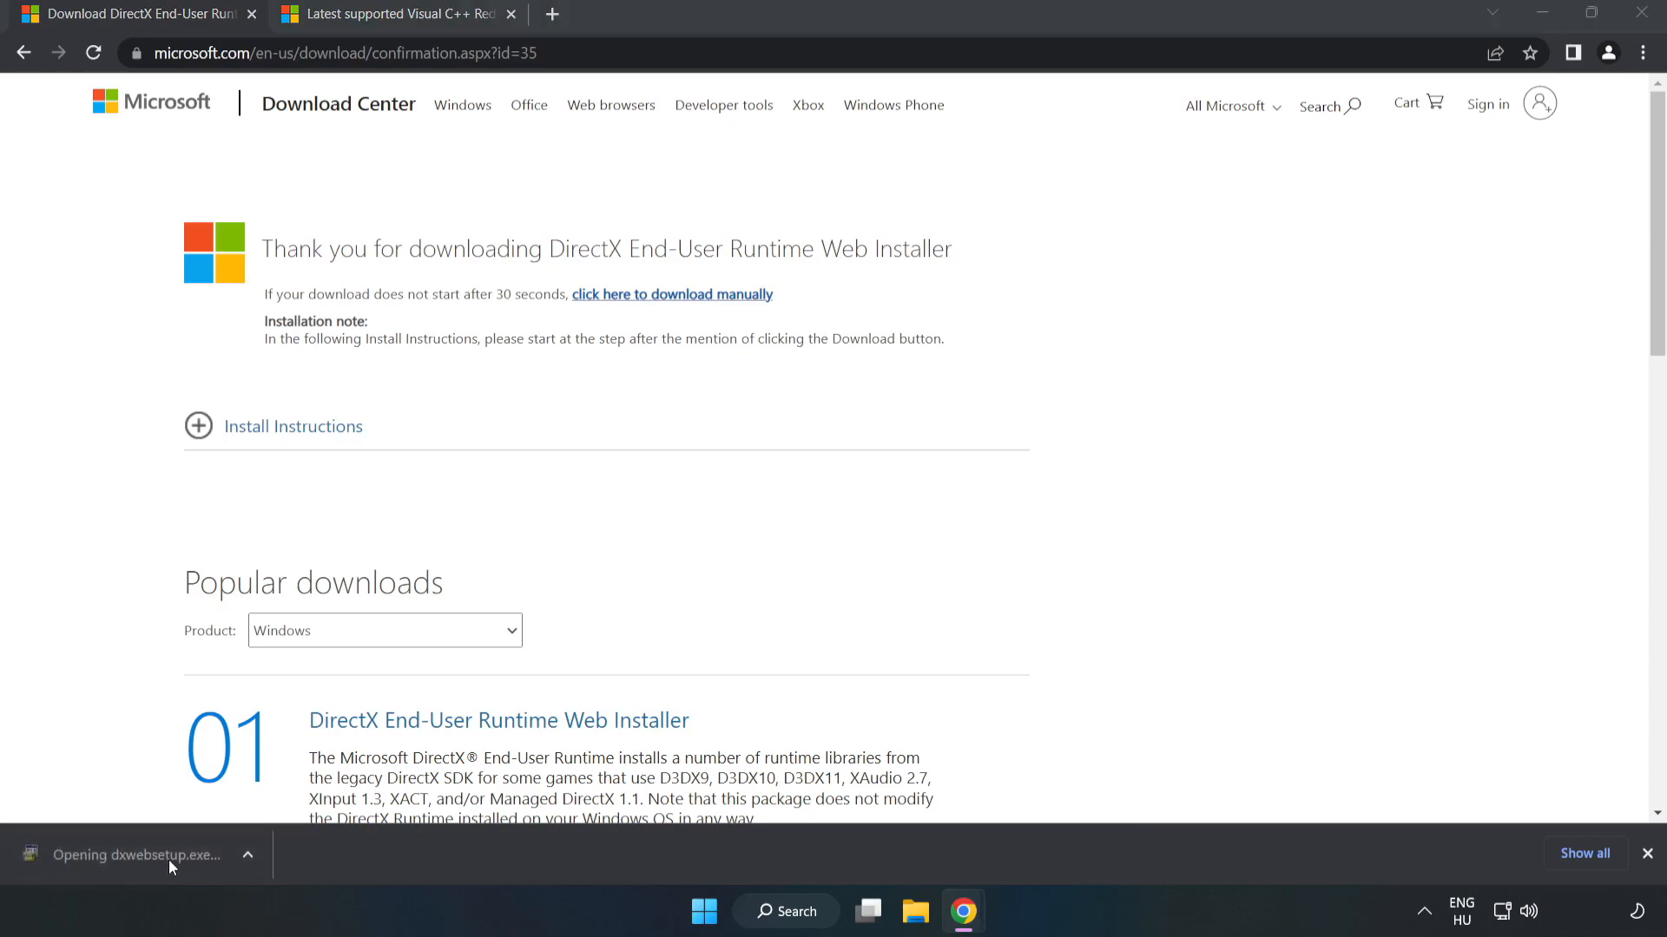
mouse_move(170, 855)
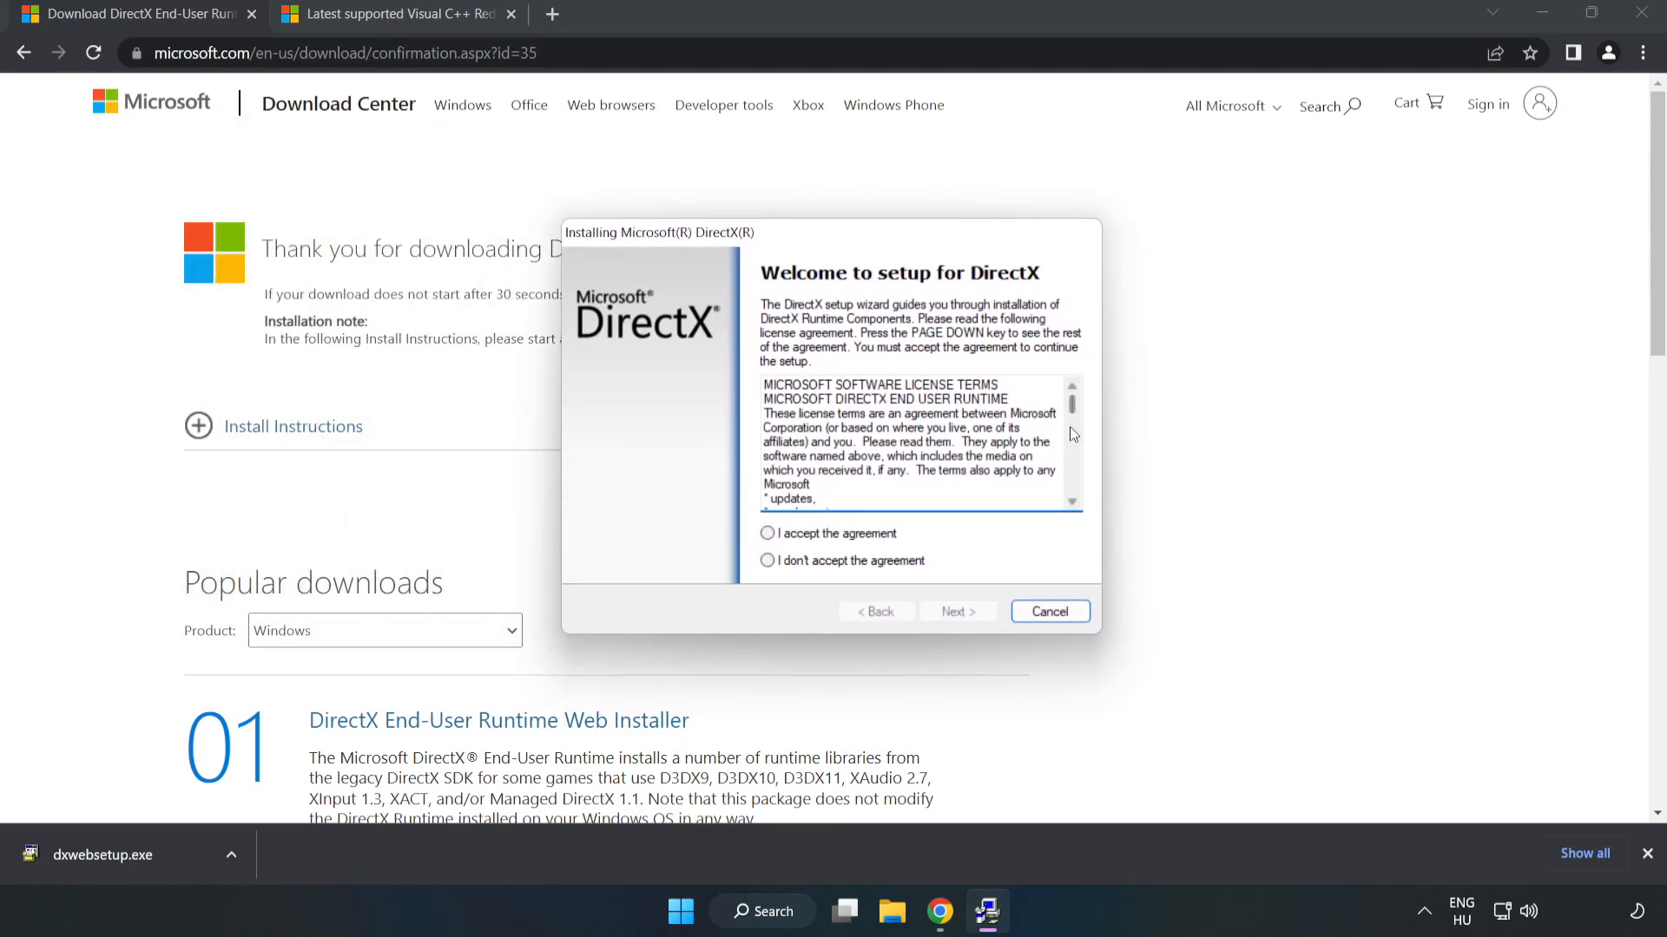
scroll(down, 3)
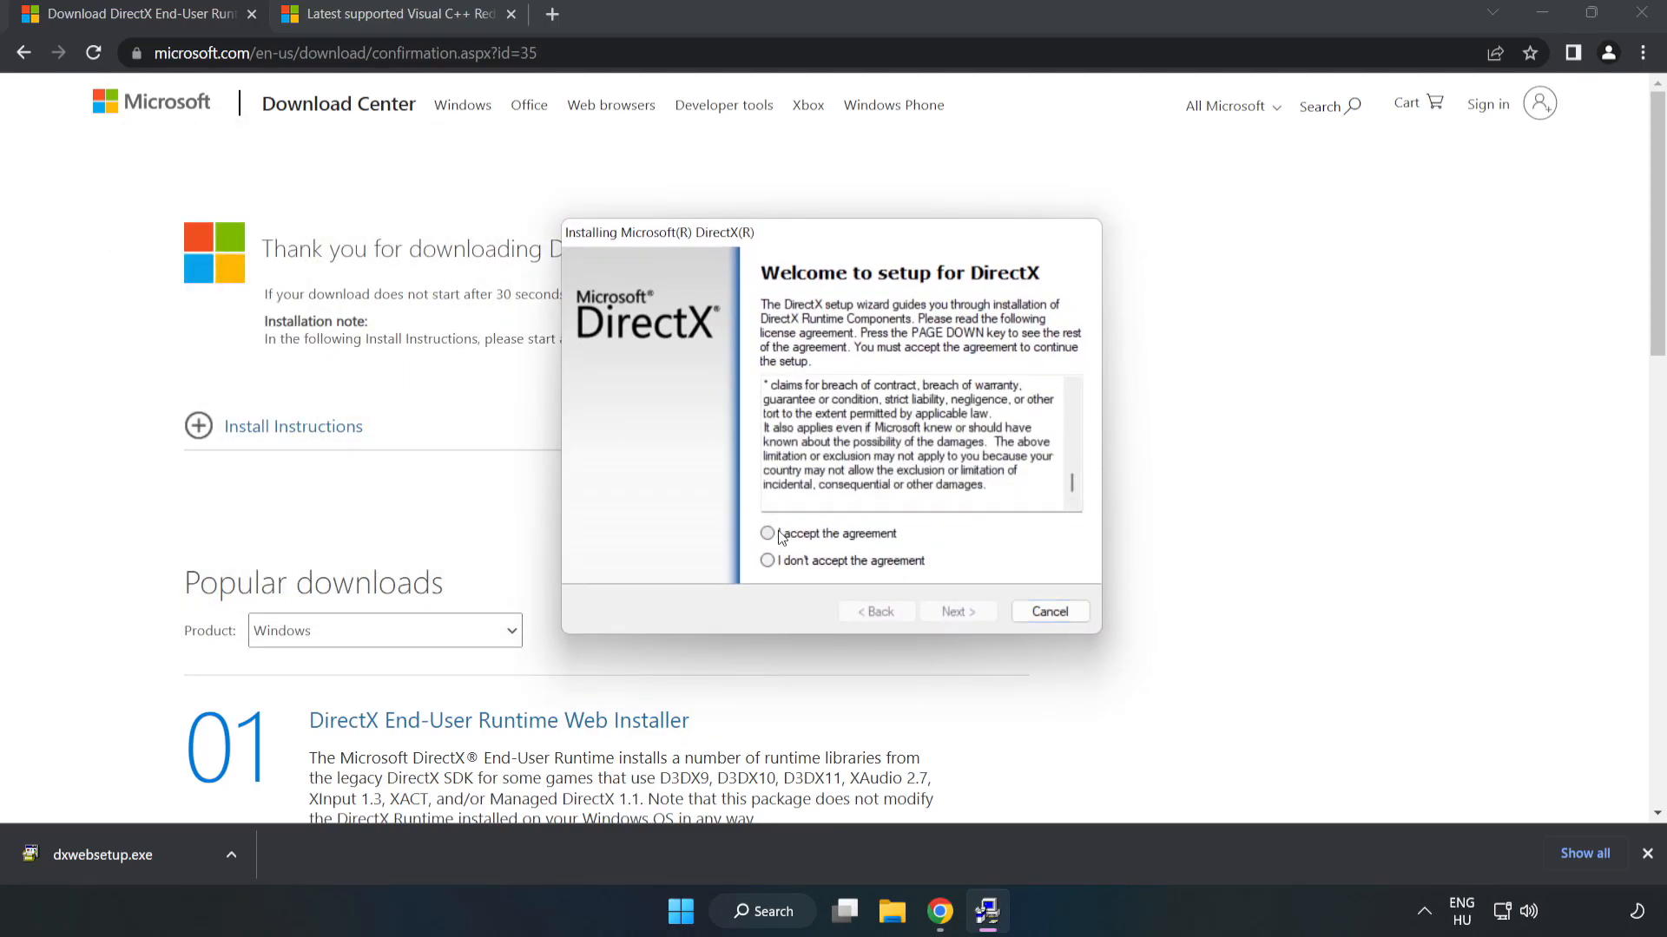
click(767, 532)
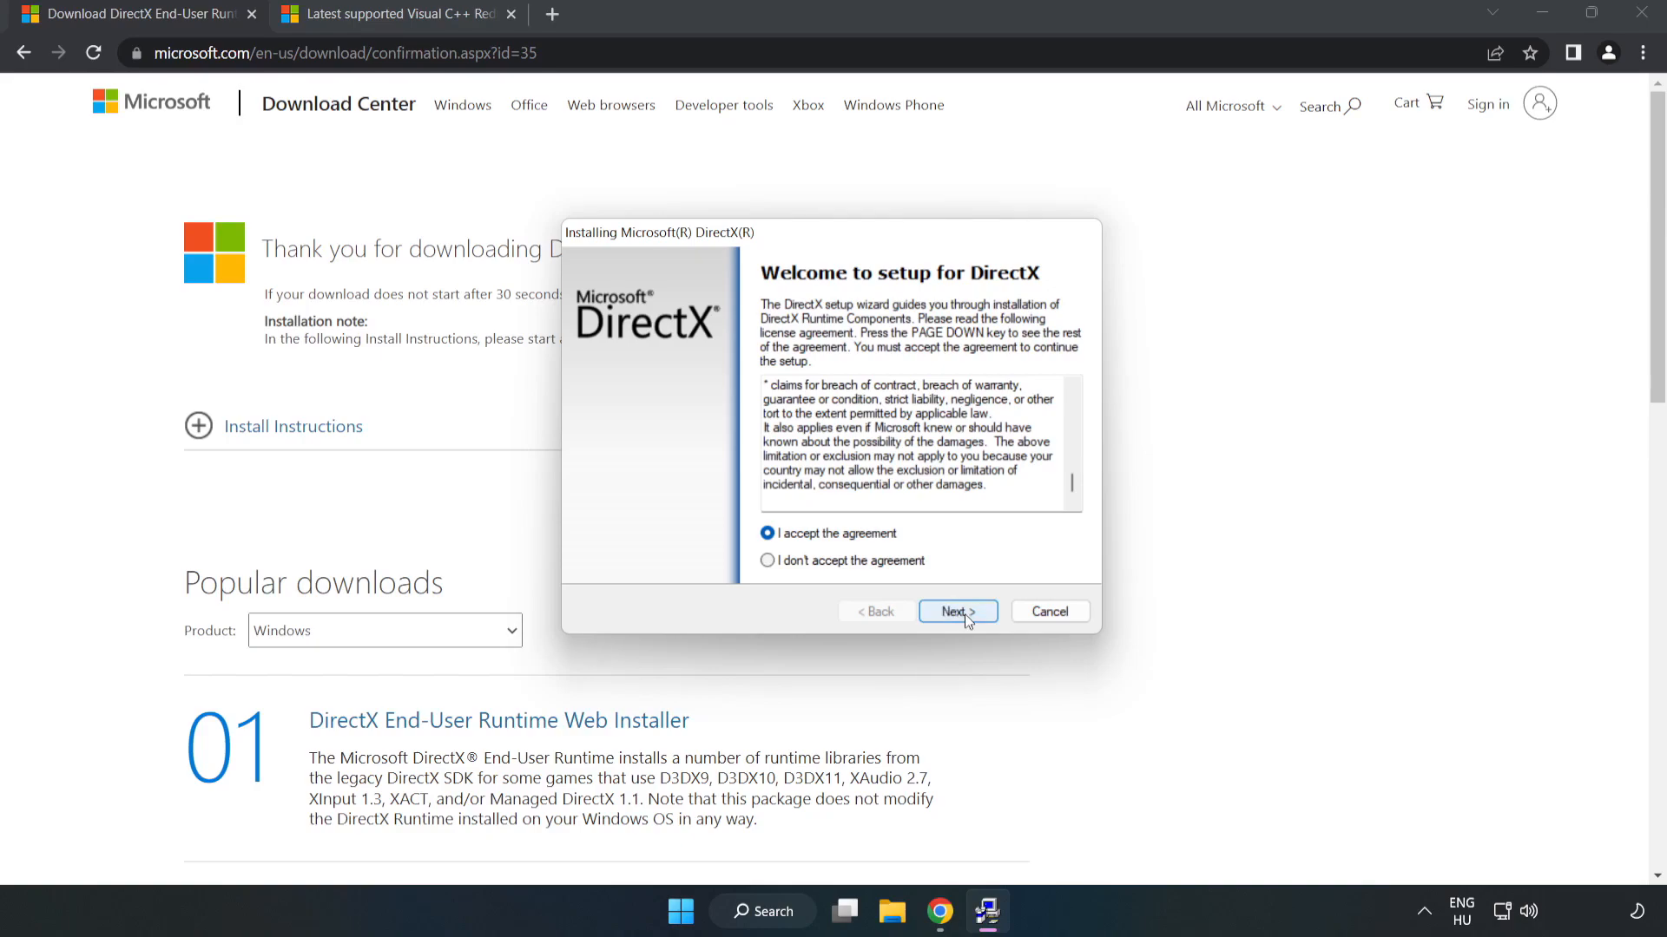
click(956, 611)
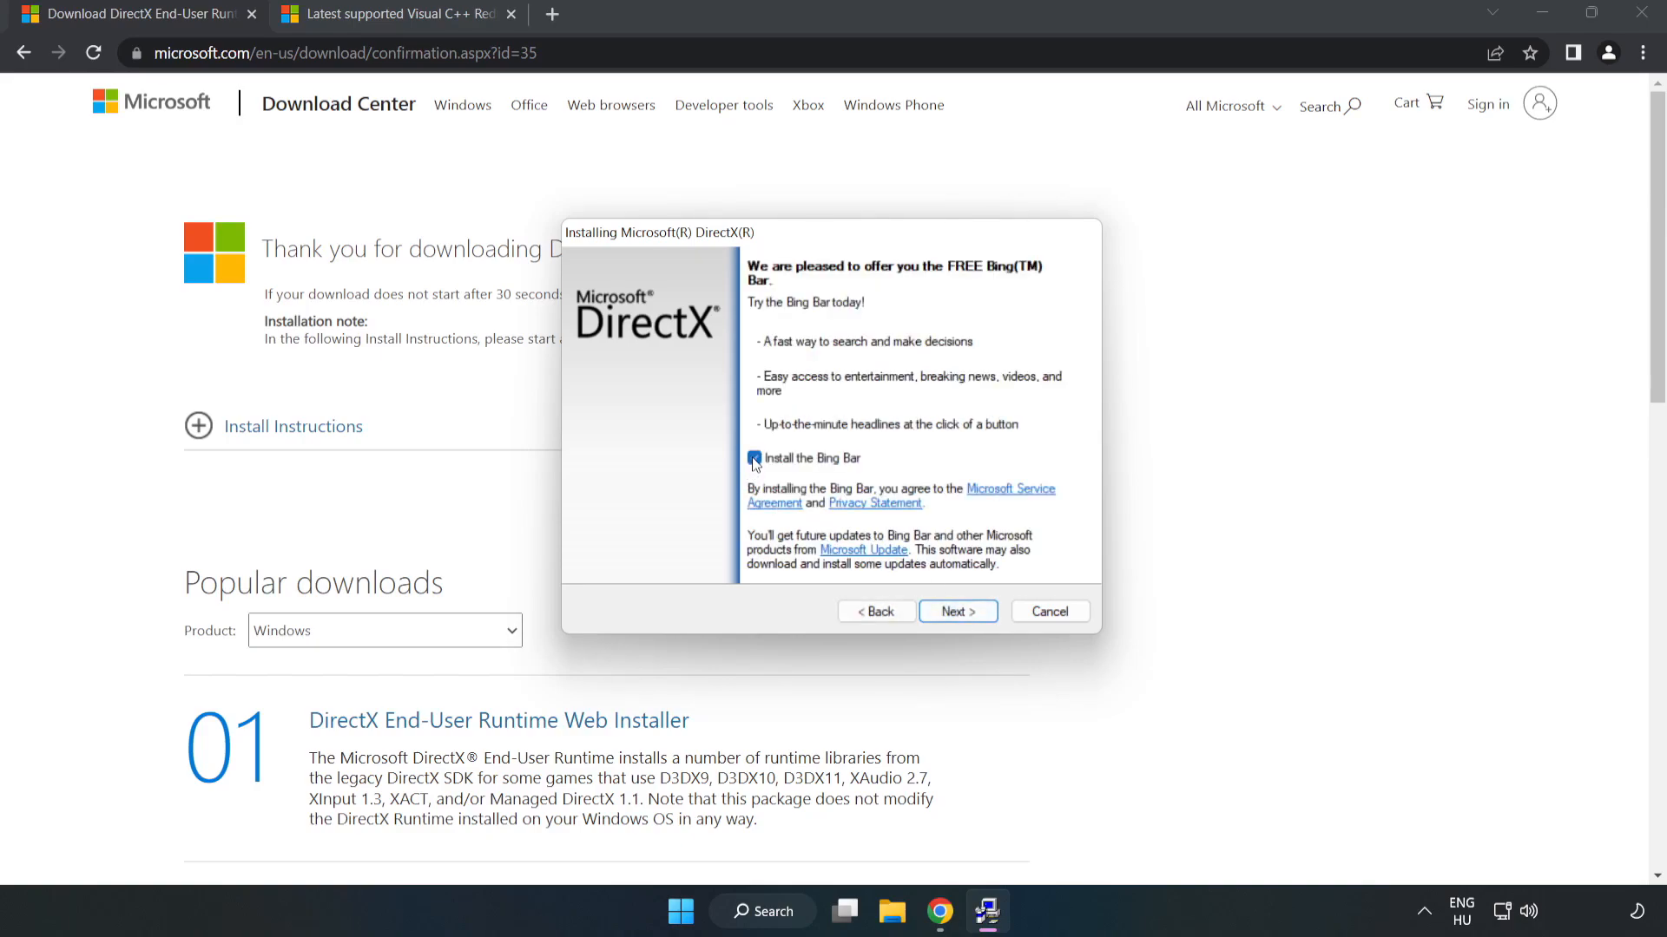
click(754, 458)
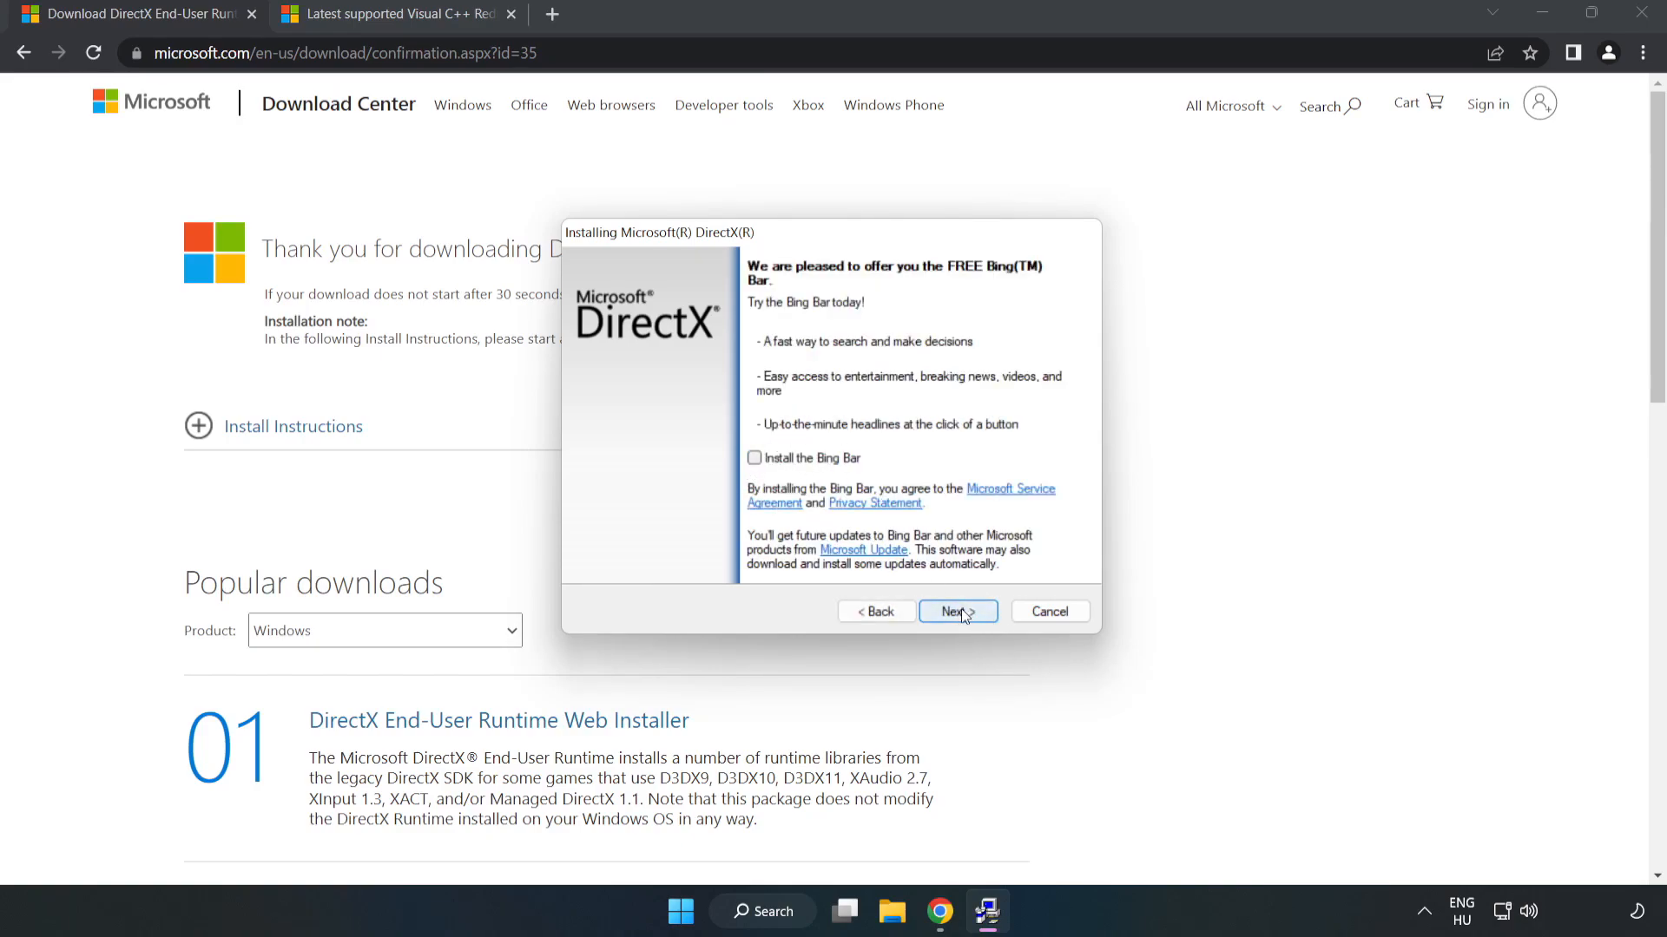
click(955, 611)
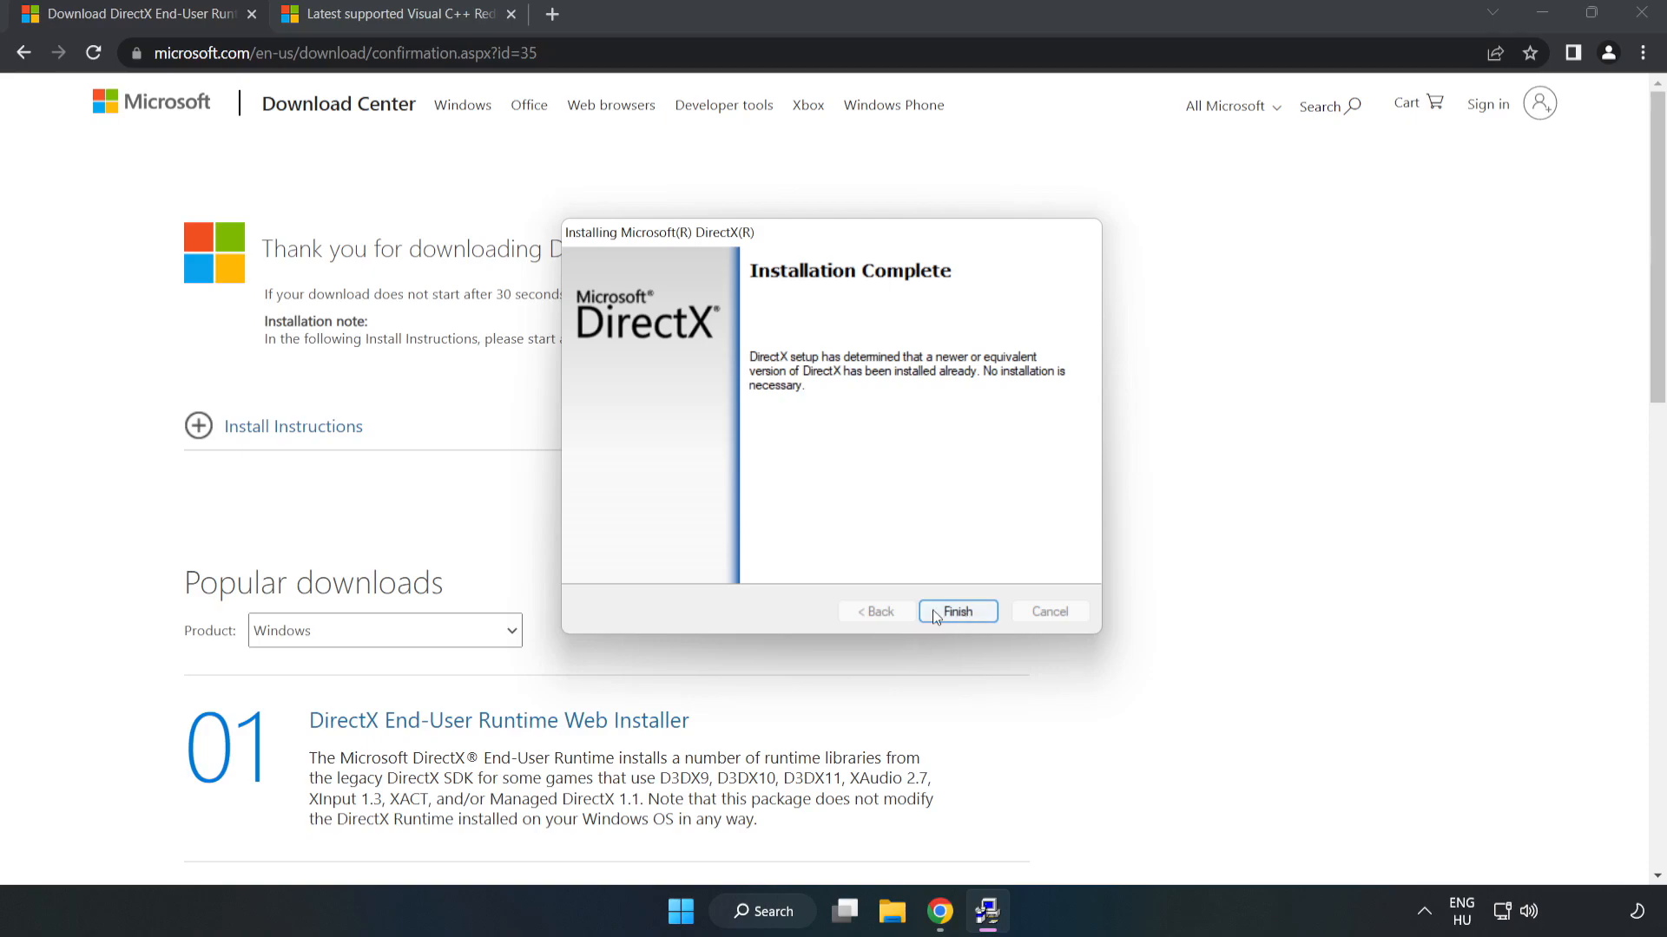
click(955, 611)
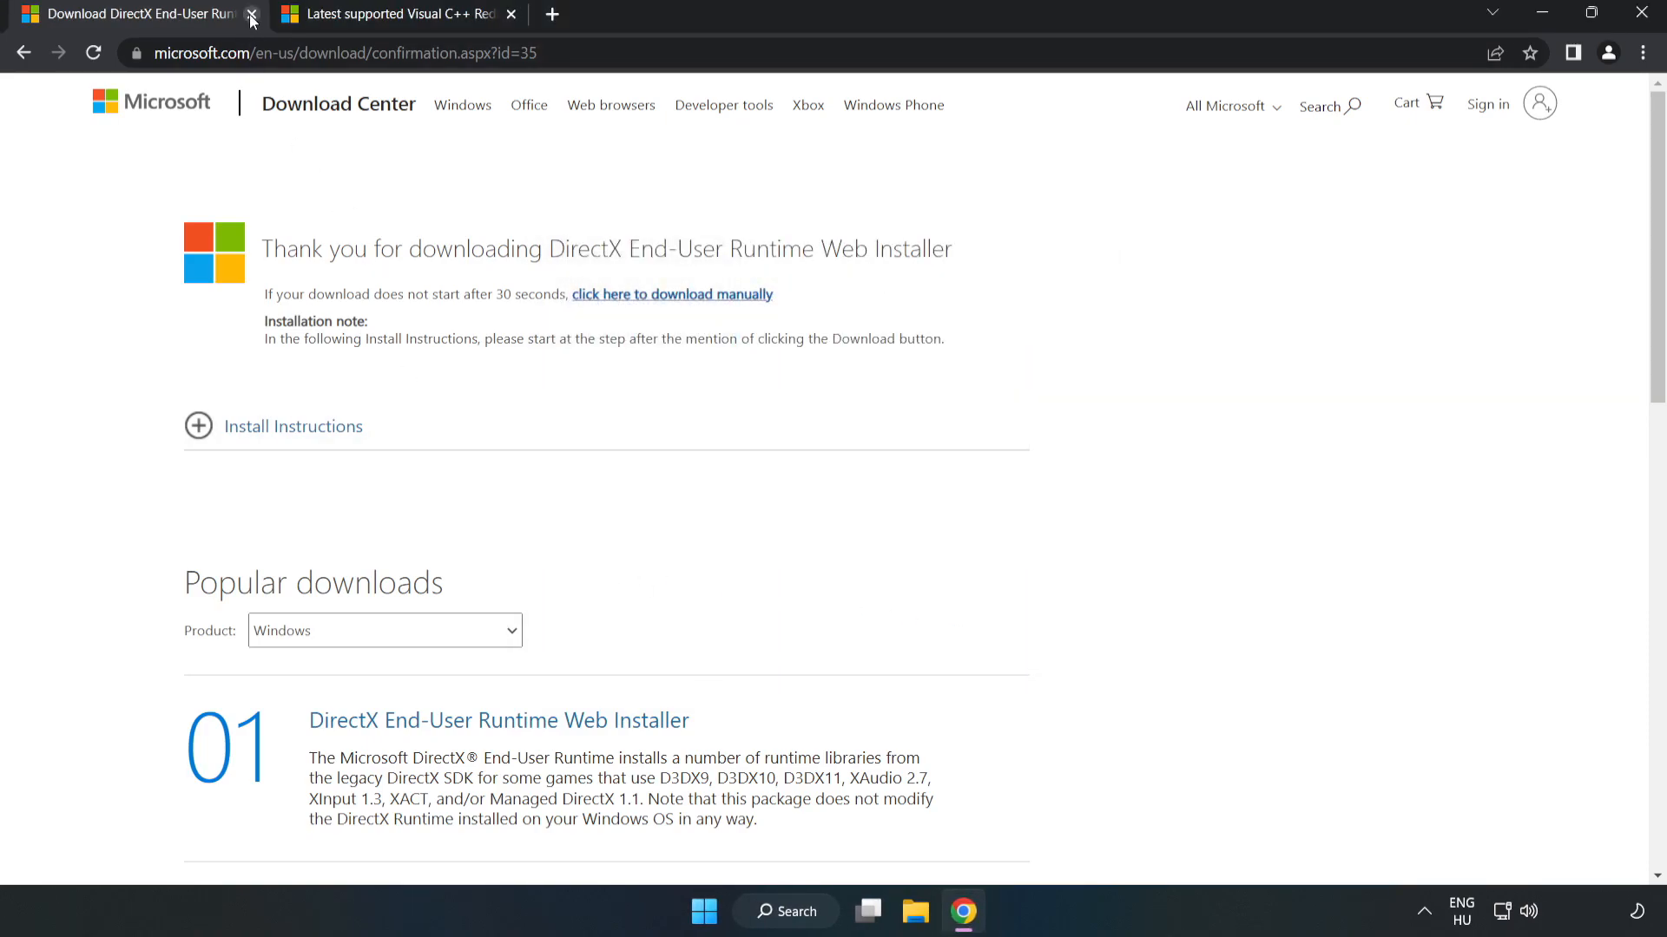
Download the ARM64, x86 and x64 vc_redist installers and launch VC_redist.arm64.exe
click(251, 14)
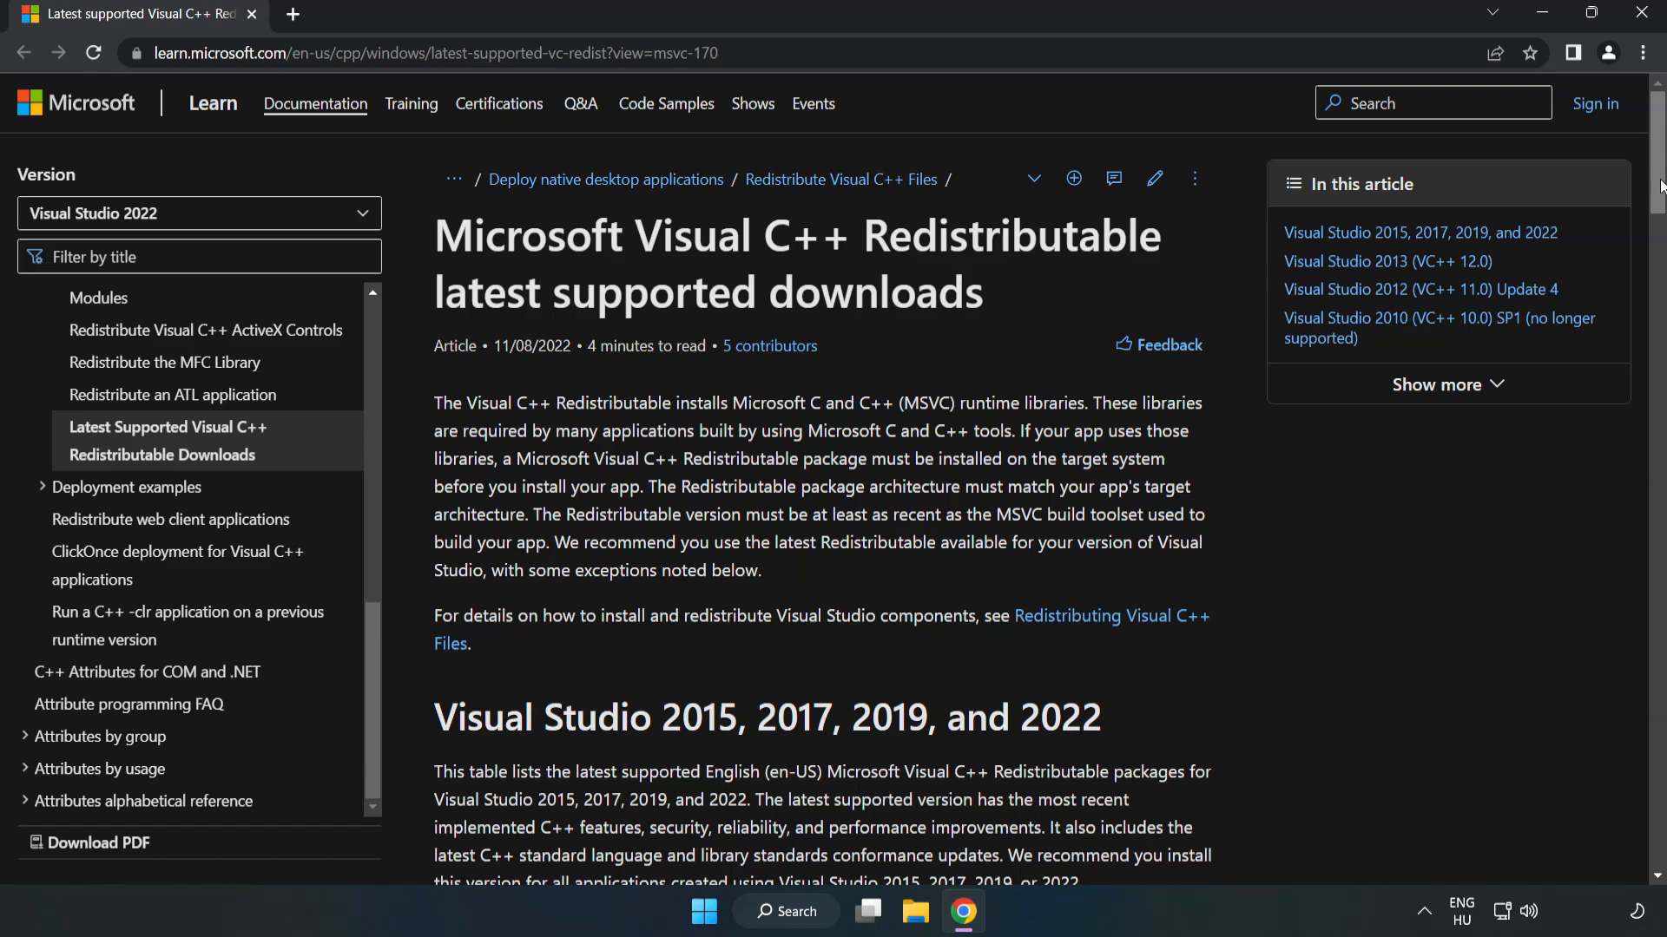
scroll(down, 3)
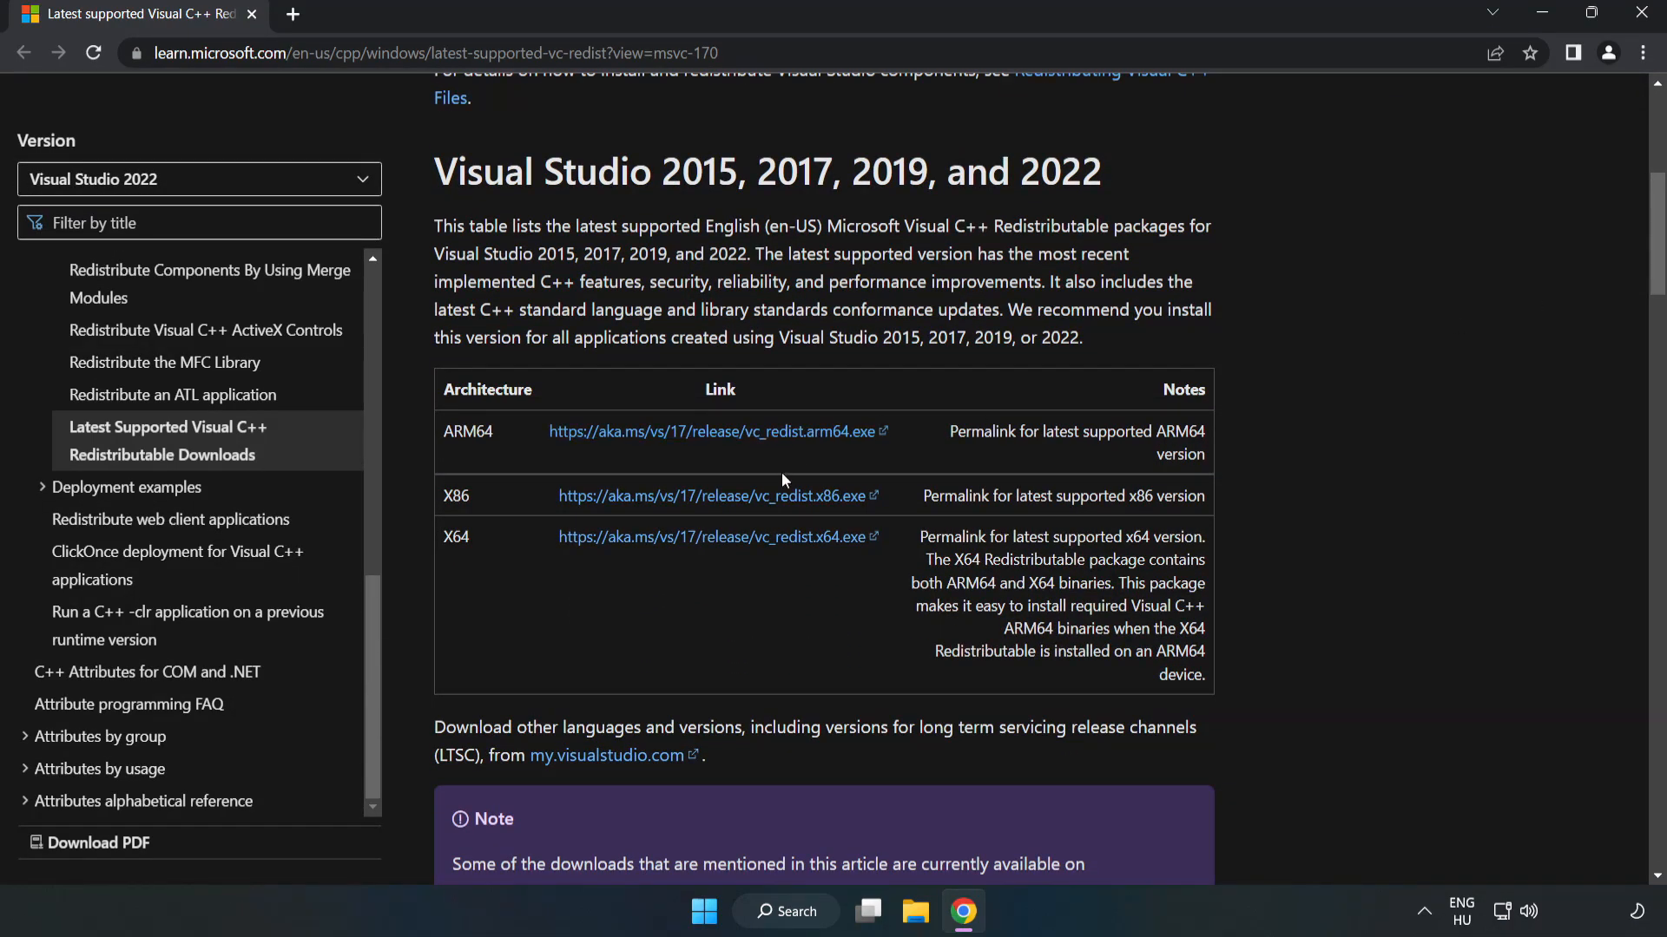
click(716, 496)
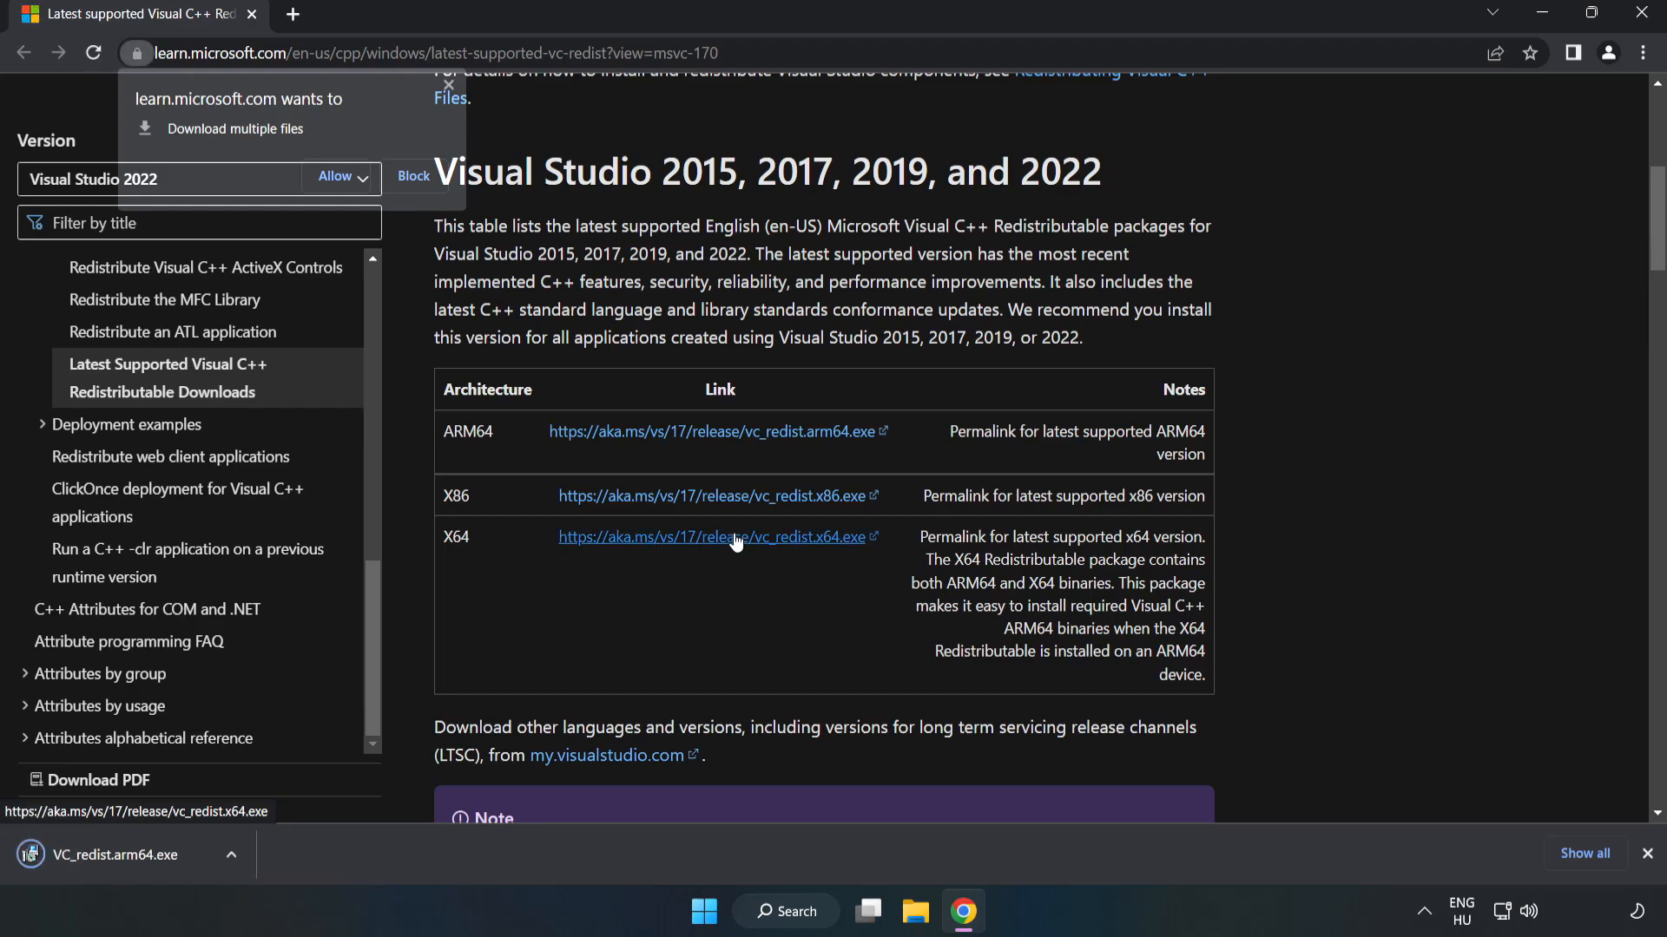
click(333, 176)
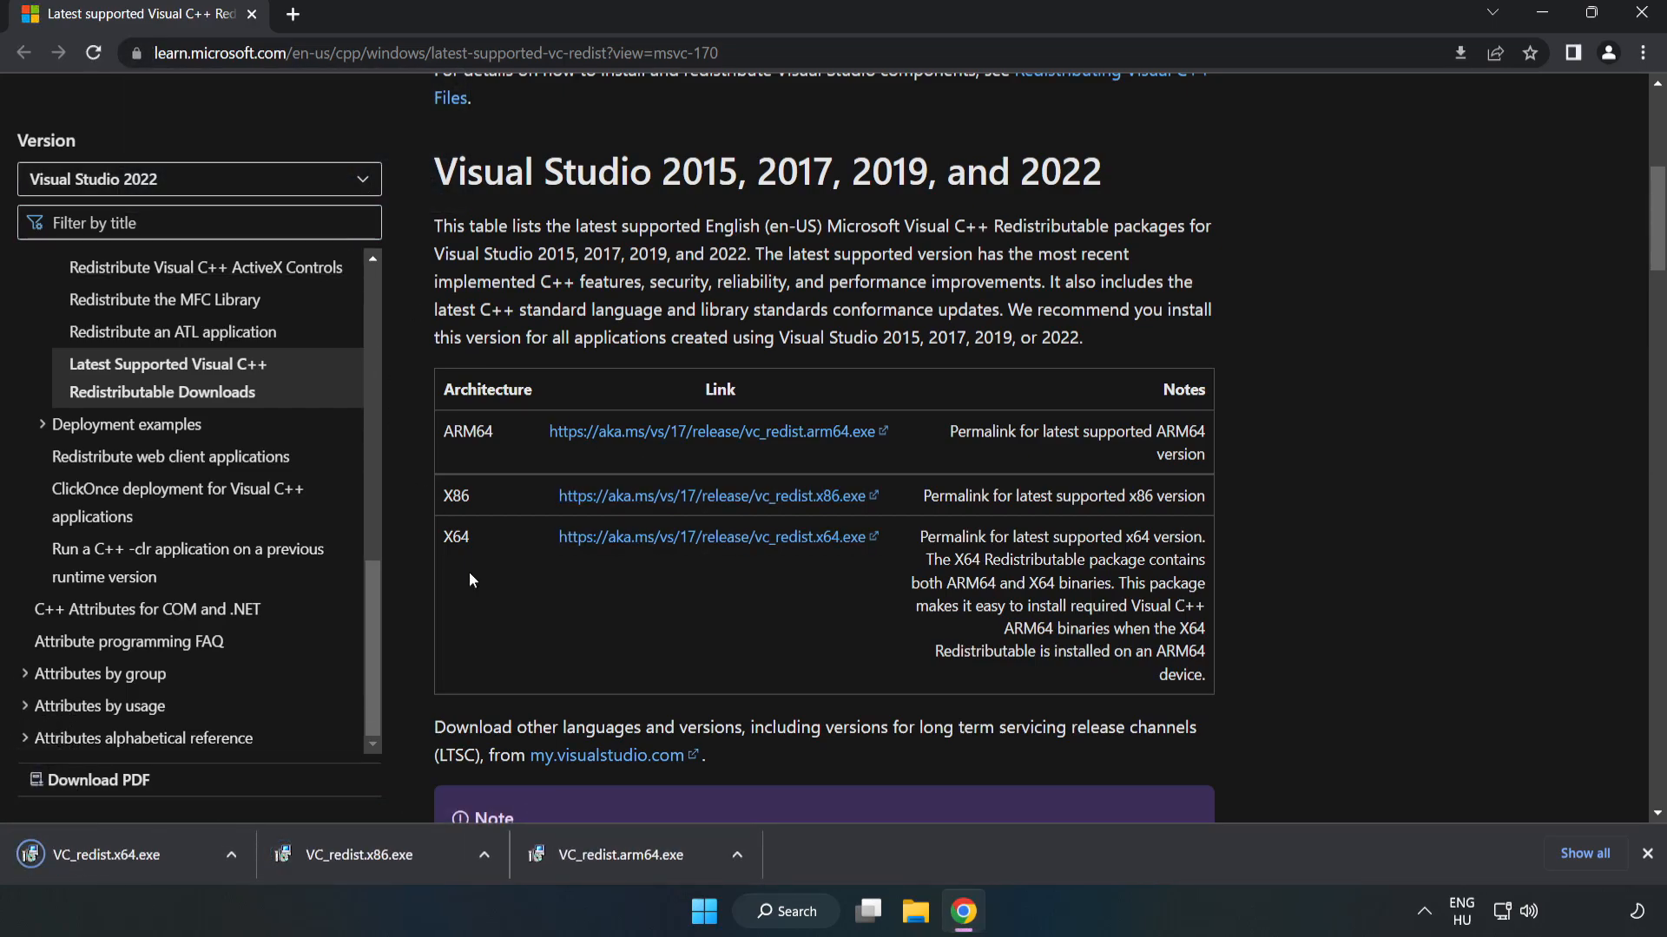
click(638, 854)
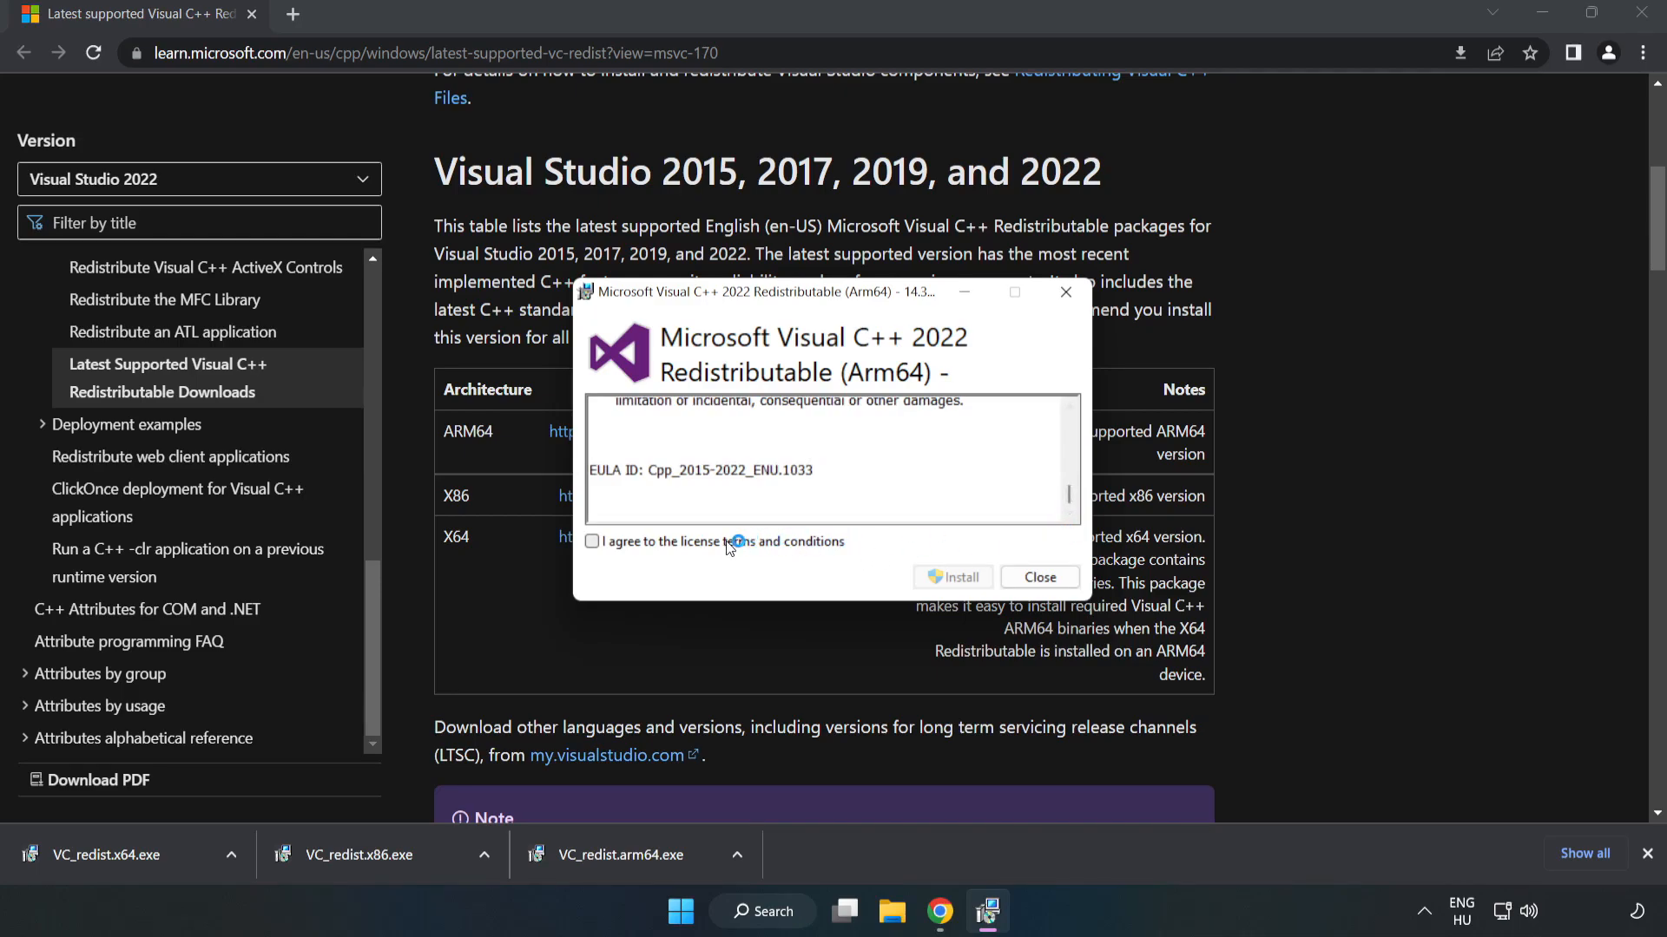
Agree to the terms and install the ARM64 redistributable, dismissing the failure
click(592, 541)
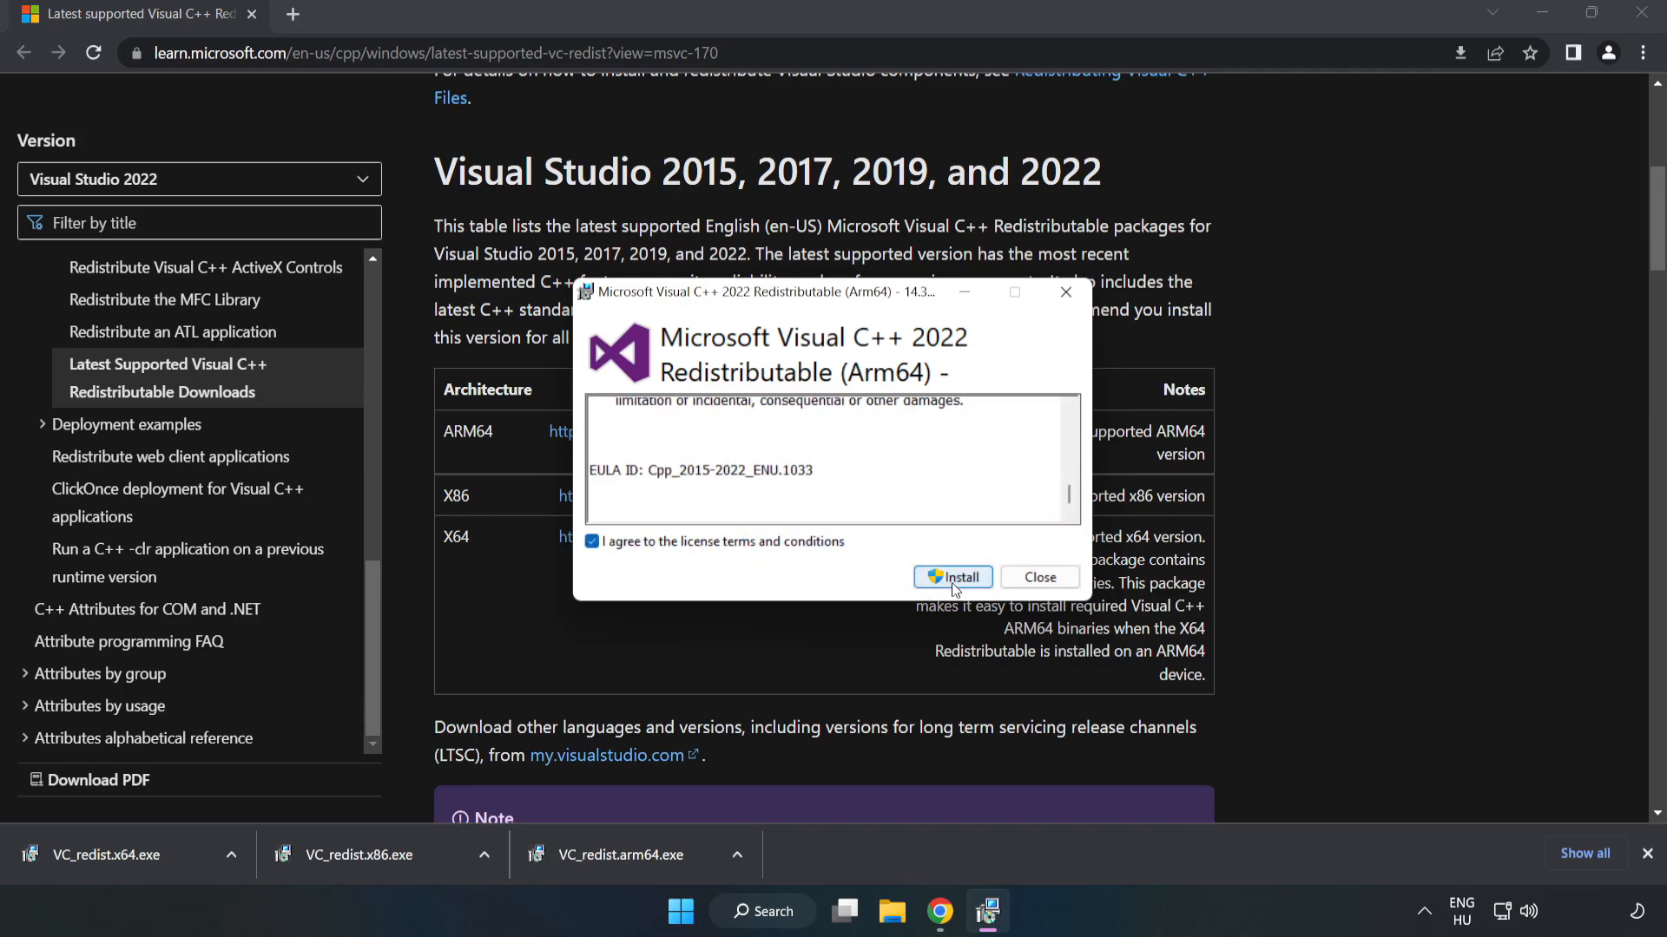
click(952, 578)
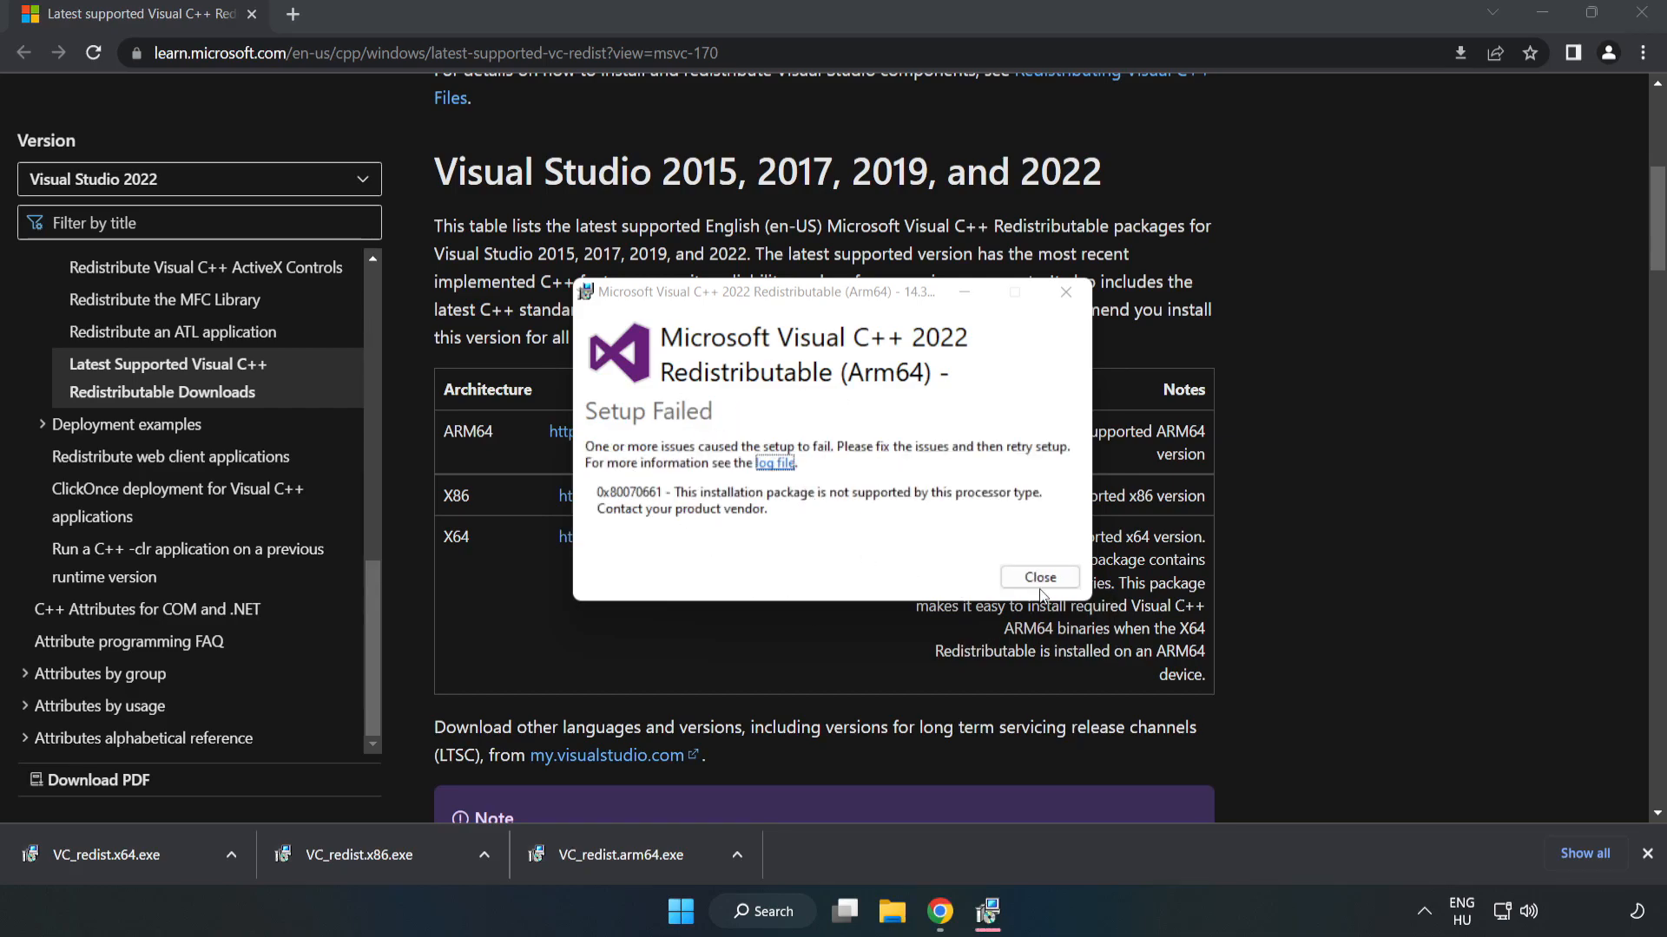
click(1038, 578)
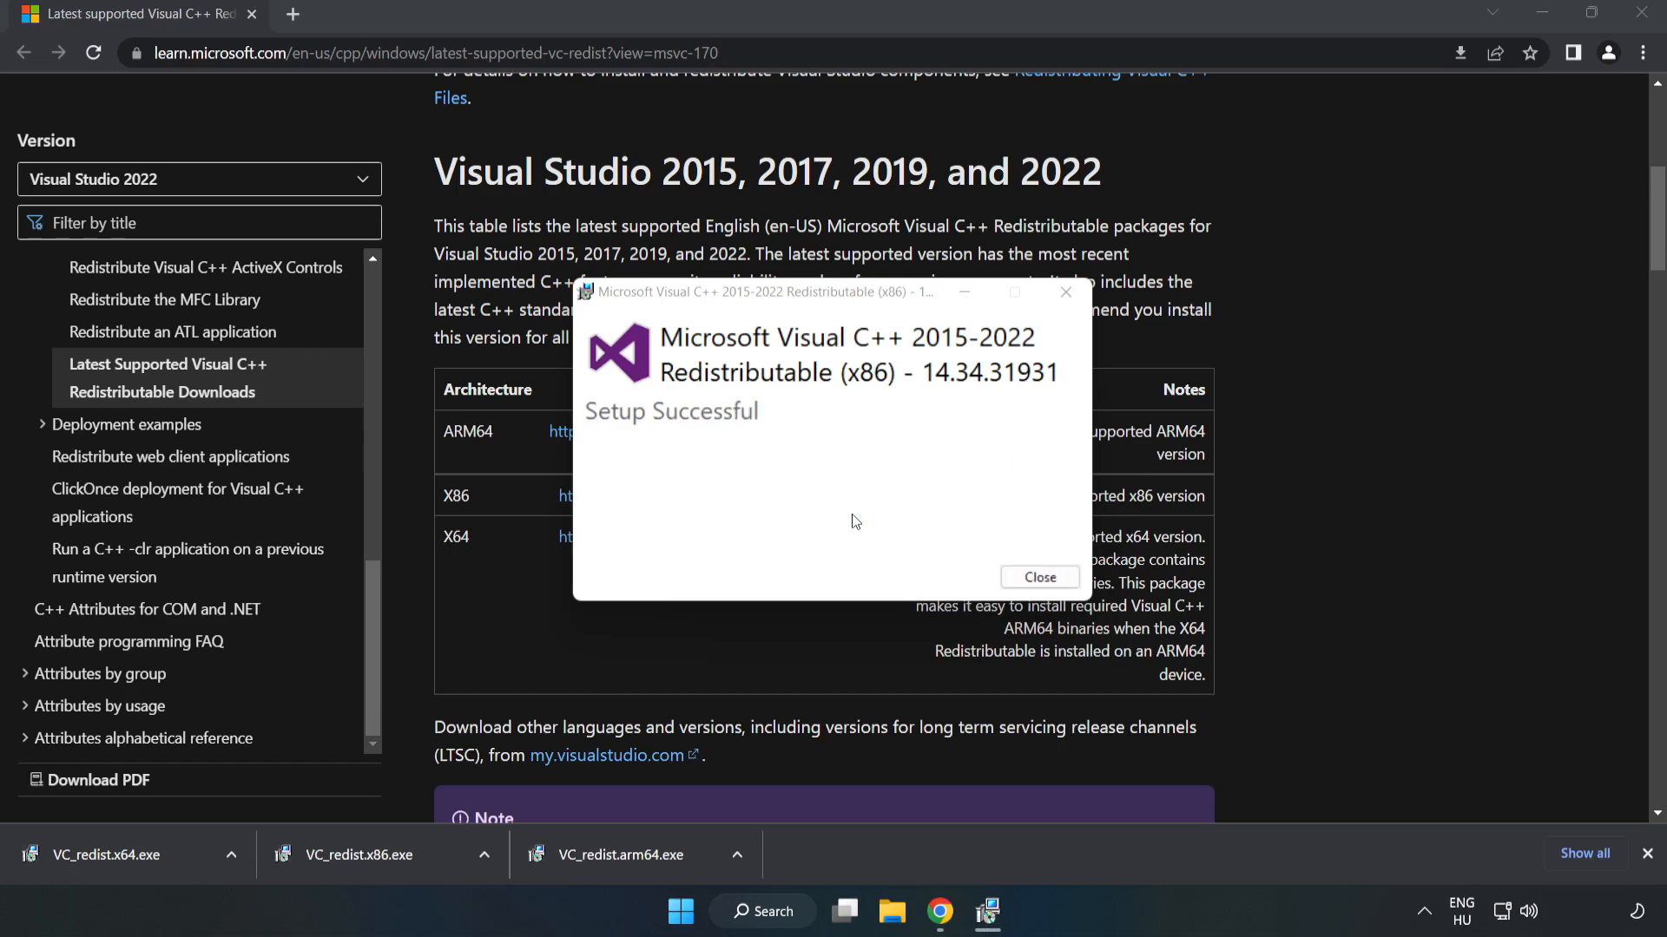
Install the x86 and x64 redistributables, closing each success dialog without restarting
click(1039, 577)
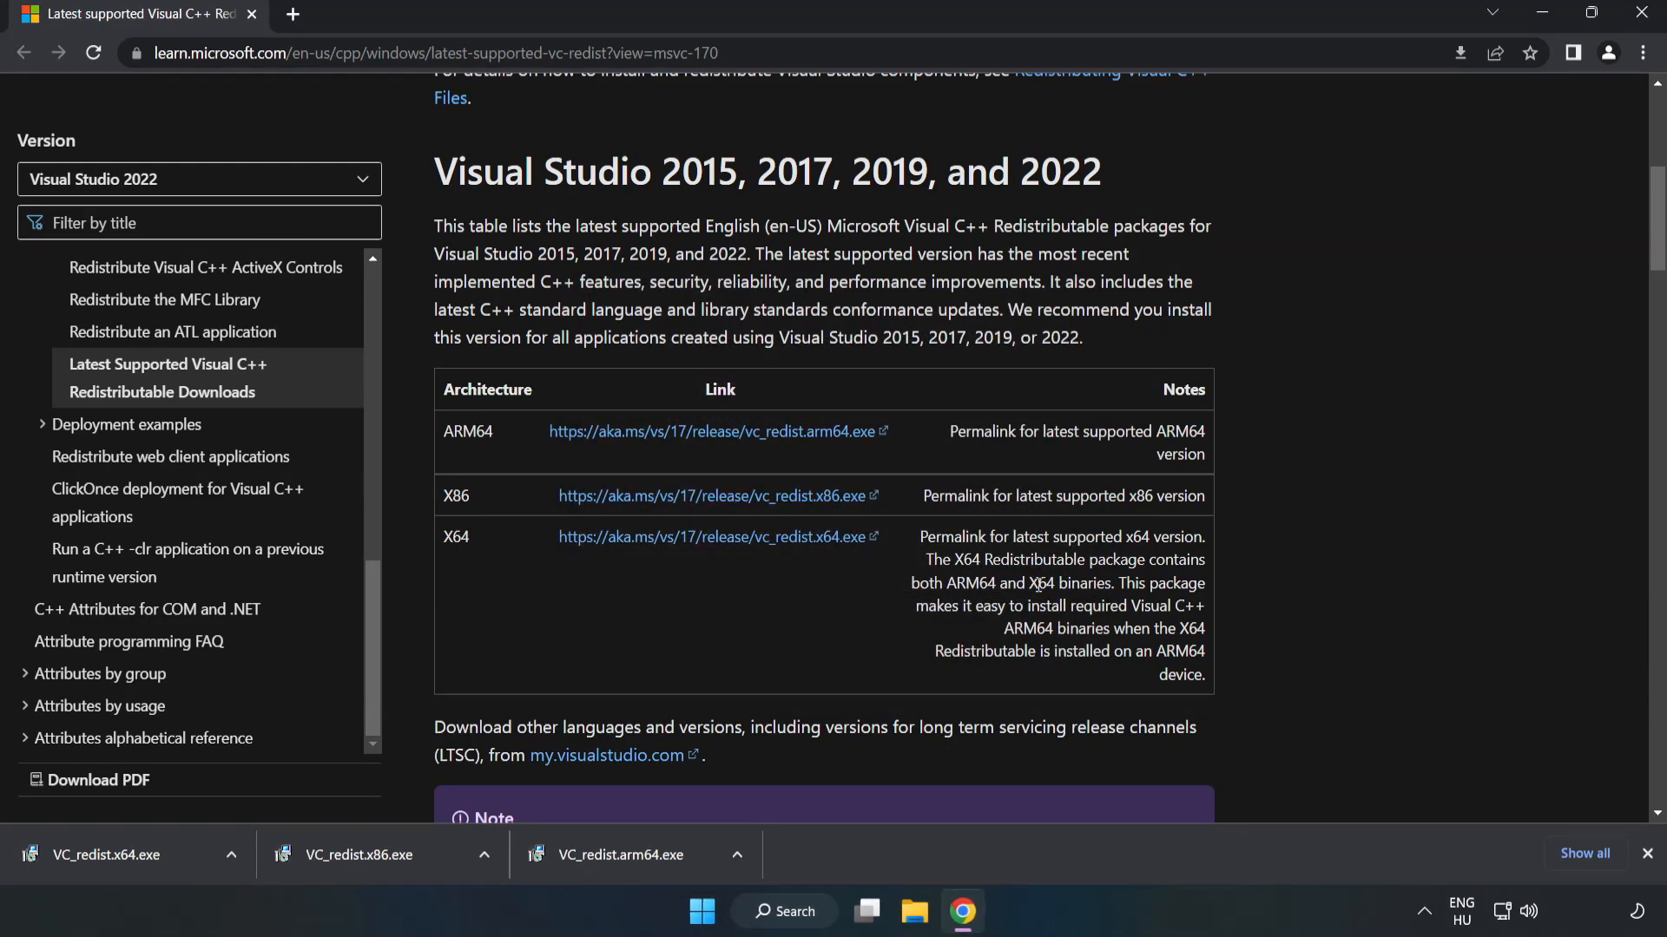
click(106, 854)
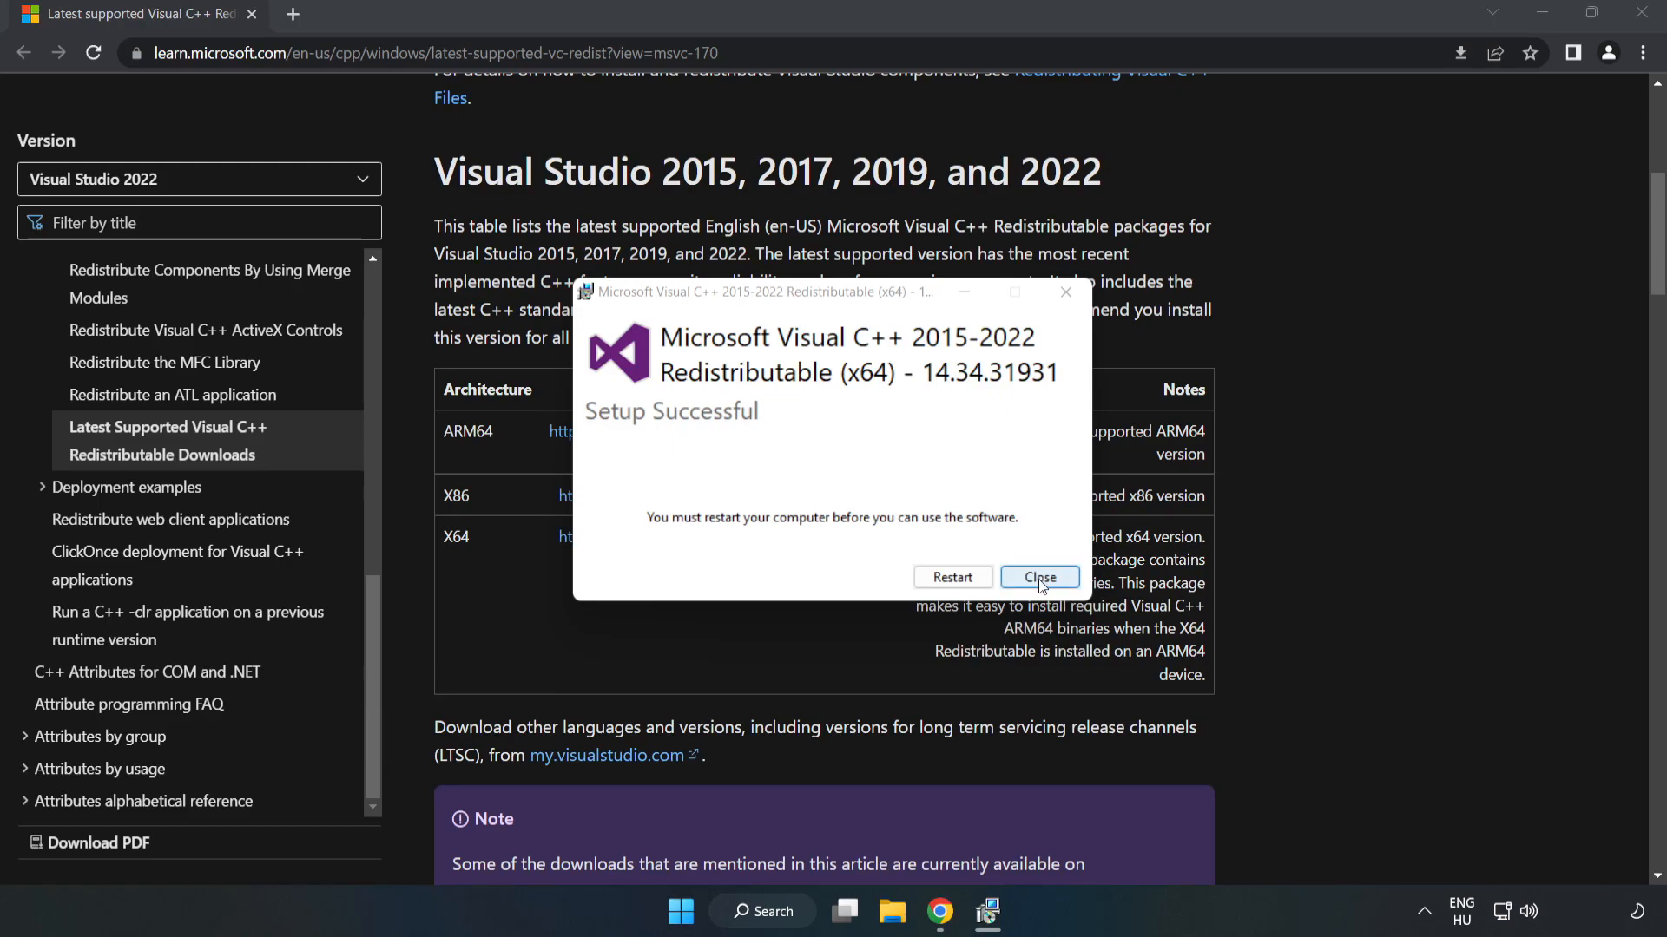
click(1038, 577)
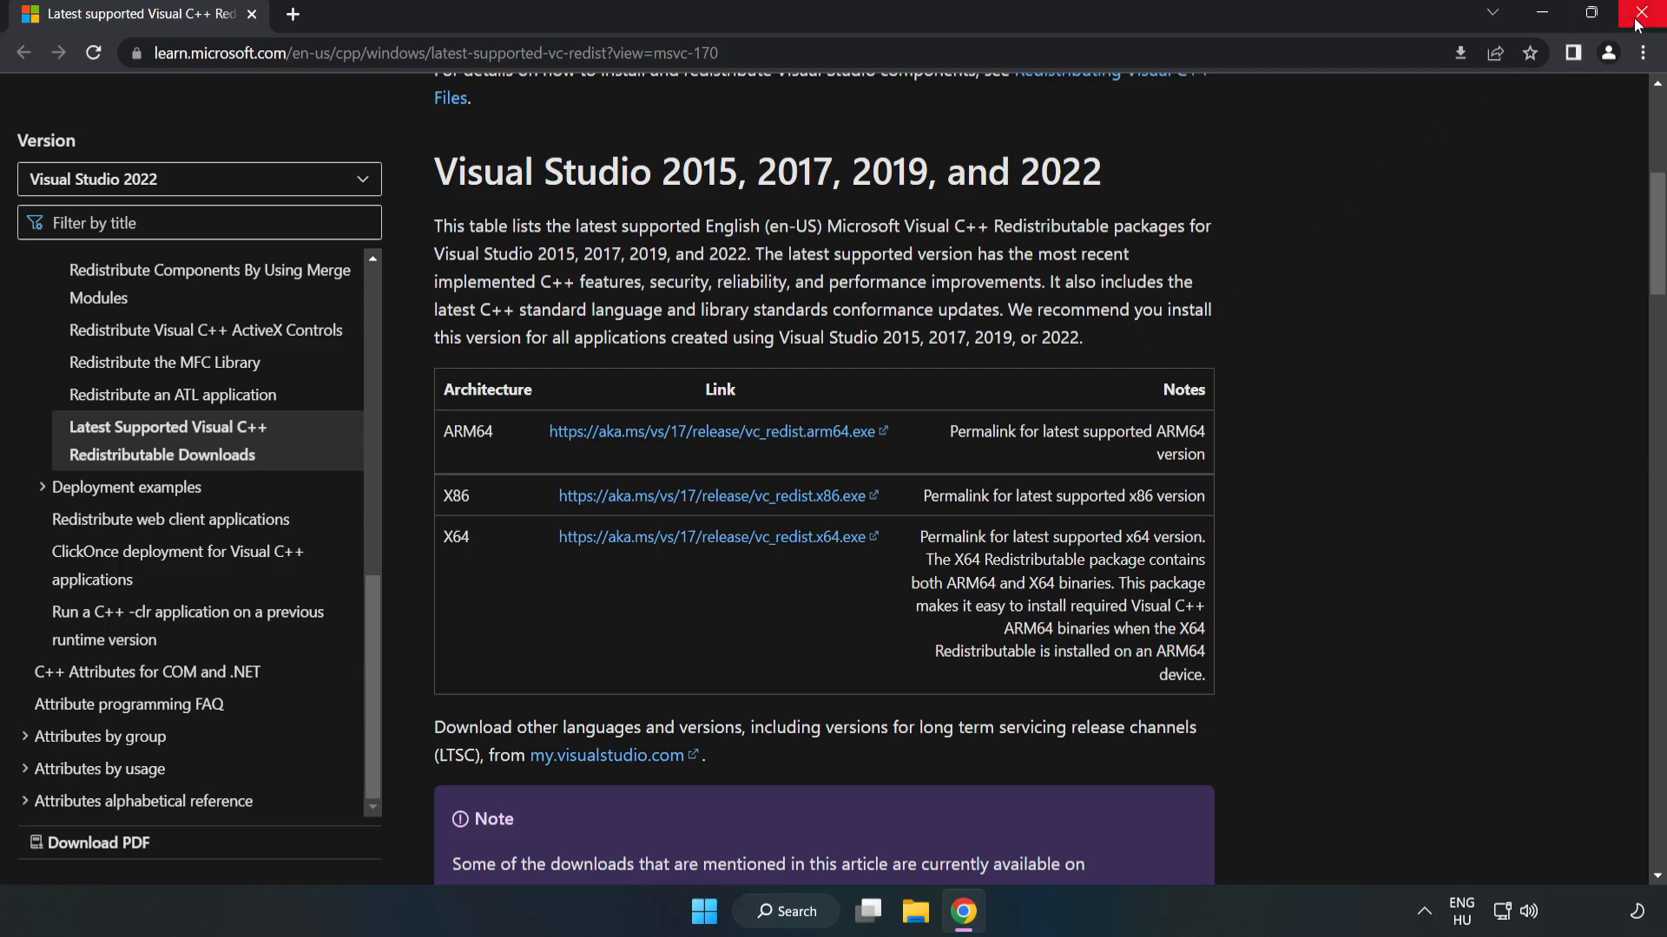
Close Chrome and open the Start menu to reach the power options
click(1648, 14)
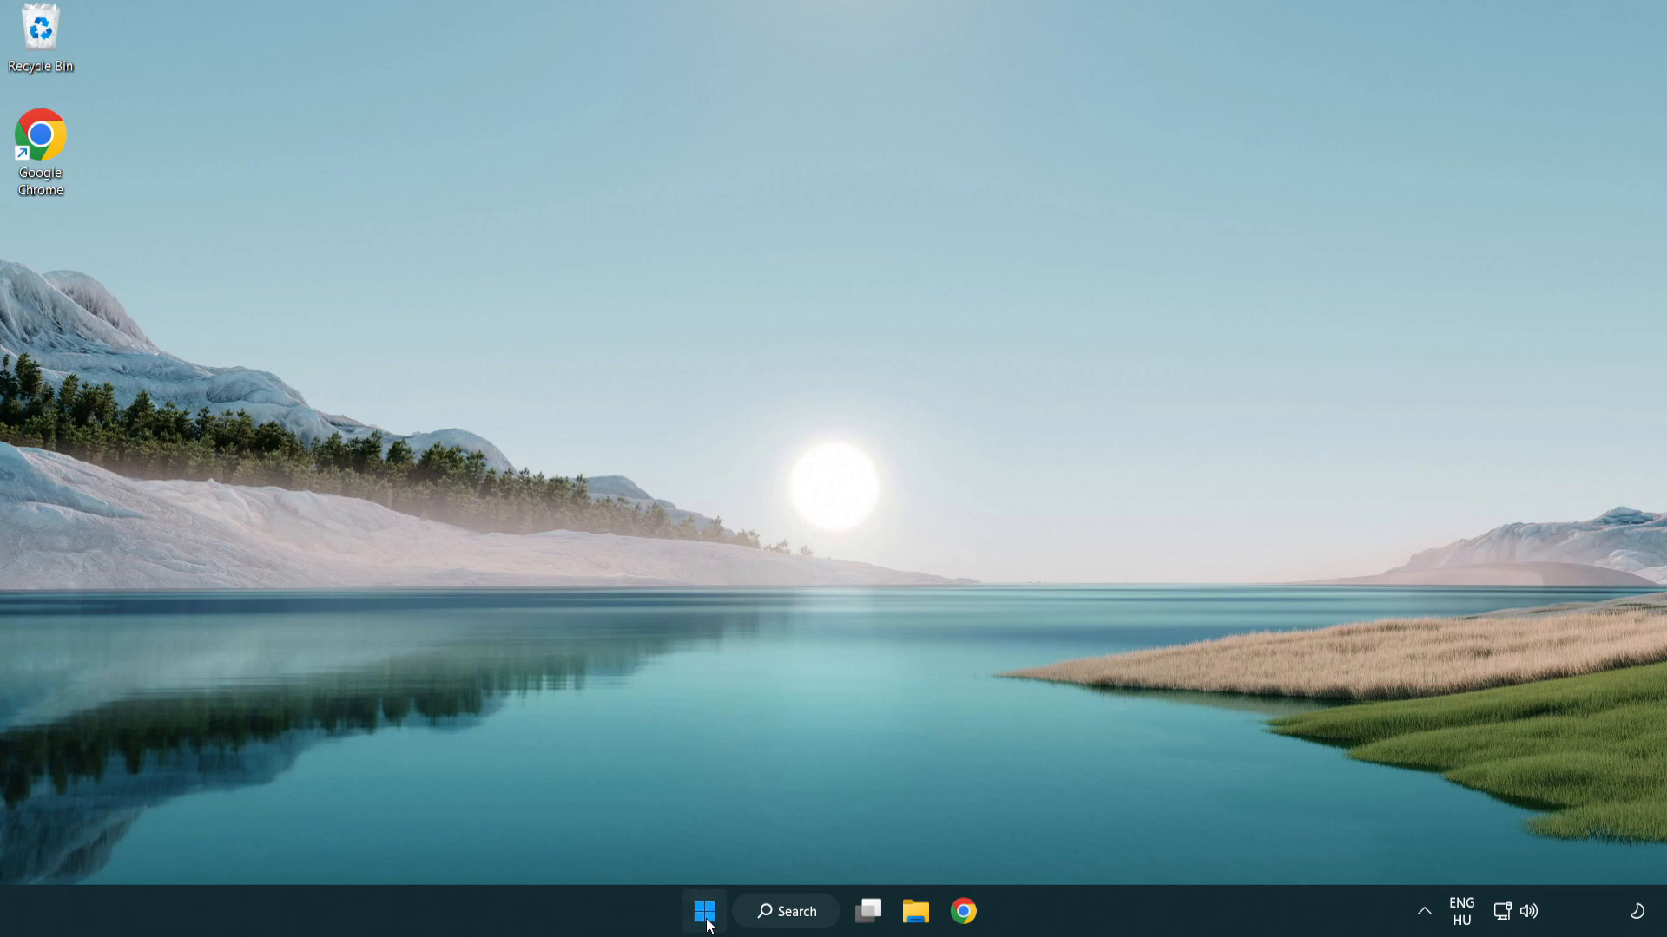
click(704, 911)
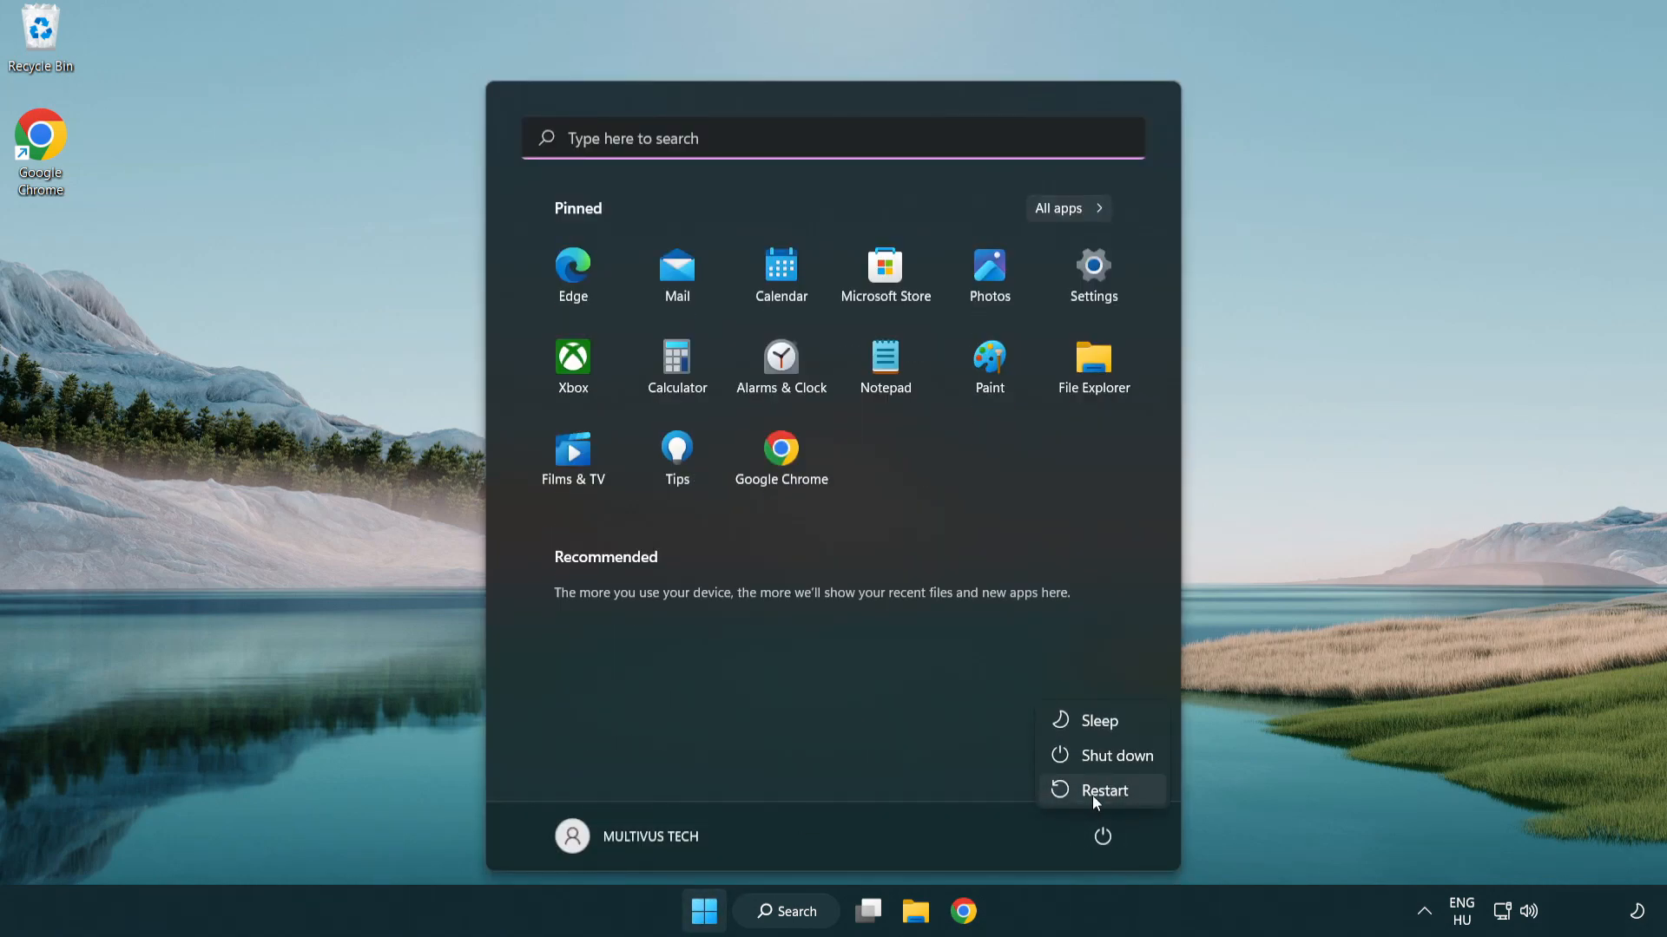